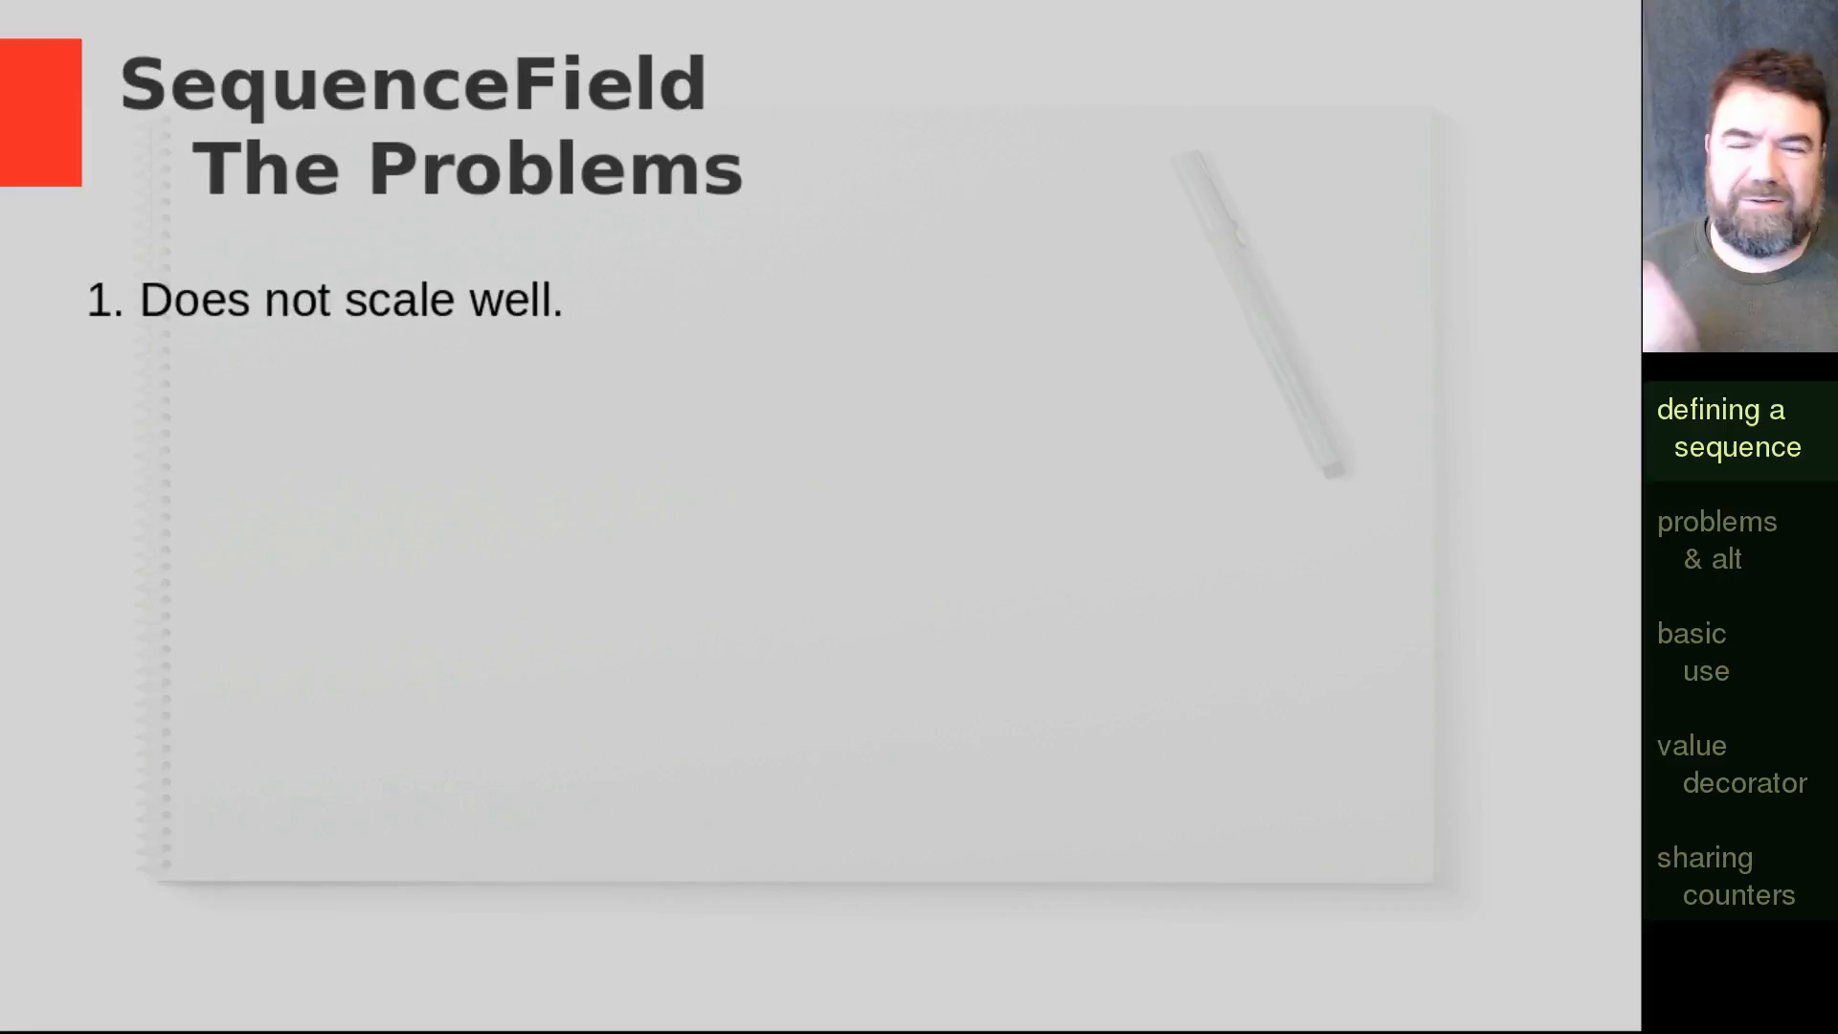
- Add 'index = me.SequenceField()' under text in FamousQuote and save seqfields.py
{"action": "left_click", "coordinate": [1716, 540]}
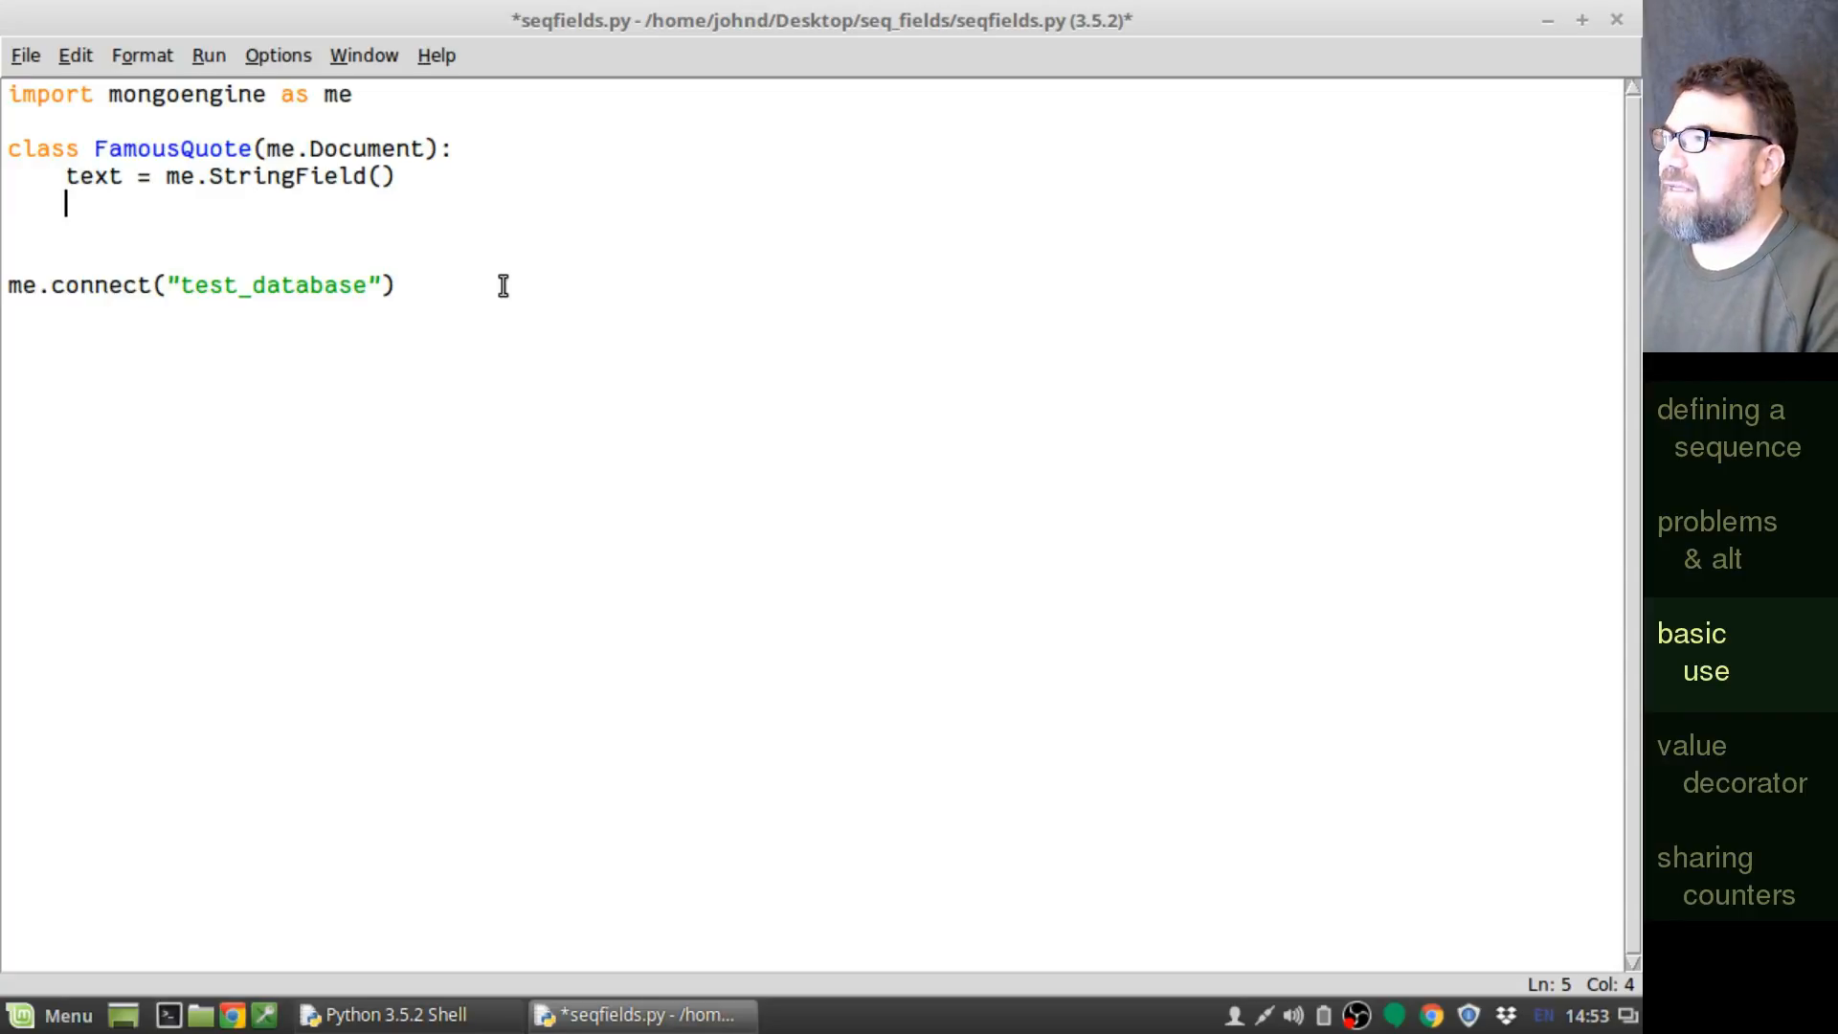
{"action": "type", "text": "index ="}
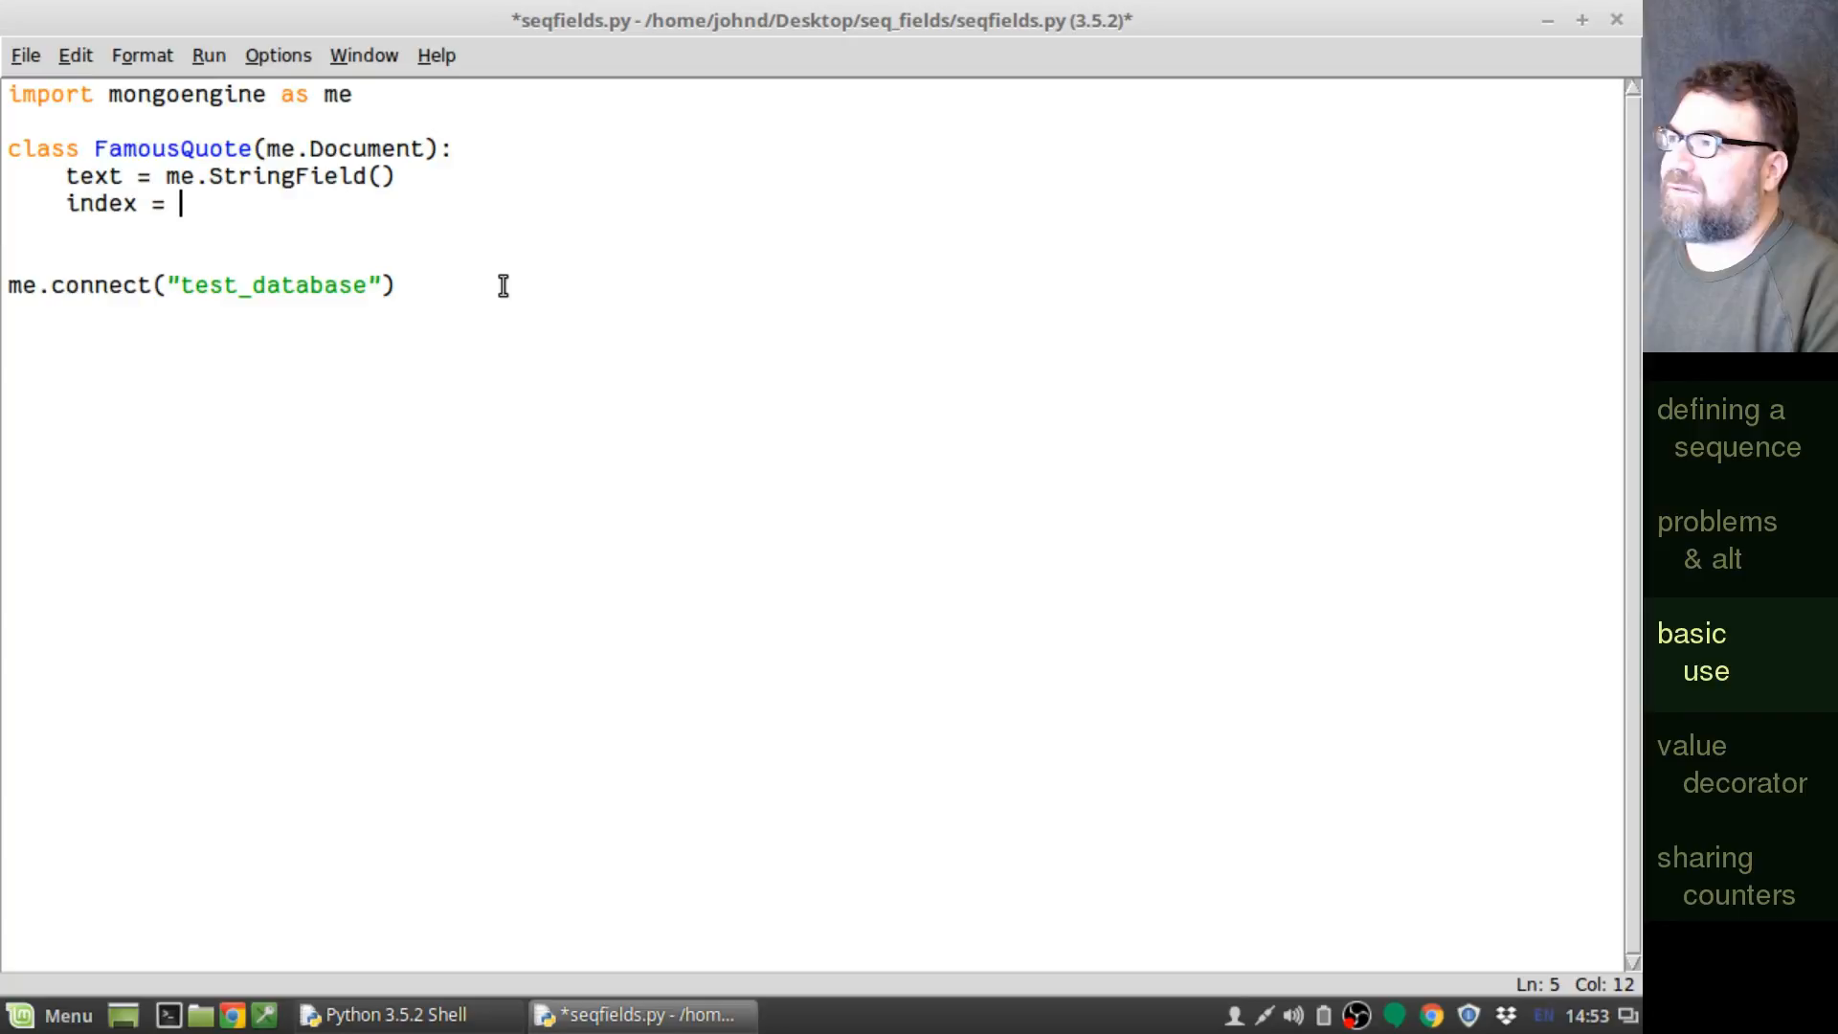
{"action": "type", "text": "me."}
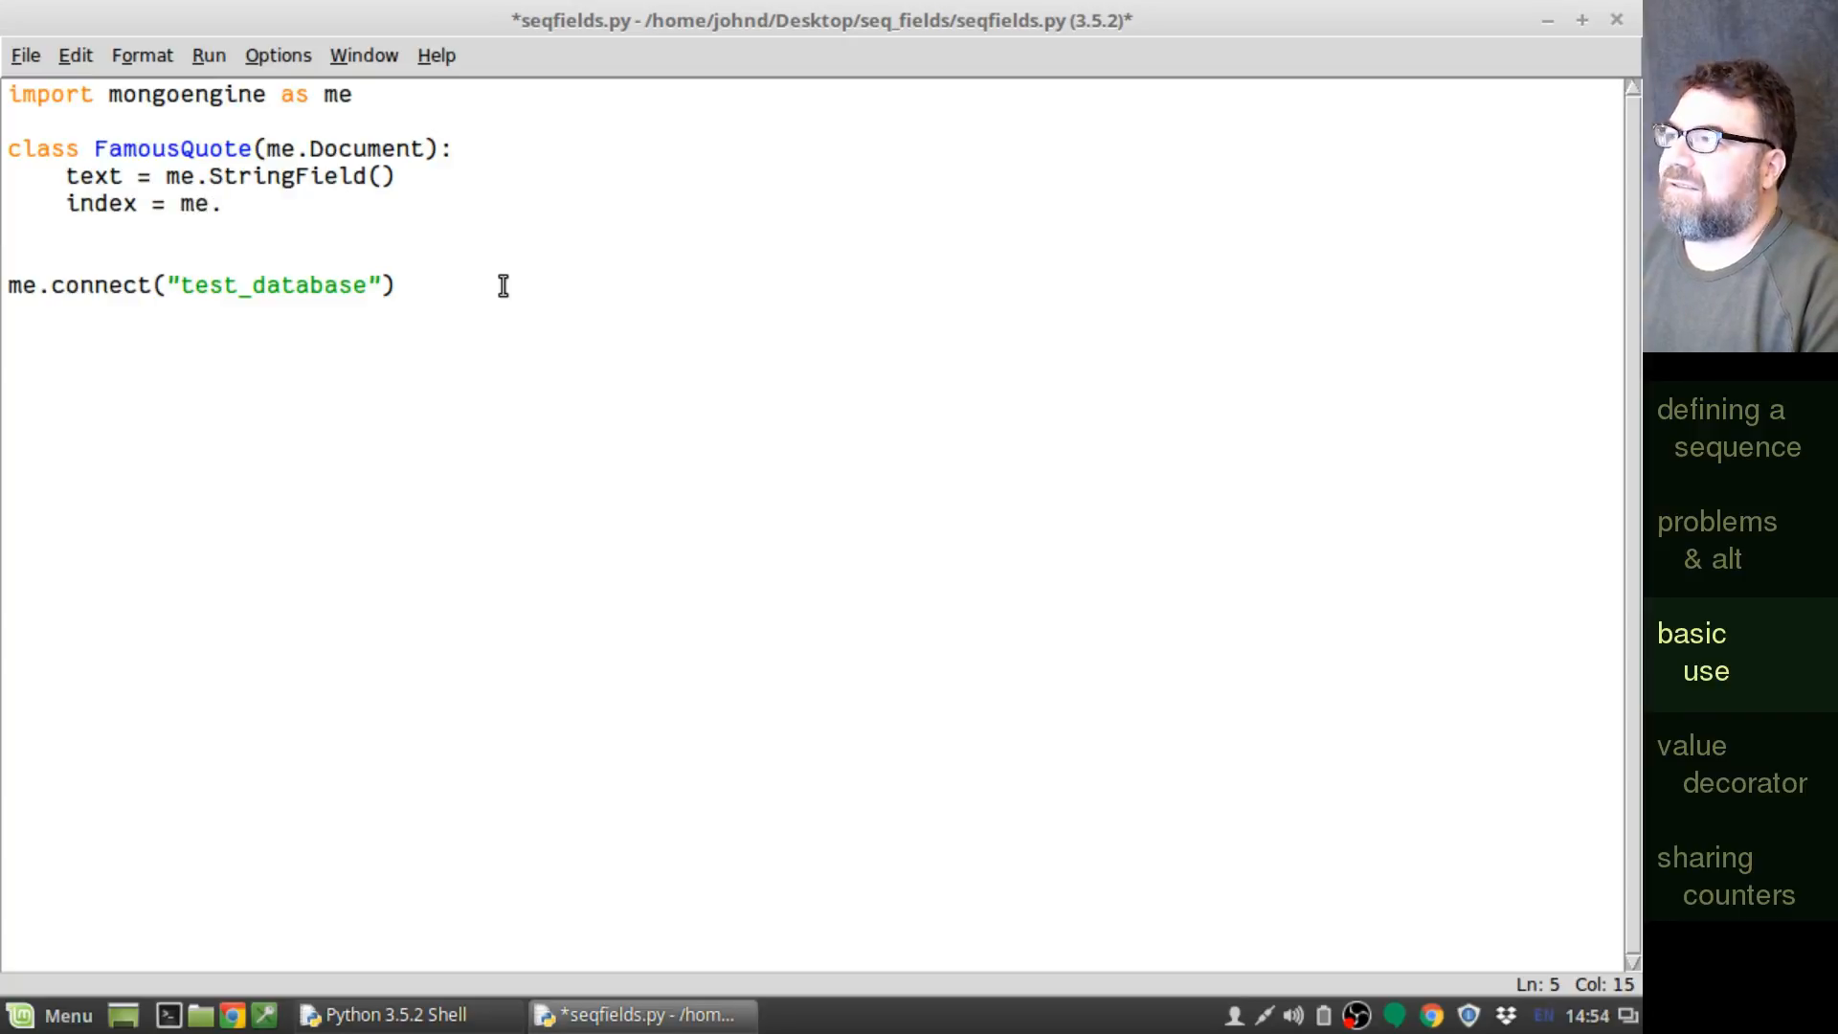
{"action": "type", "text": "Sequenc"}
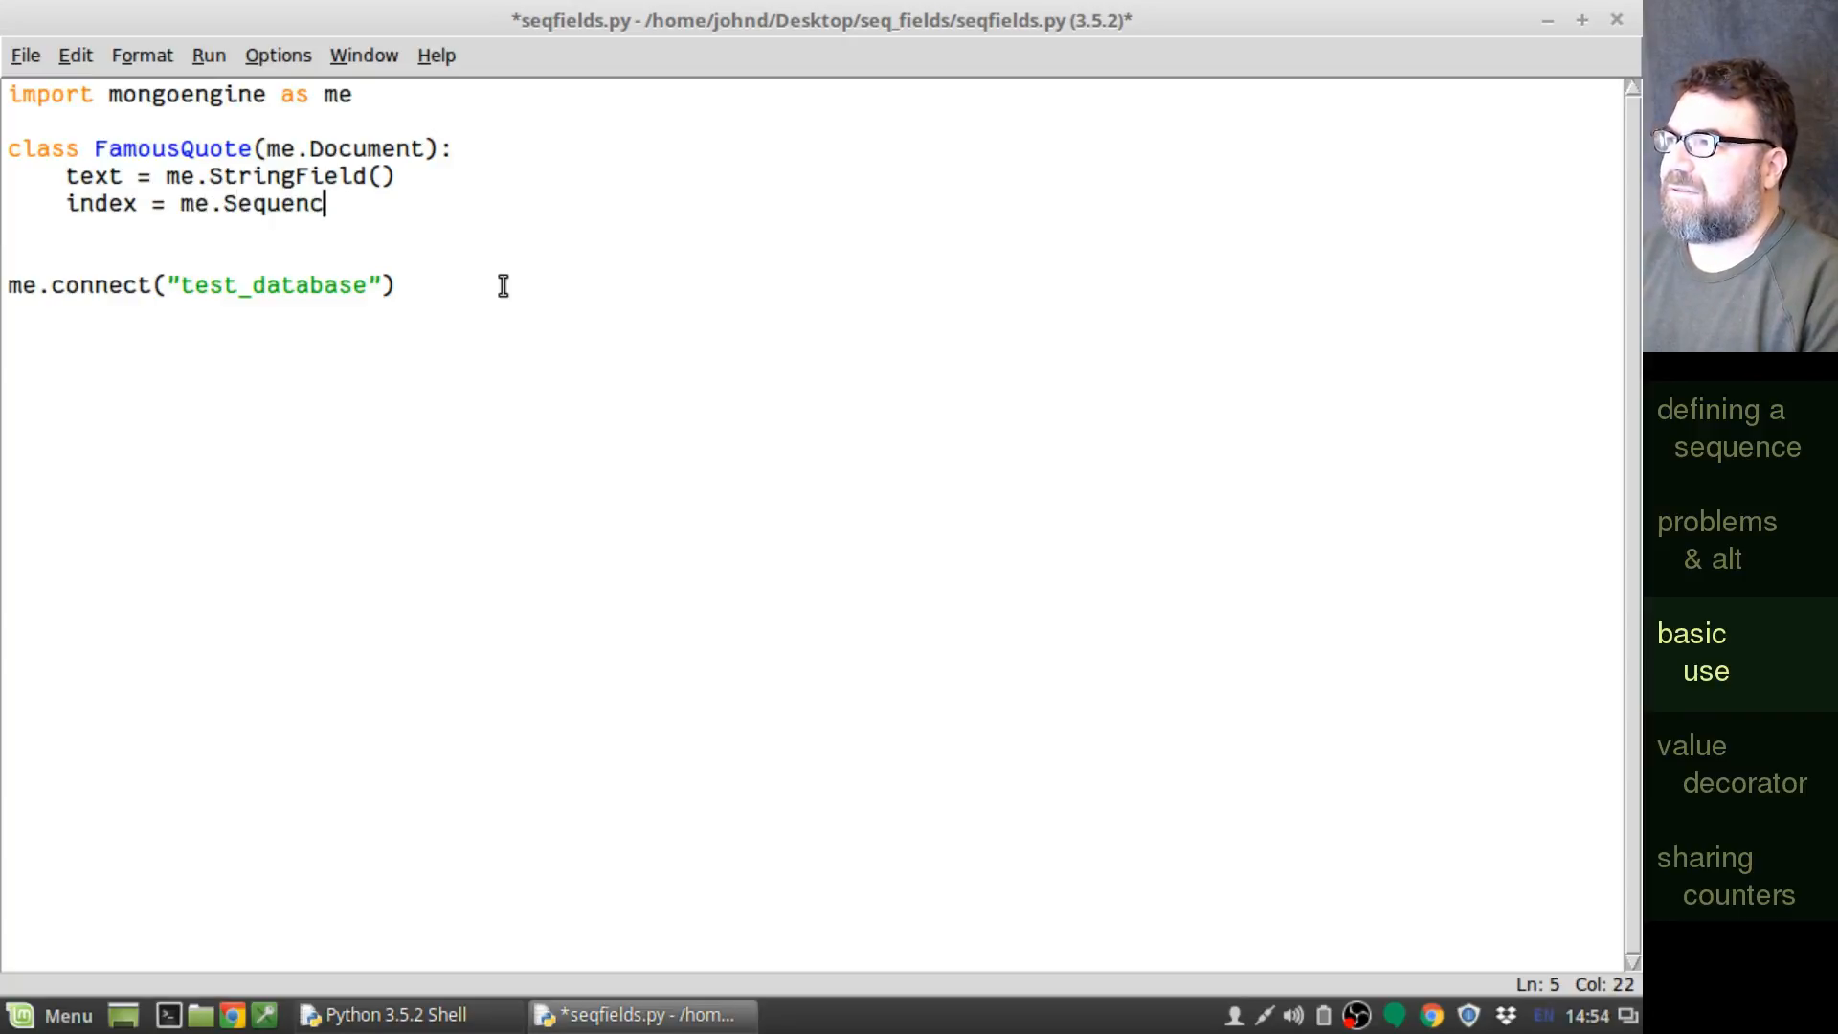
{"action": "type", "text": "eField()"}
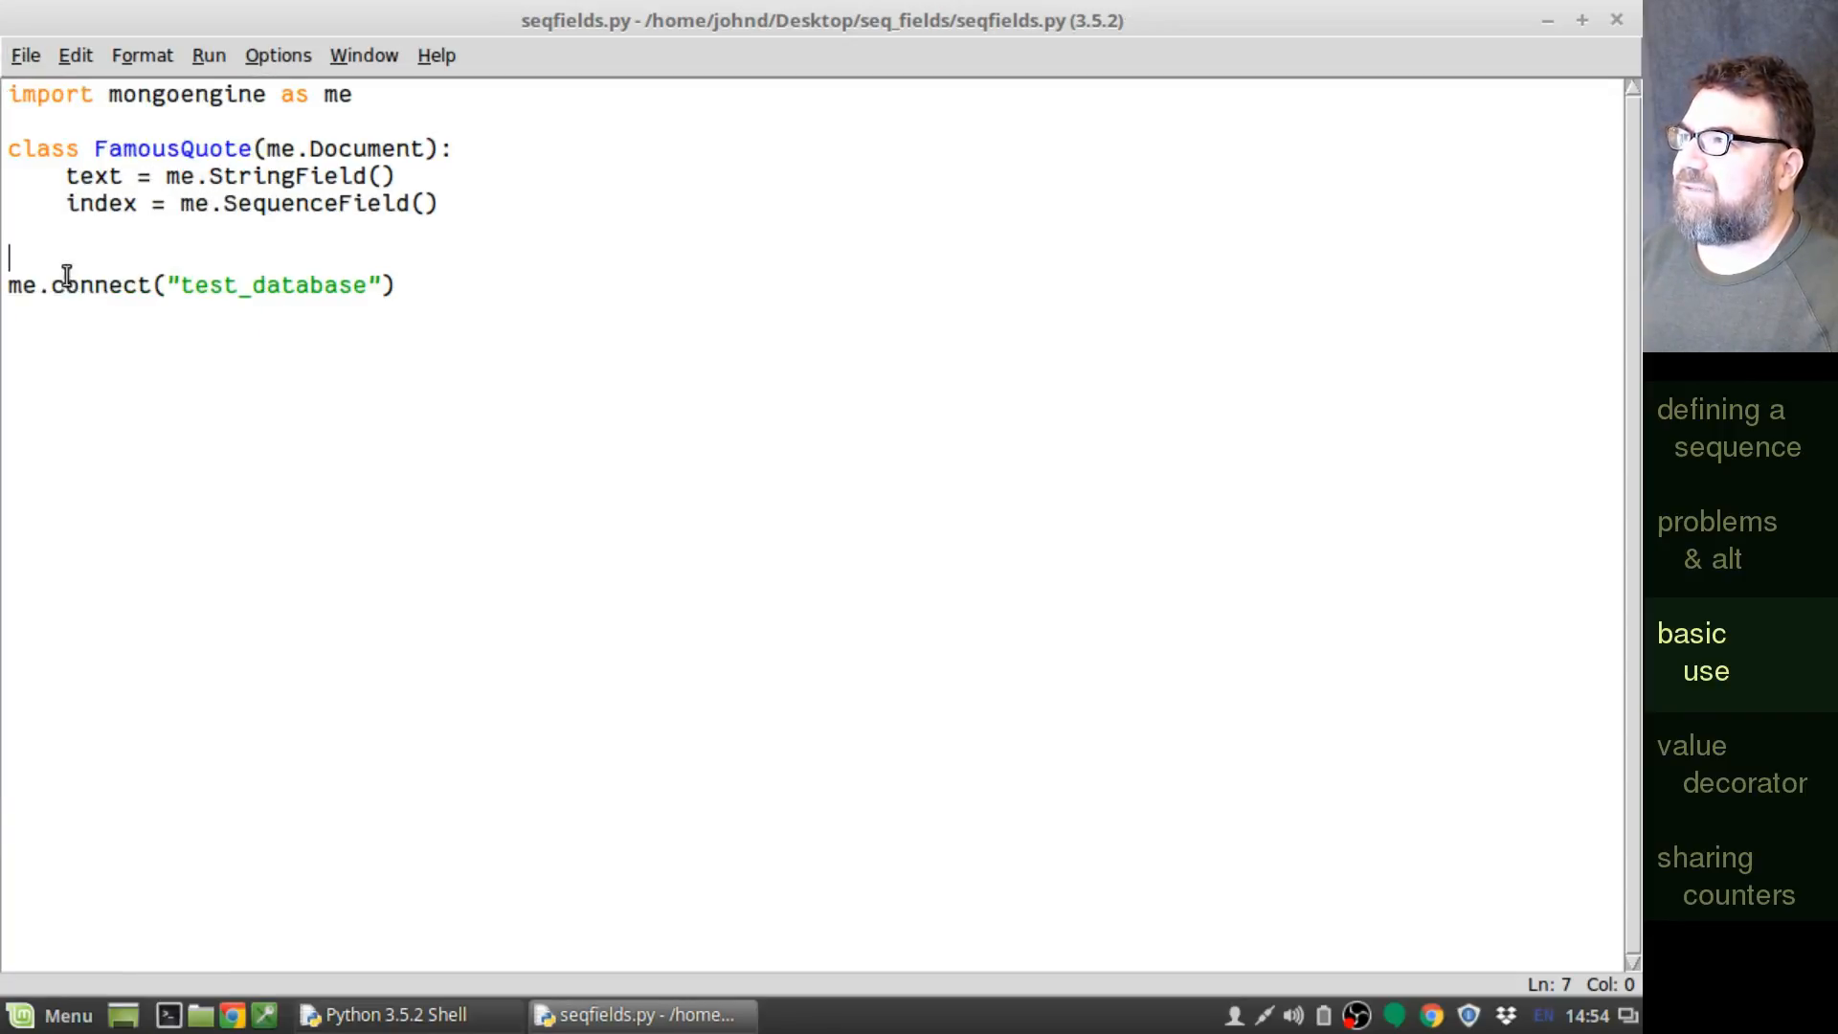
{"action": "left_click", "coordinate": [209, 55]}
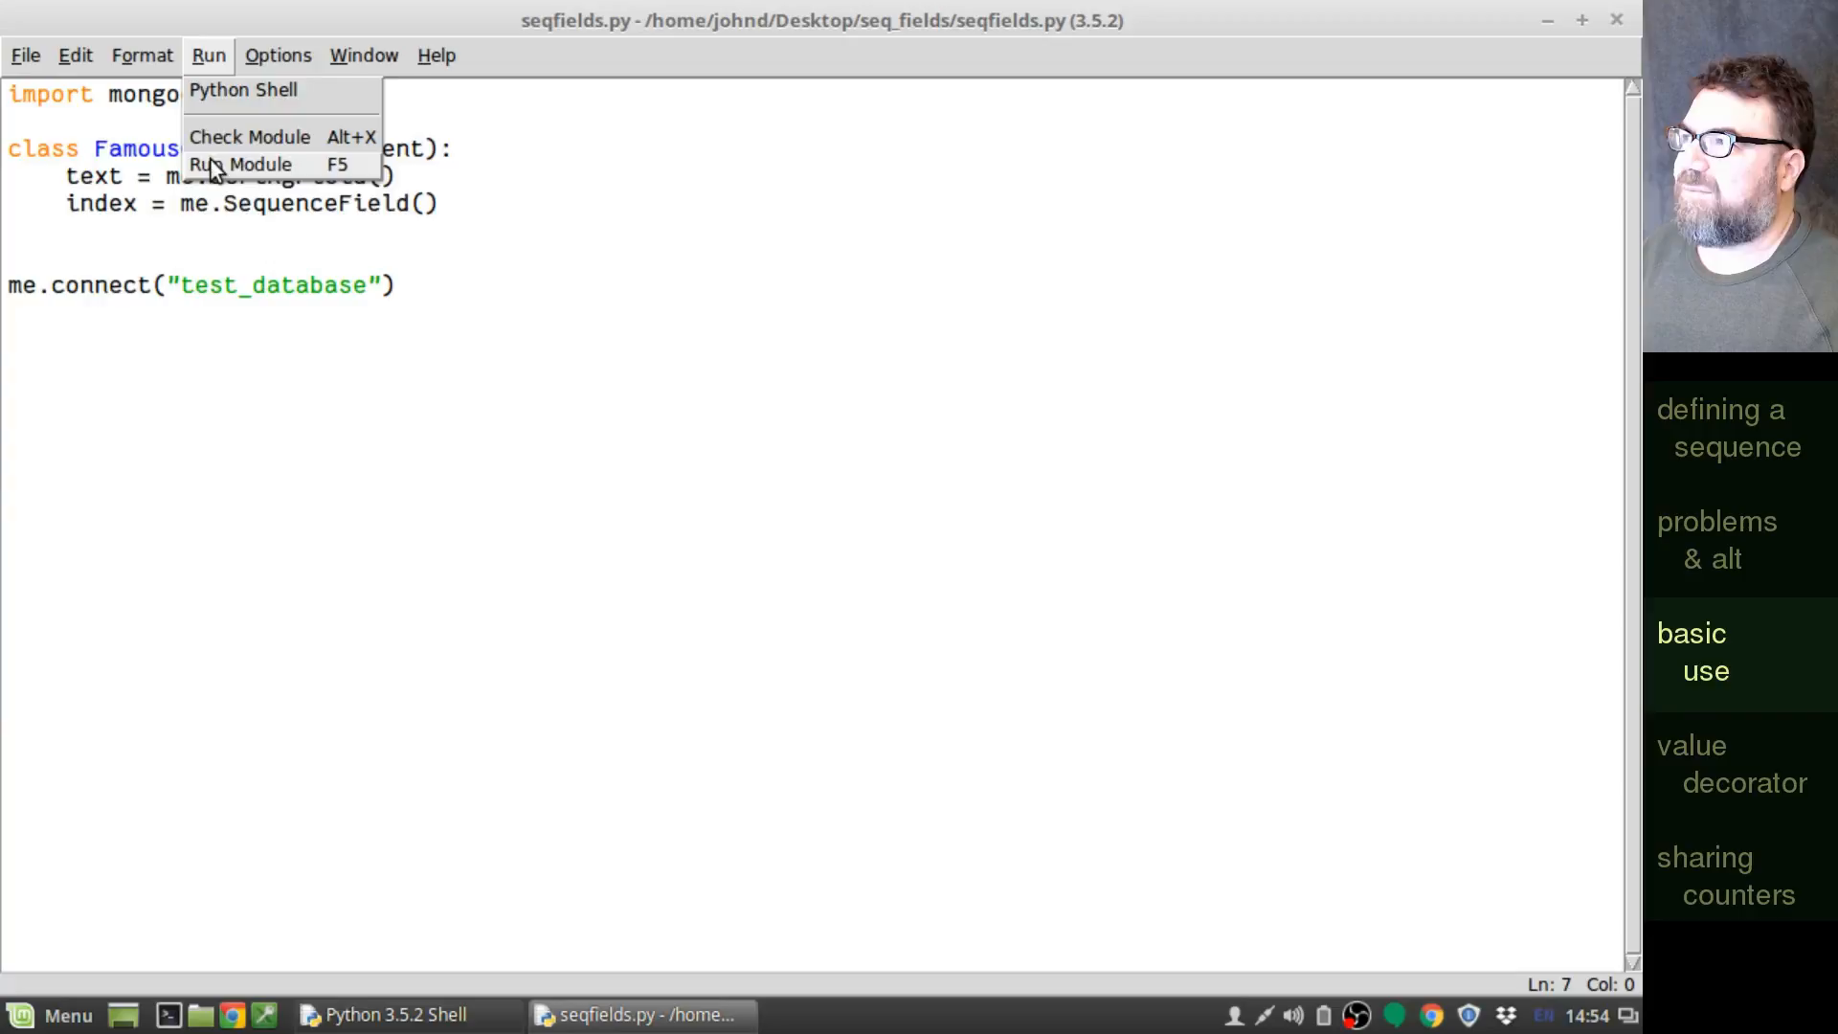
- Run the module and create fq = FamousQuote(text="basic 1") in the shell
{"action": "left_click", "coordinate": [240, 165]}
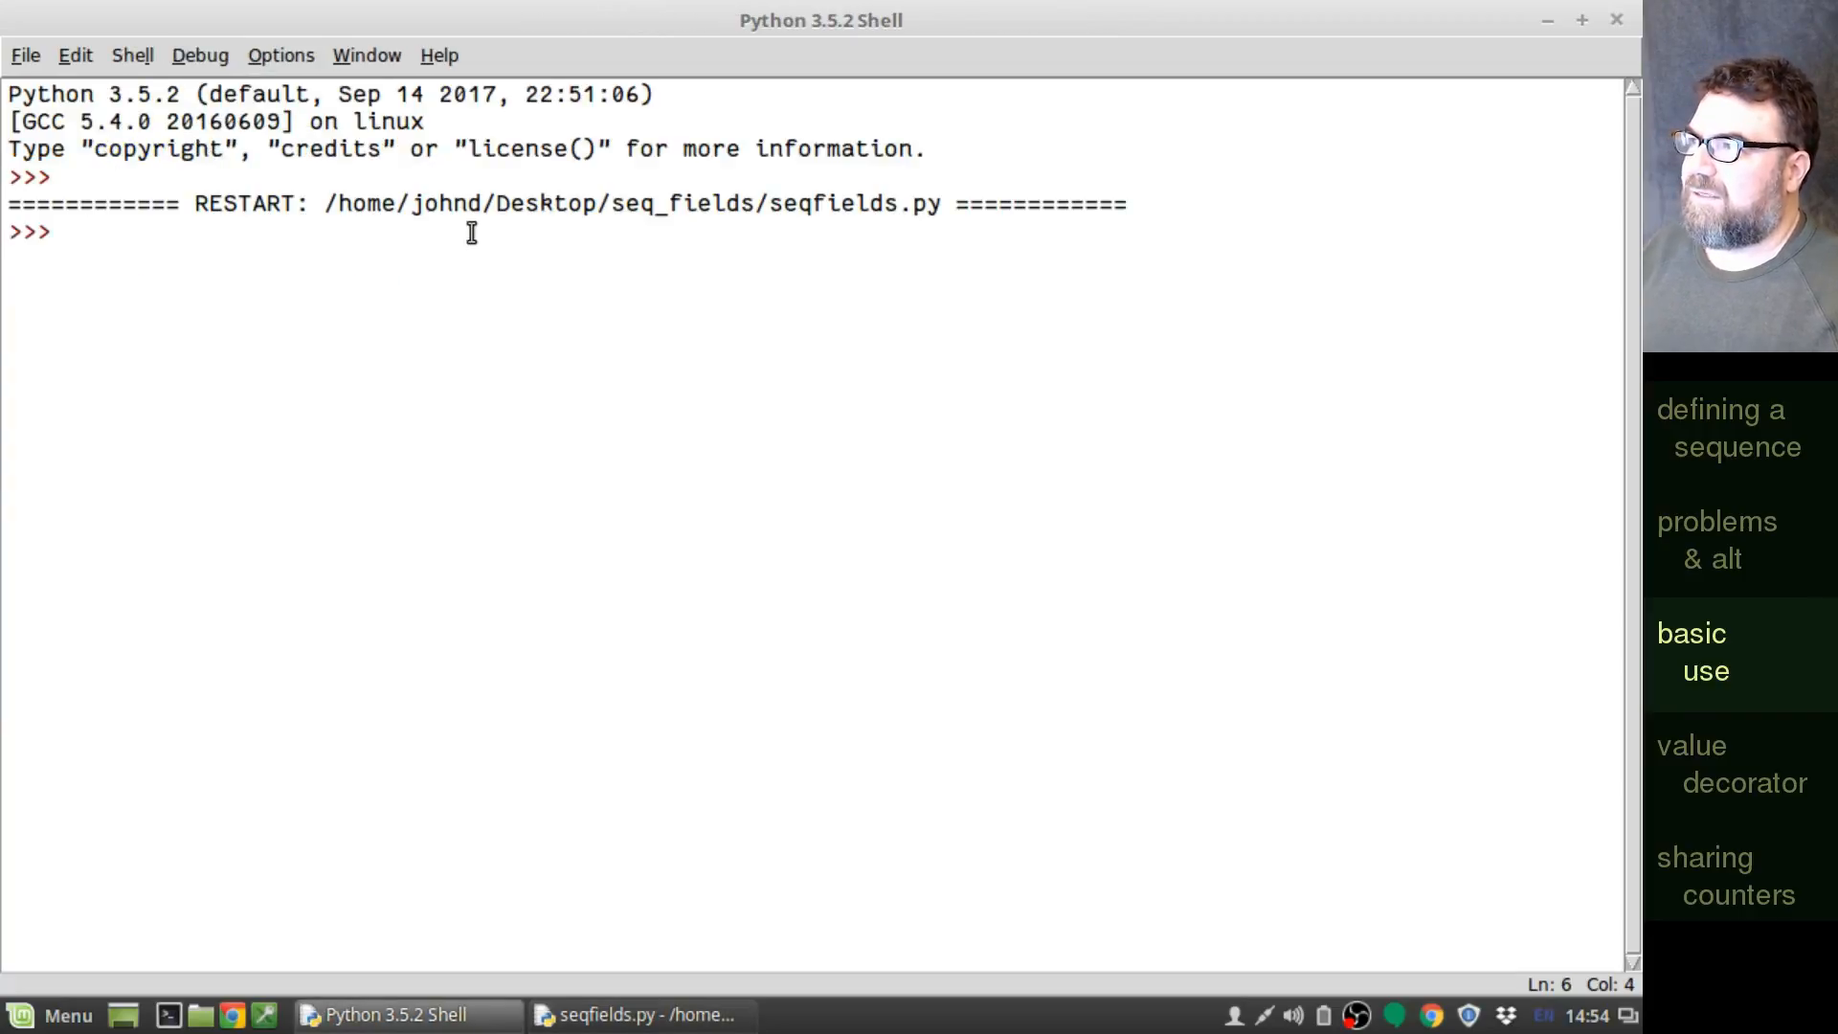
{"action": "type", "text": "fq = F"}
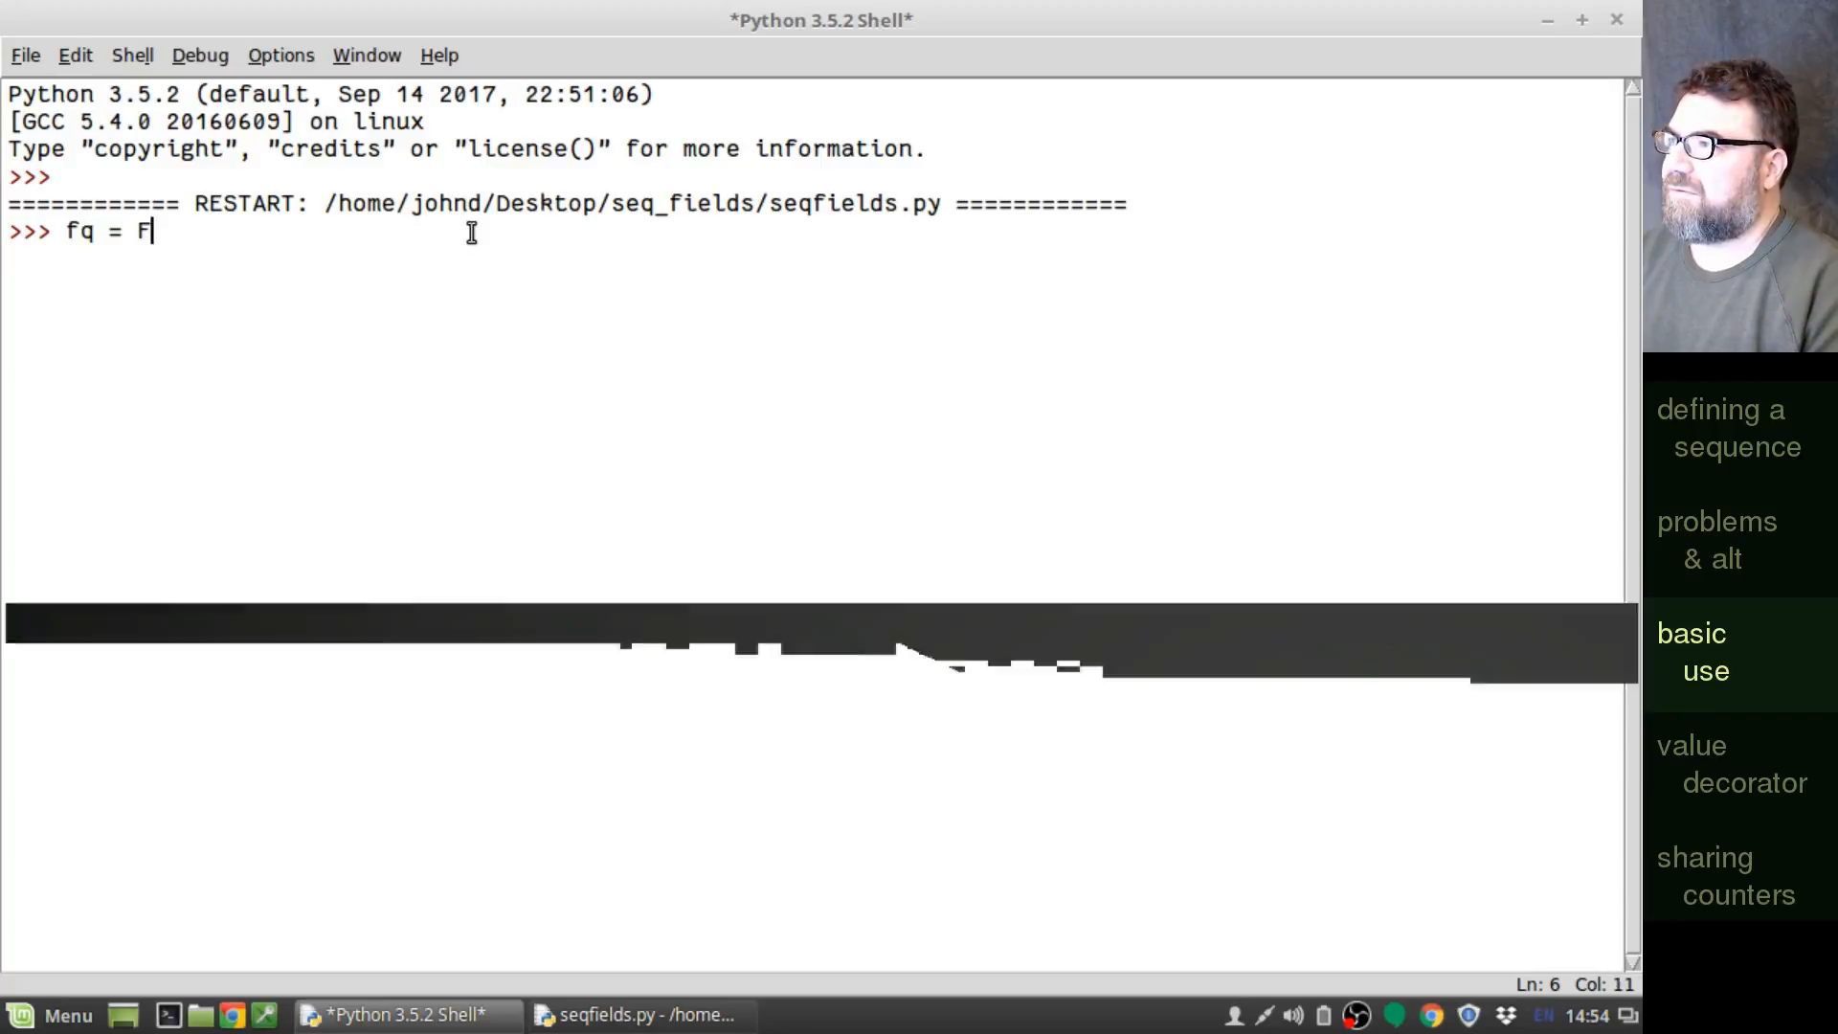
{"action": "type", "text": "amousQuote"}
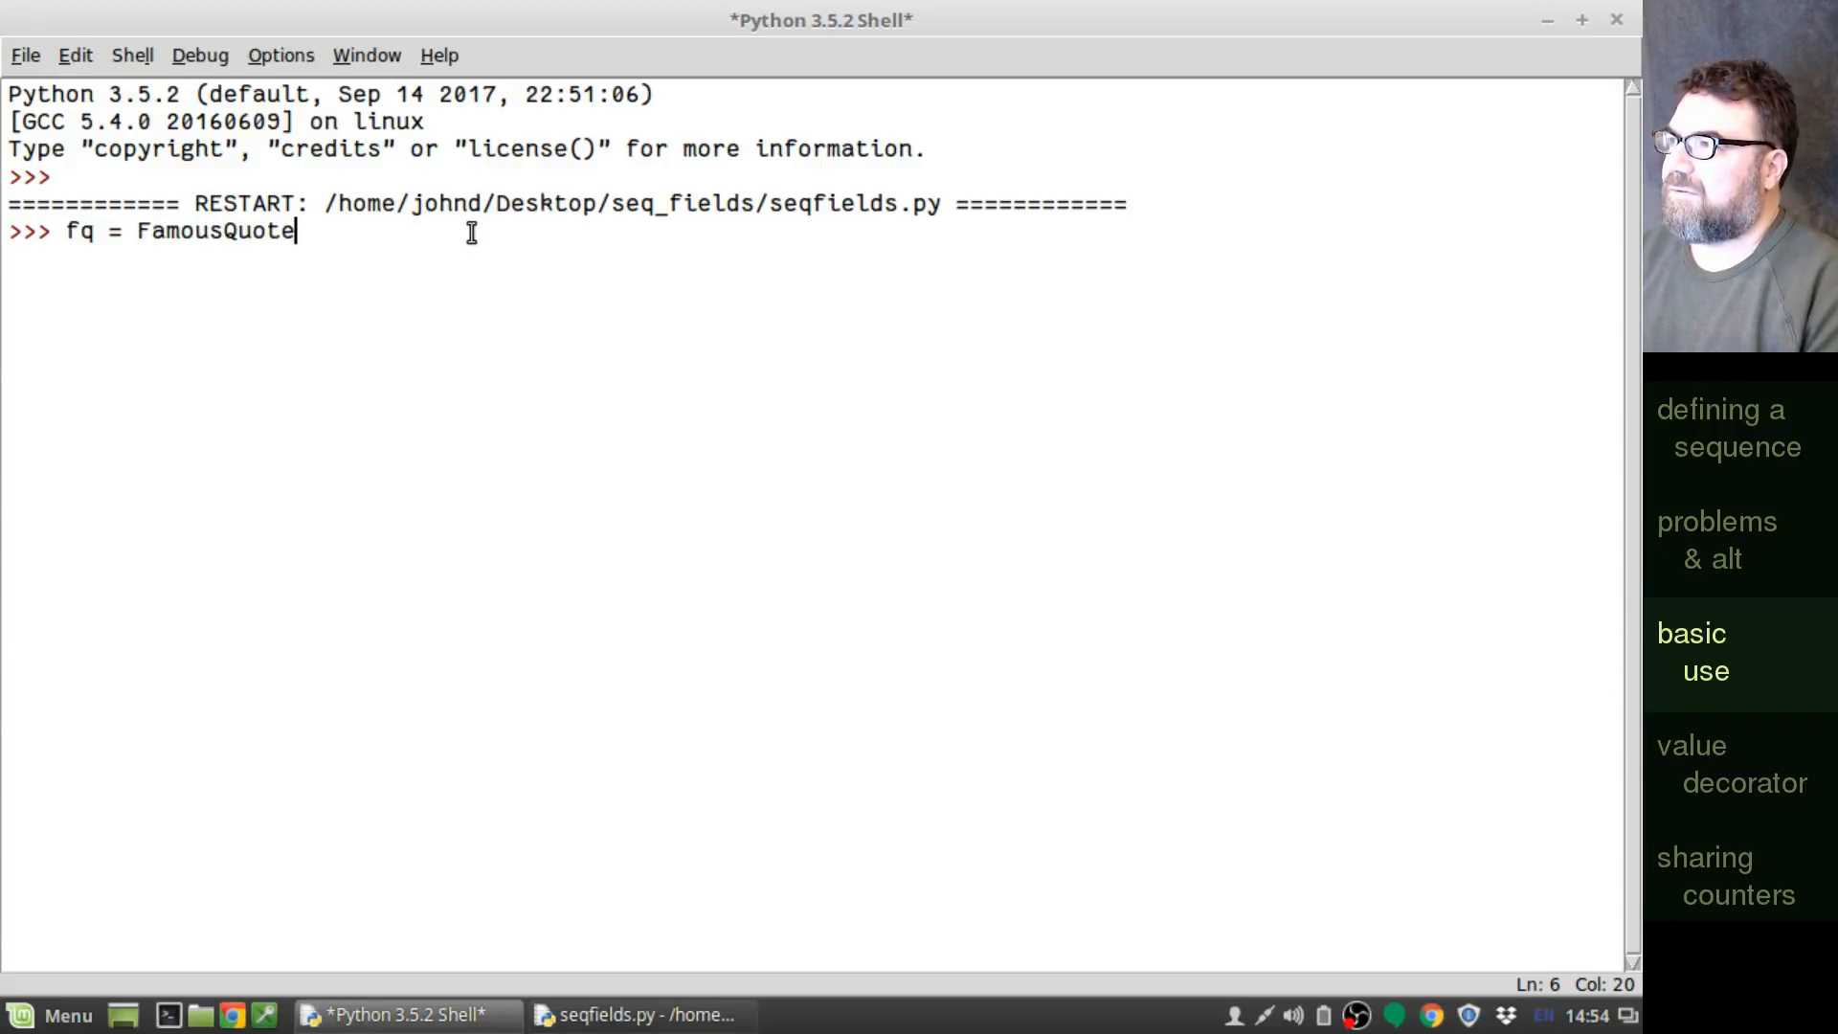
{"action": "type", "text": "(text"}
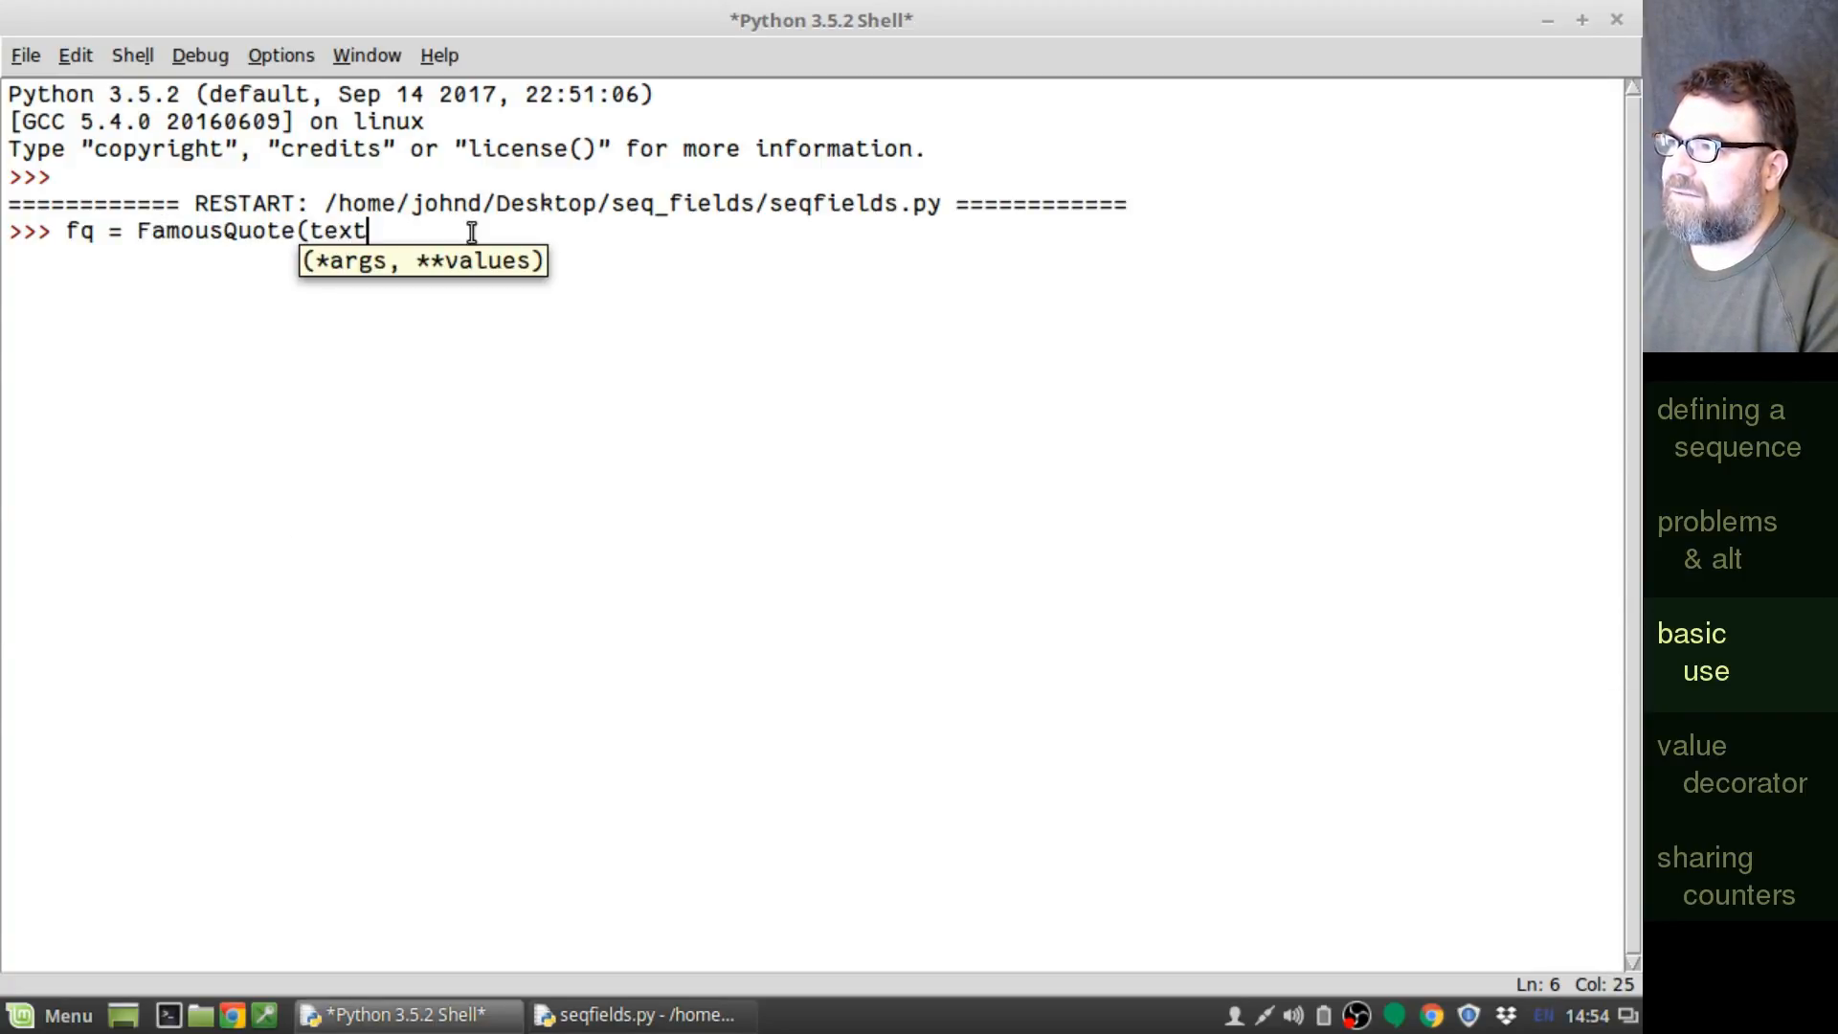
{"action": "type", "text": "=\""}
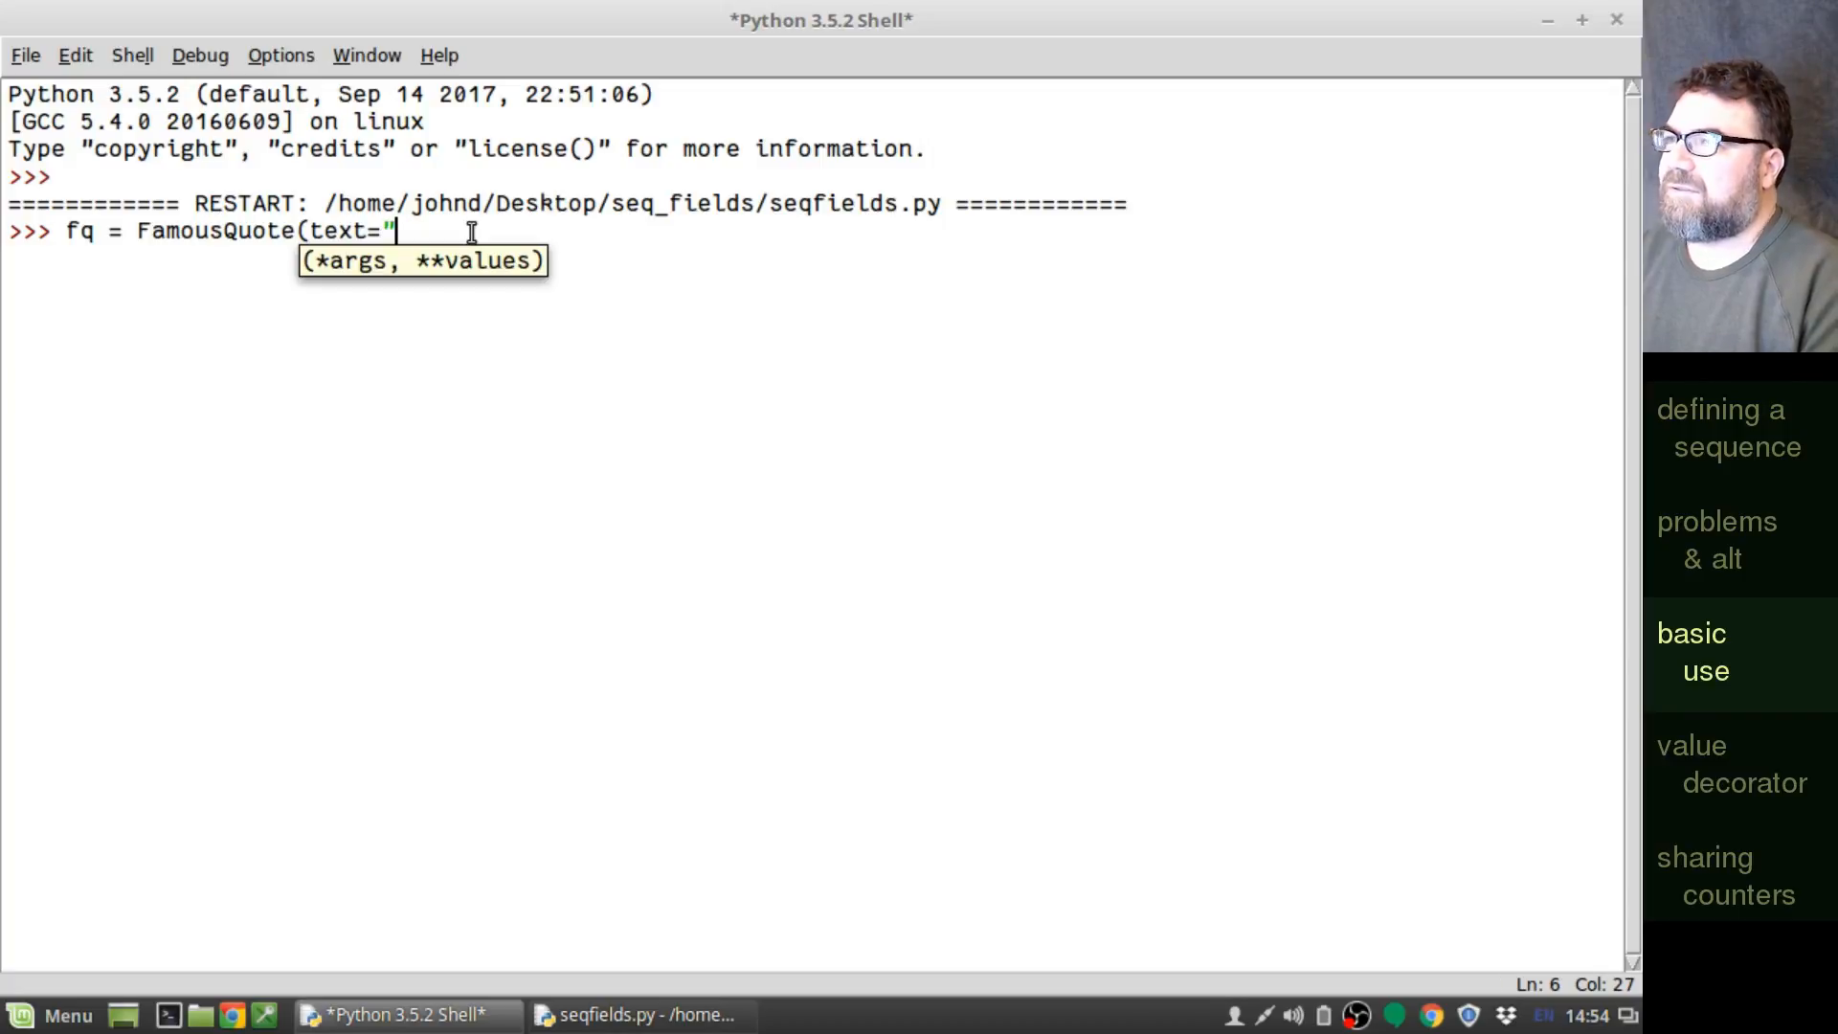
{"action": "type", "text": "b"}
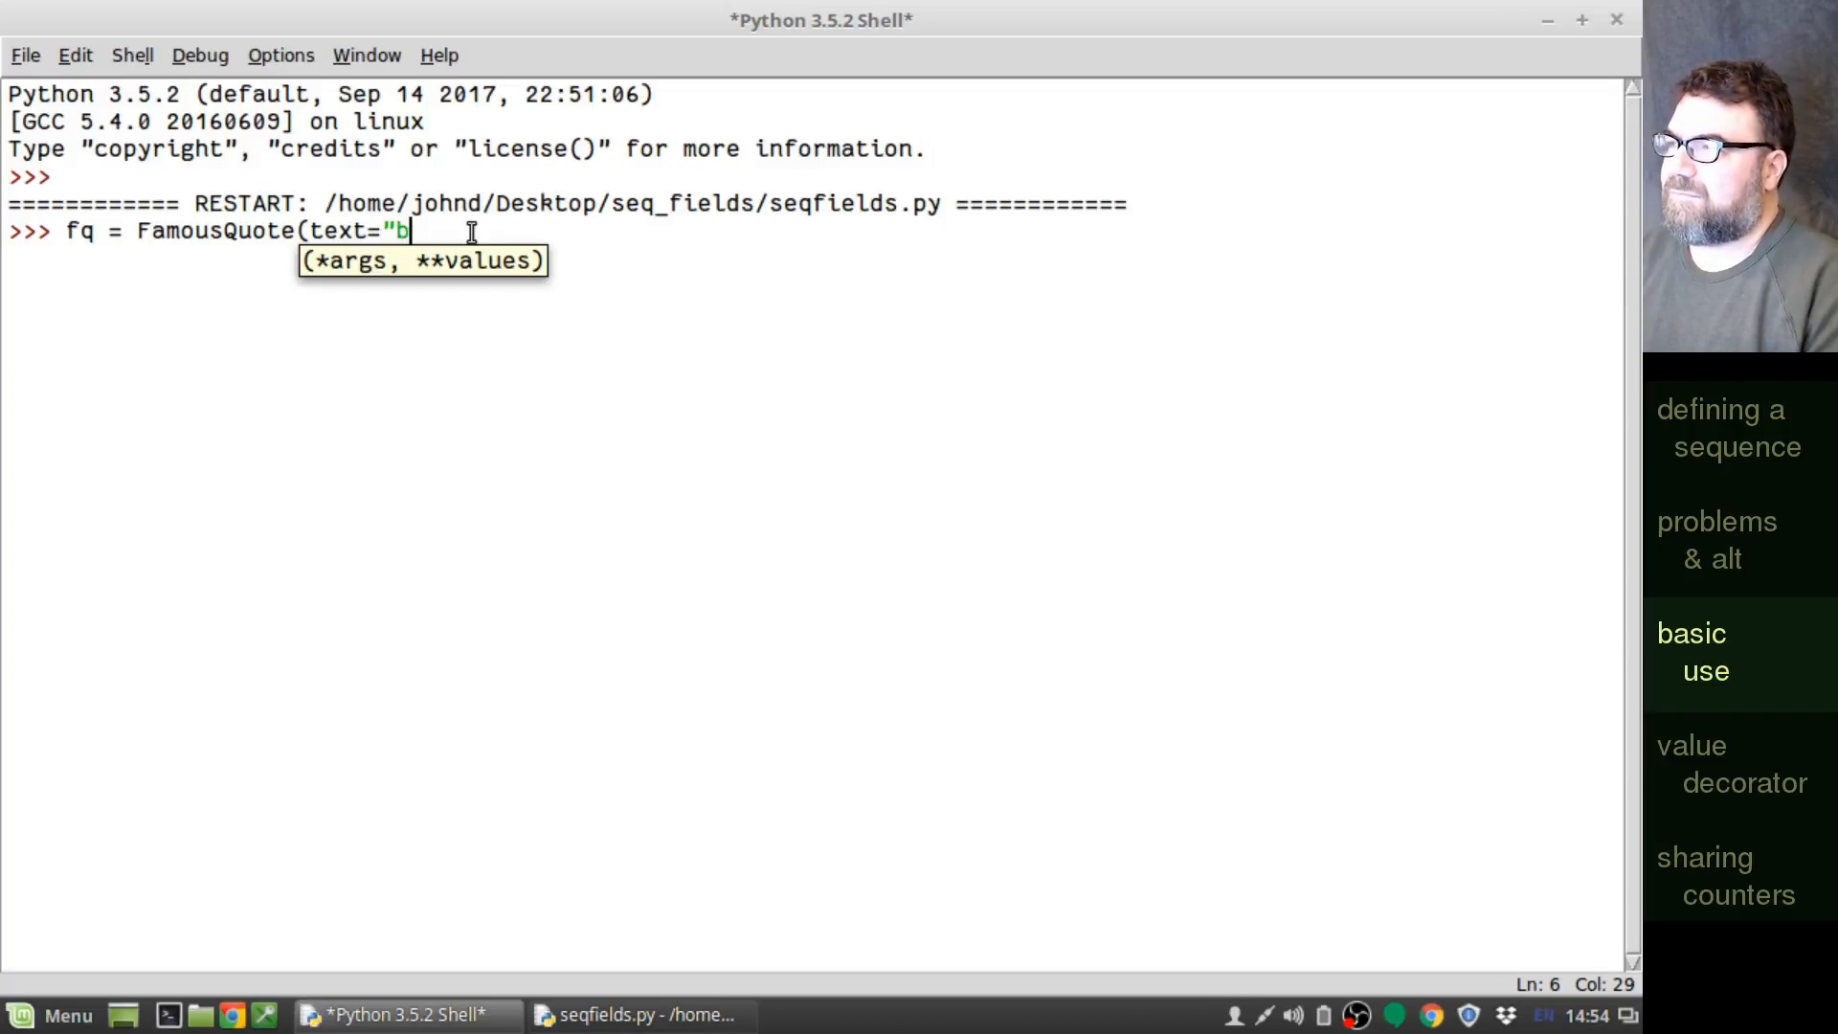
{"action": "type", "text": "asic 1"}
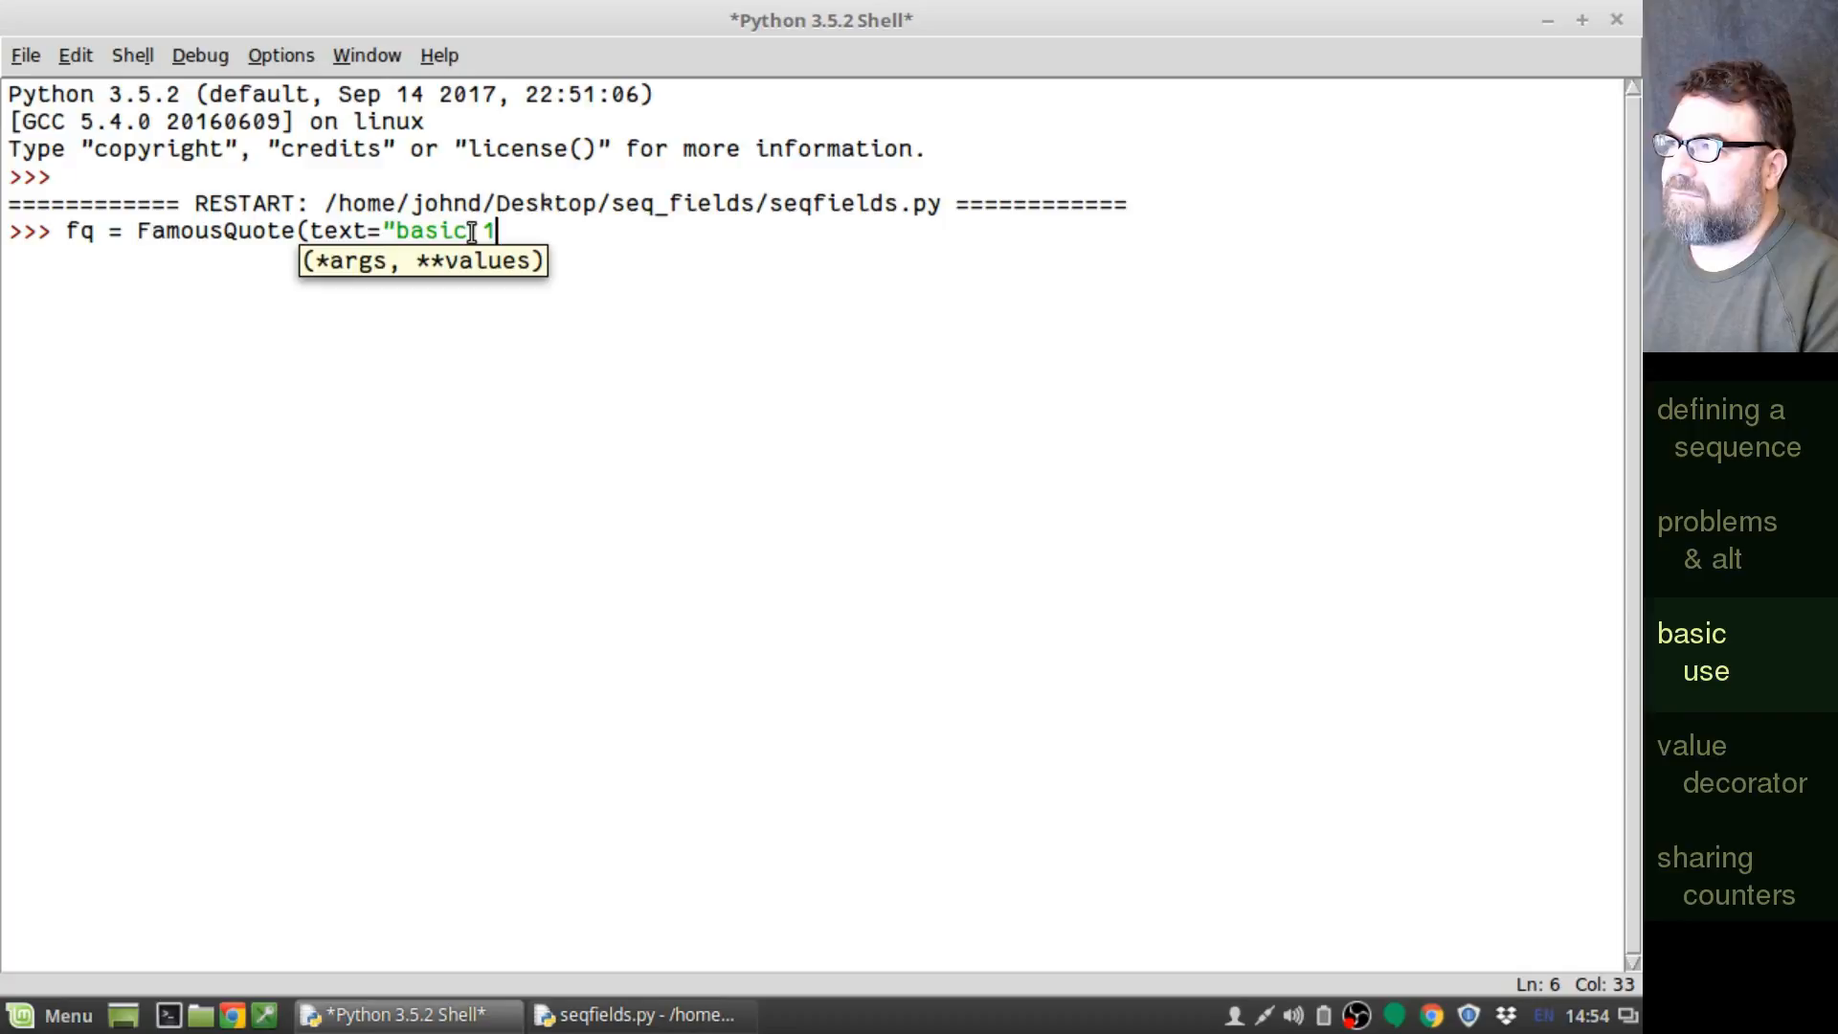
{"action": "key", "text": "Return"}
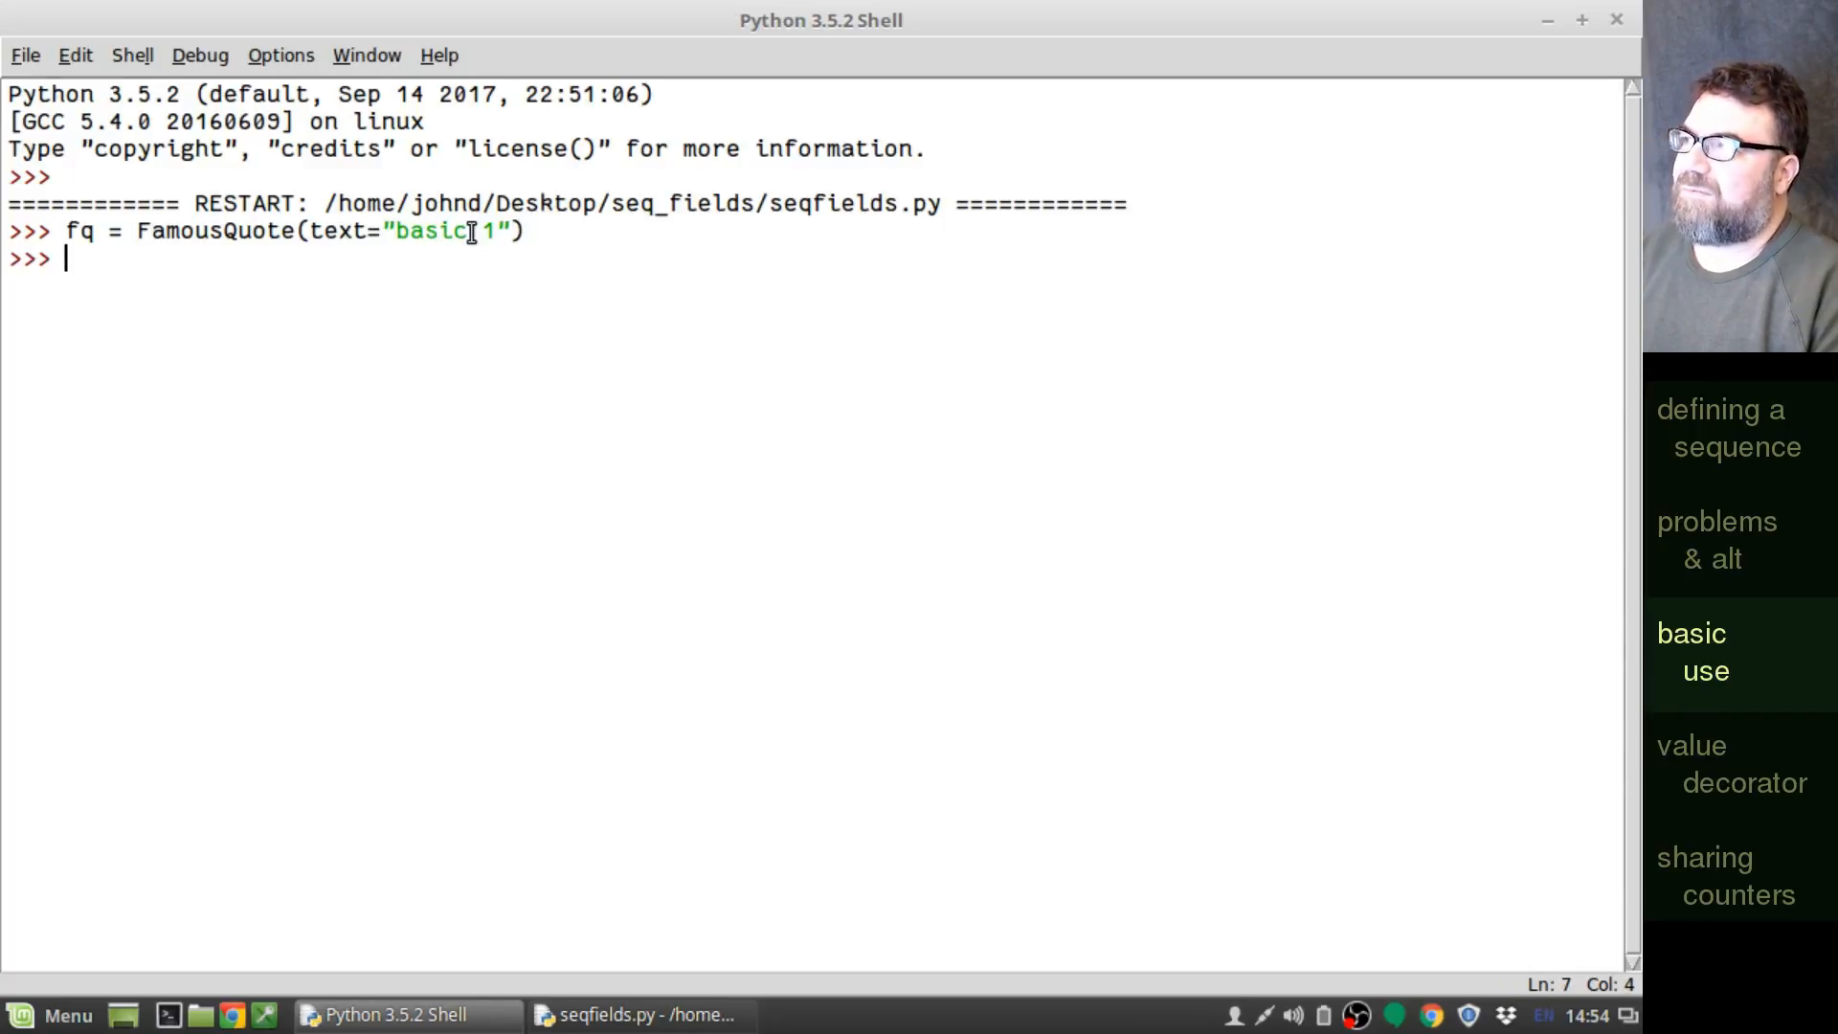
- Save fq and read fq.index back as 1, then start another FamousQuote
{"action": "type", "text": "fq"}
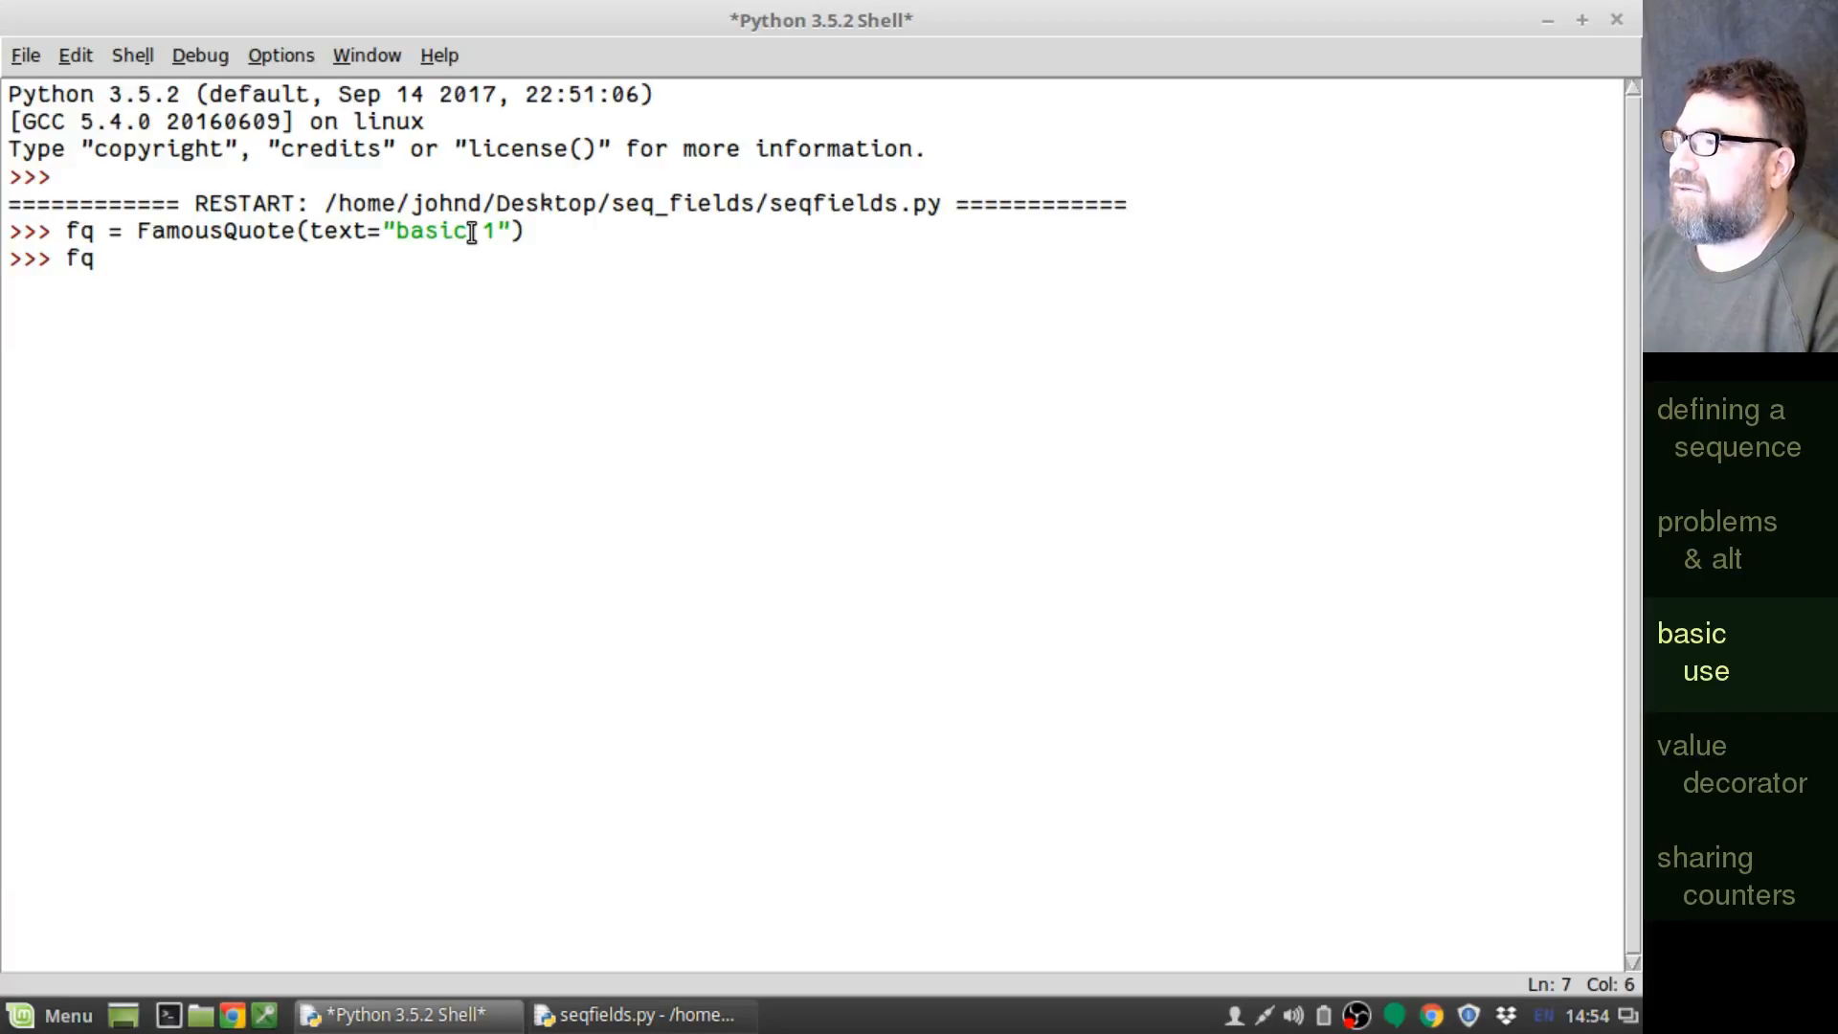
{"action": "type", "text": ".save("}
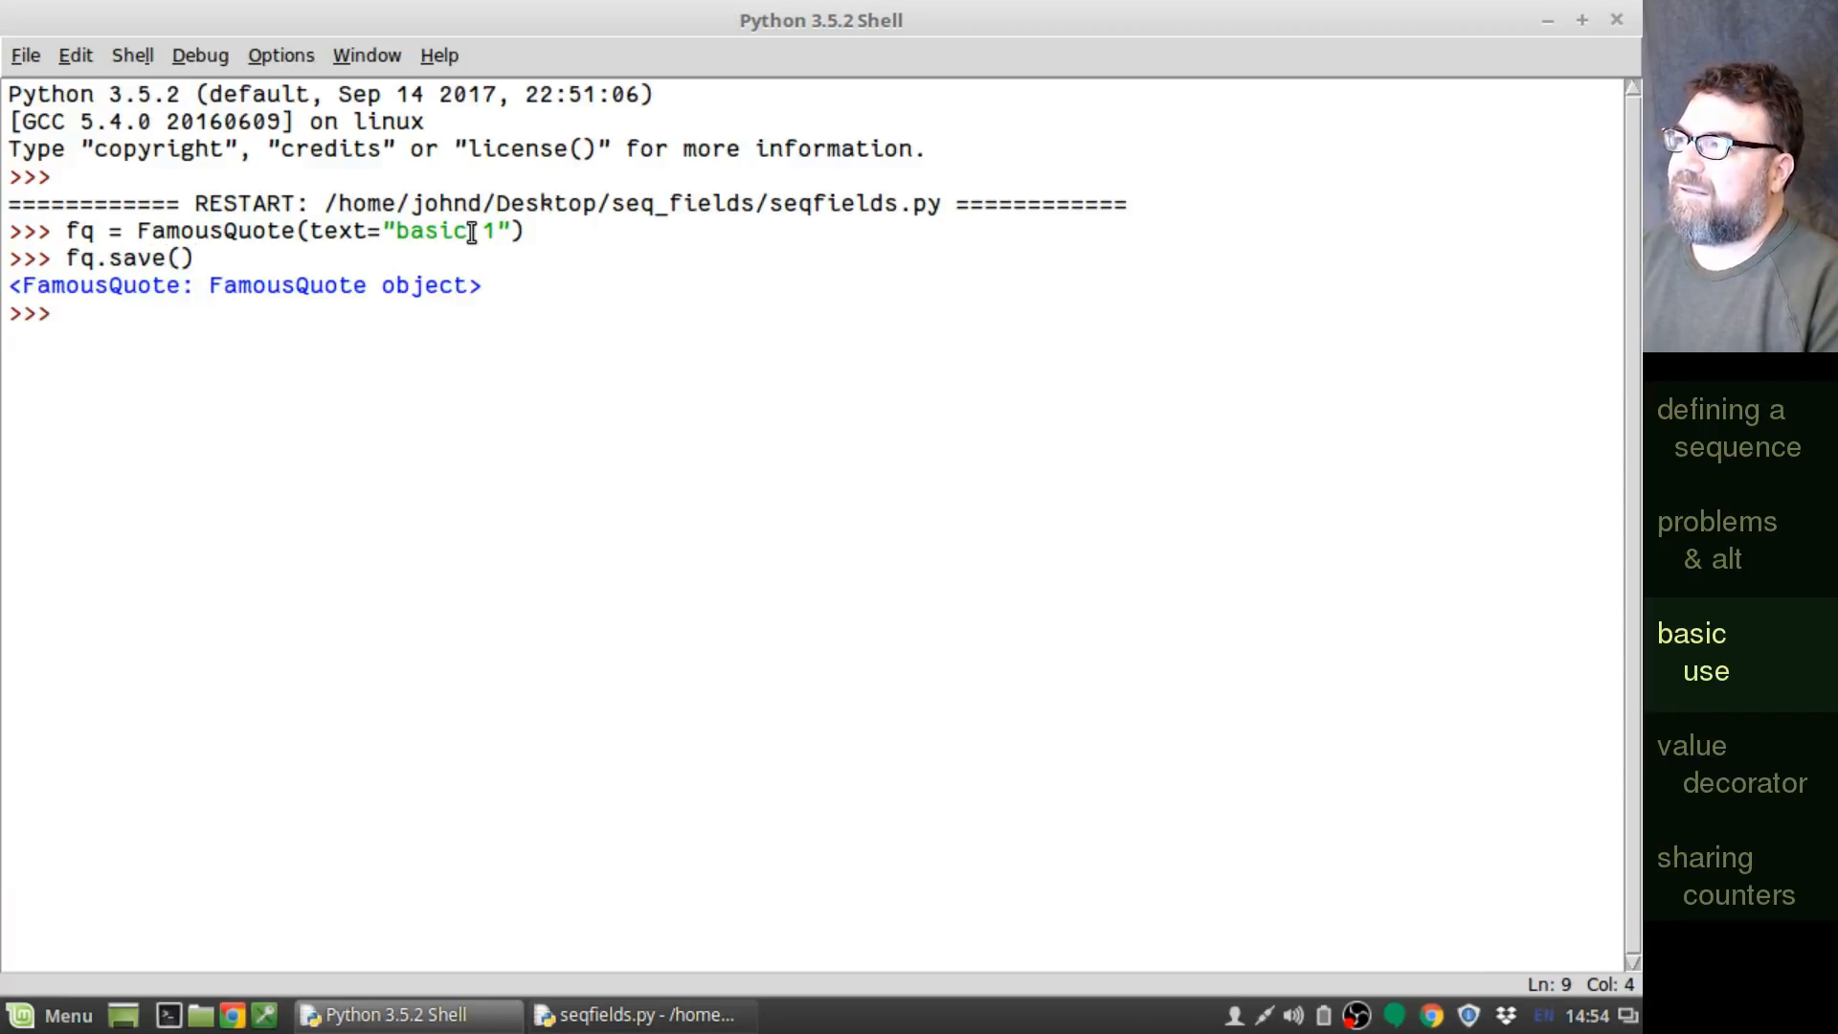
{"action": "type", "text": "fq."}
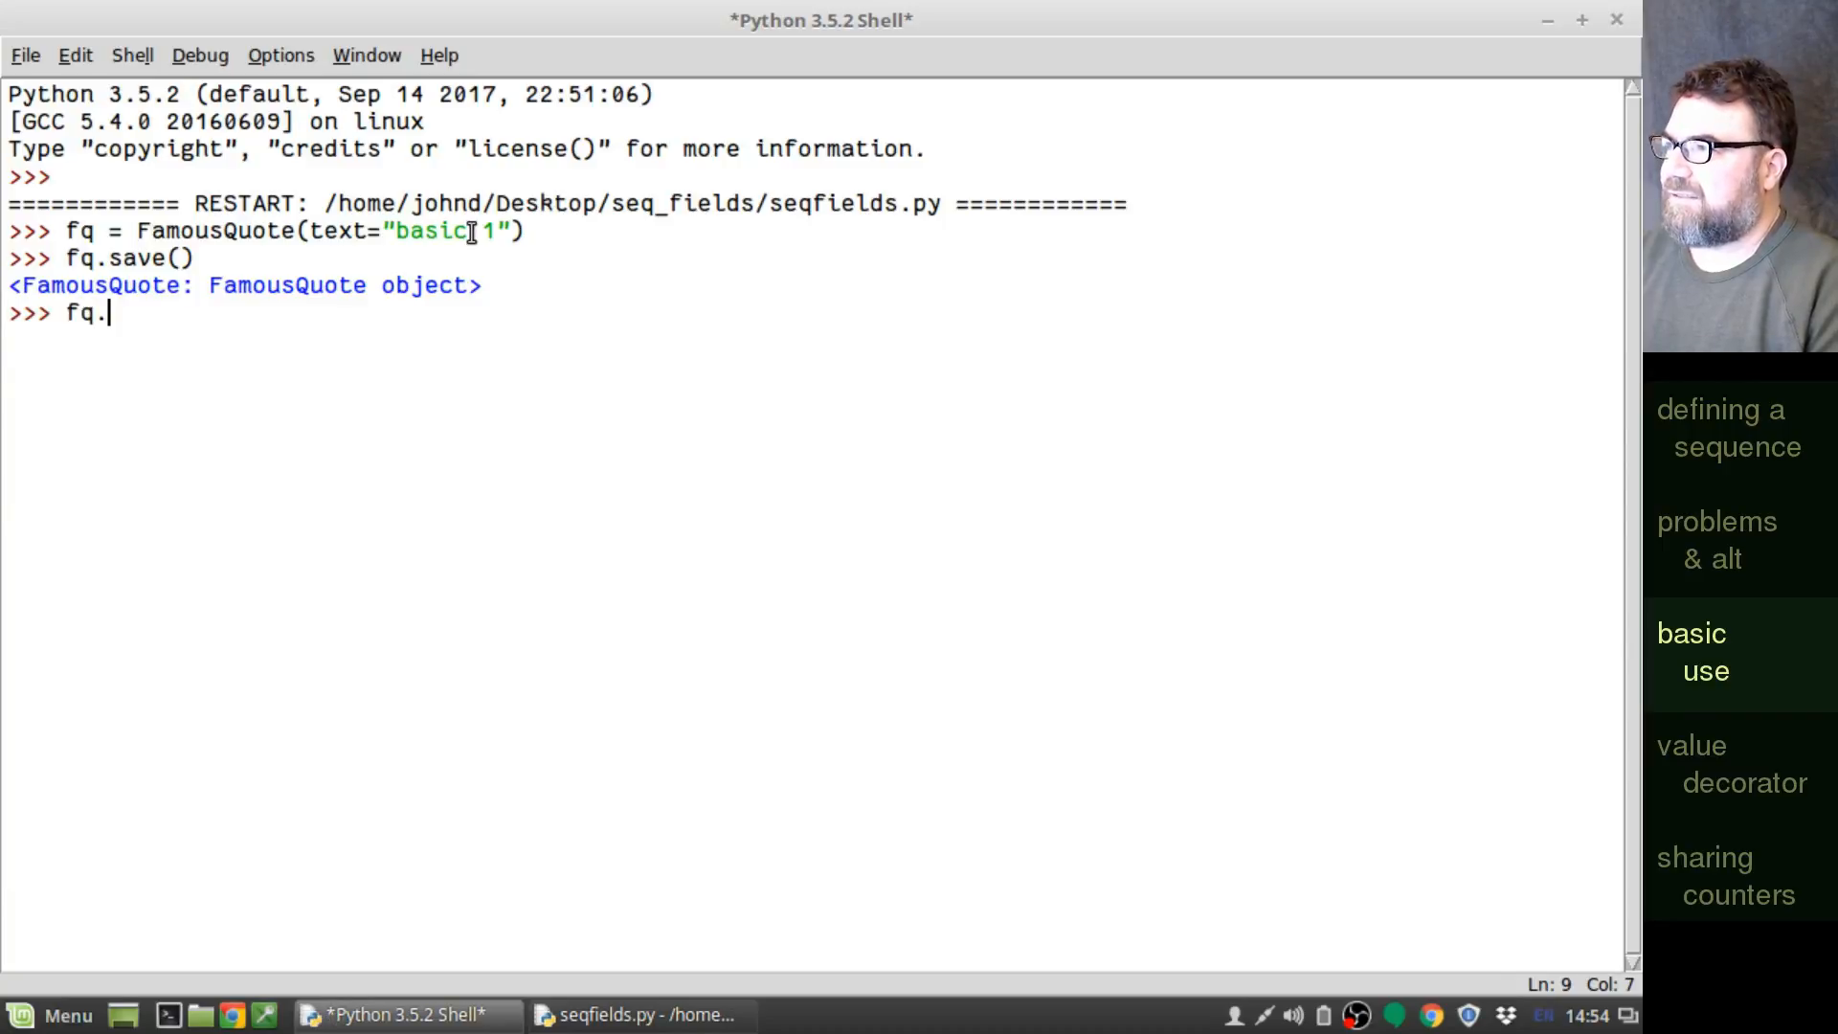
{"action": "type", "text": "index"}
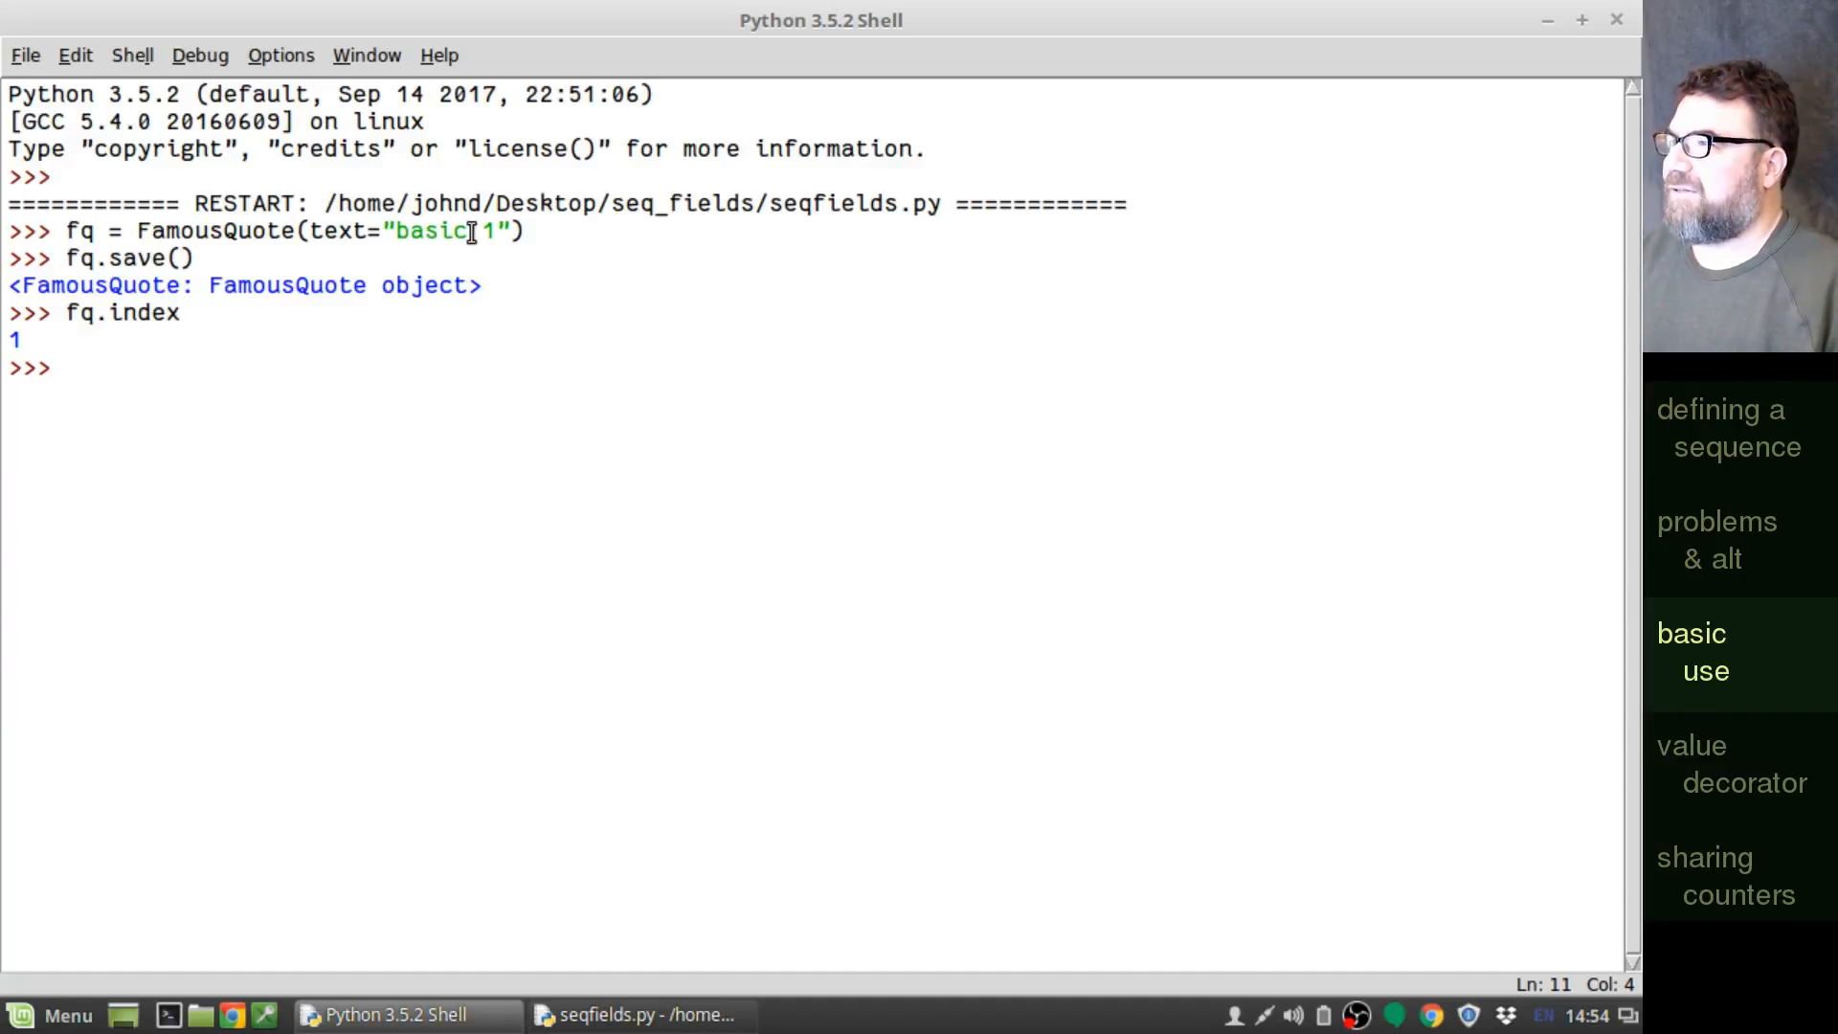
{"action": "type", "text": "fq ="}
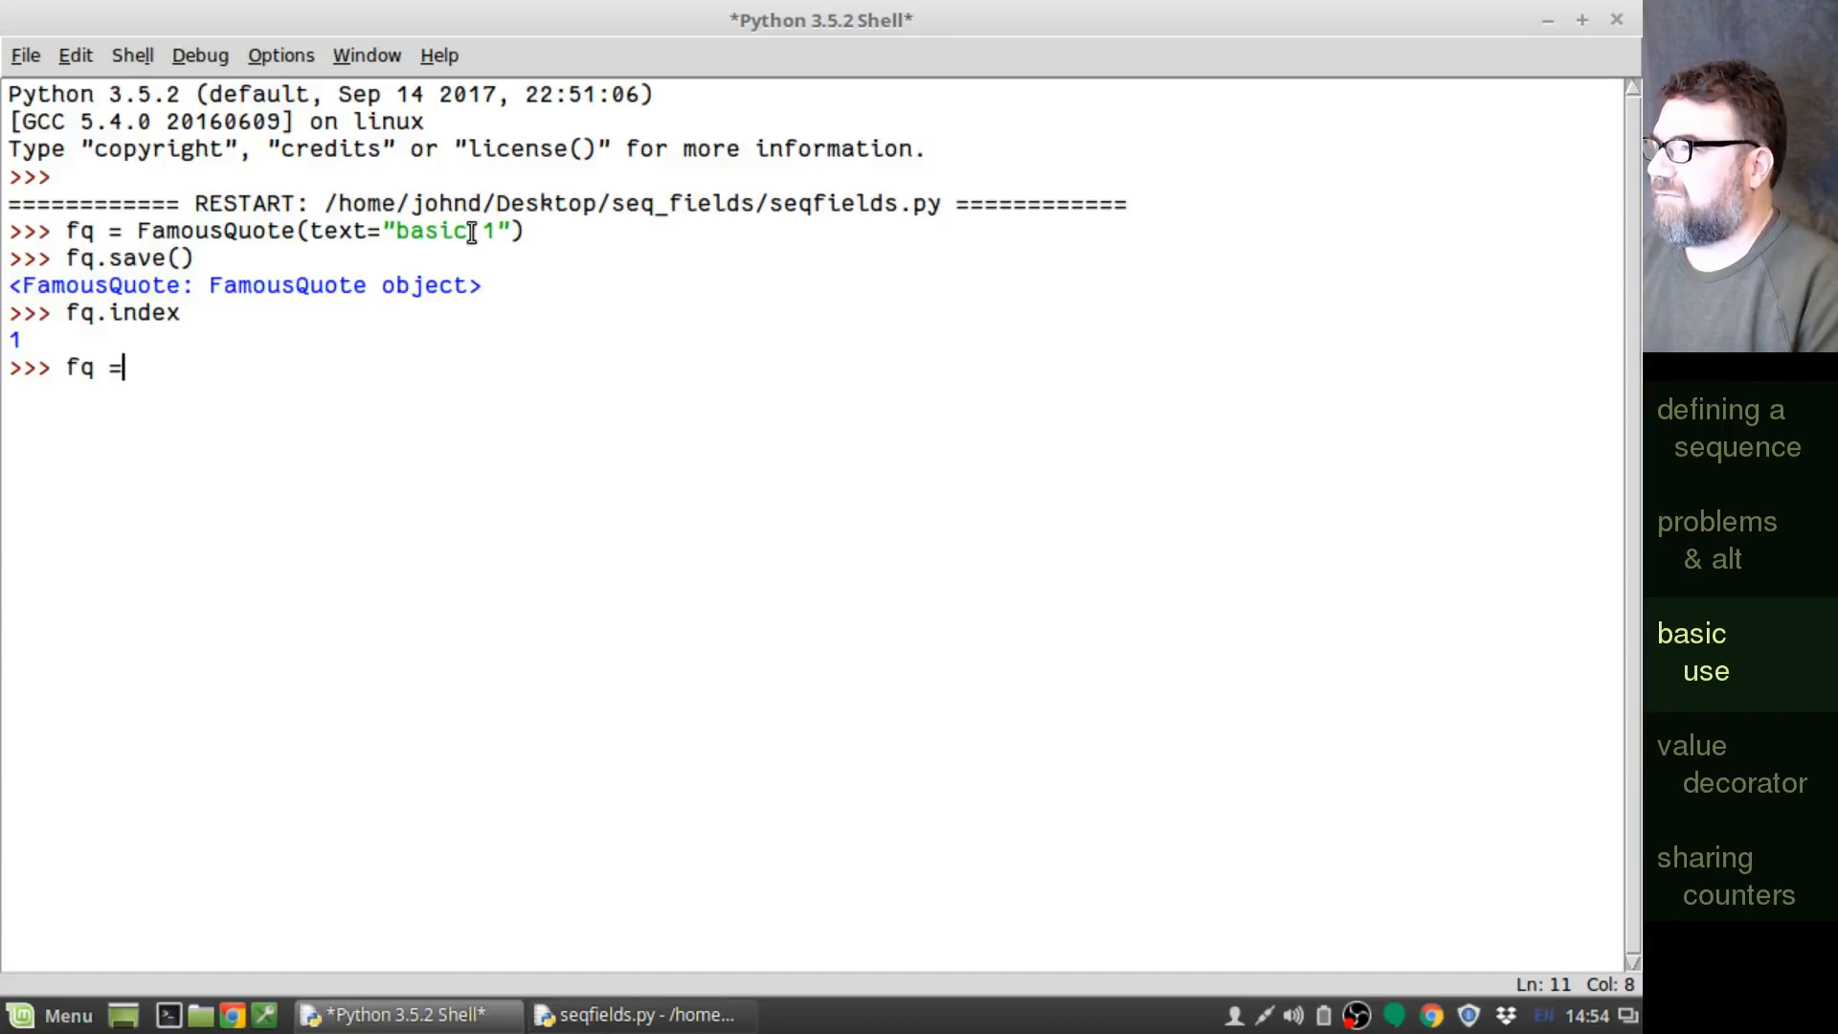
{"action": "type", "text": "Famous"}
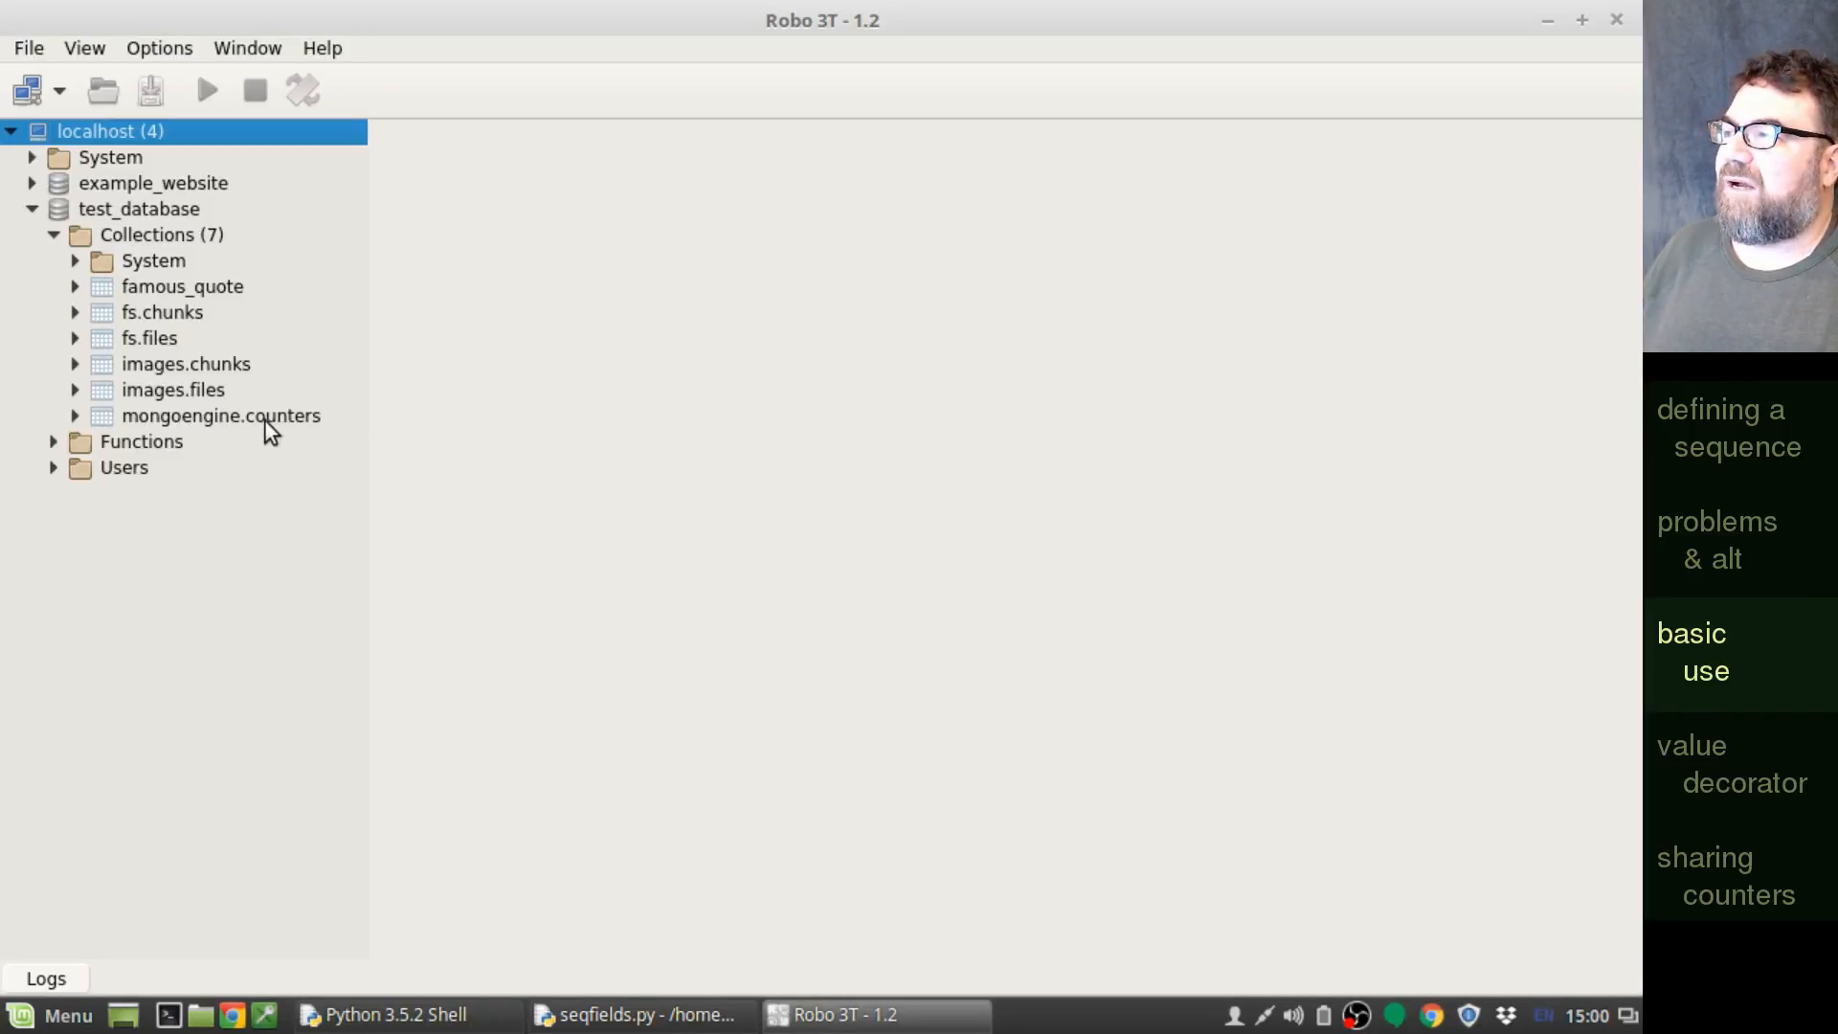
{"action": "left_click", "coordinate": [220, 416]}
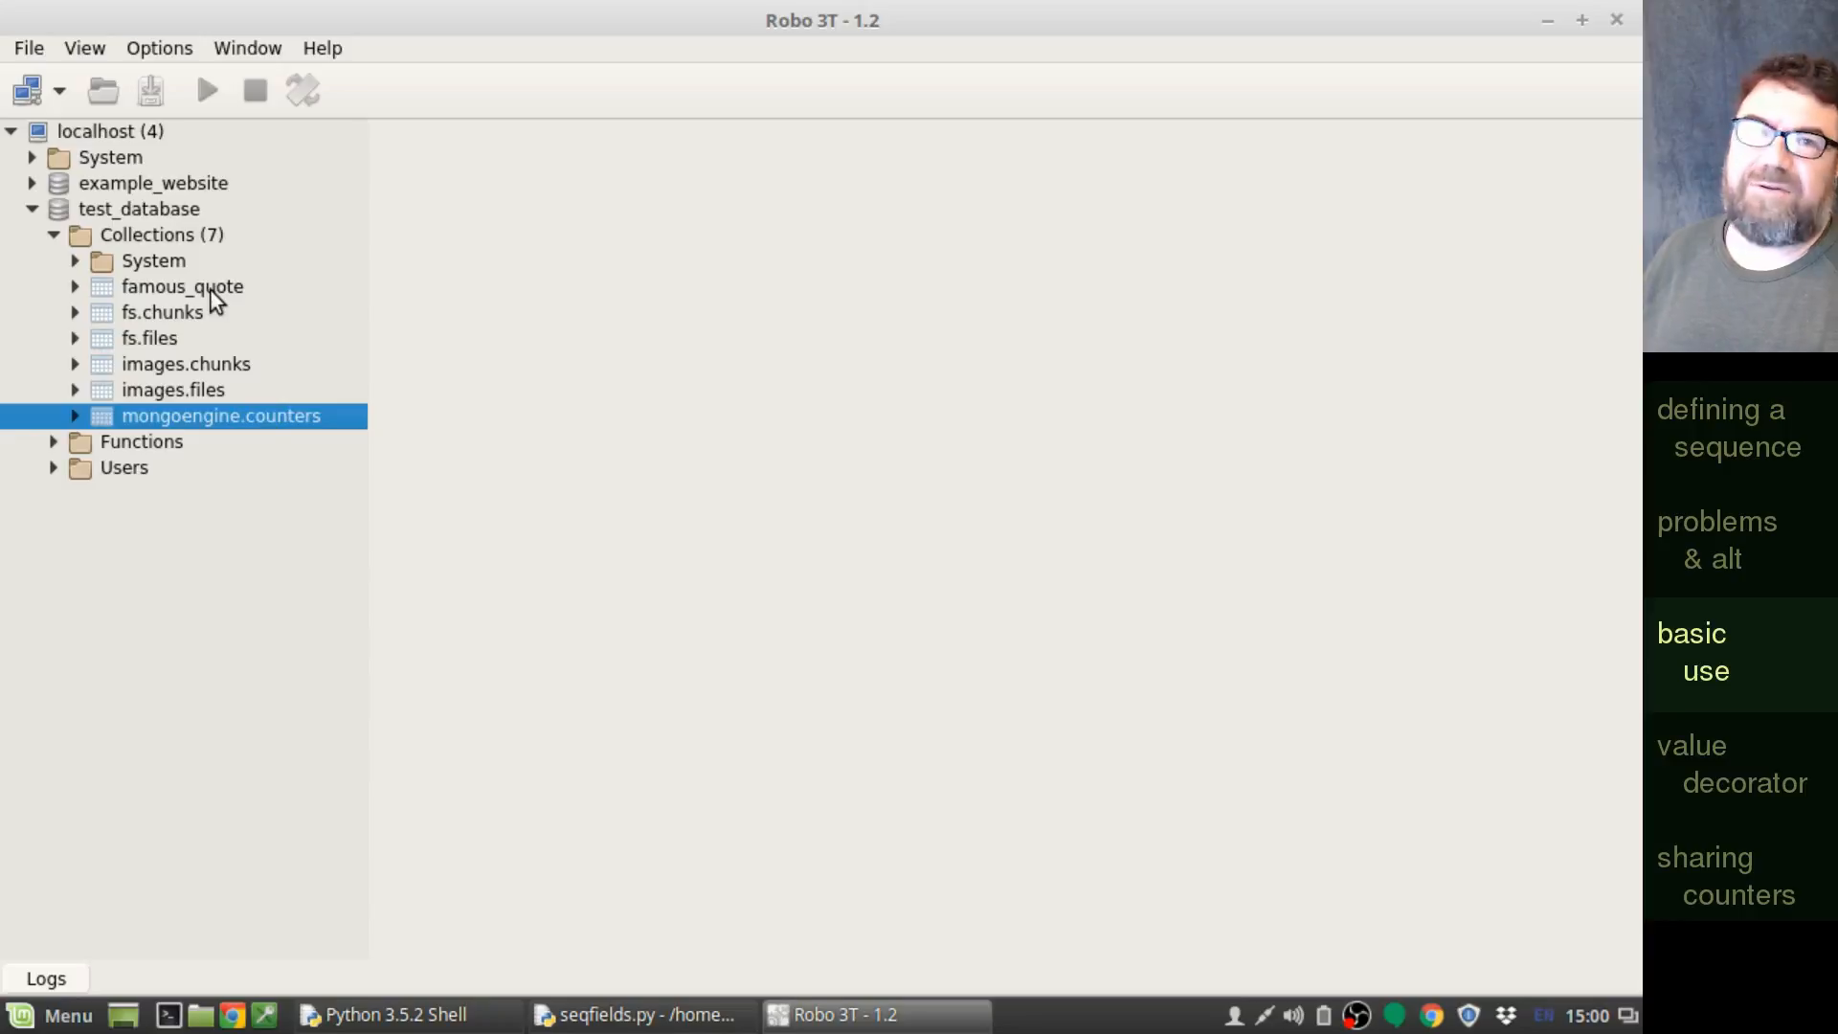
{"action": "mouse_move", "coordinate": [259, 425]}
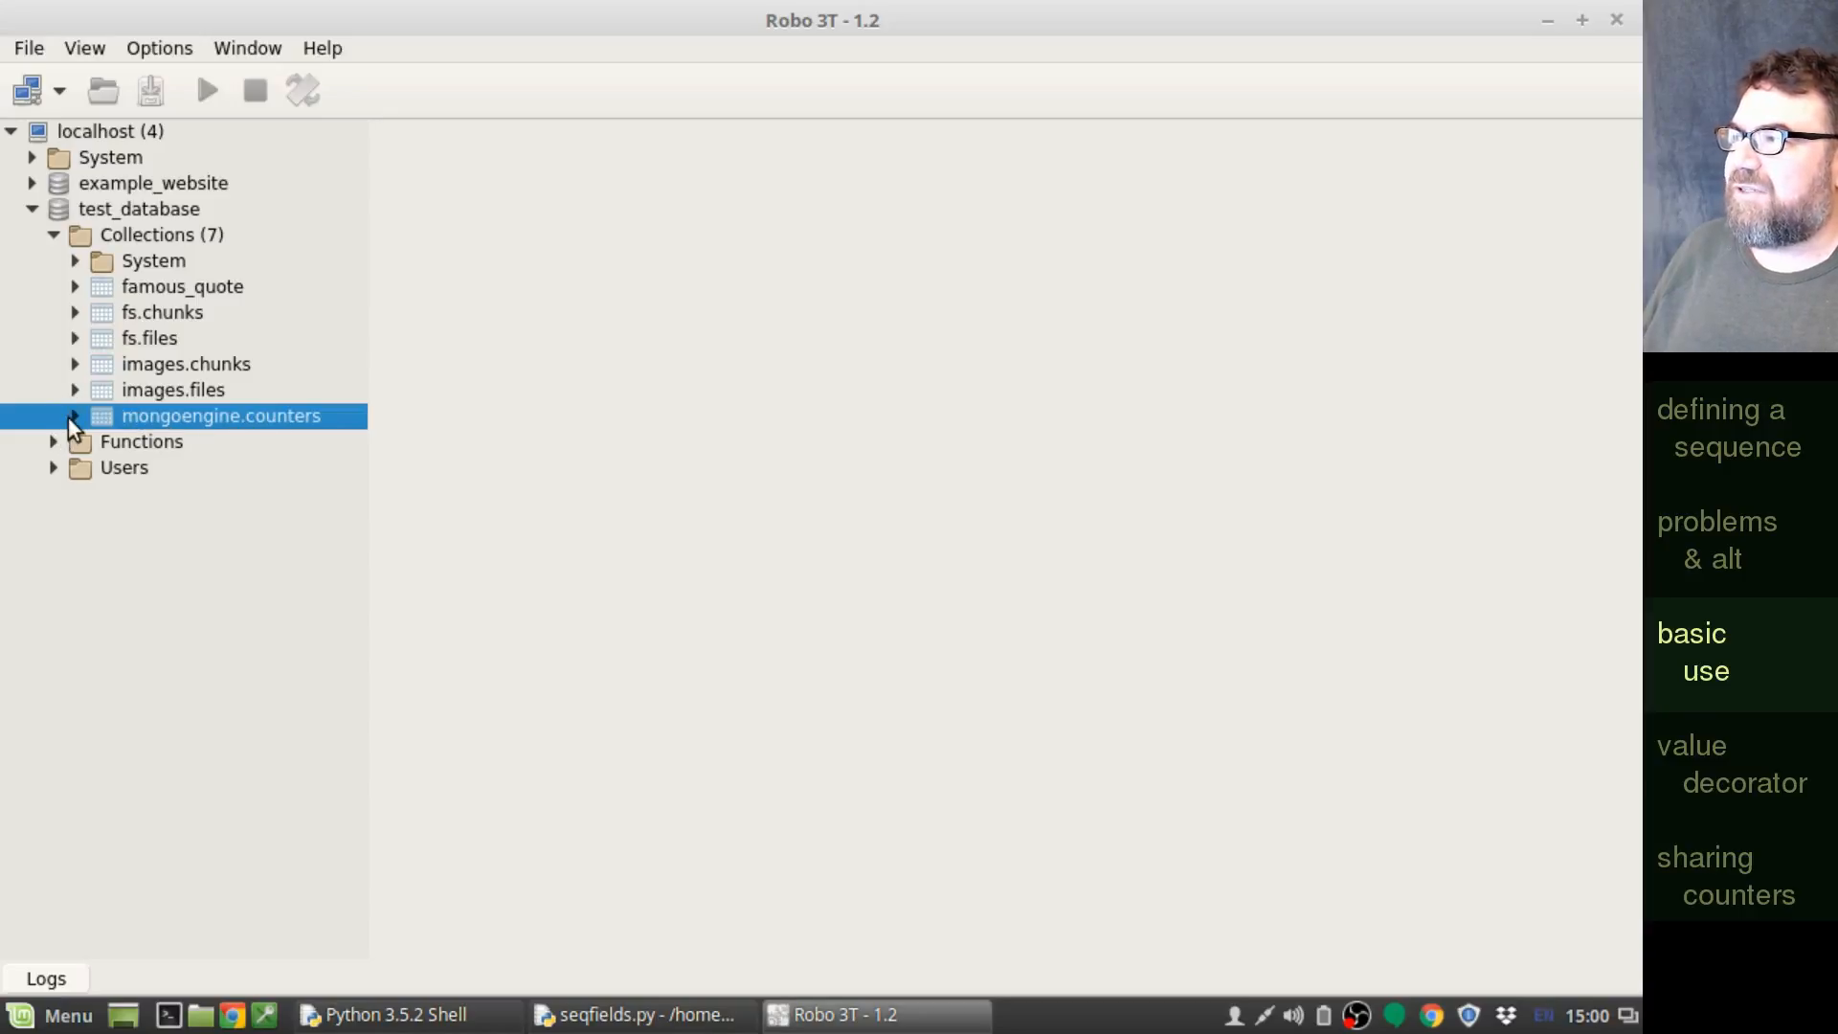
- Expand the famous_quote.index document in mongoengine.counters, showing next = 2
{"action": "double_click", "coordinate": [219, 415]}
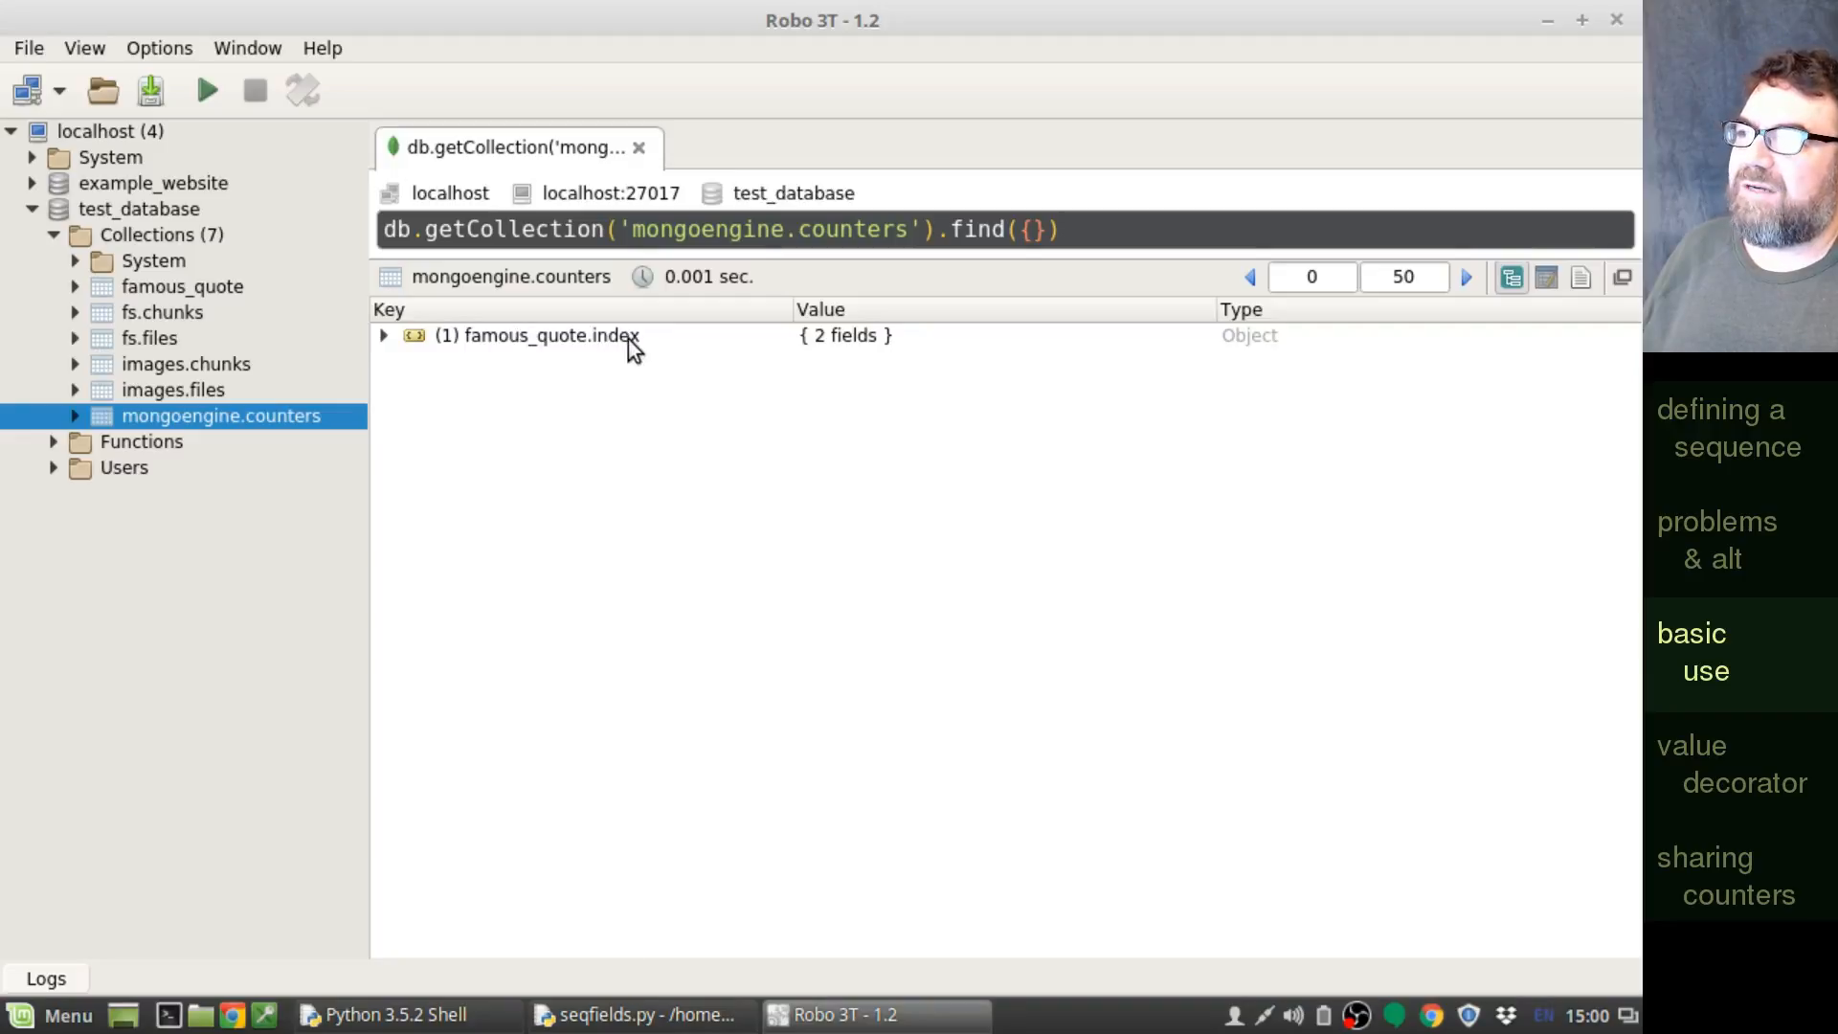
{"action": "mouse_move", "coordinate": [509, 350]}
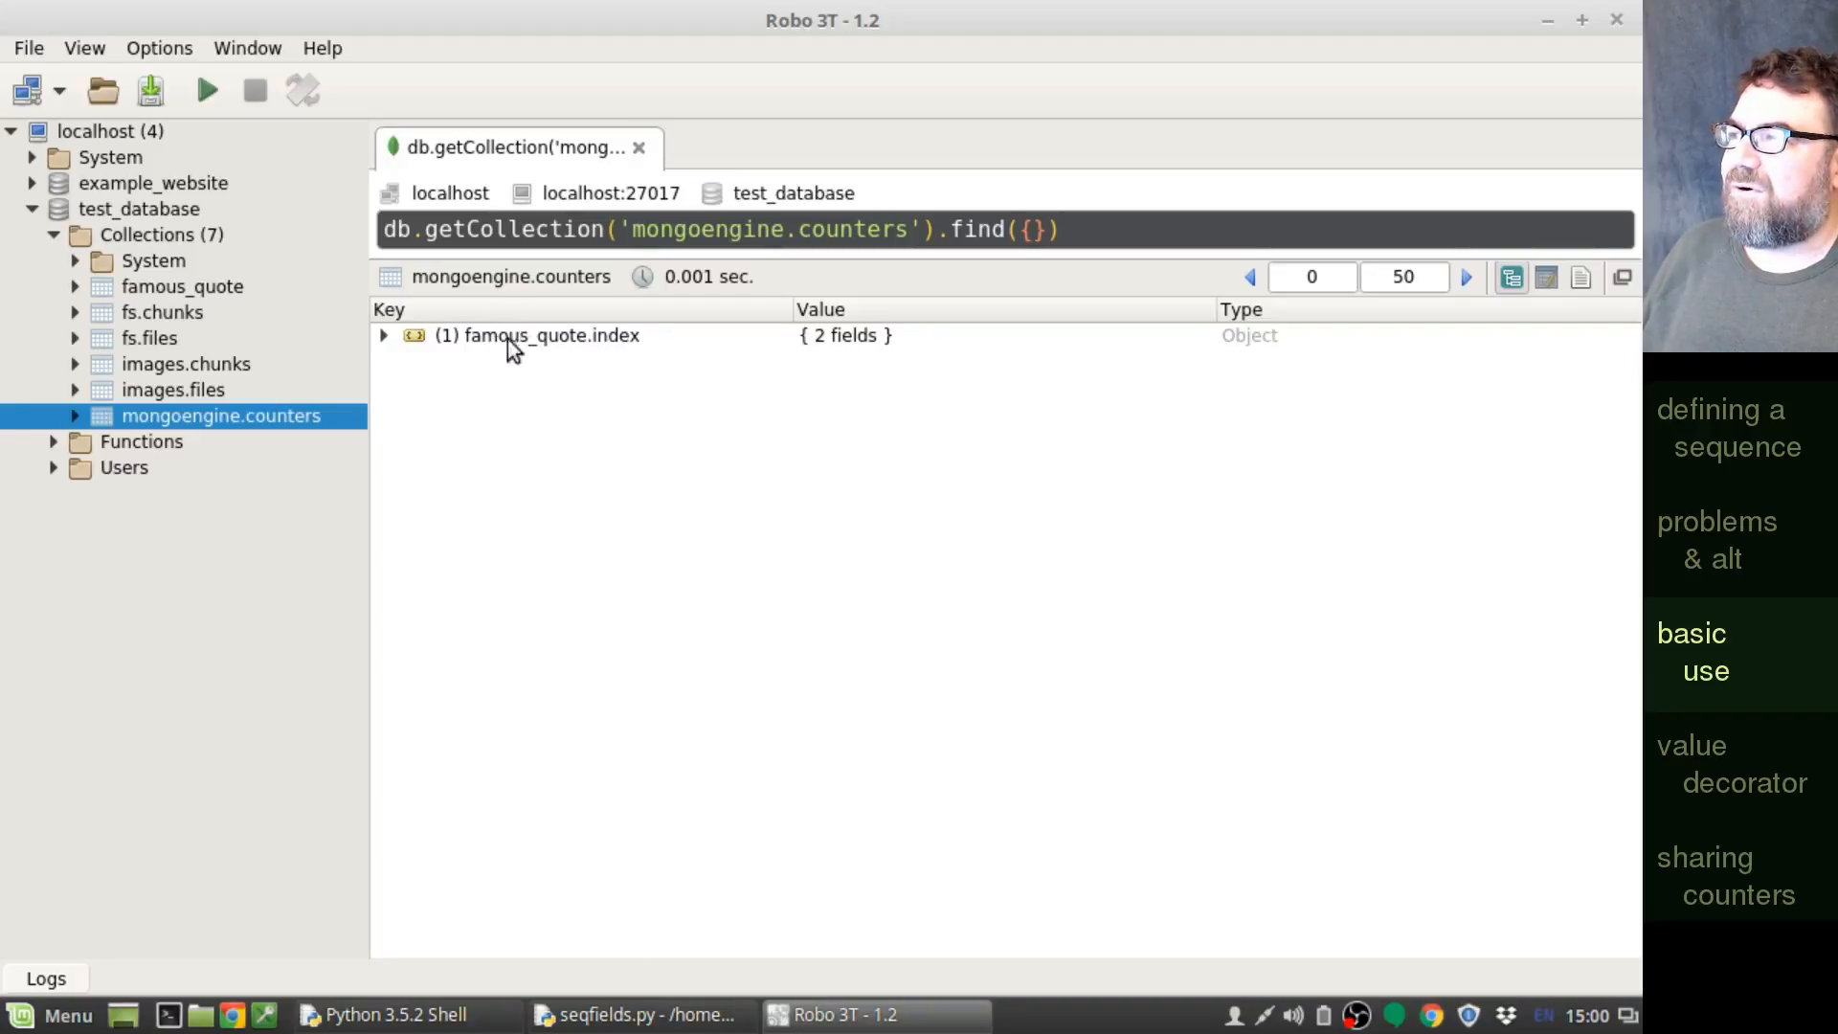
{"action": "mouse_move", "coordinate": [674, 360]}
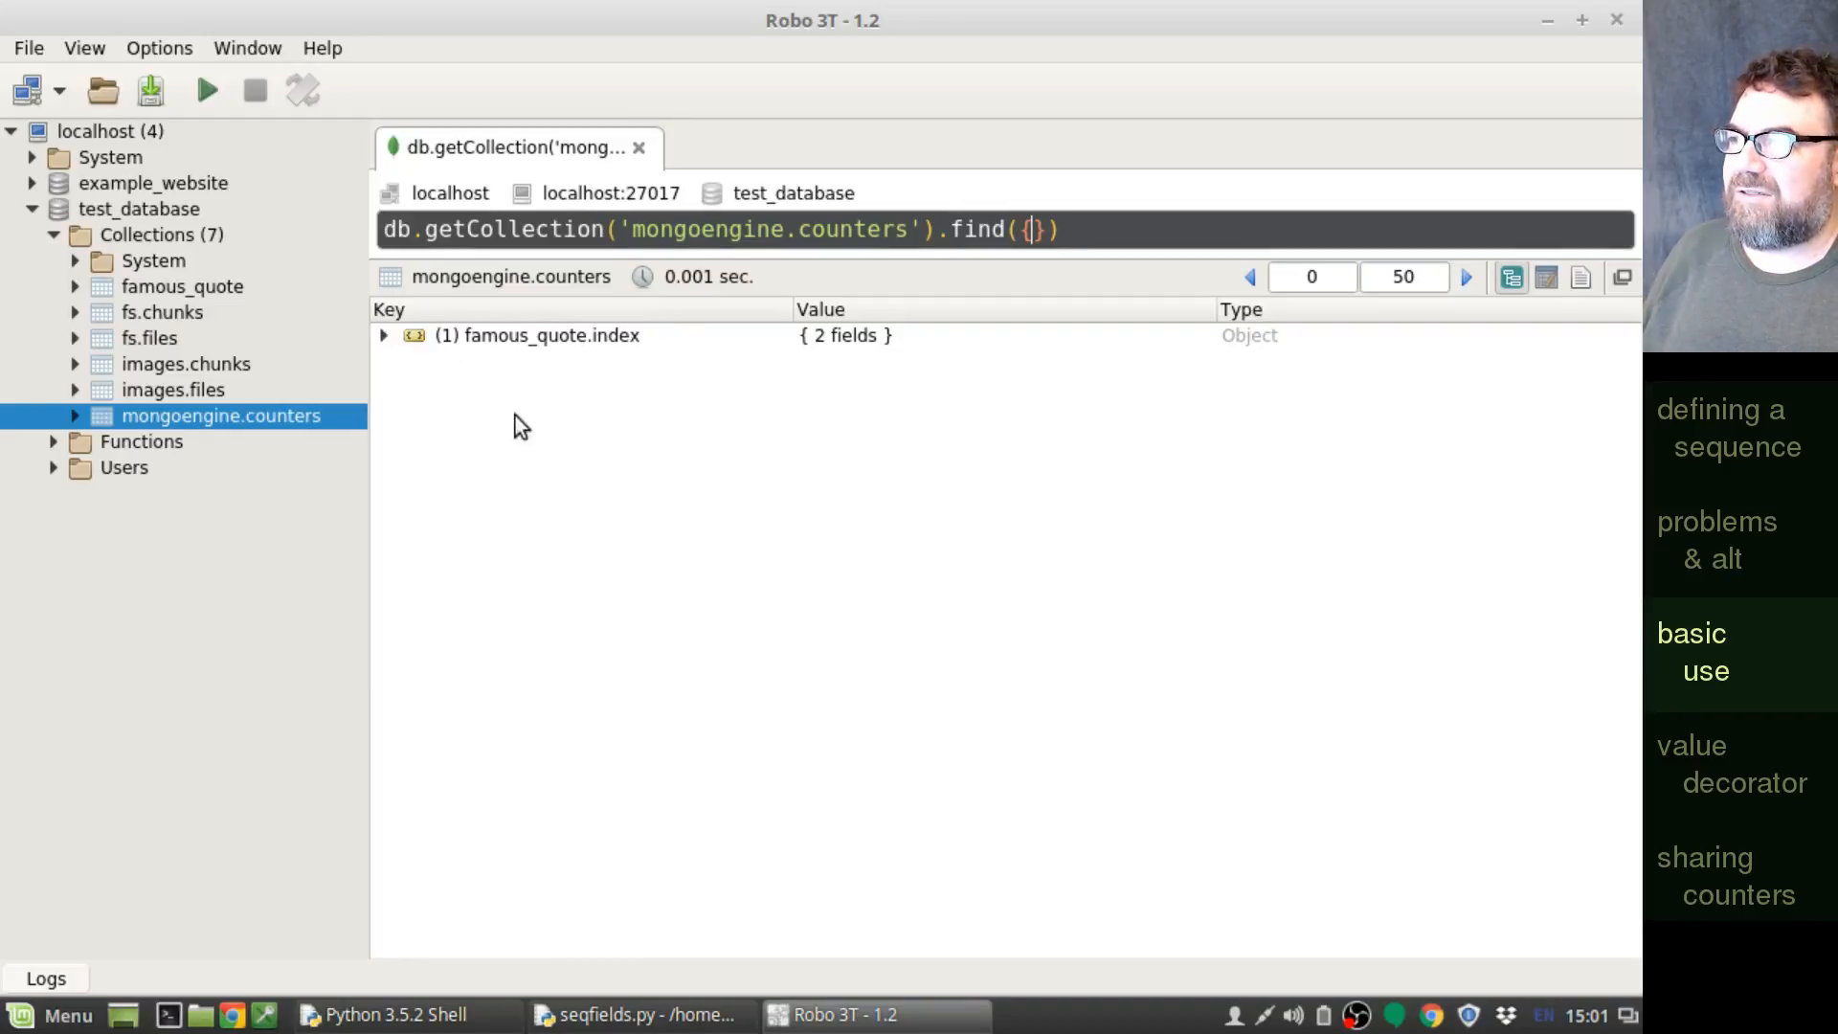
{"action": "left_click", "coordinate": [383, 335]}
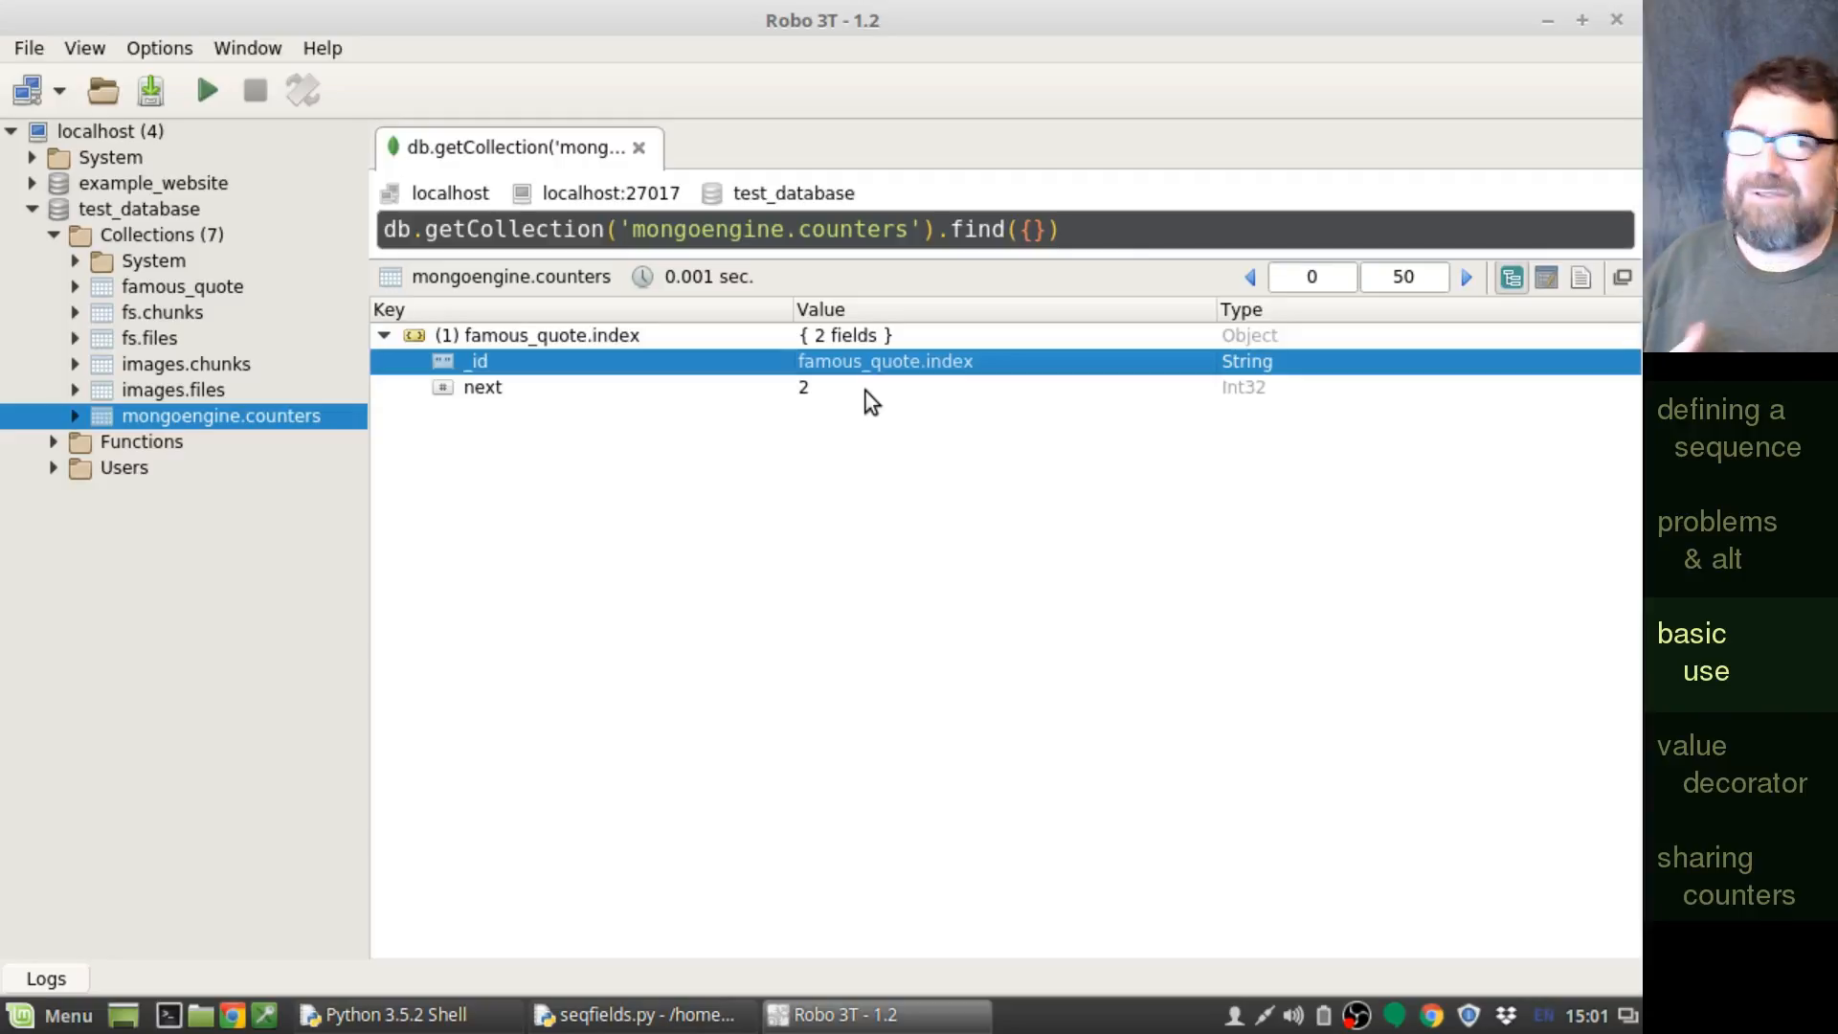
{"action": "left_click", "coordinate": [482, 387]}
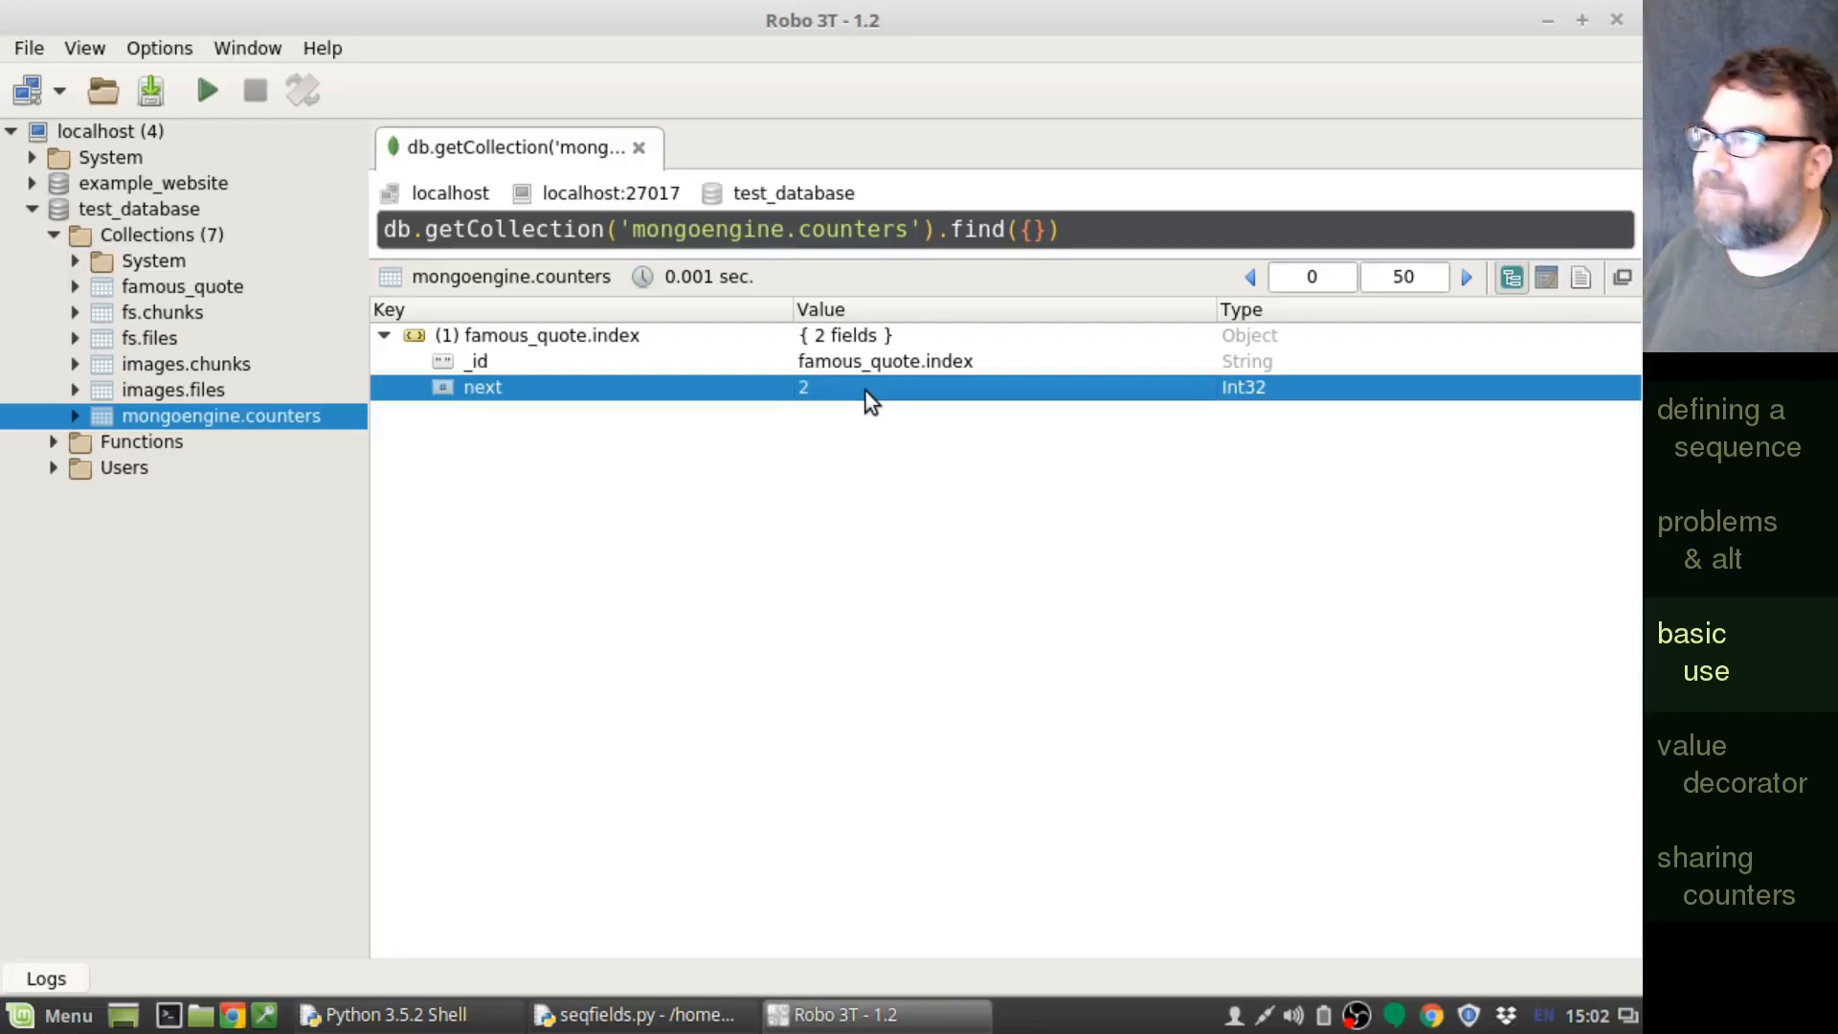
{"action": "mouse_move", "coordinate": [210, 293]}
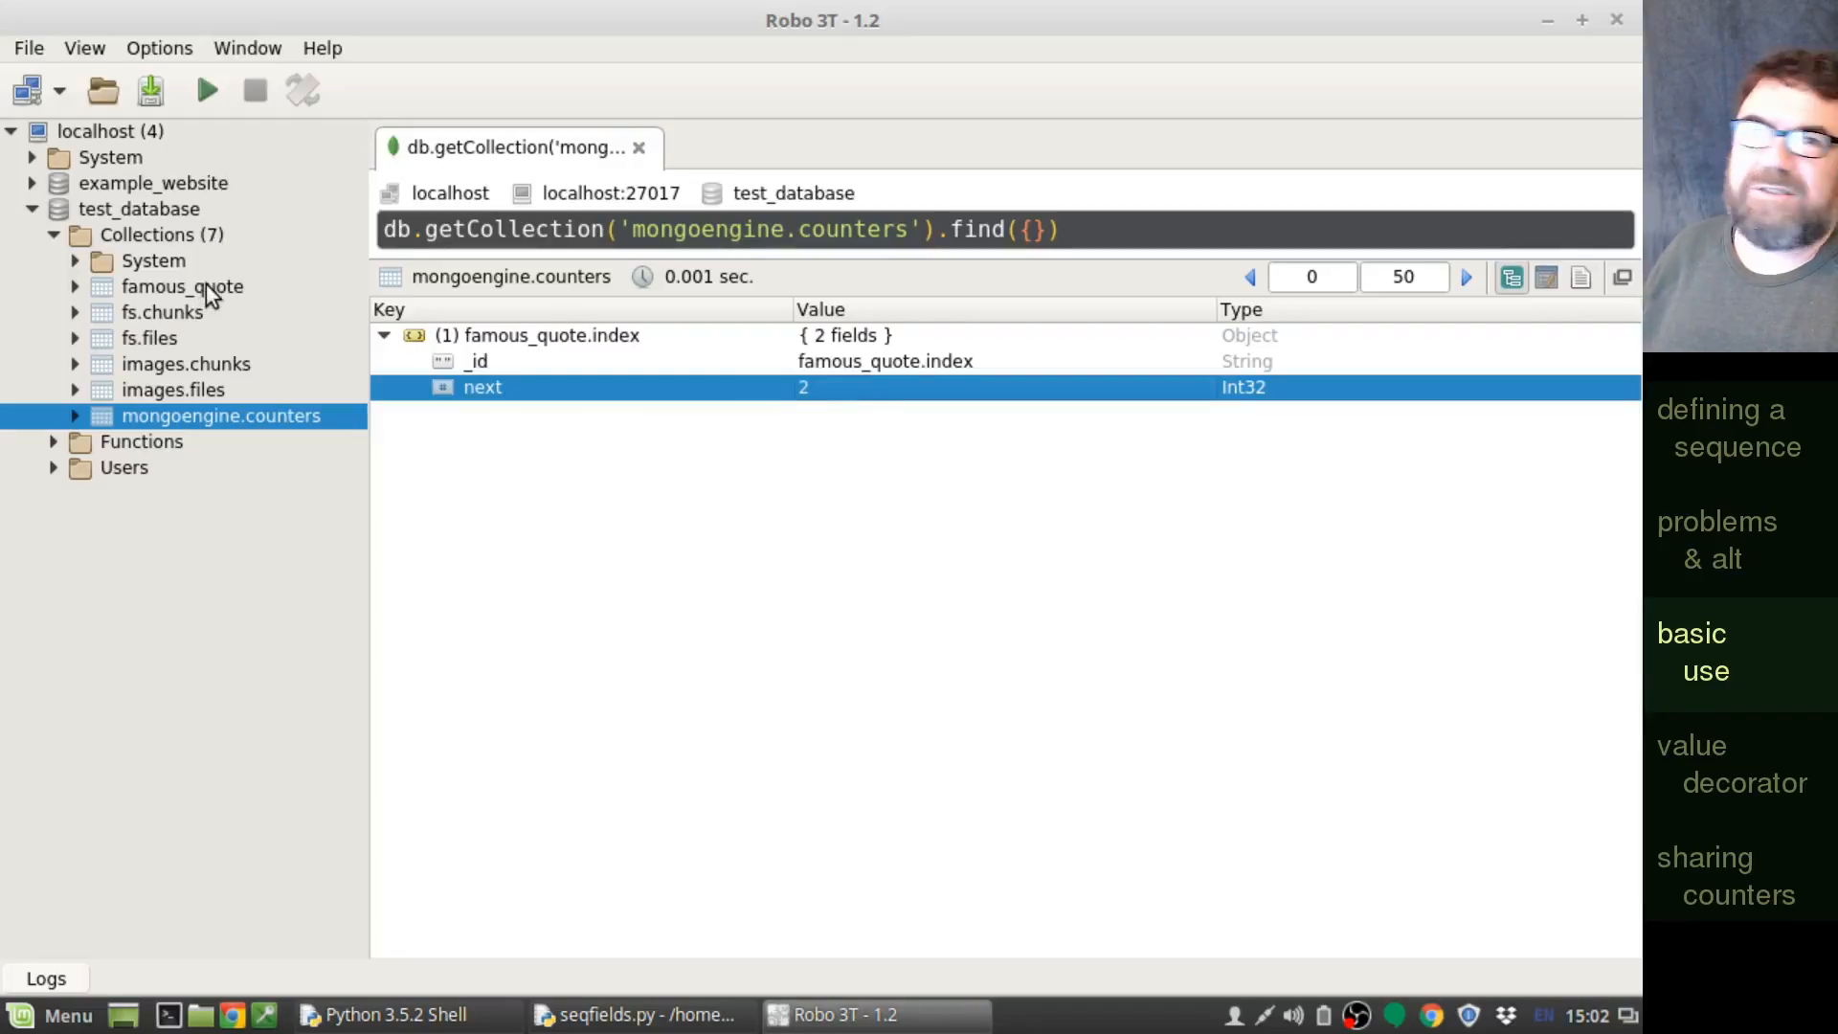
- Expand both famous_quote documents (basic 1 index 1, basic 2 index 2) and return to the script
{"action": "double_click", "coordinate": [182, 285]}
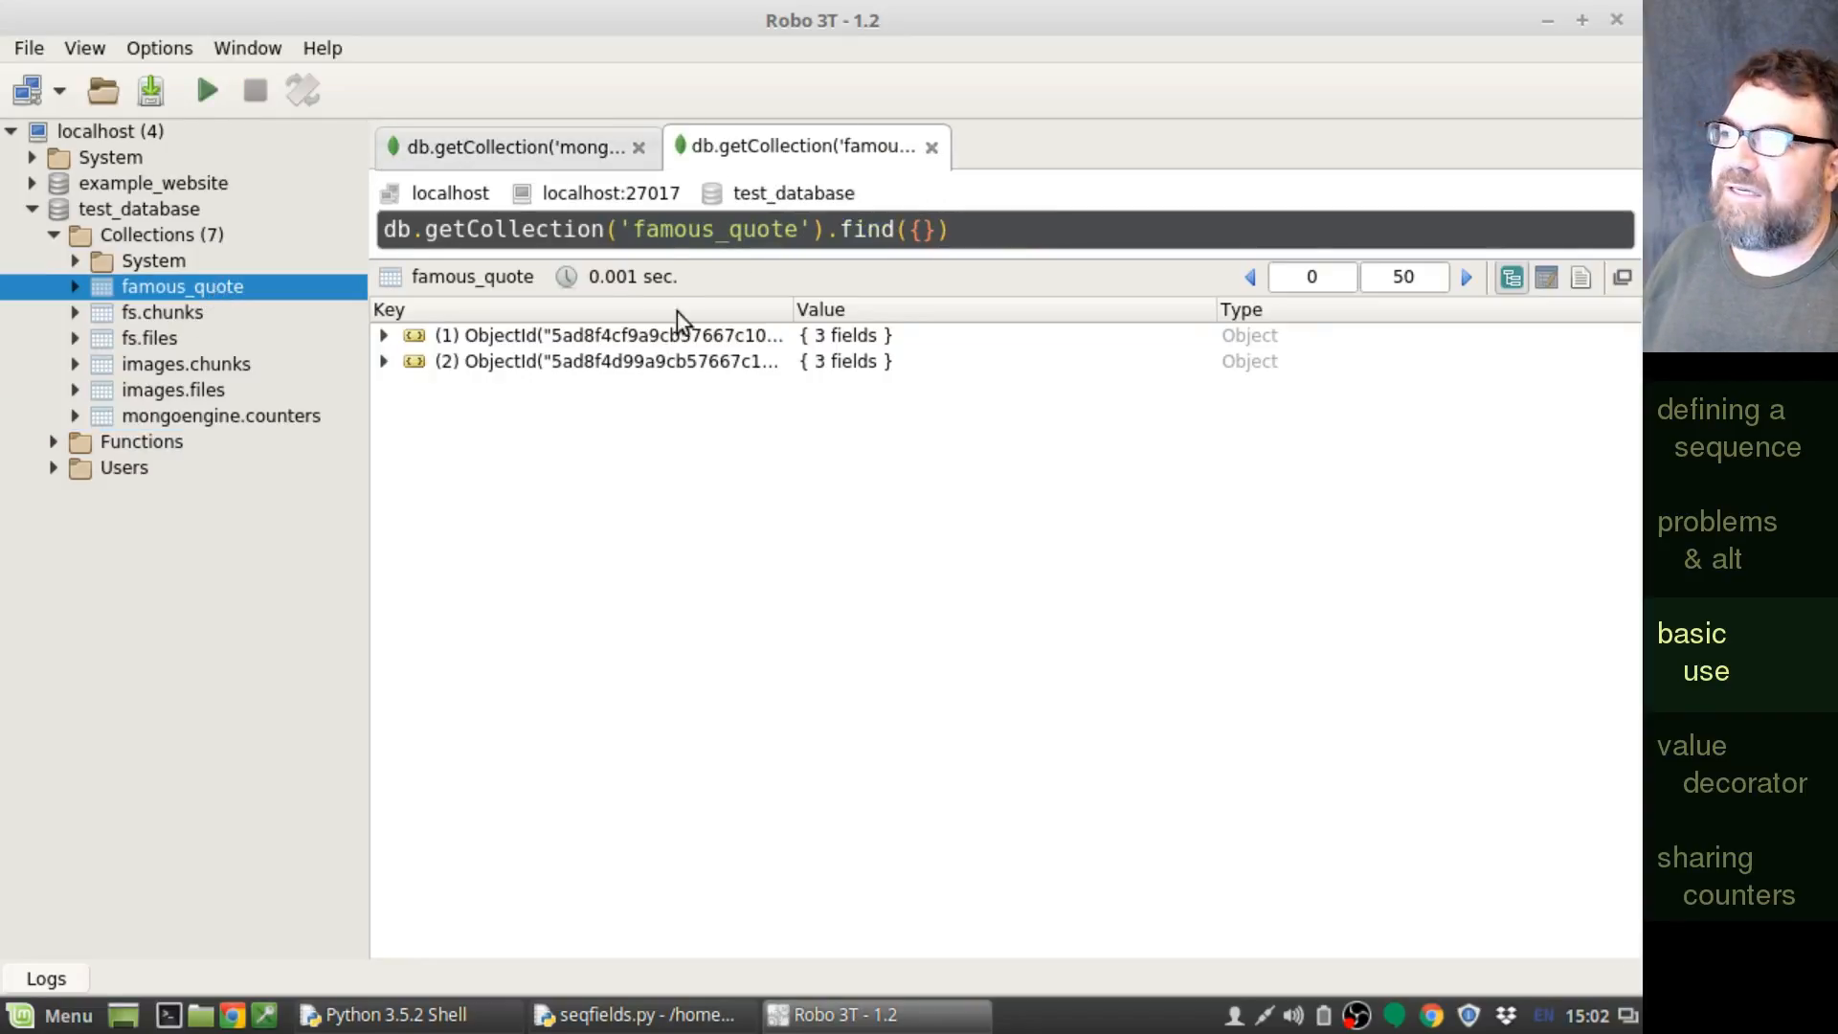
{"action": "left_click", "coordinate": [383, 335]}
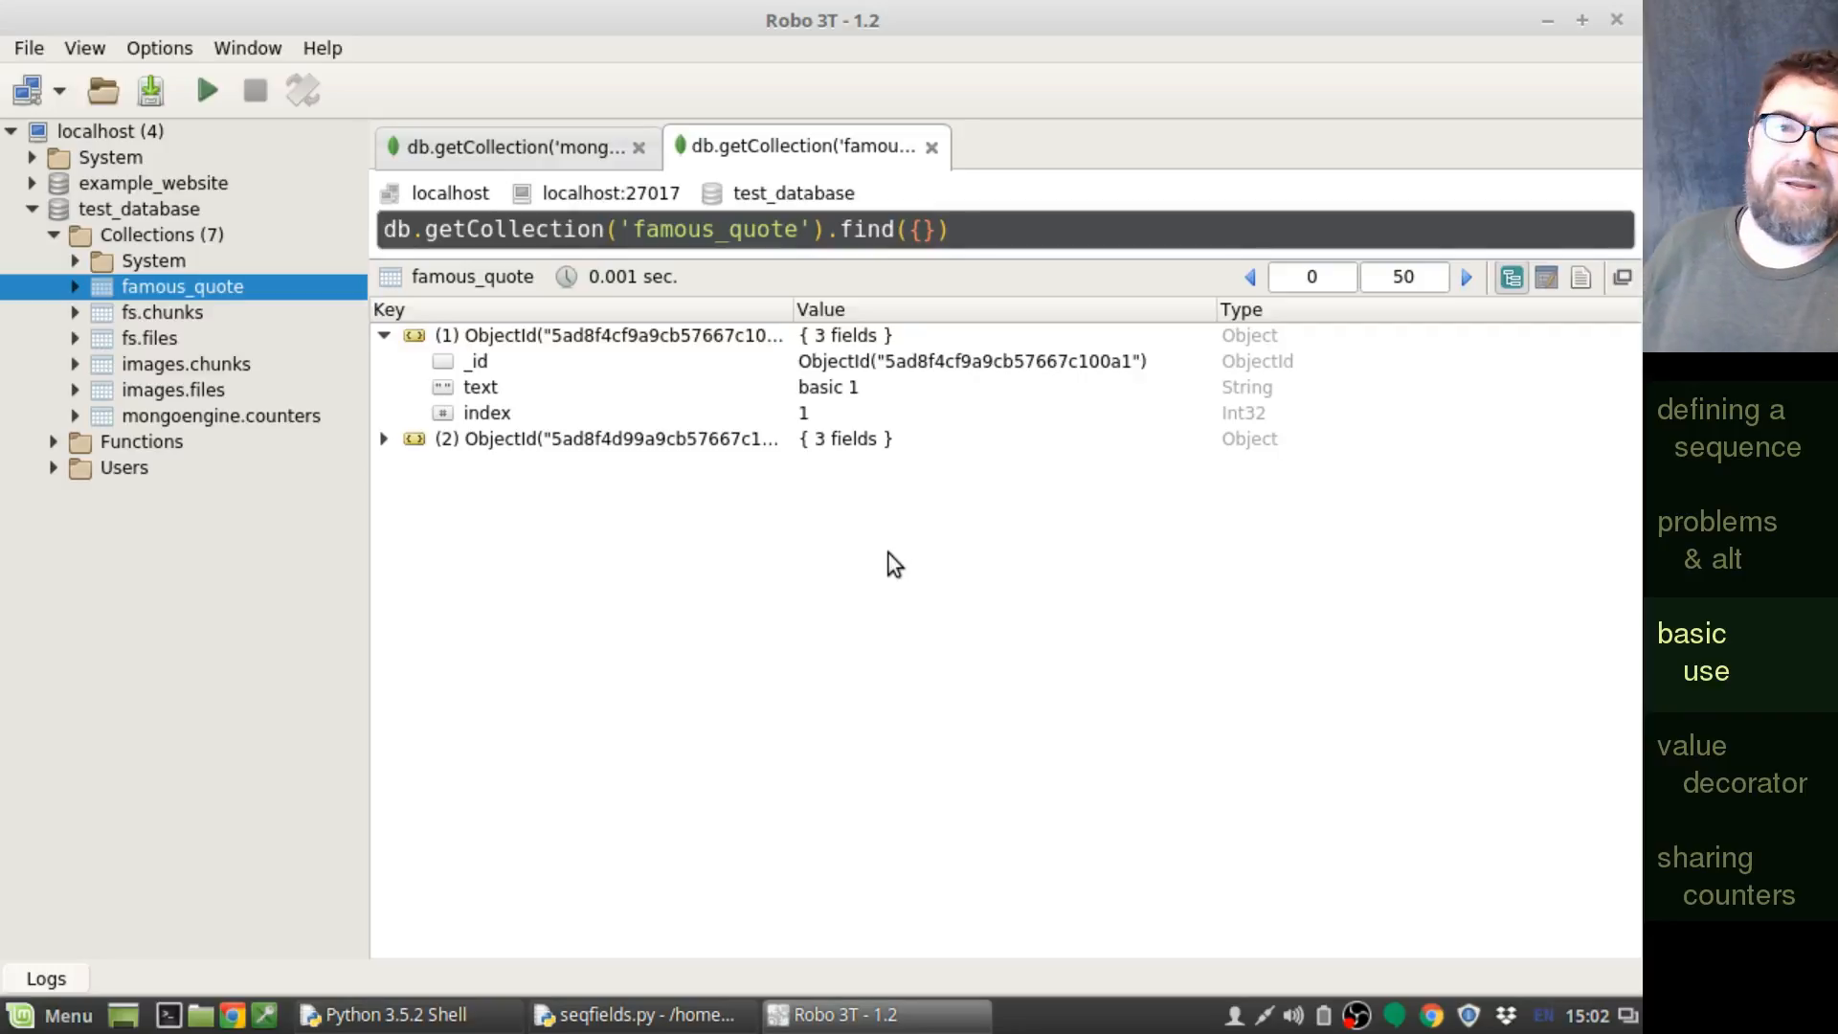
{"action": "left_click", "coordinate": [383, 439]}
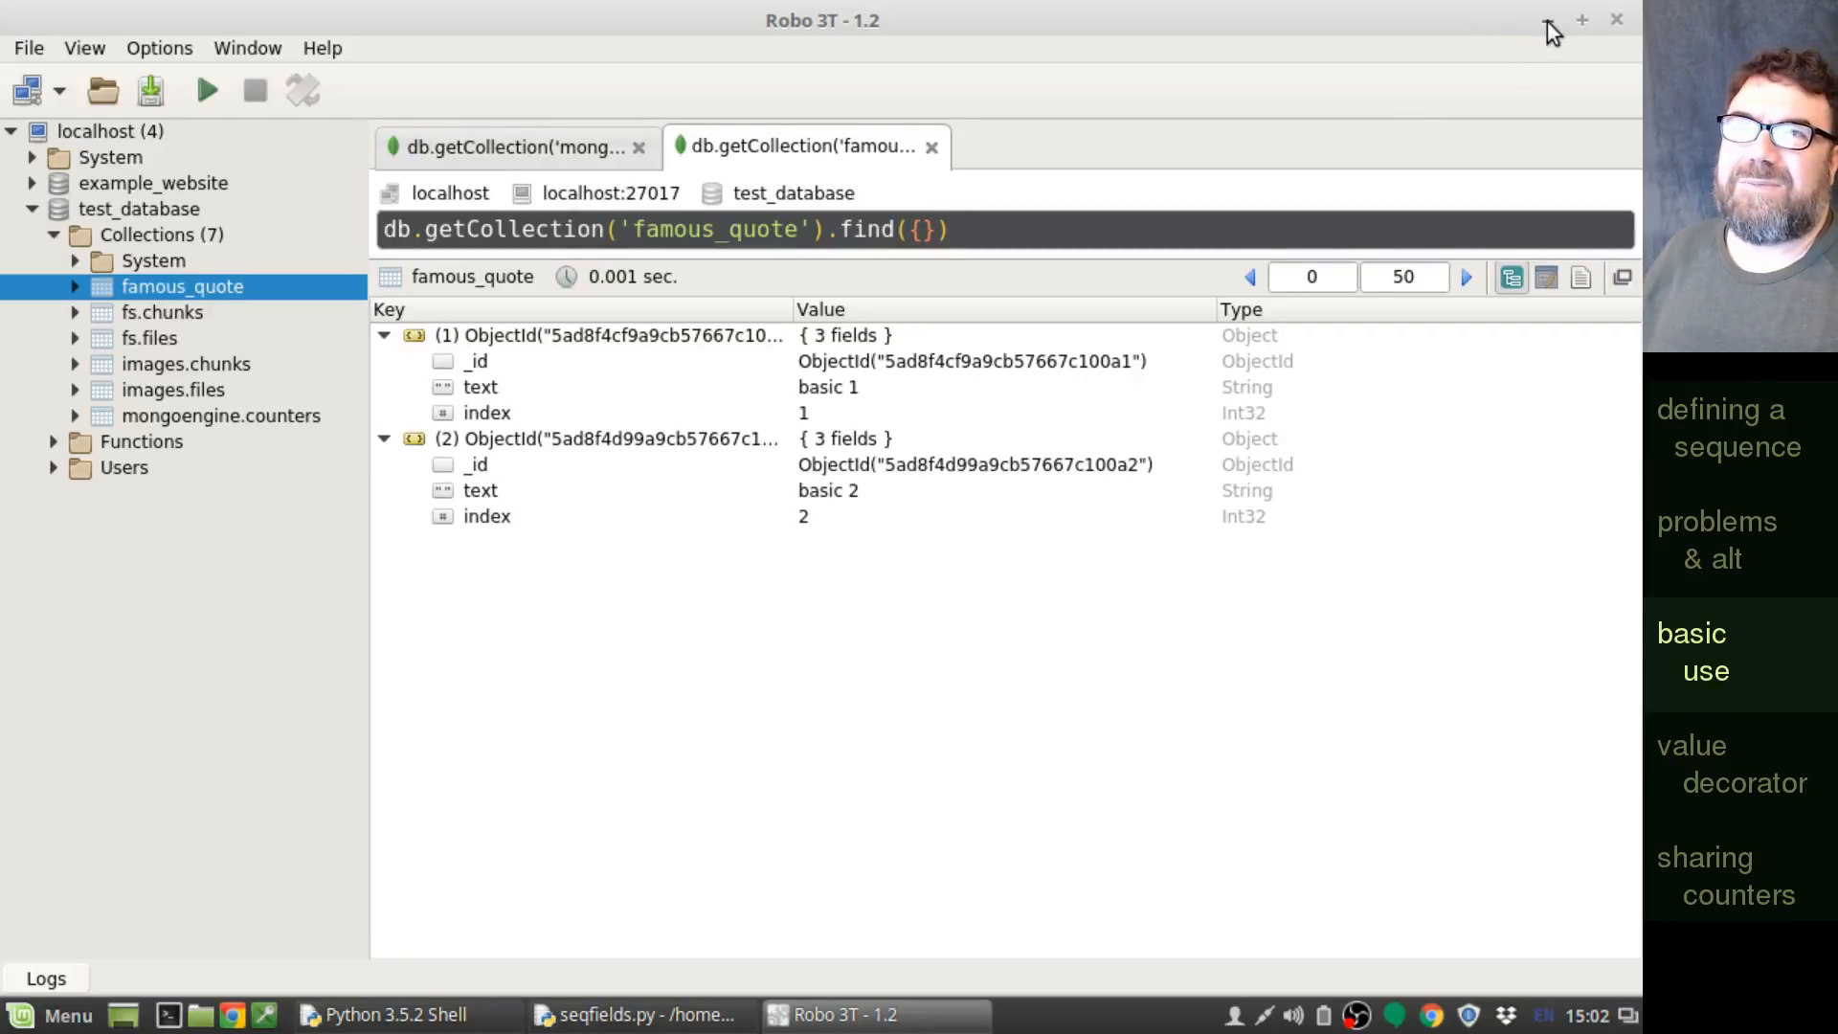
{"action": "left_click", "coordinate": [634, 1015]}
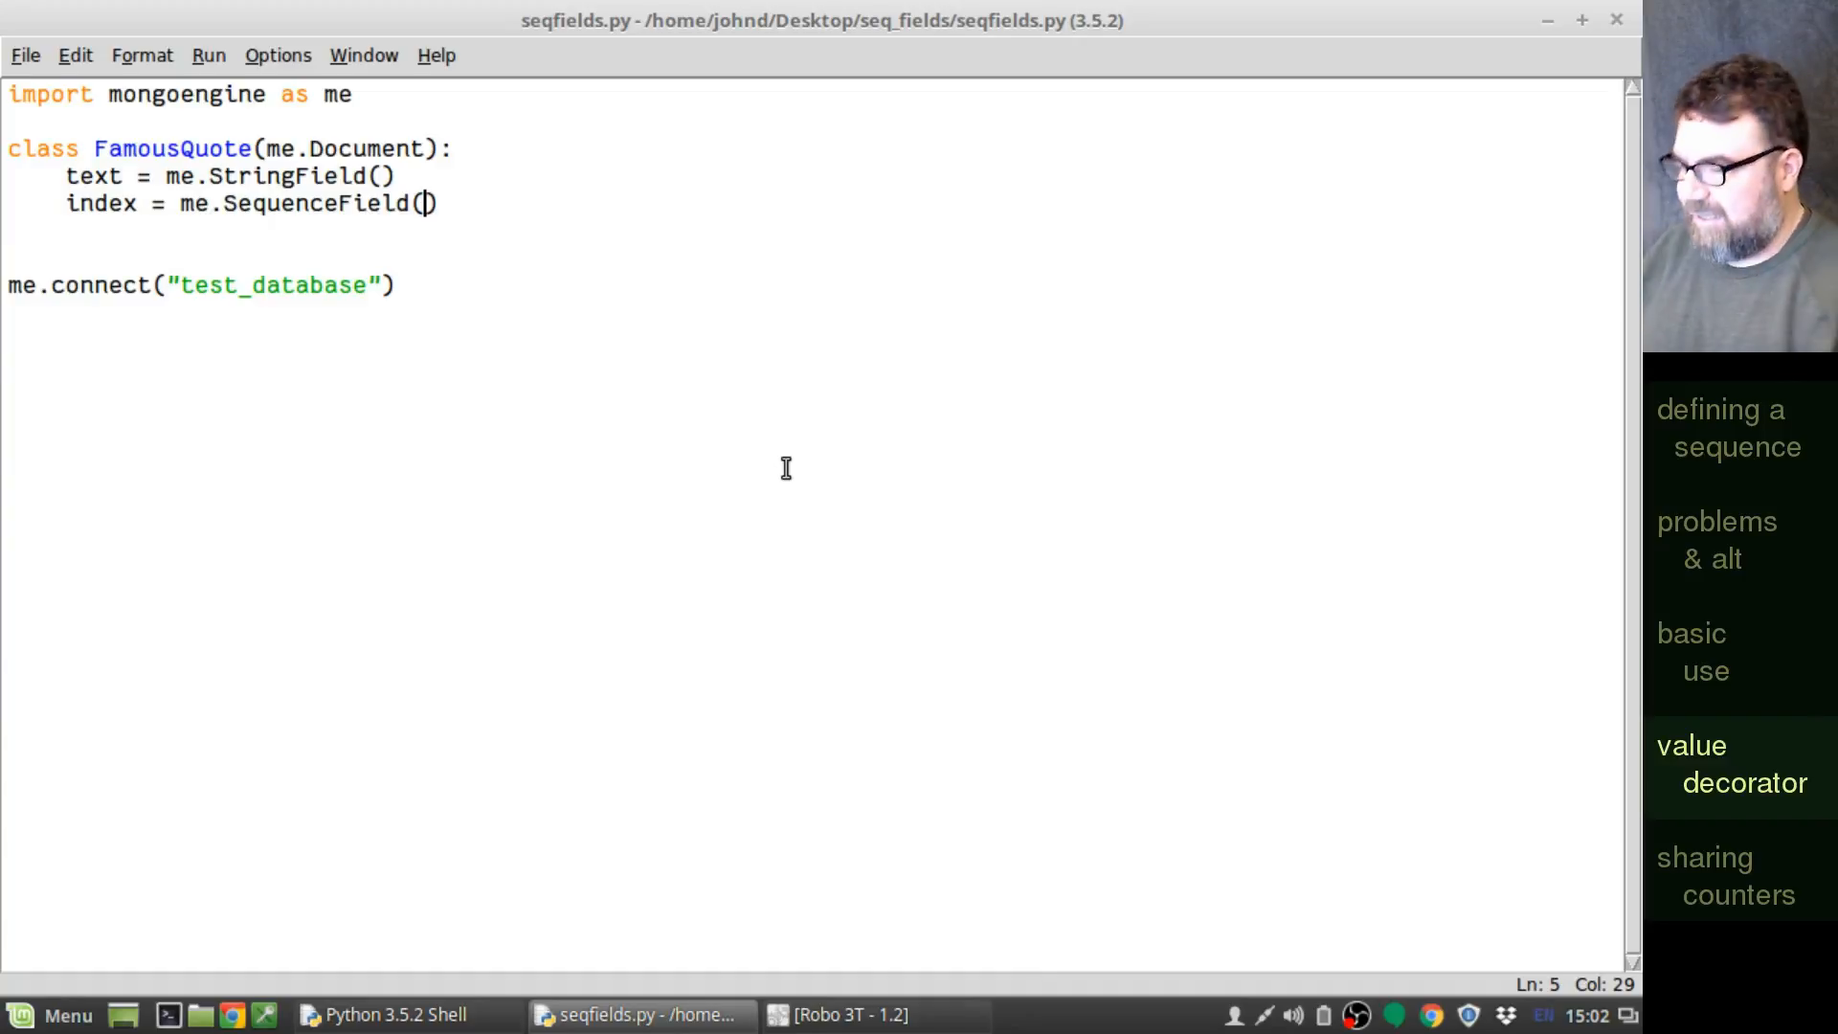
- Pass value_decorator=exclaim to the index SequenceField (replacing str) and start 'def exclaim'
{"action": "type", "text": "vl"}
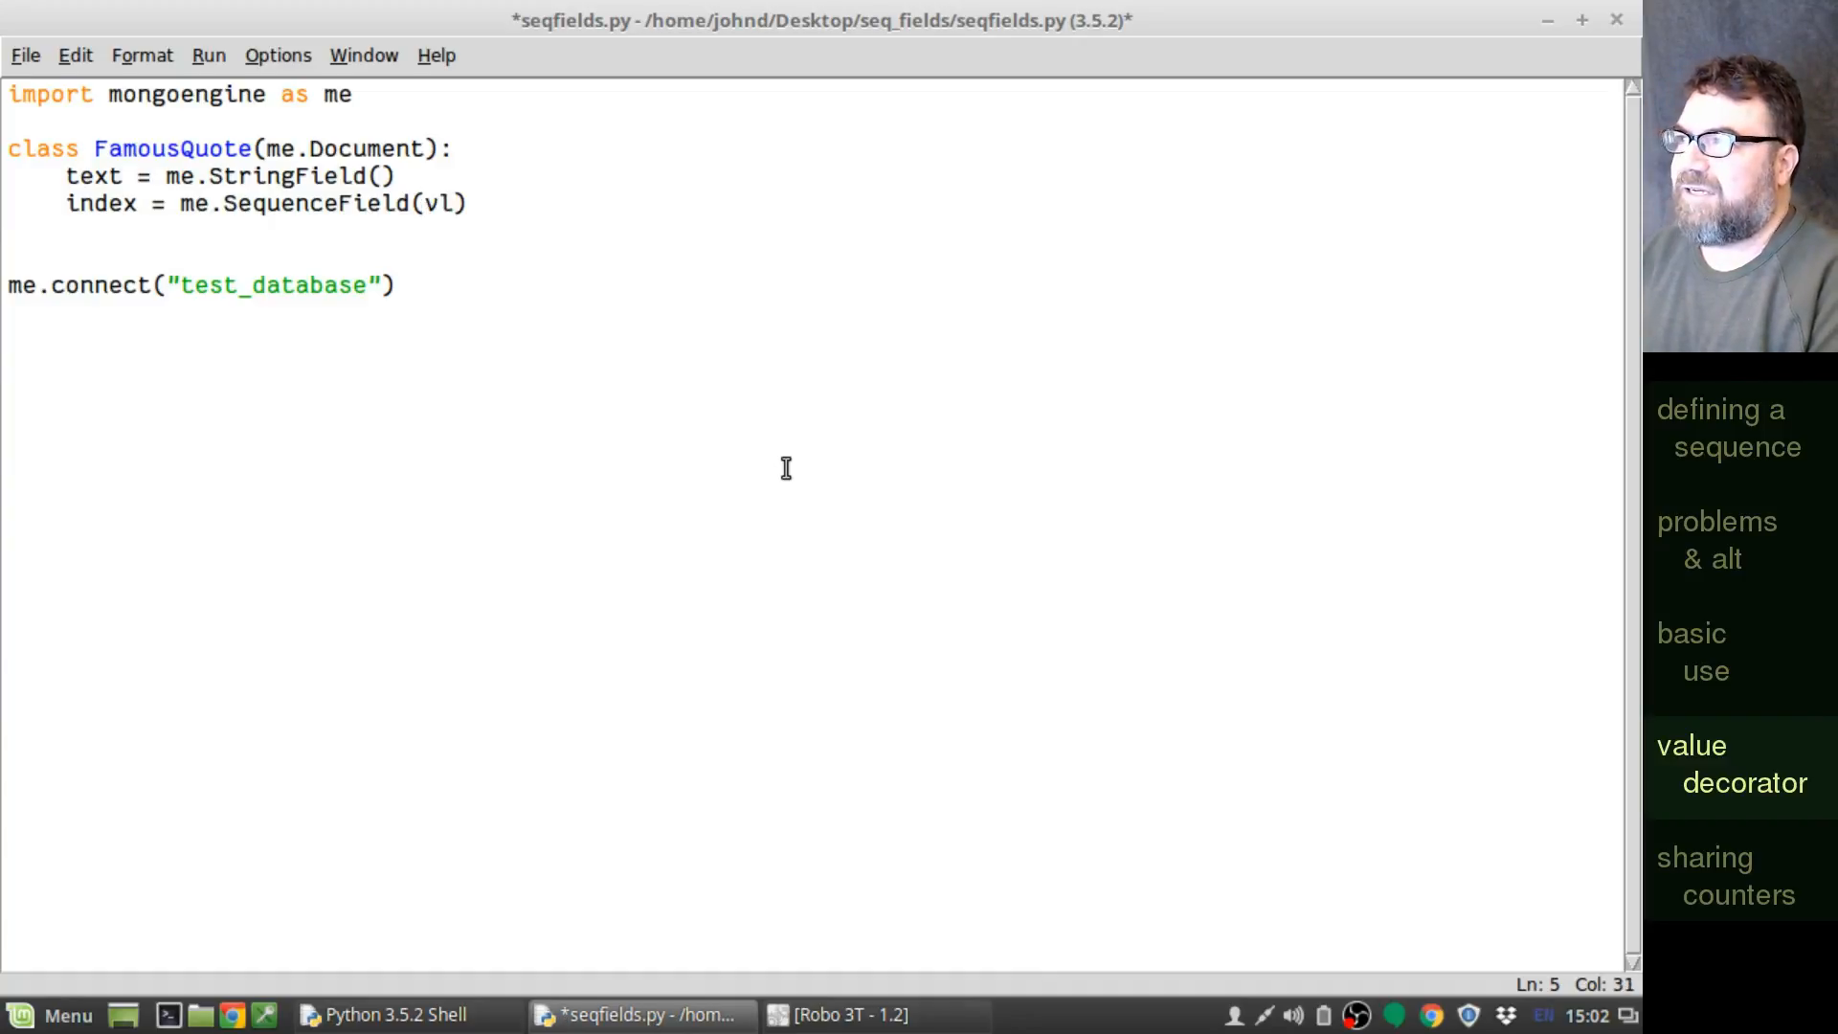
{"action": "type", "text": "value-"}
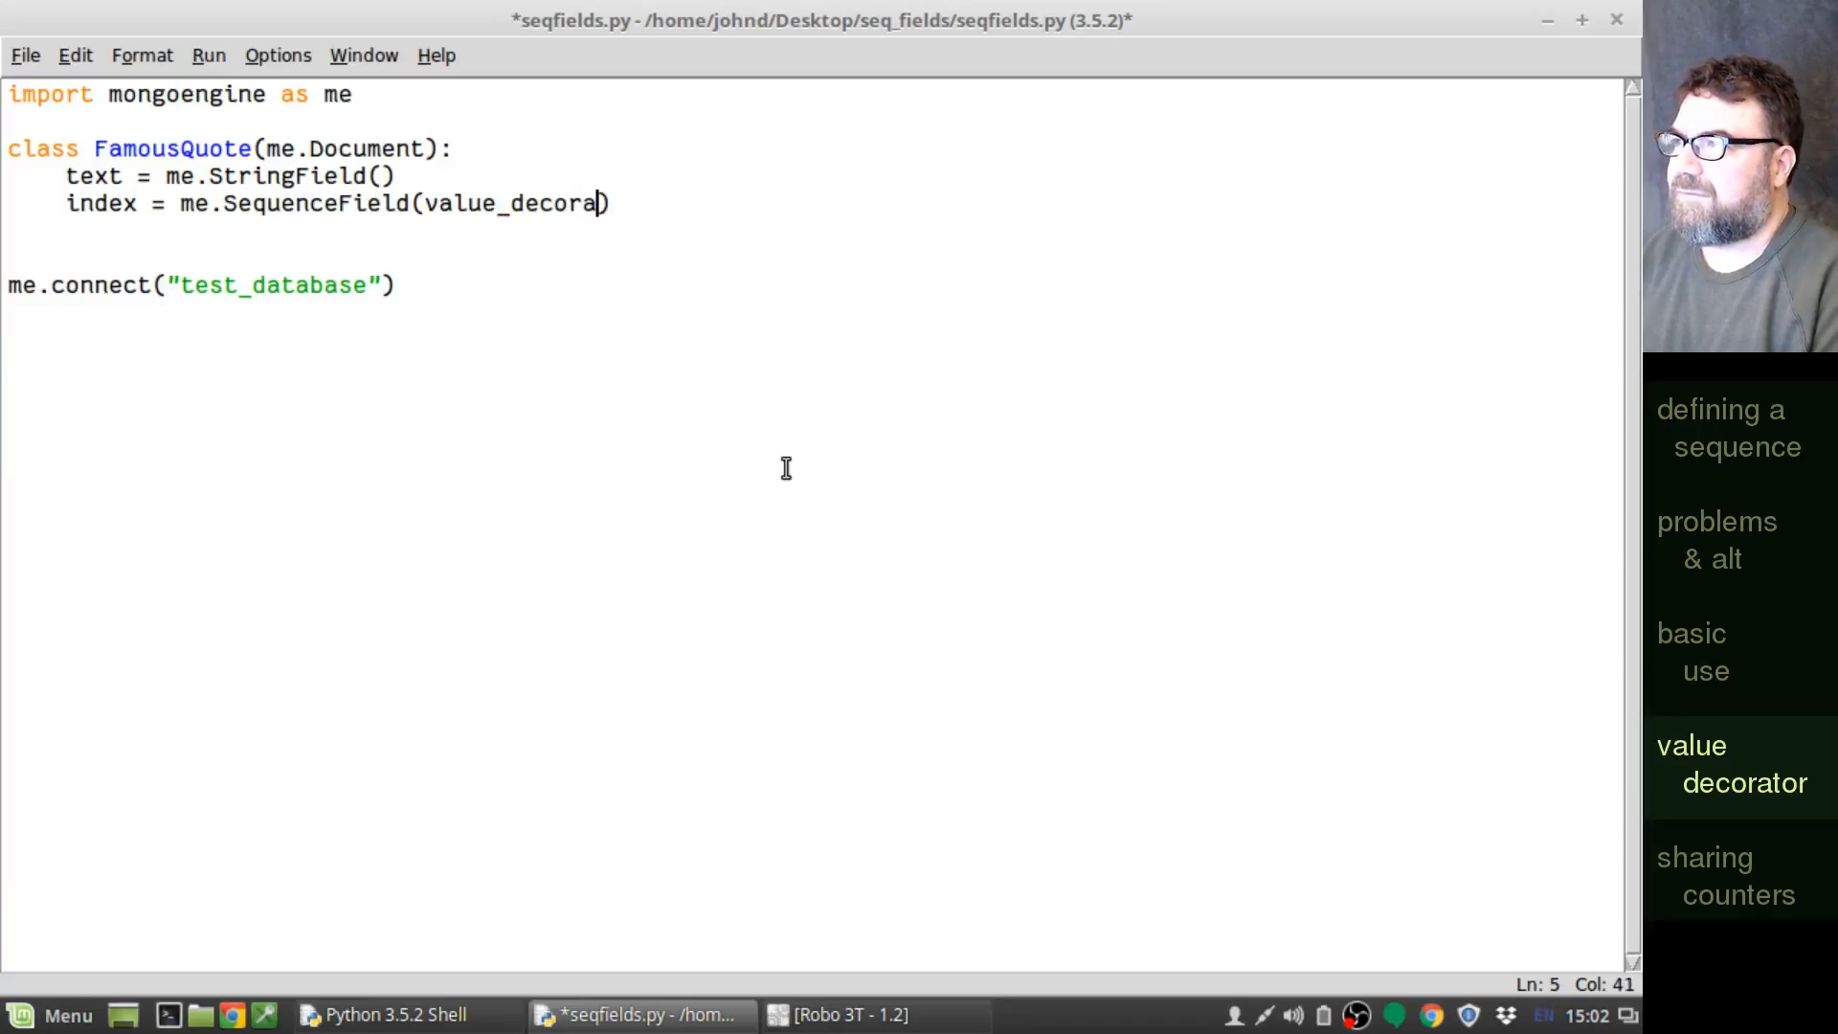
{"action": "type", "text": "tor="}
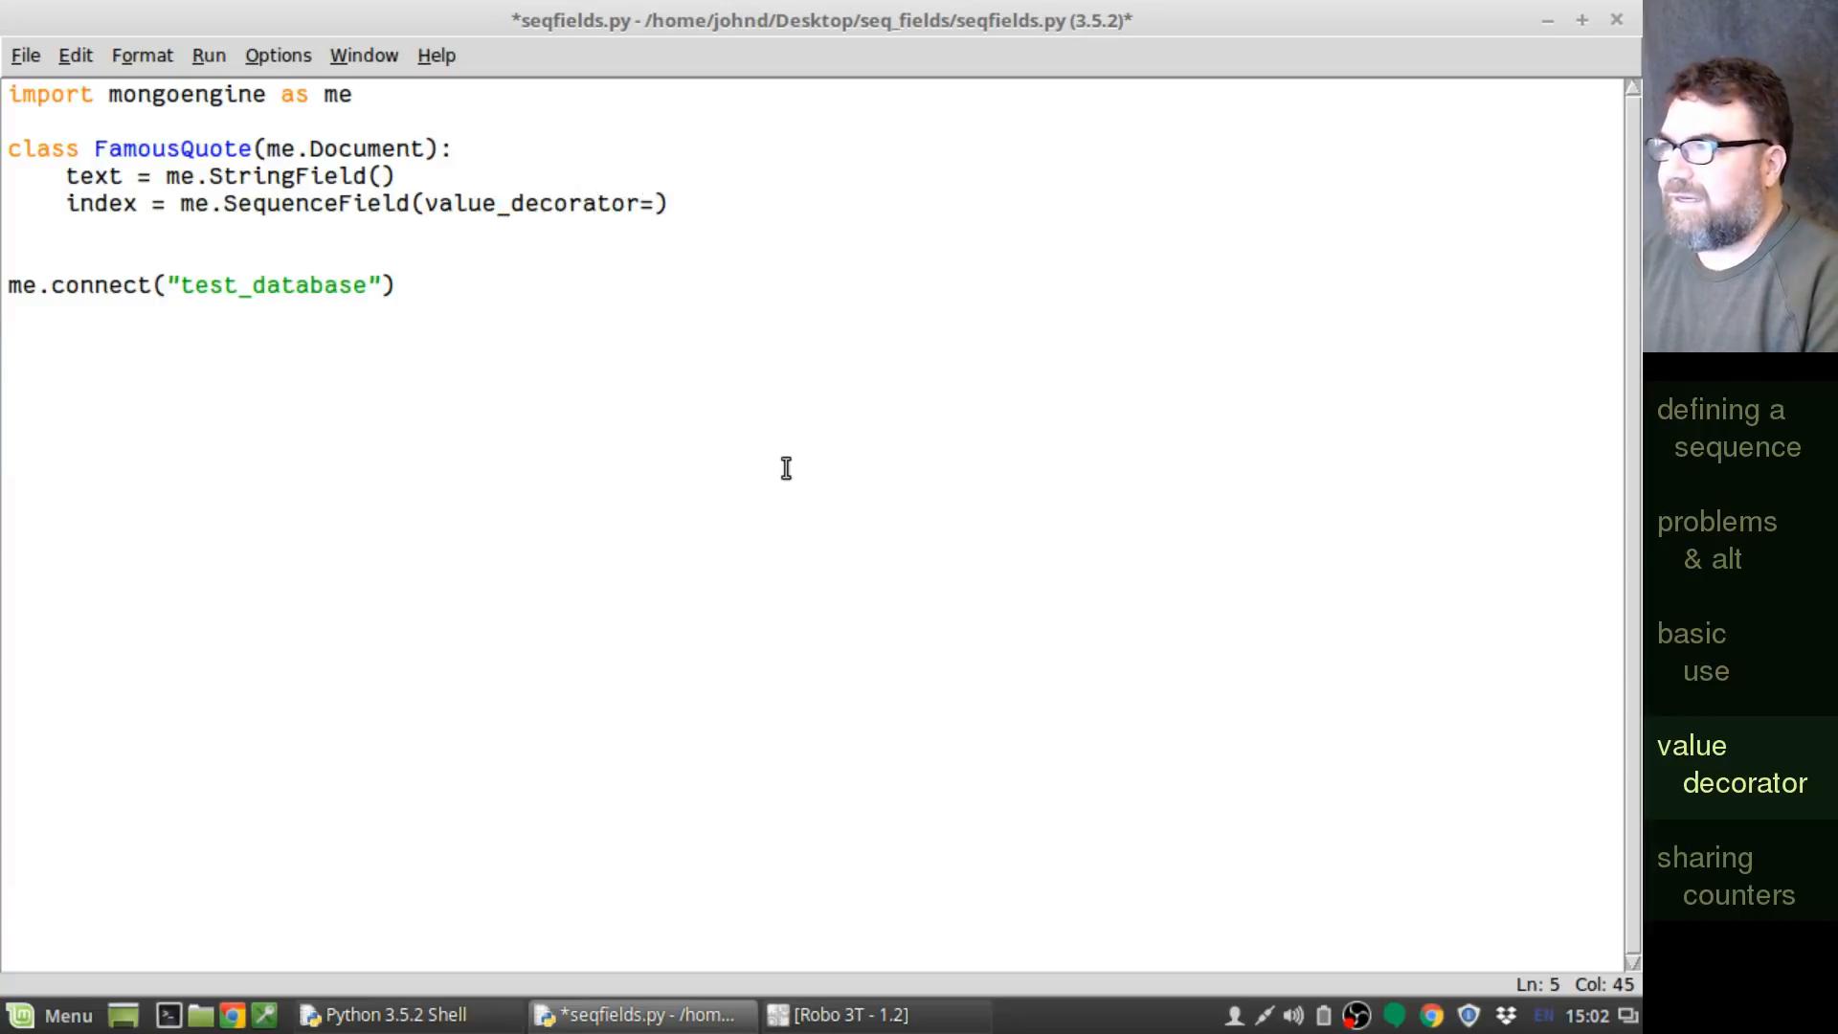
{"action": "type", "text": "str"}
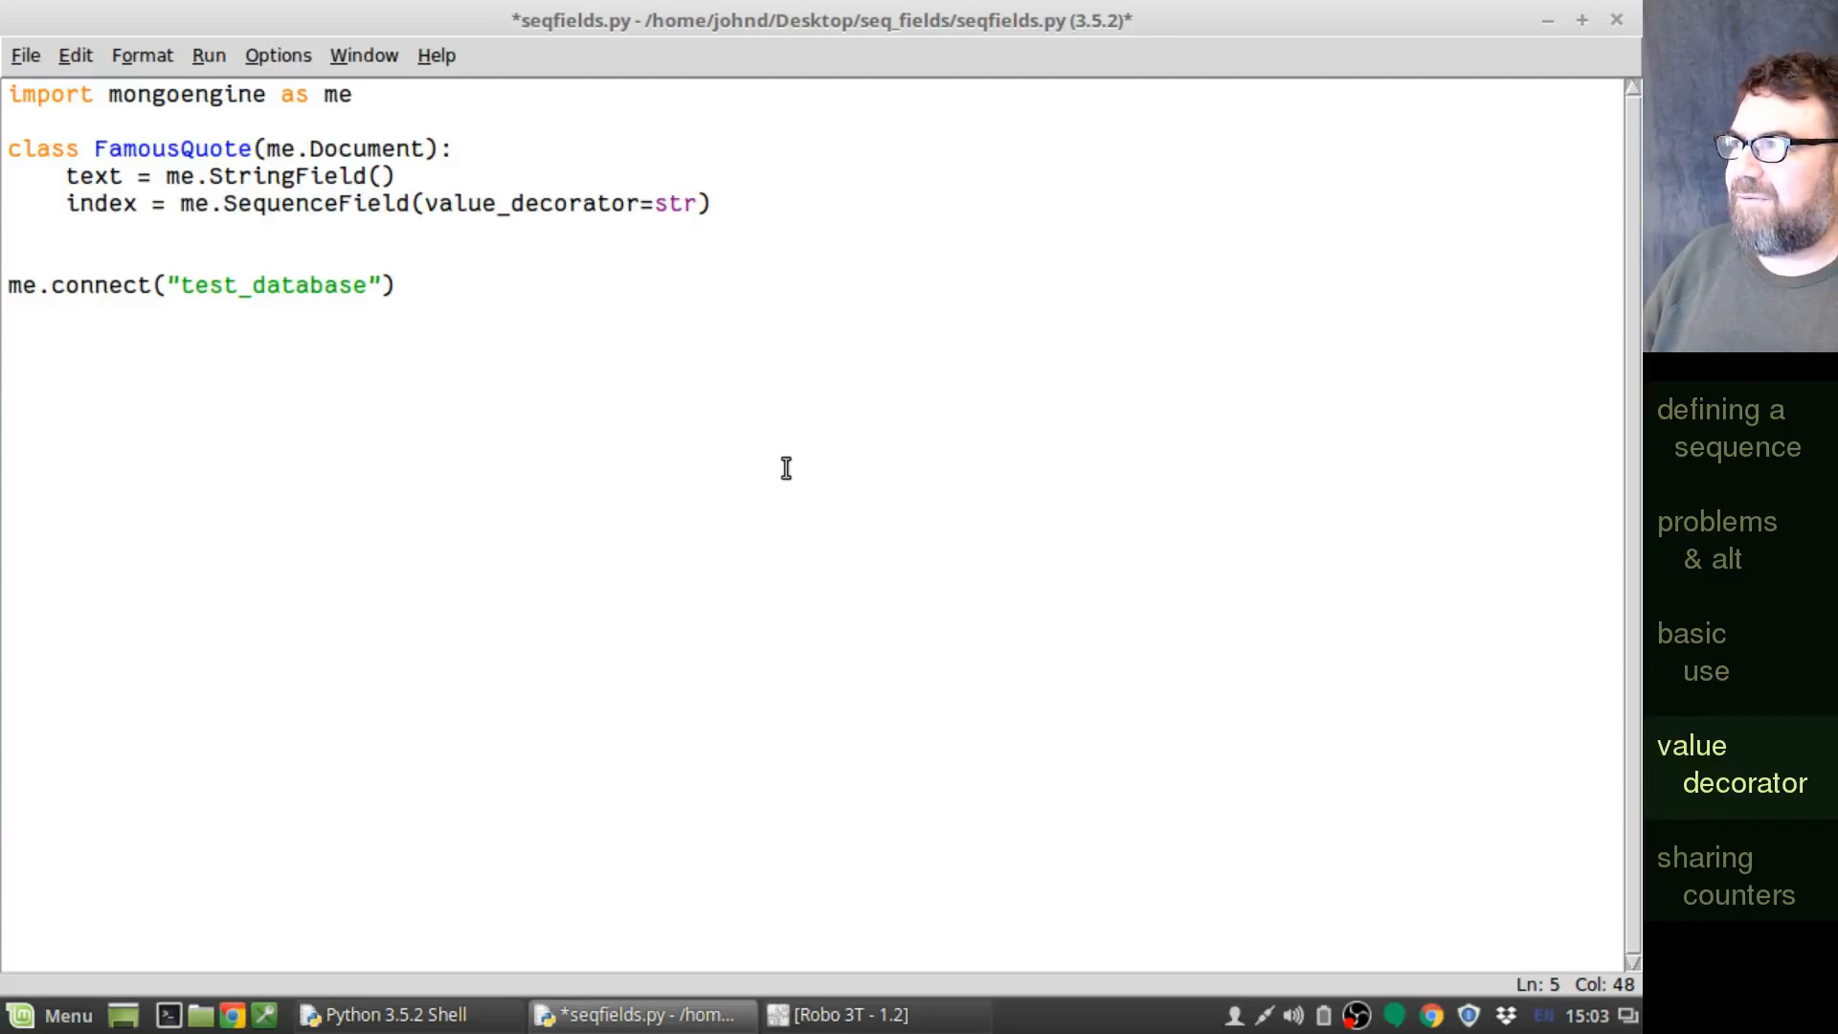
{"action": "key", "text": "BackSpace"}
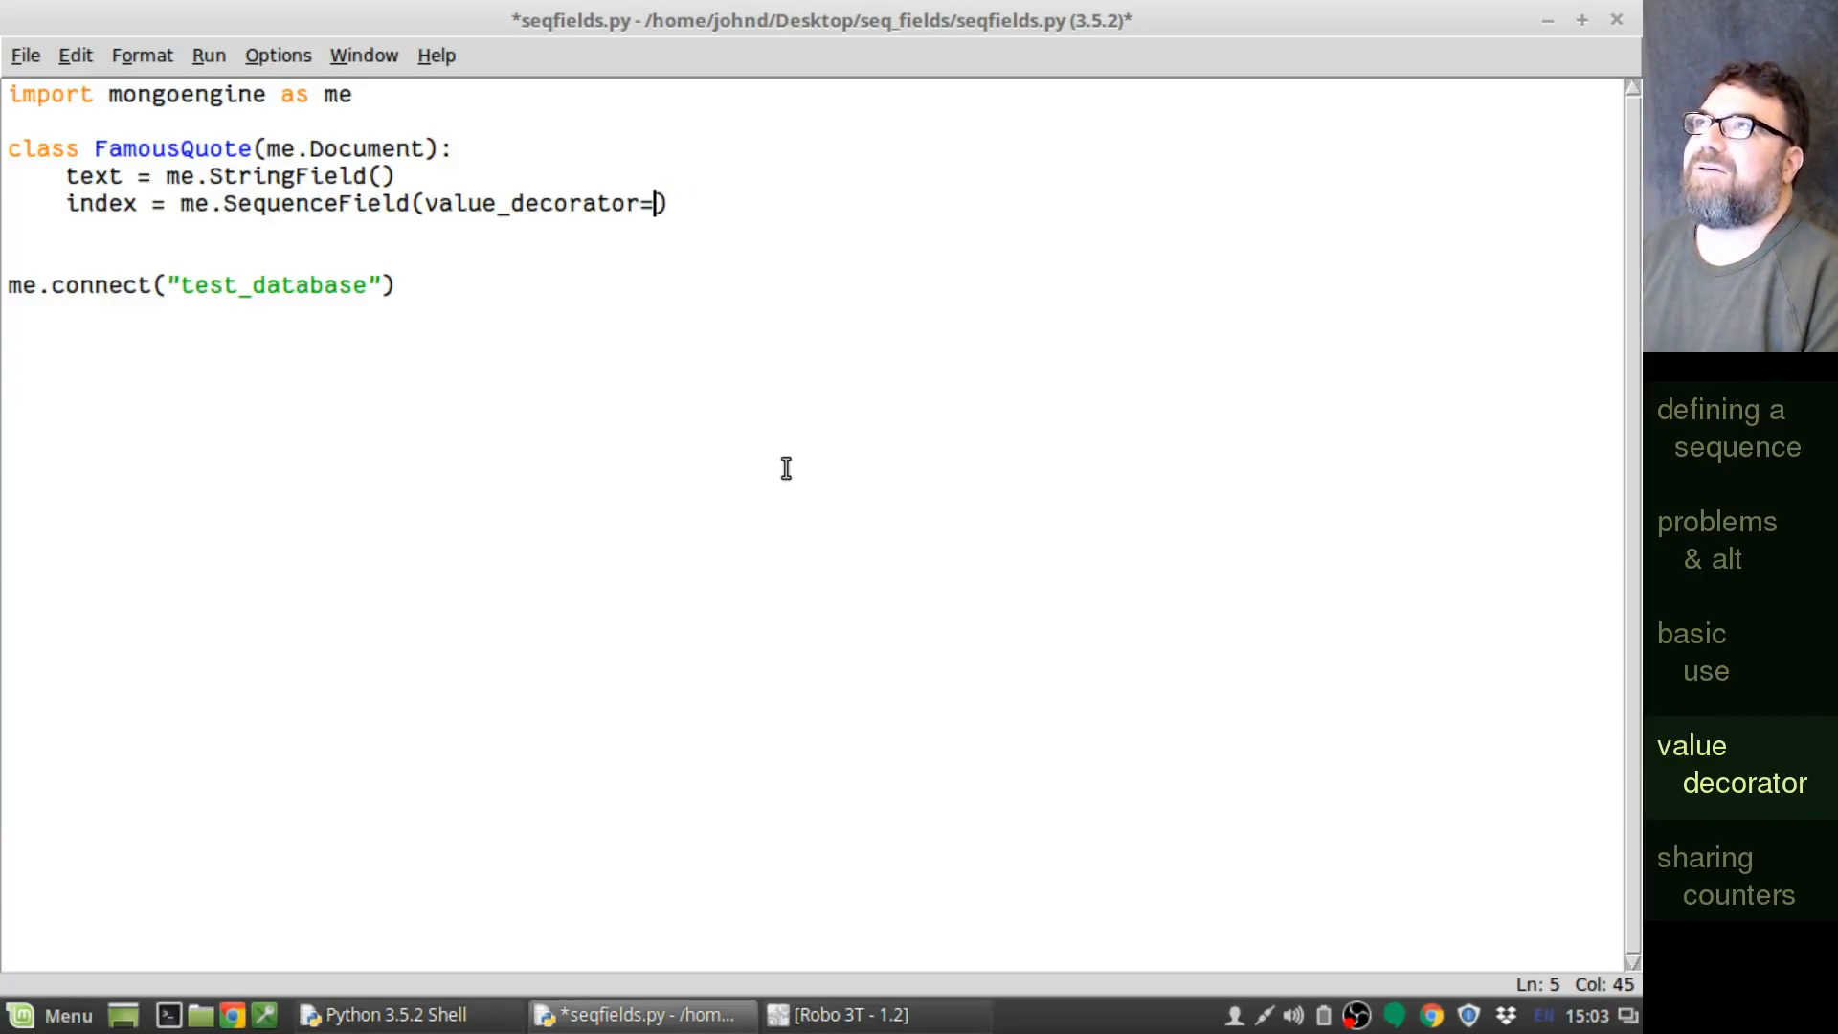
{"action": "type", "text": "e"}
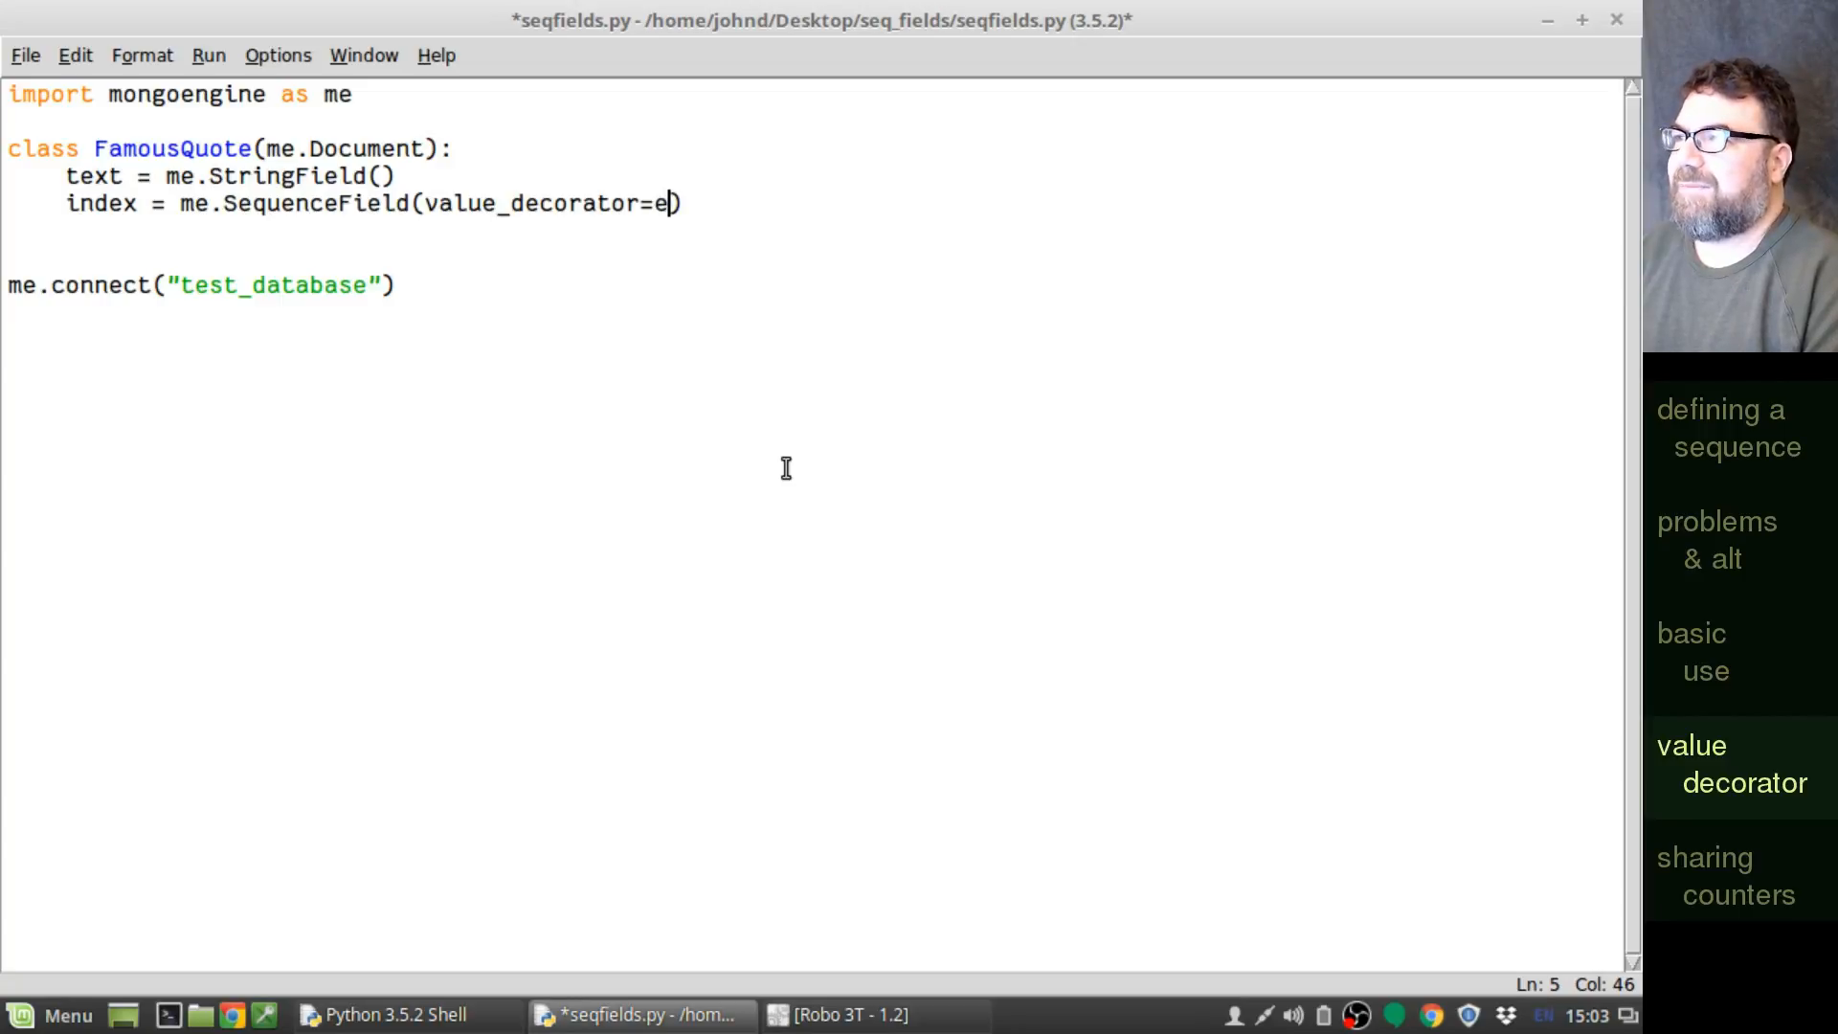
{"action": "type", "text": "xcli"}
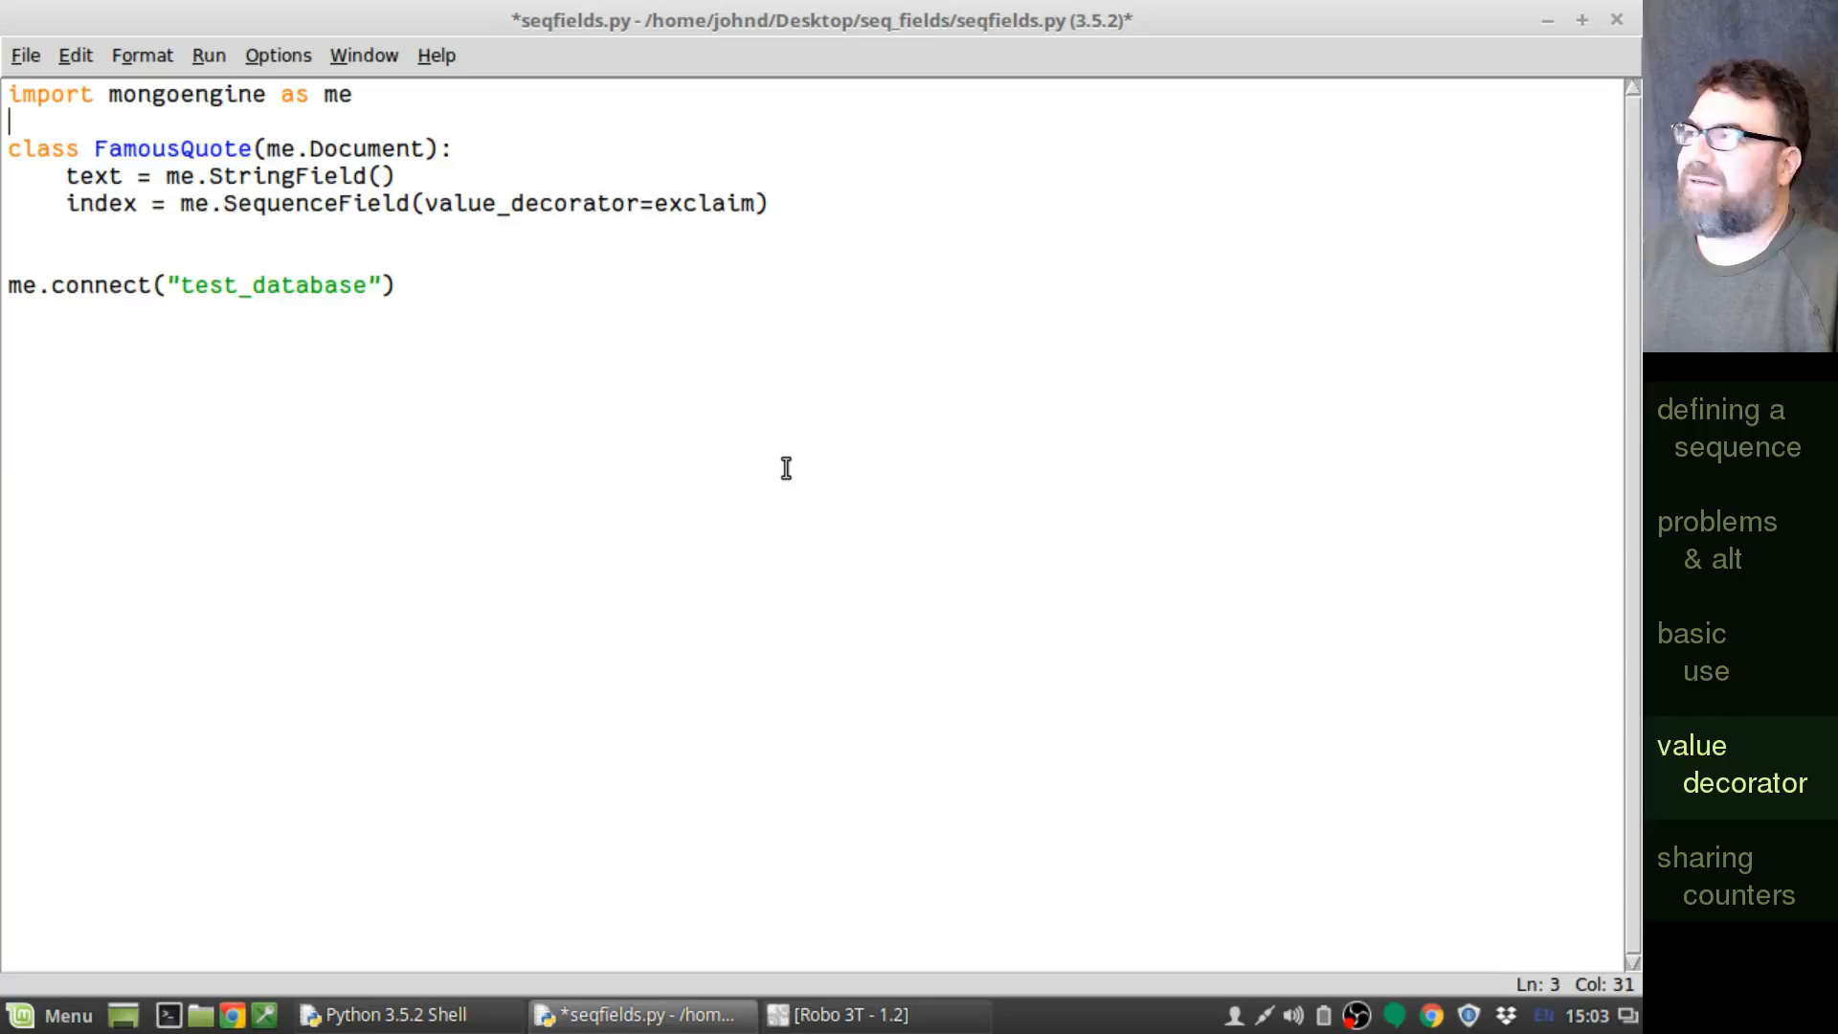
{"action": "type", "text": "def exclaim"}
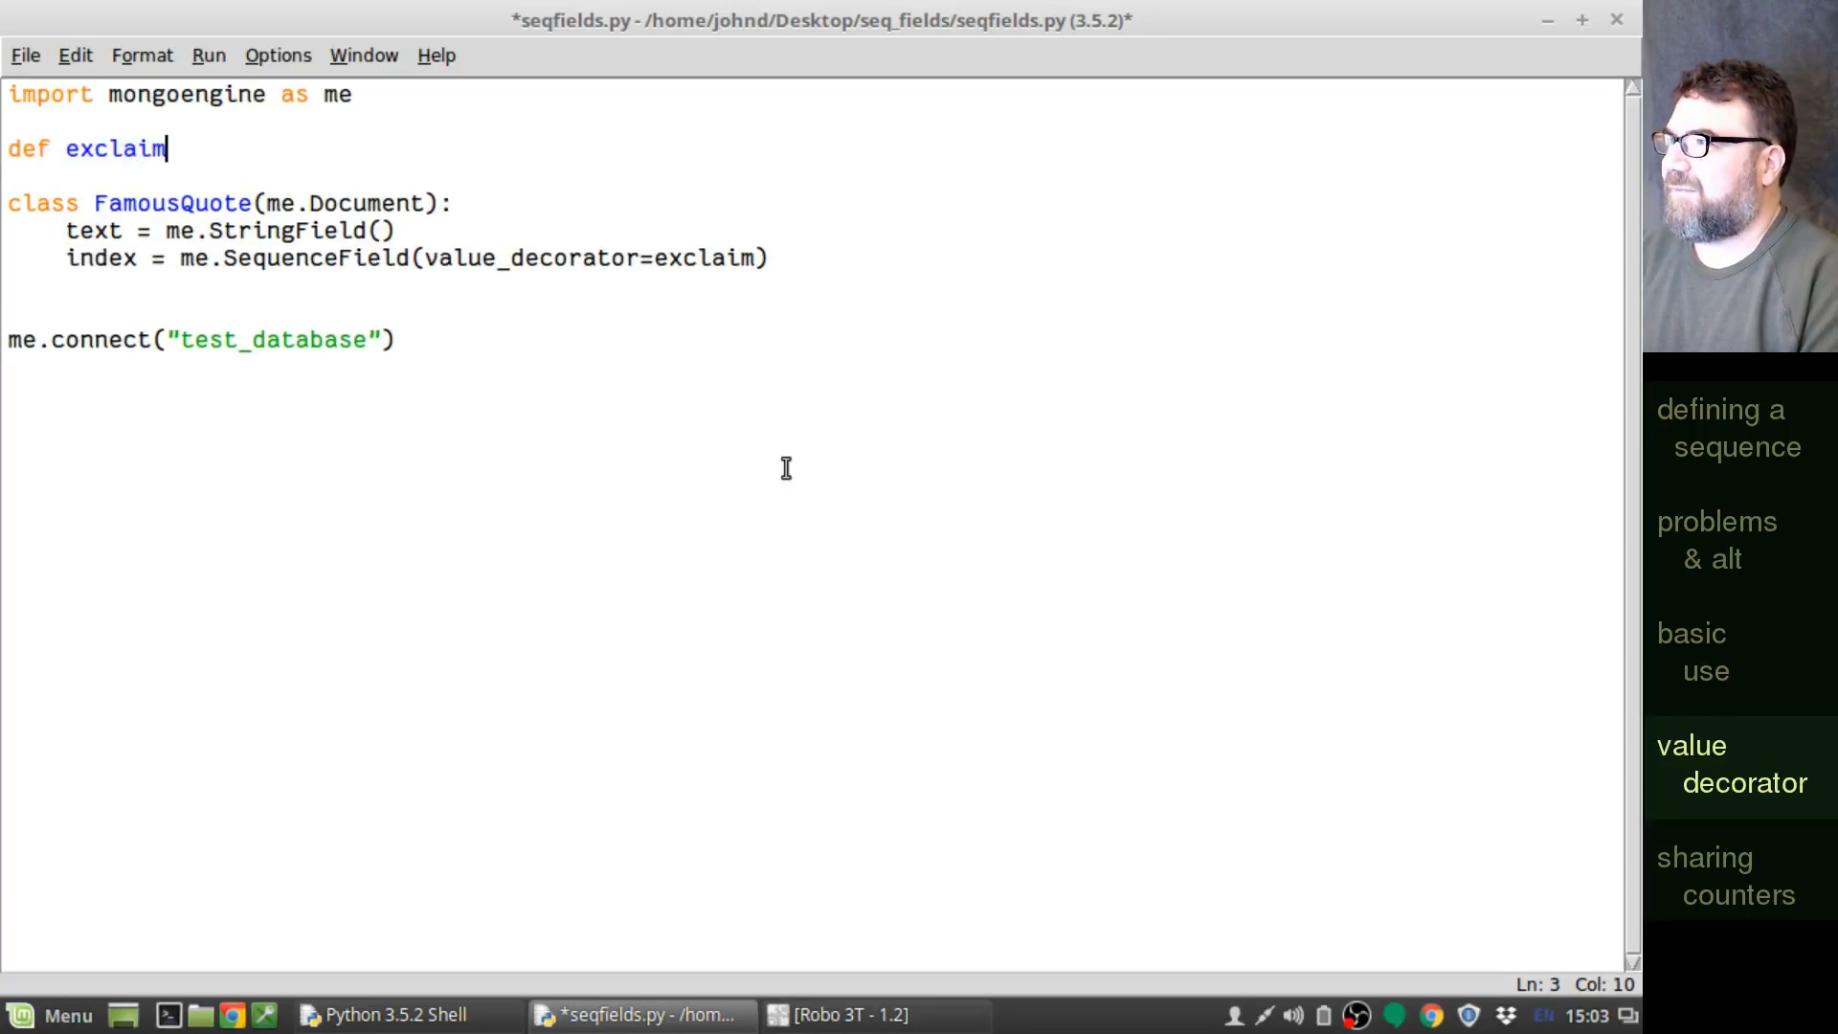
{"action": "type", "text": "(n"}
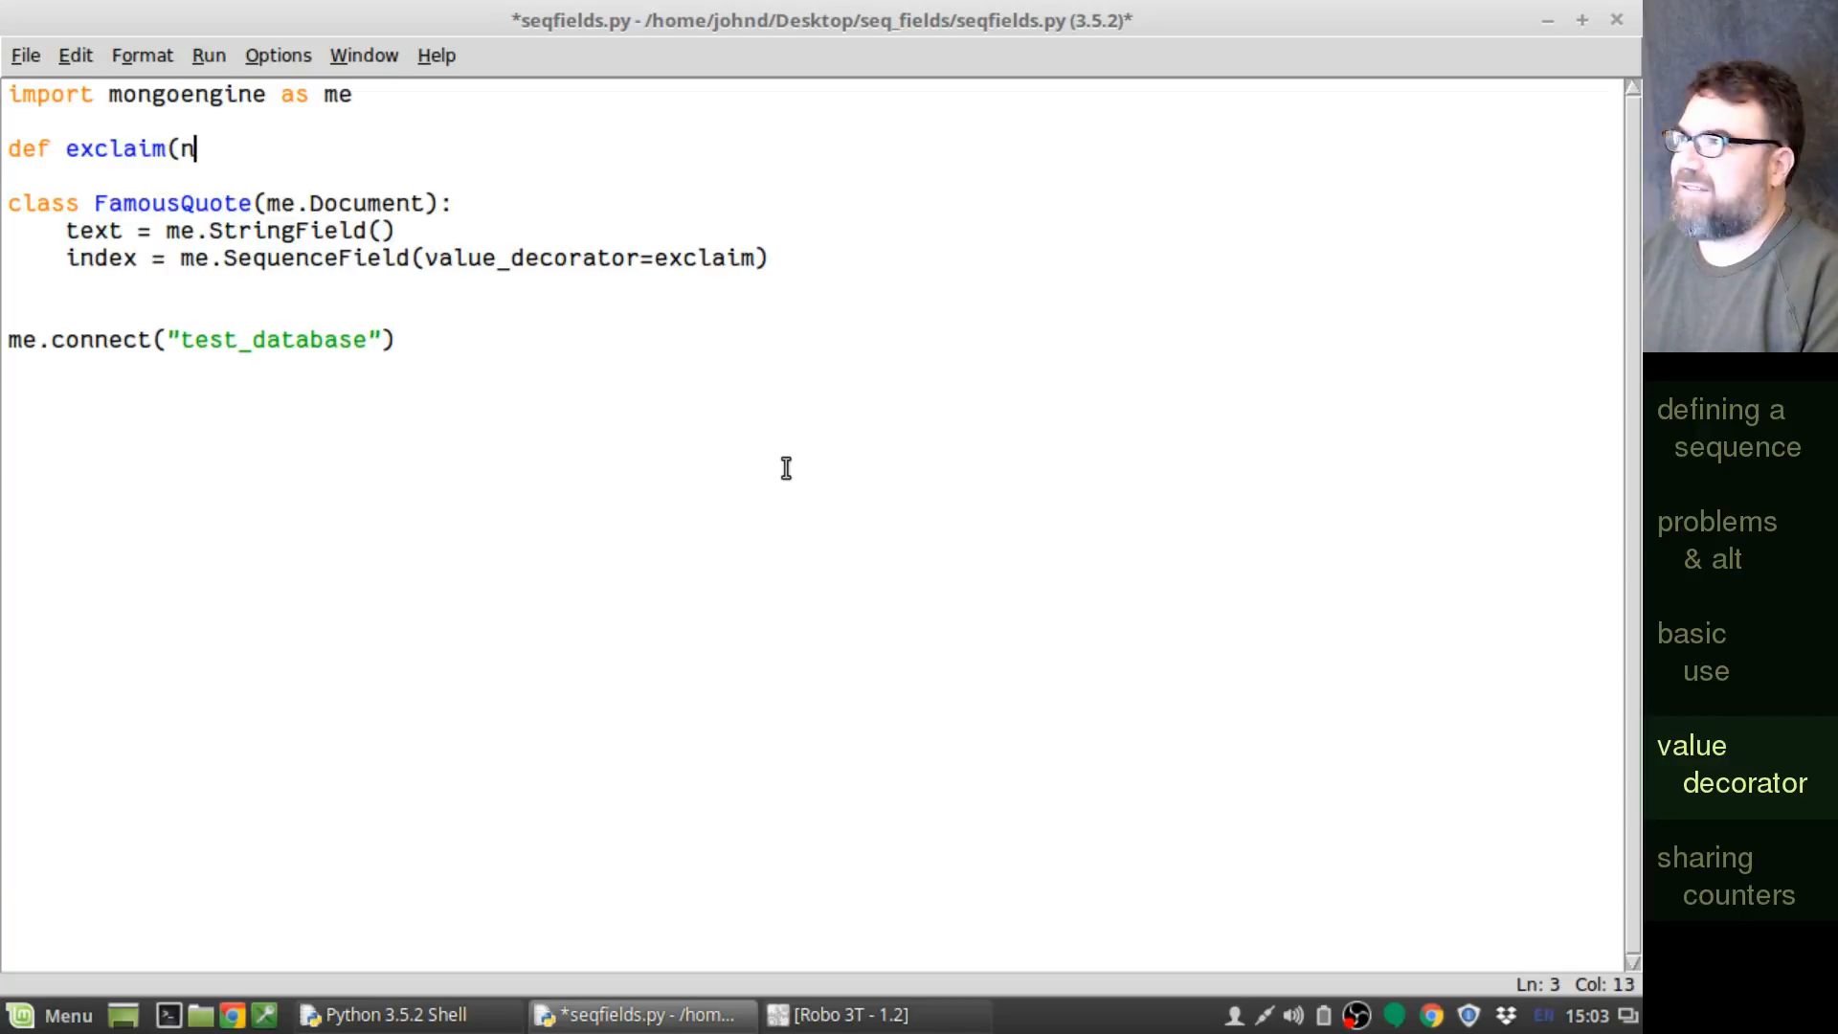
{"action": "key", "text": "Return"}
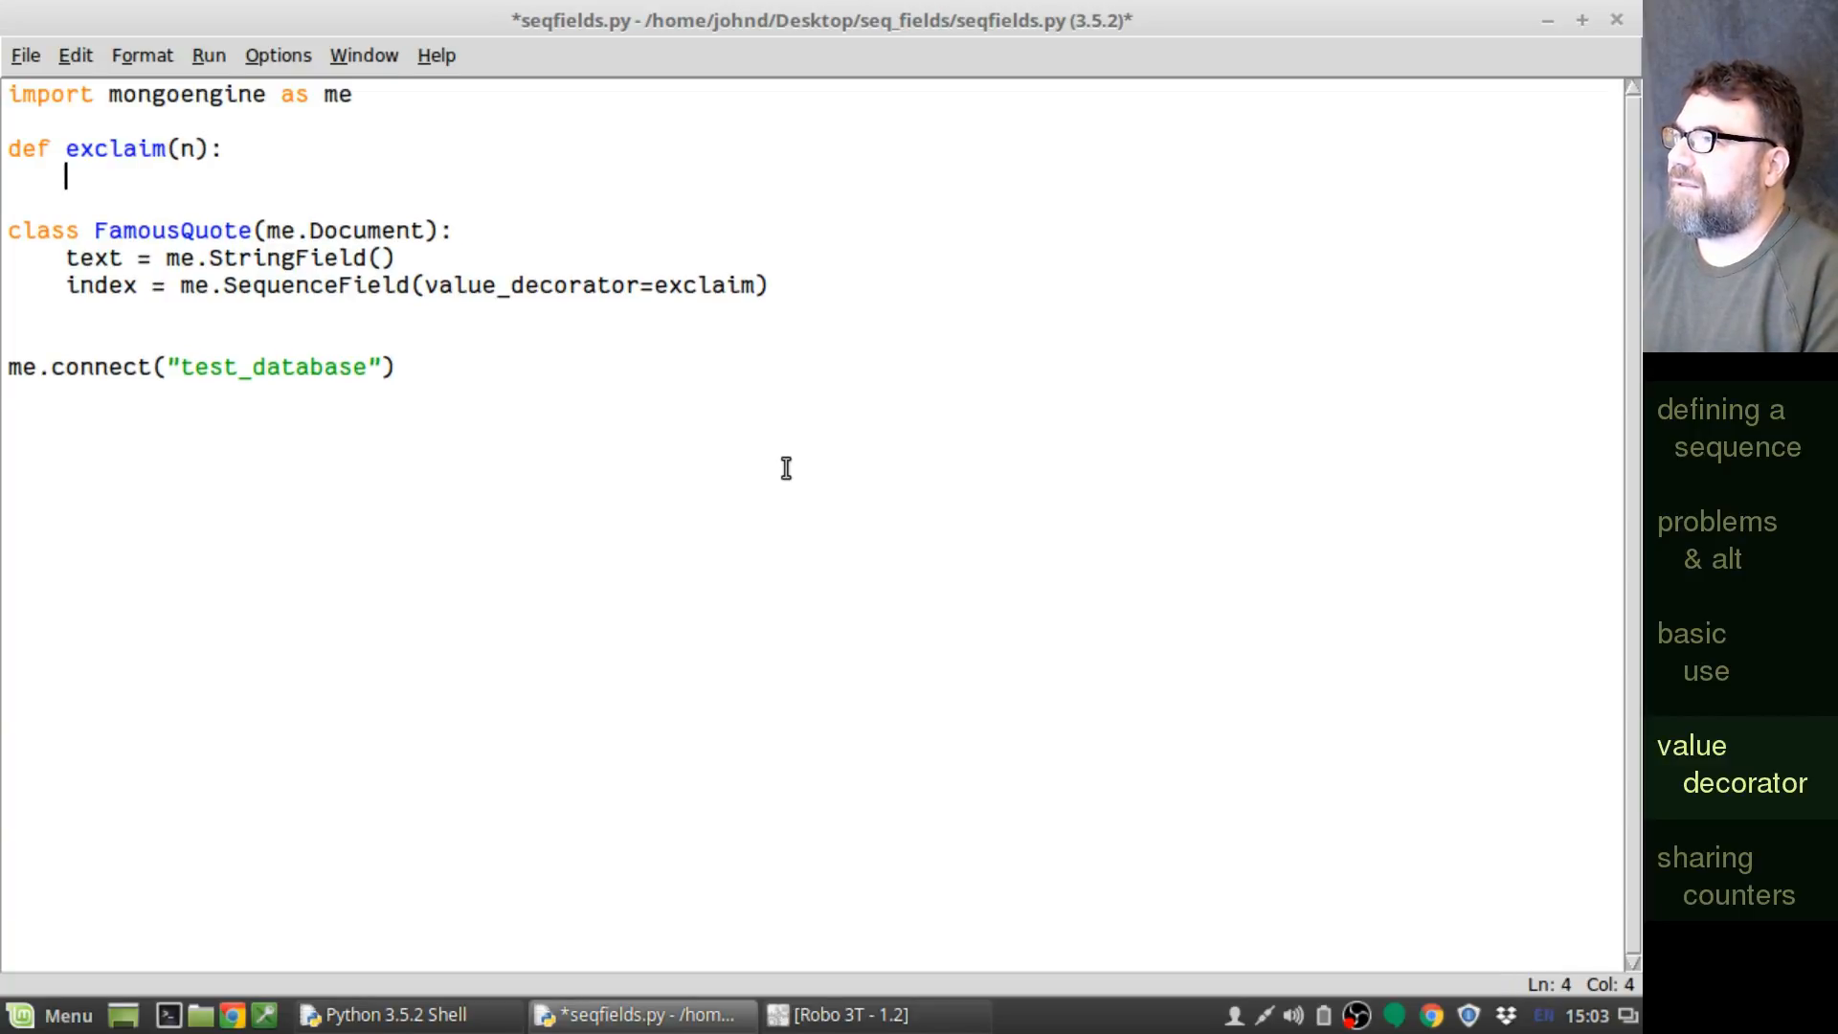
{"action": "type", "text": "return"}
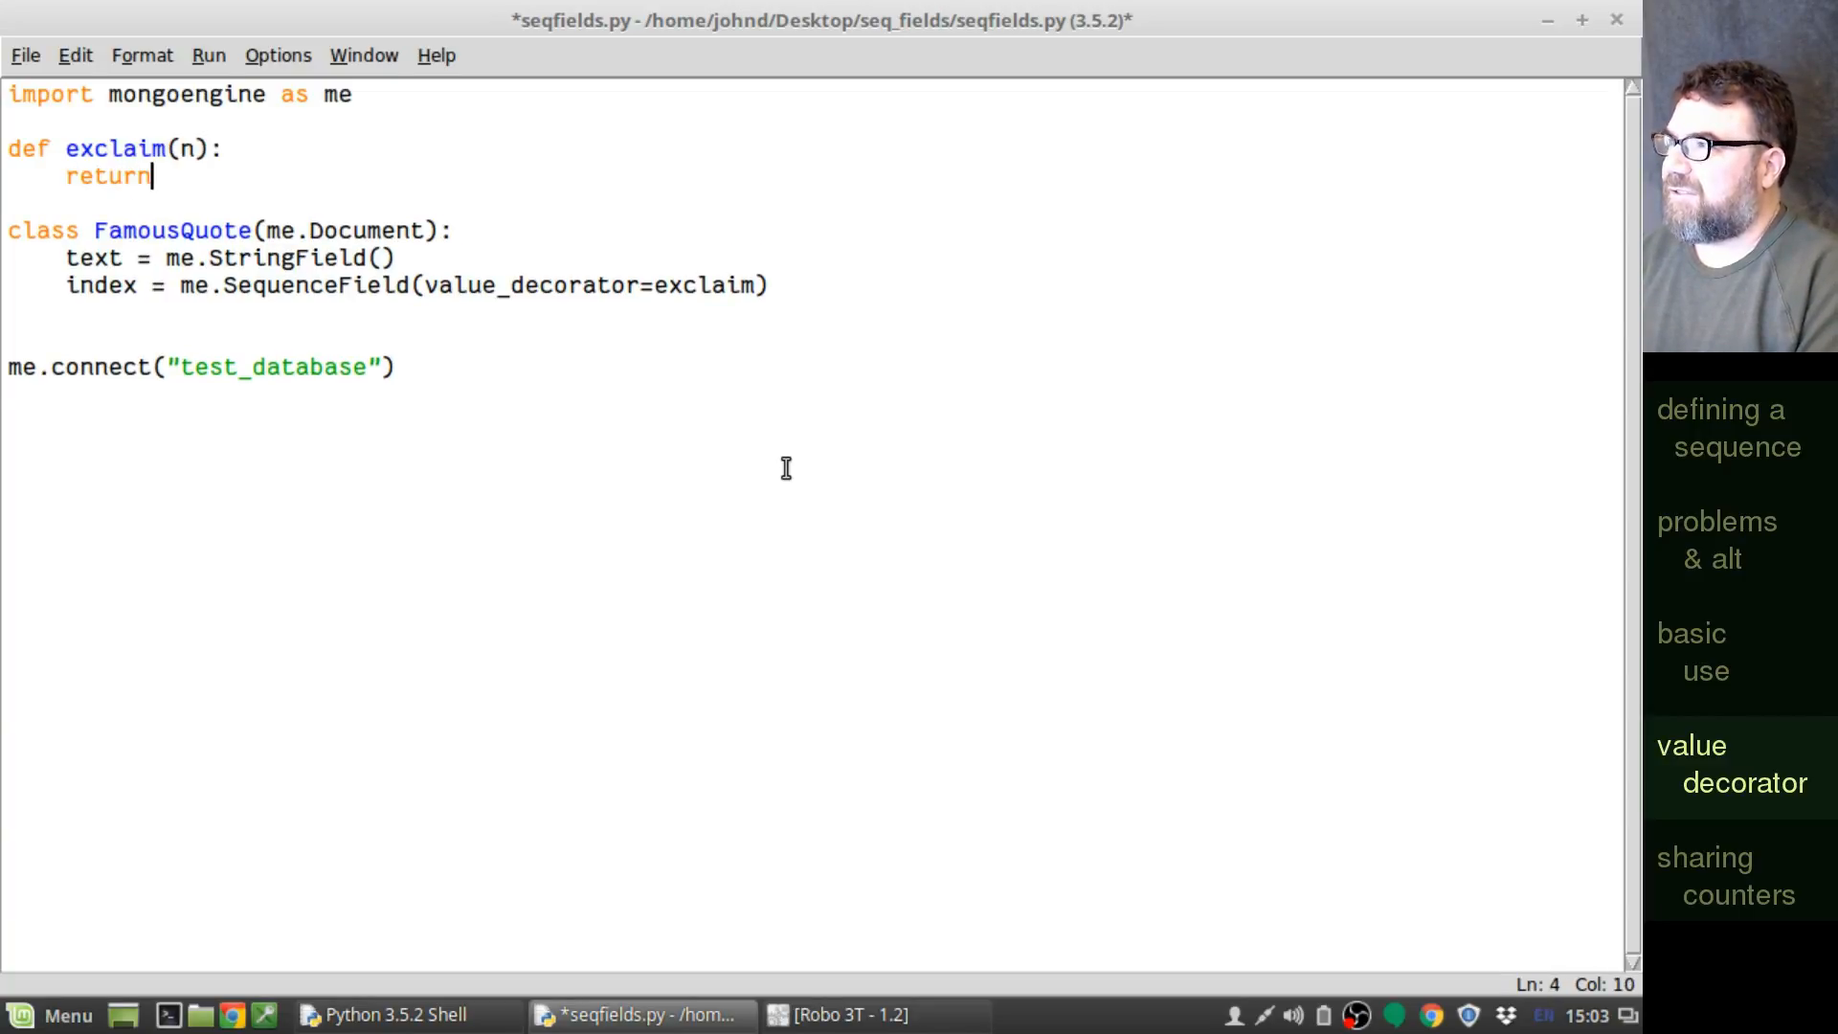
{"action": "type", "text": "\""}
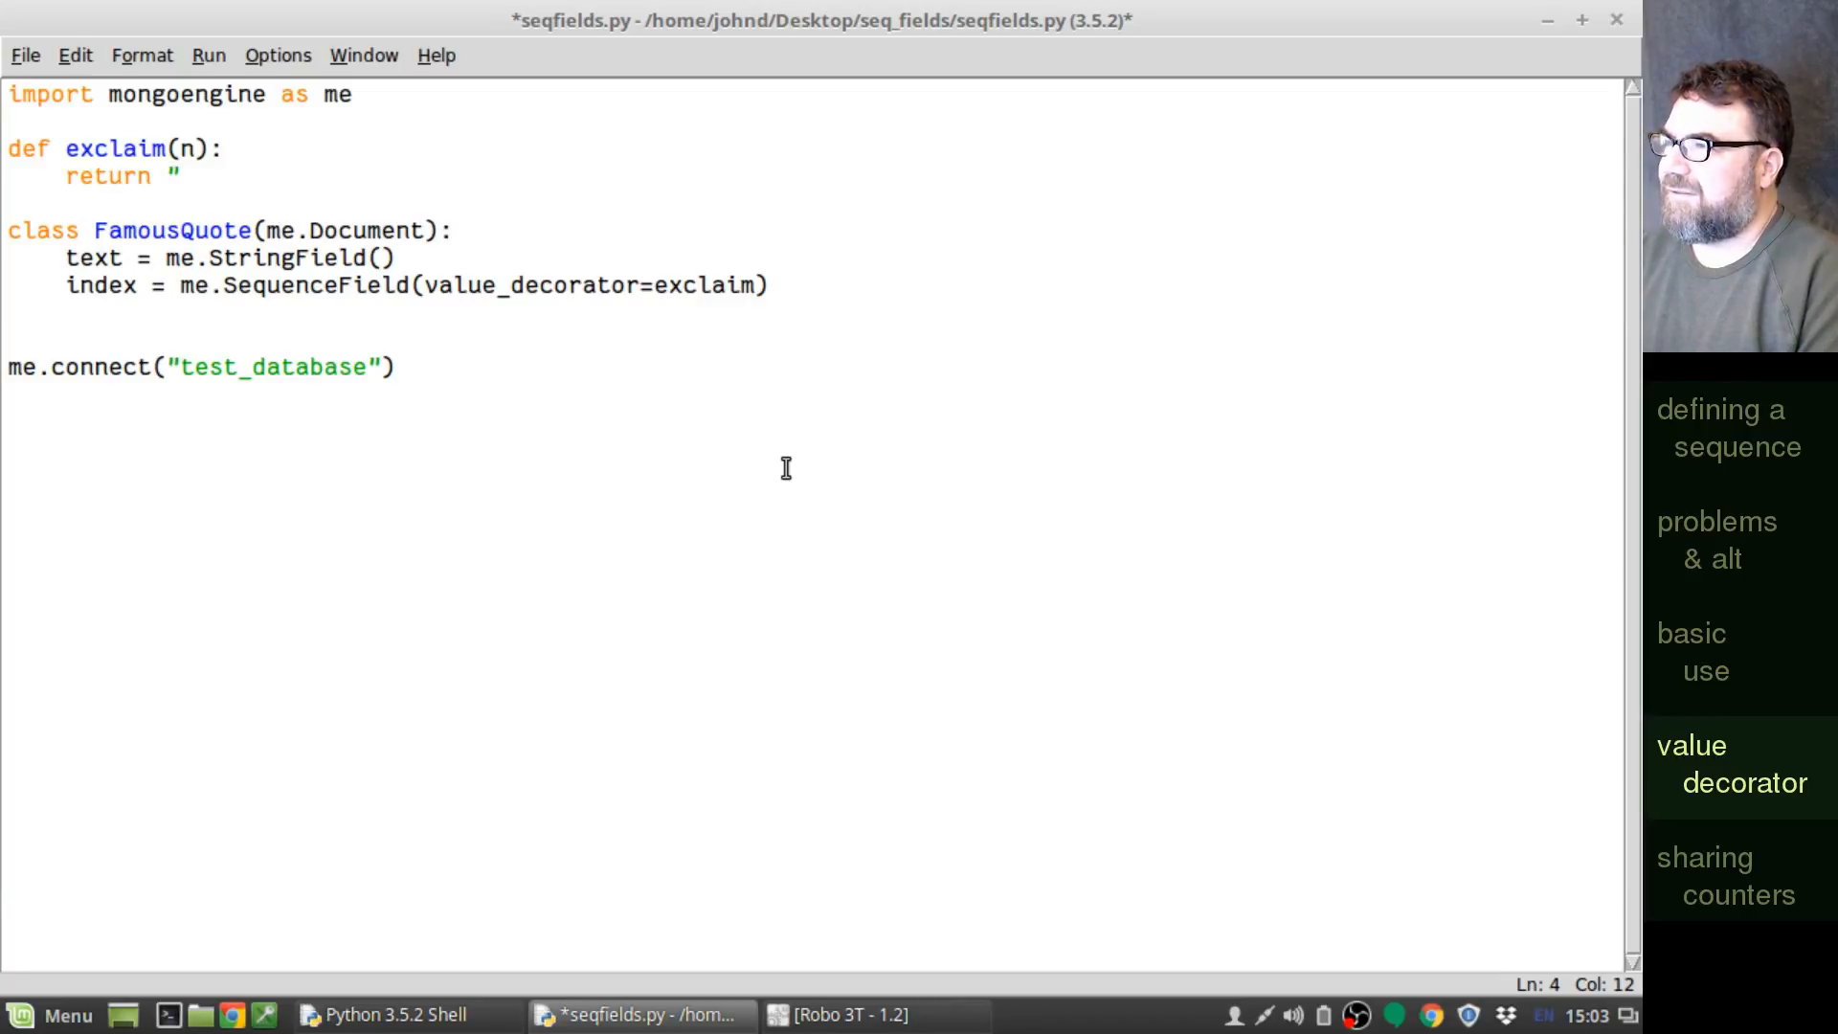
{"action": "type", "text": "It"}
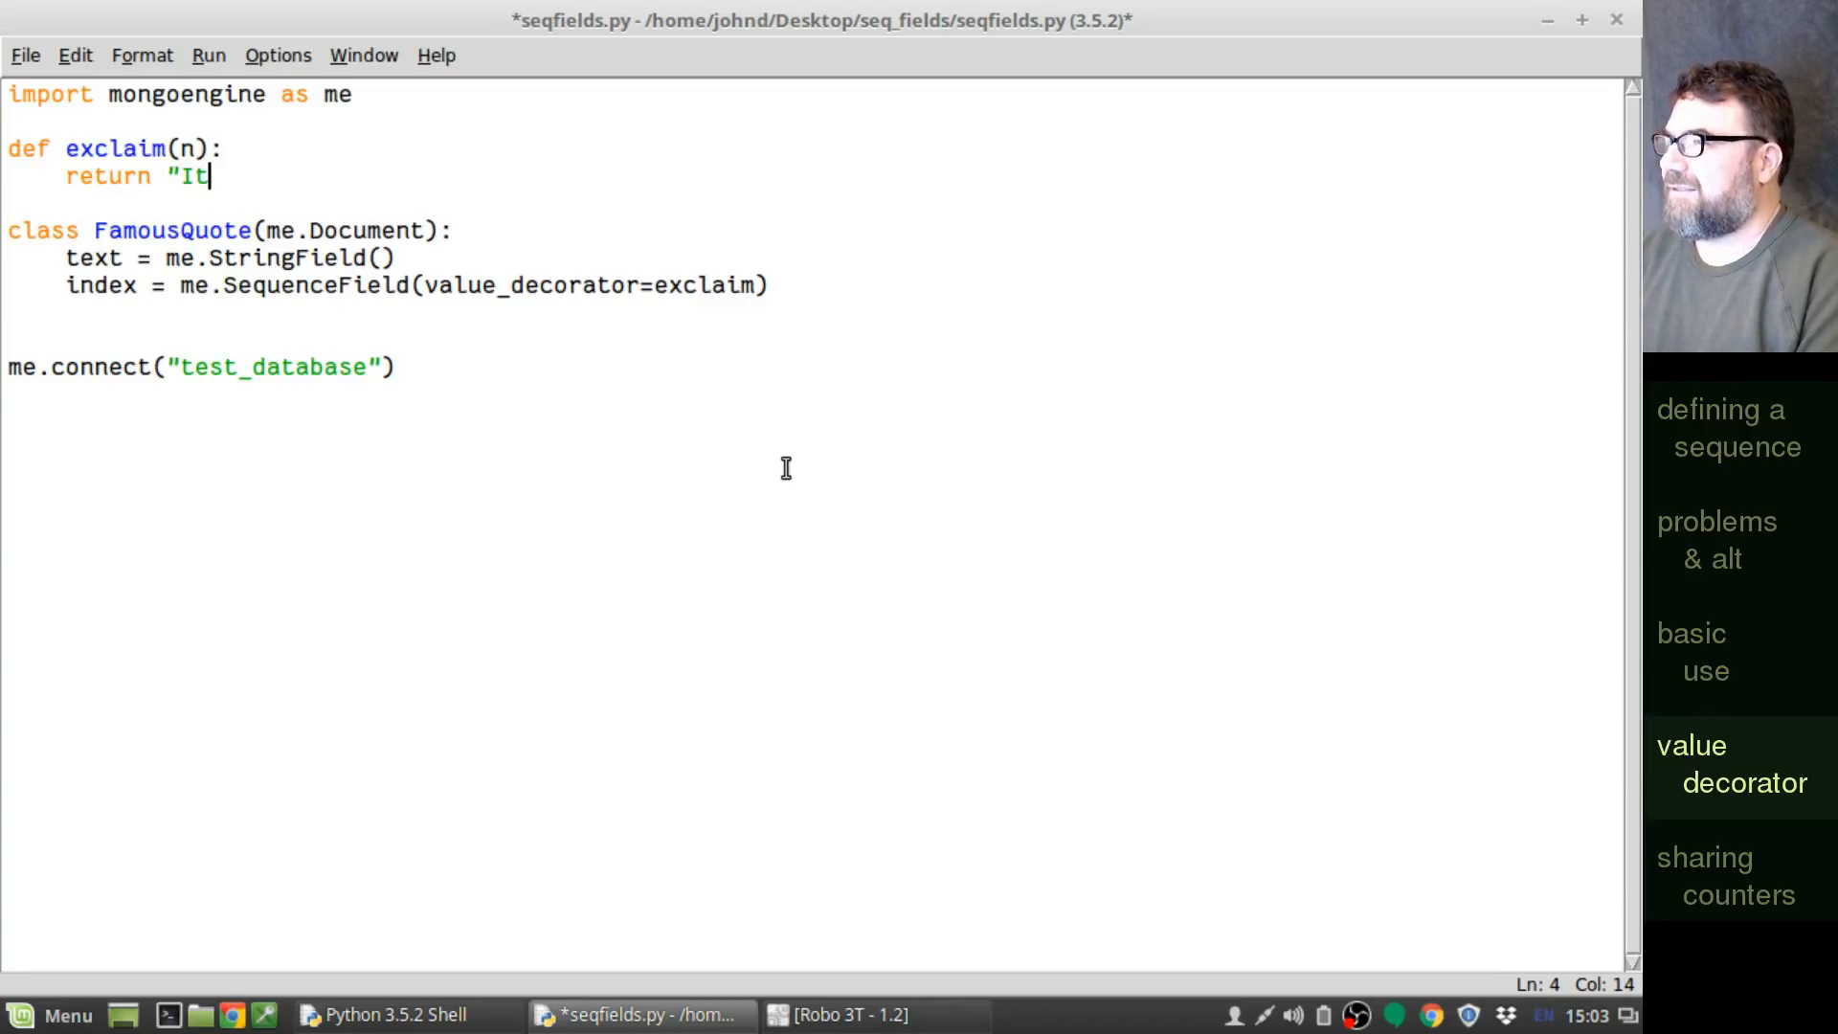
{"action": "type", "text": "'s a"}
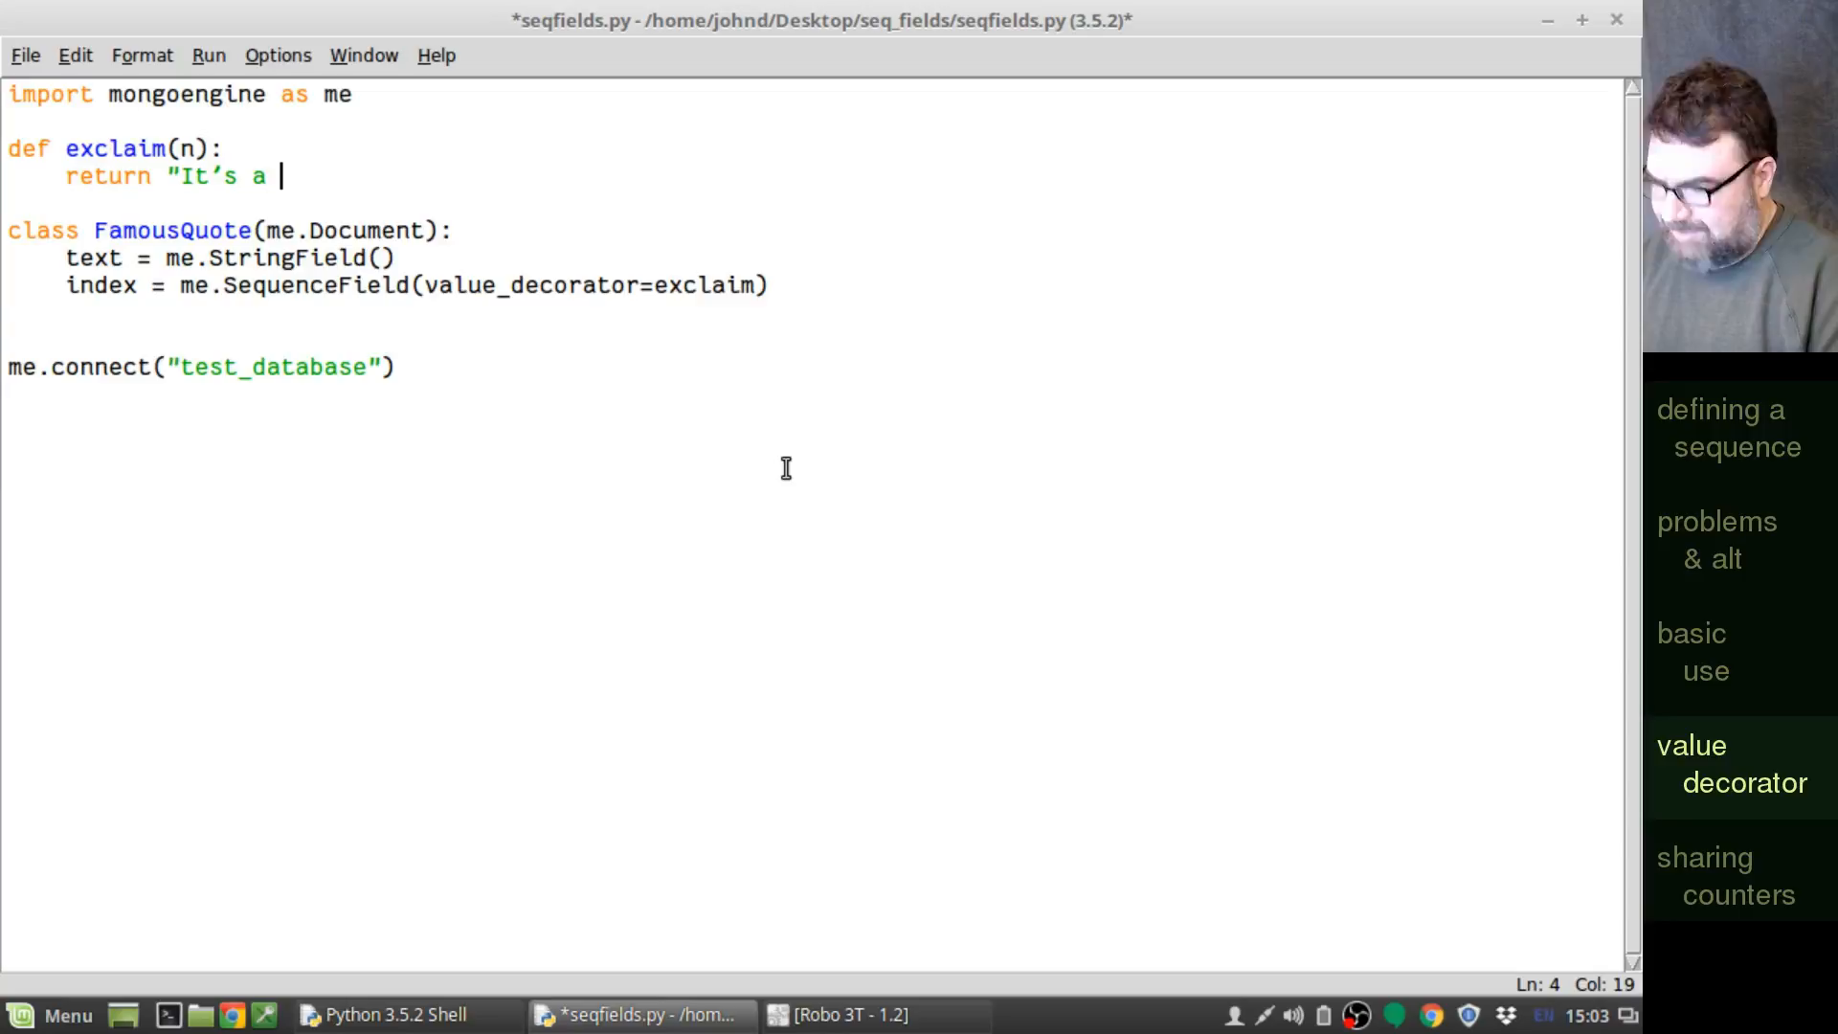
{"action": "type", "text": "{}!!"}
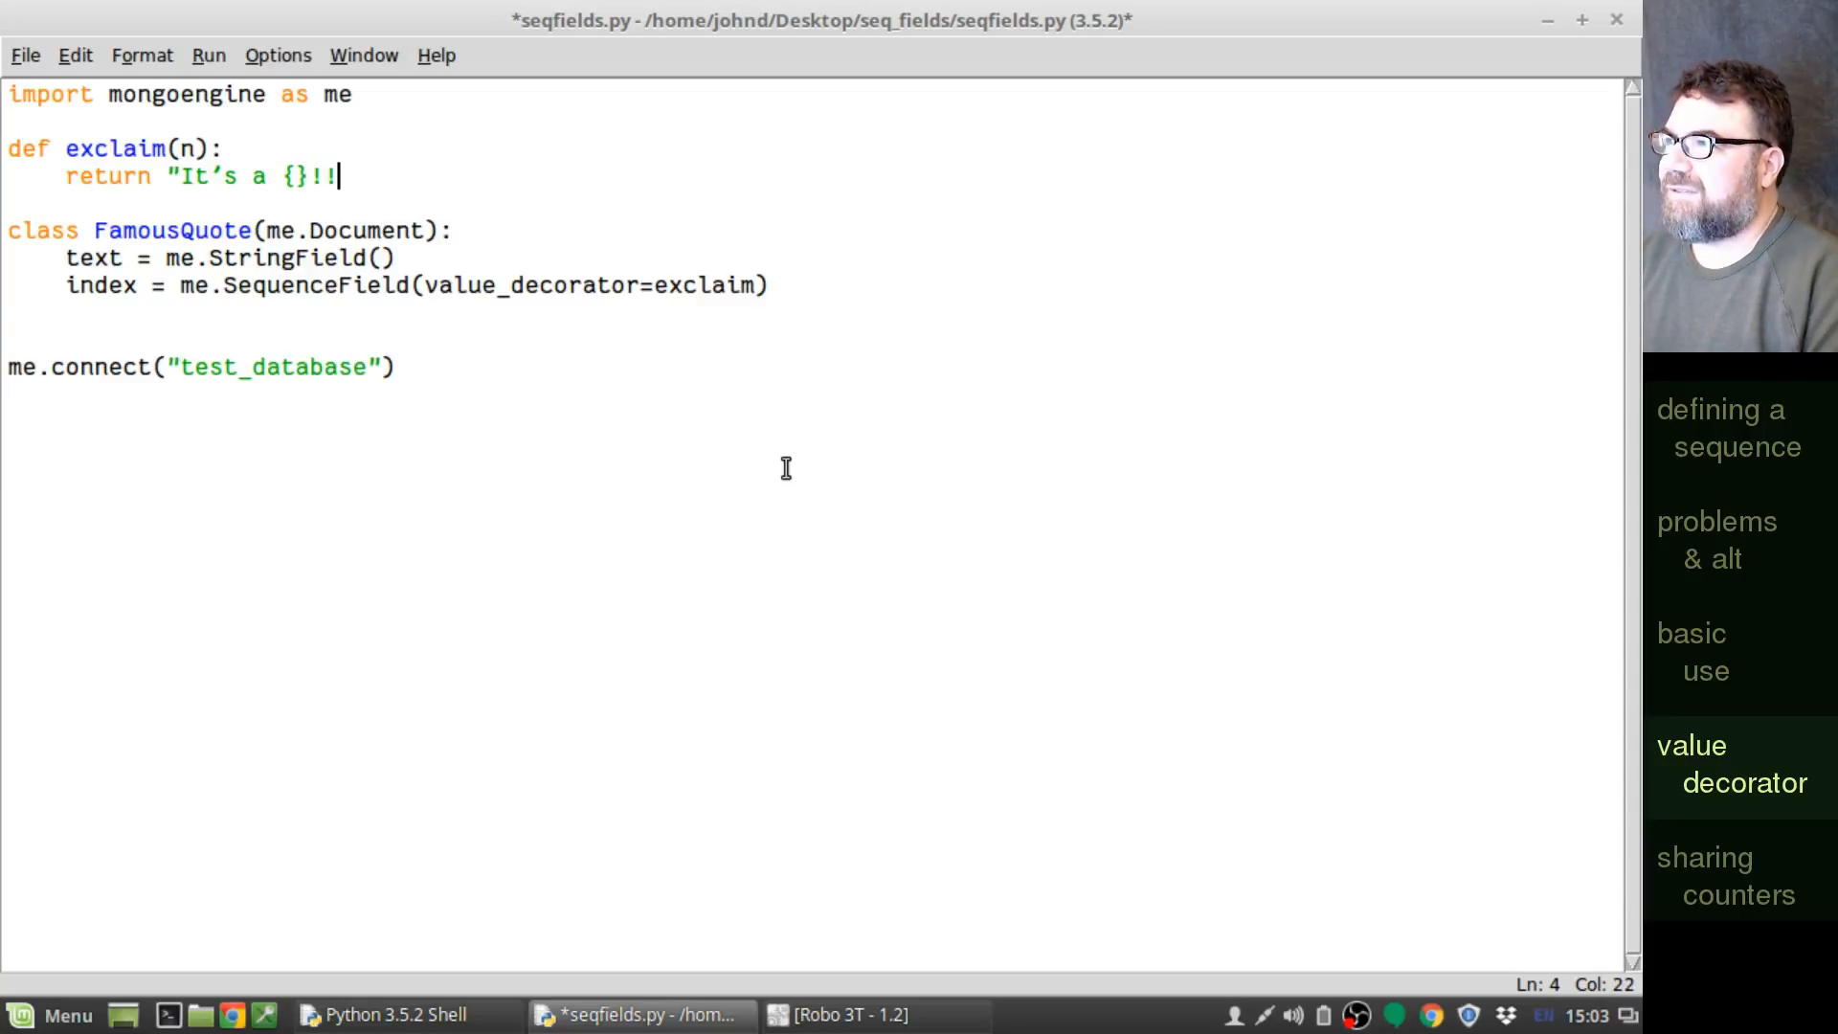
{"action": "type", "text": "!\".format(n"}
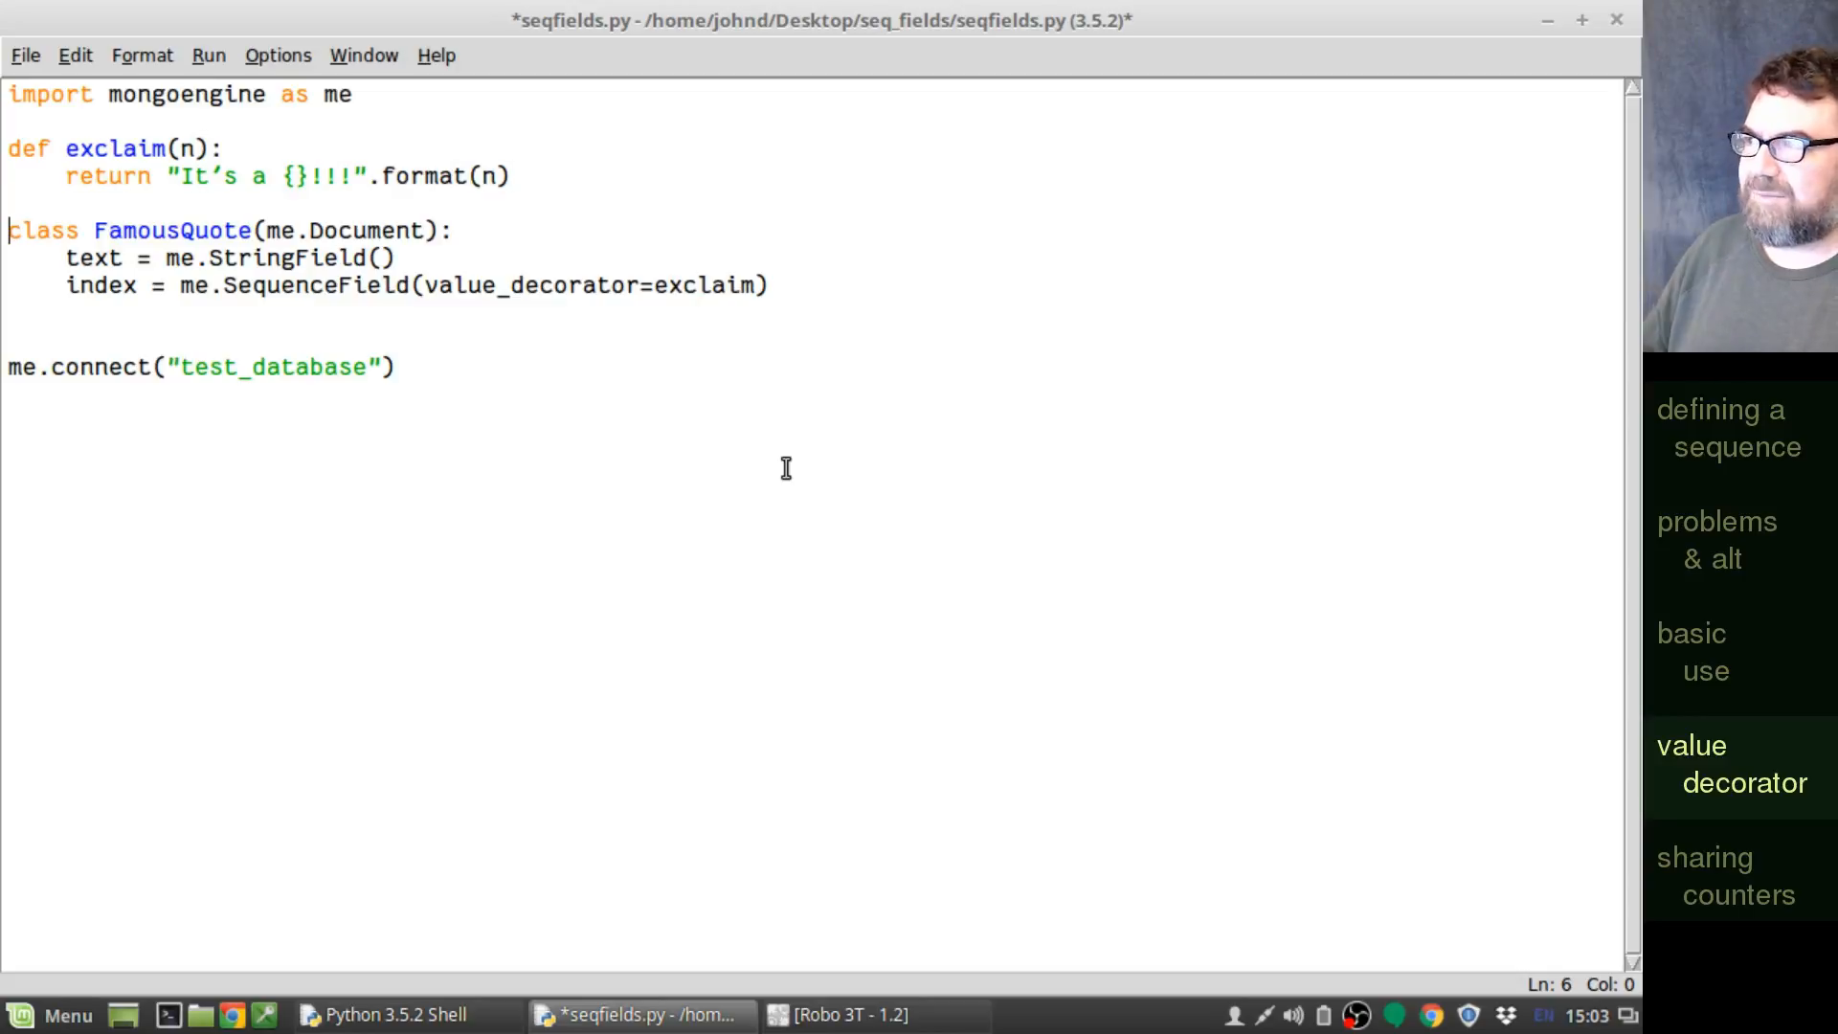
{"action": "mouse_move", "coordinate": [141, 55]}
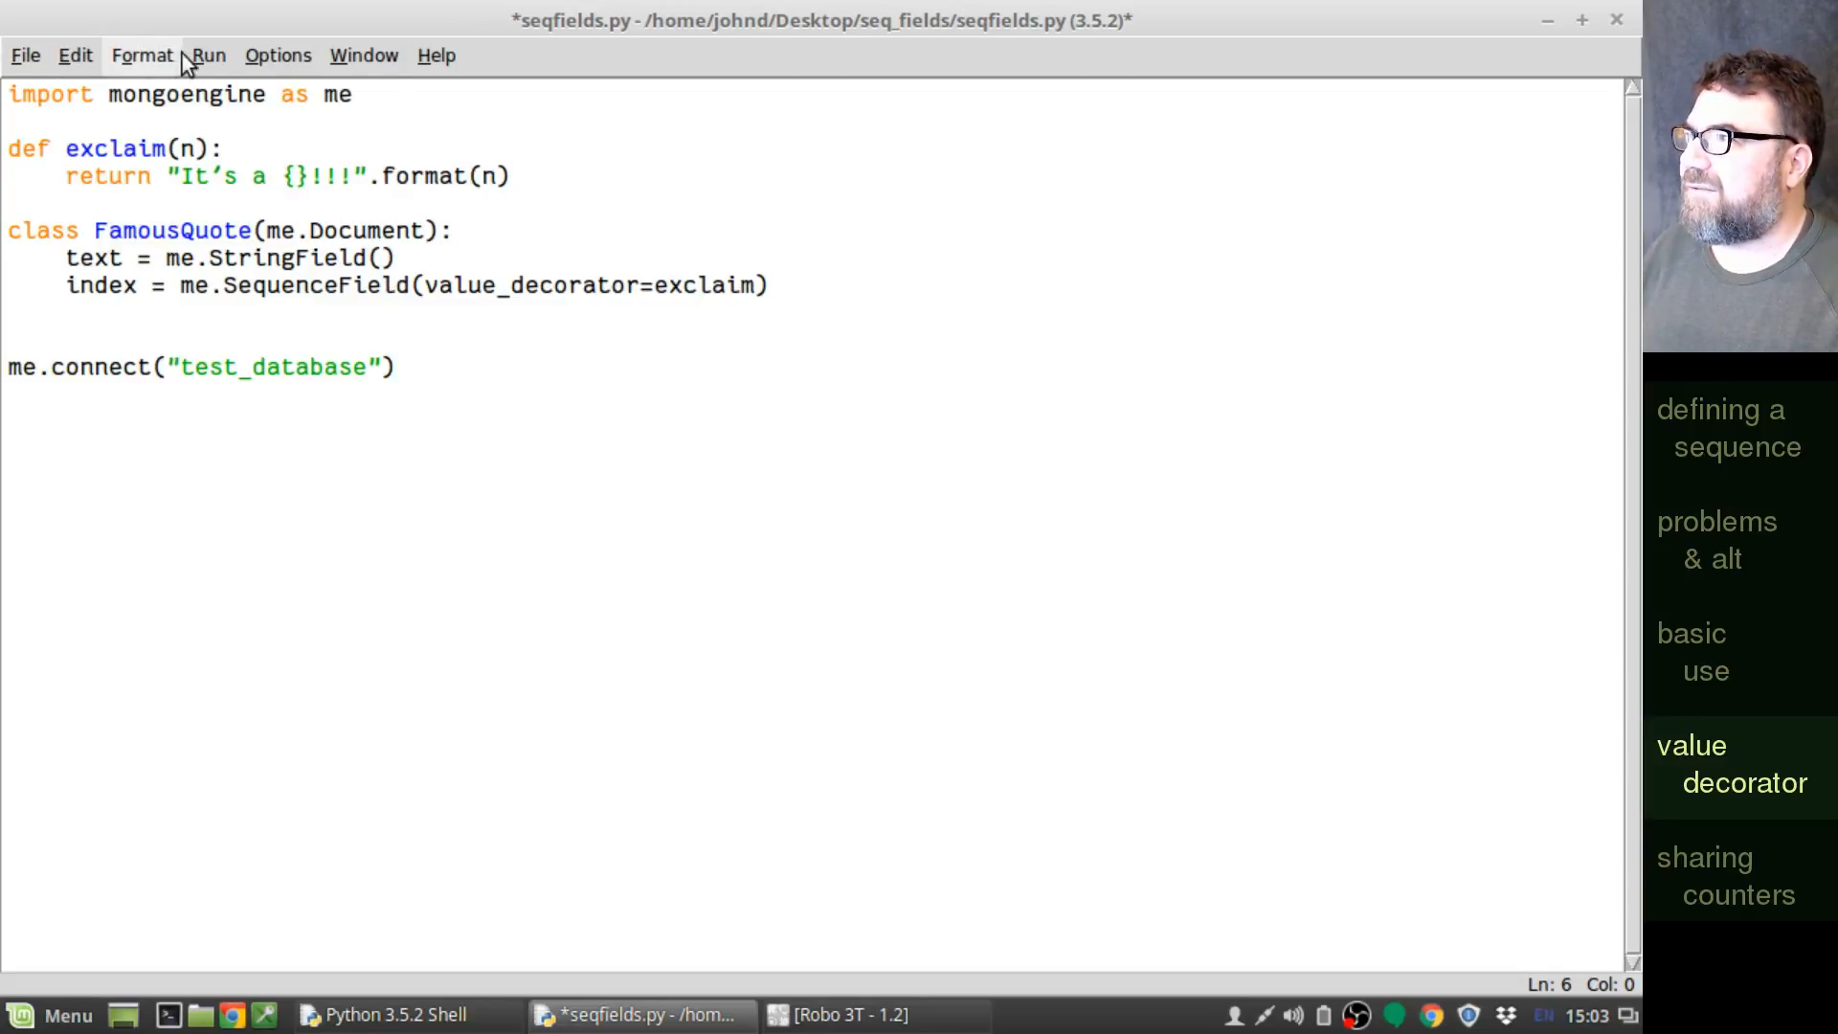
- Rerun the script with F5 and save fq = FamousQuote(text="basic 3"), then query fq.index
{"action": "key", "text": "F5"}
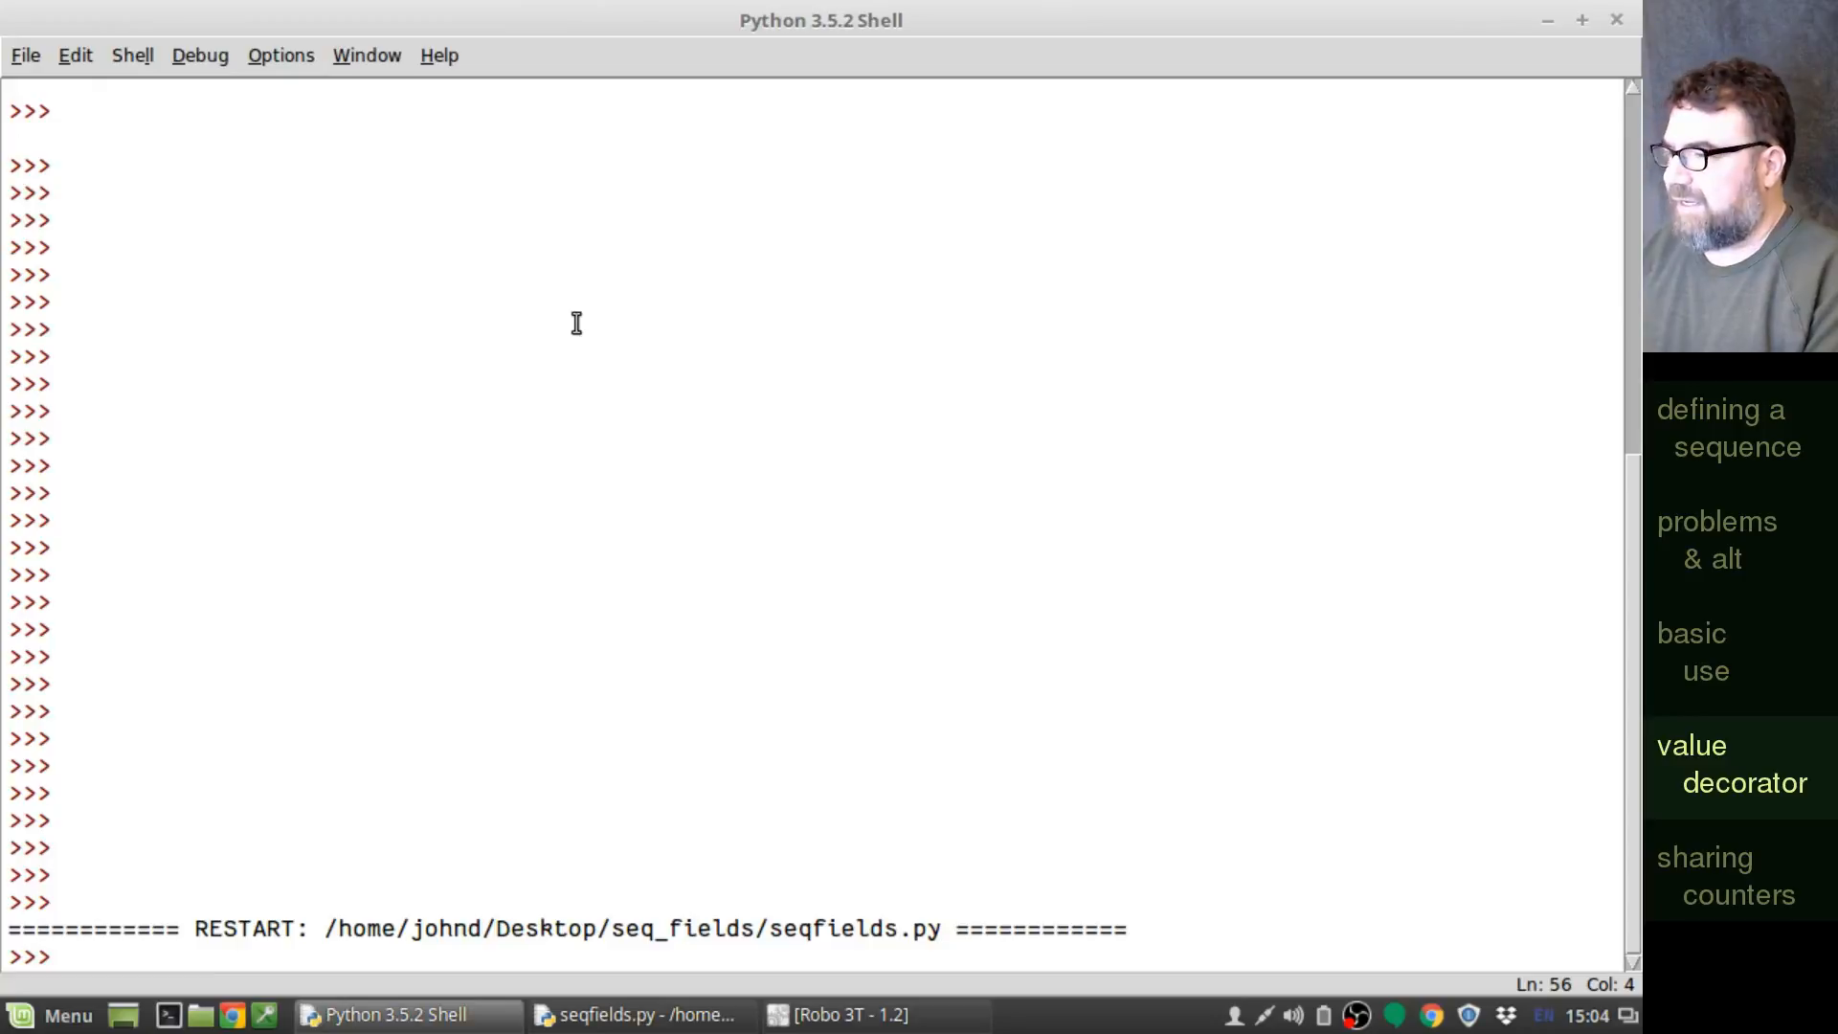
{"action": "type", "text": "fq"}
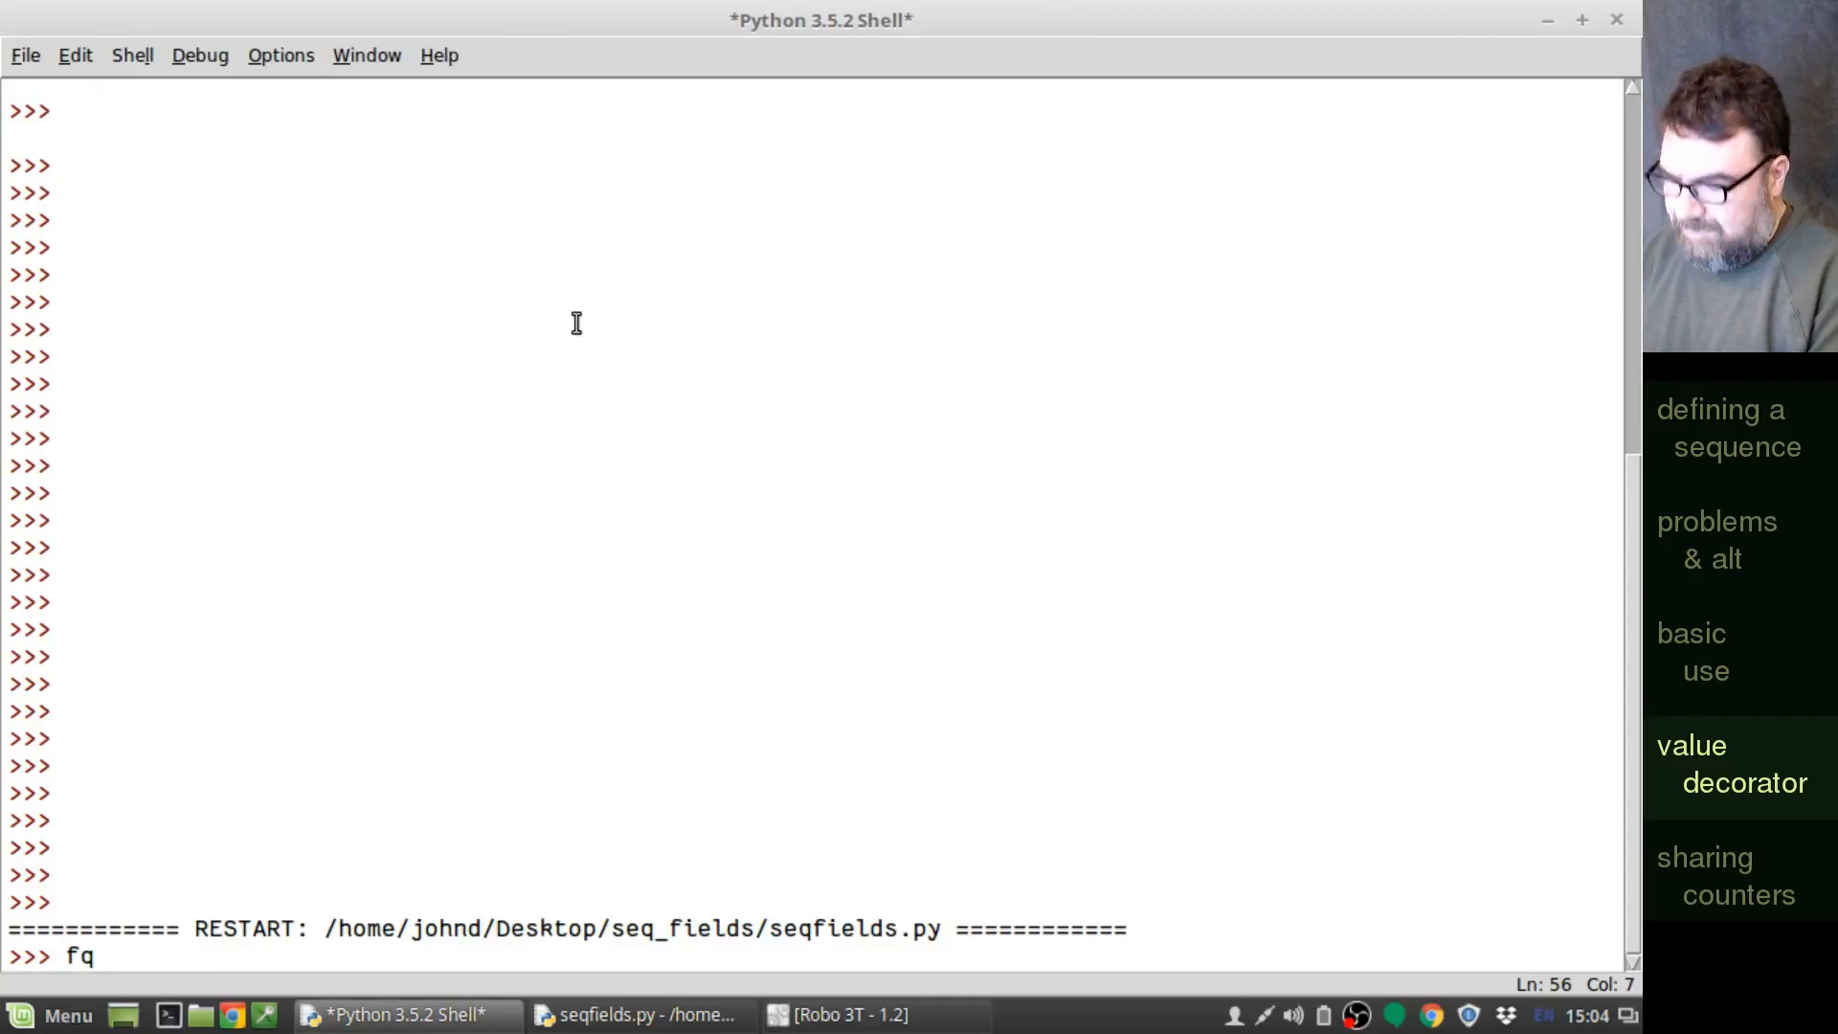
{"action": "type", "text": "= Famou"}
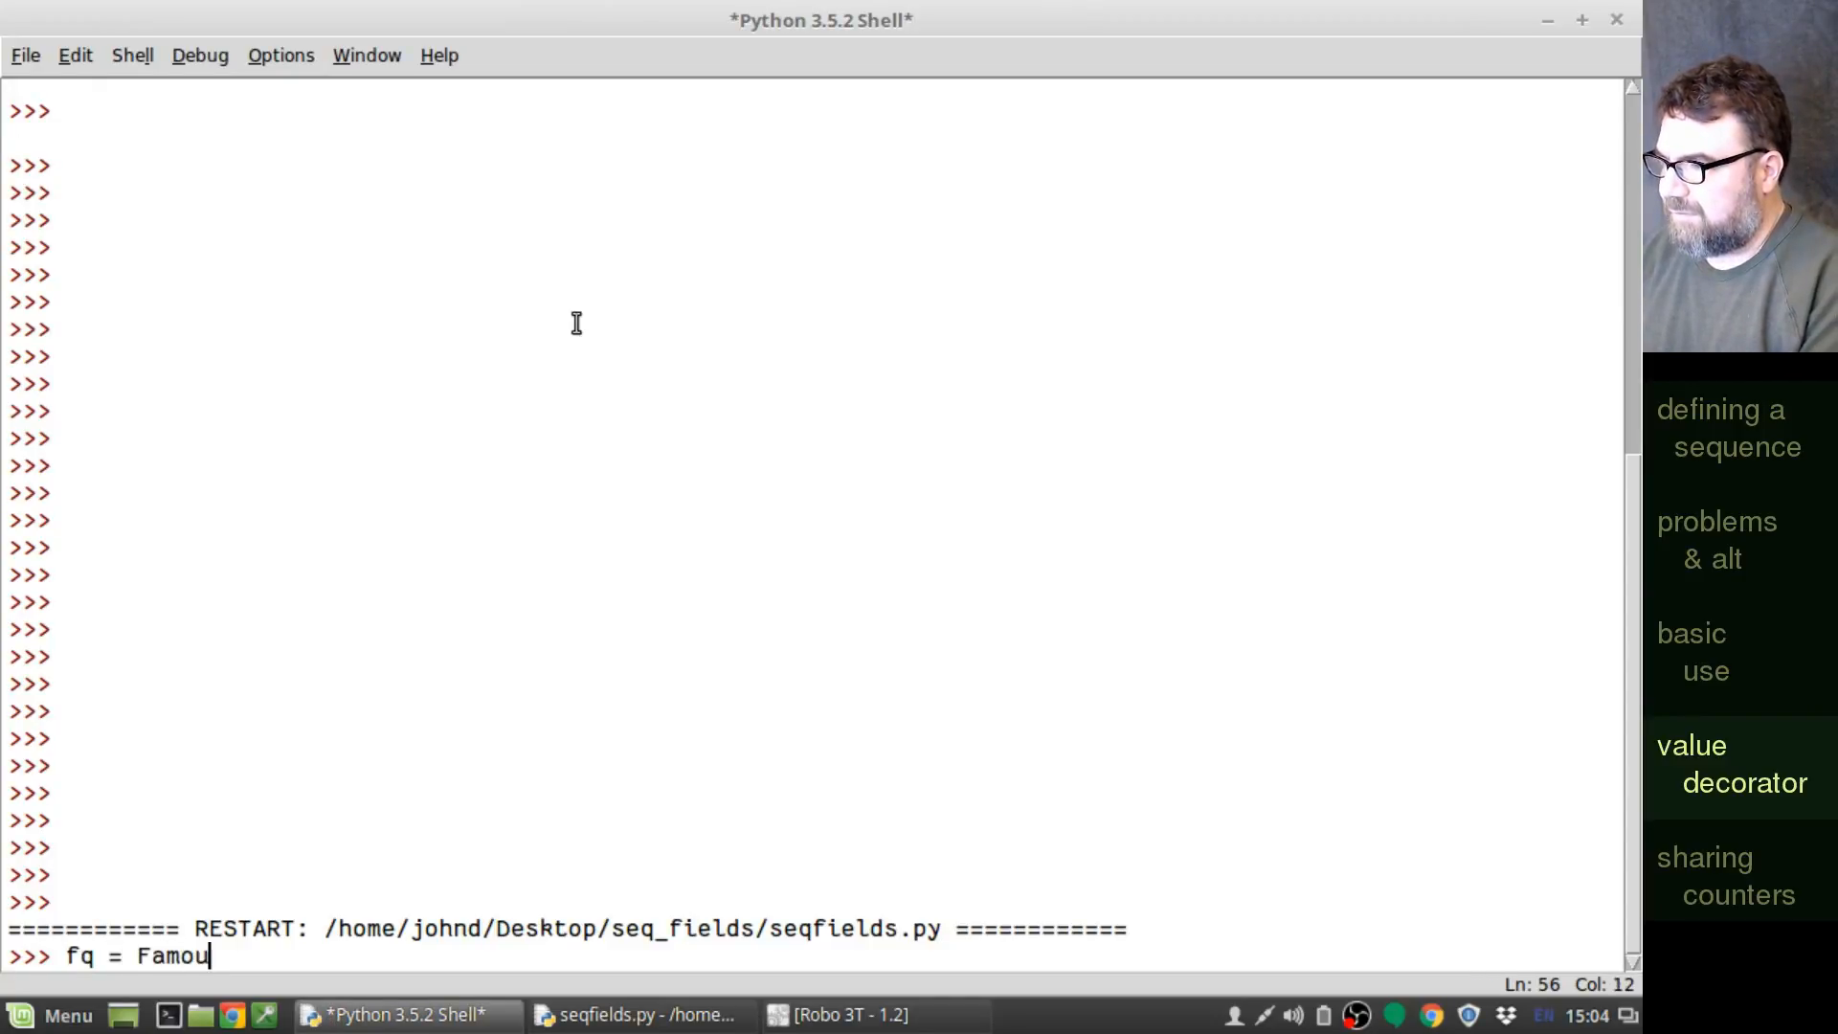
{"action": "type", "text": "sQuote("}
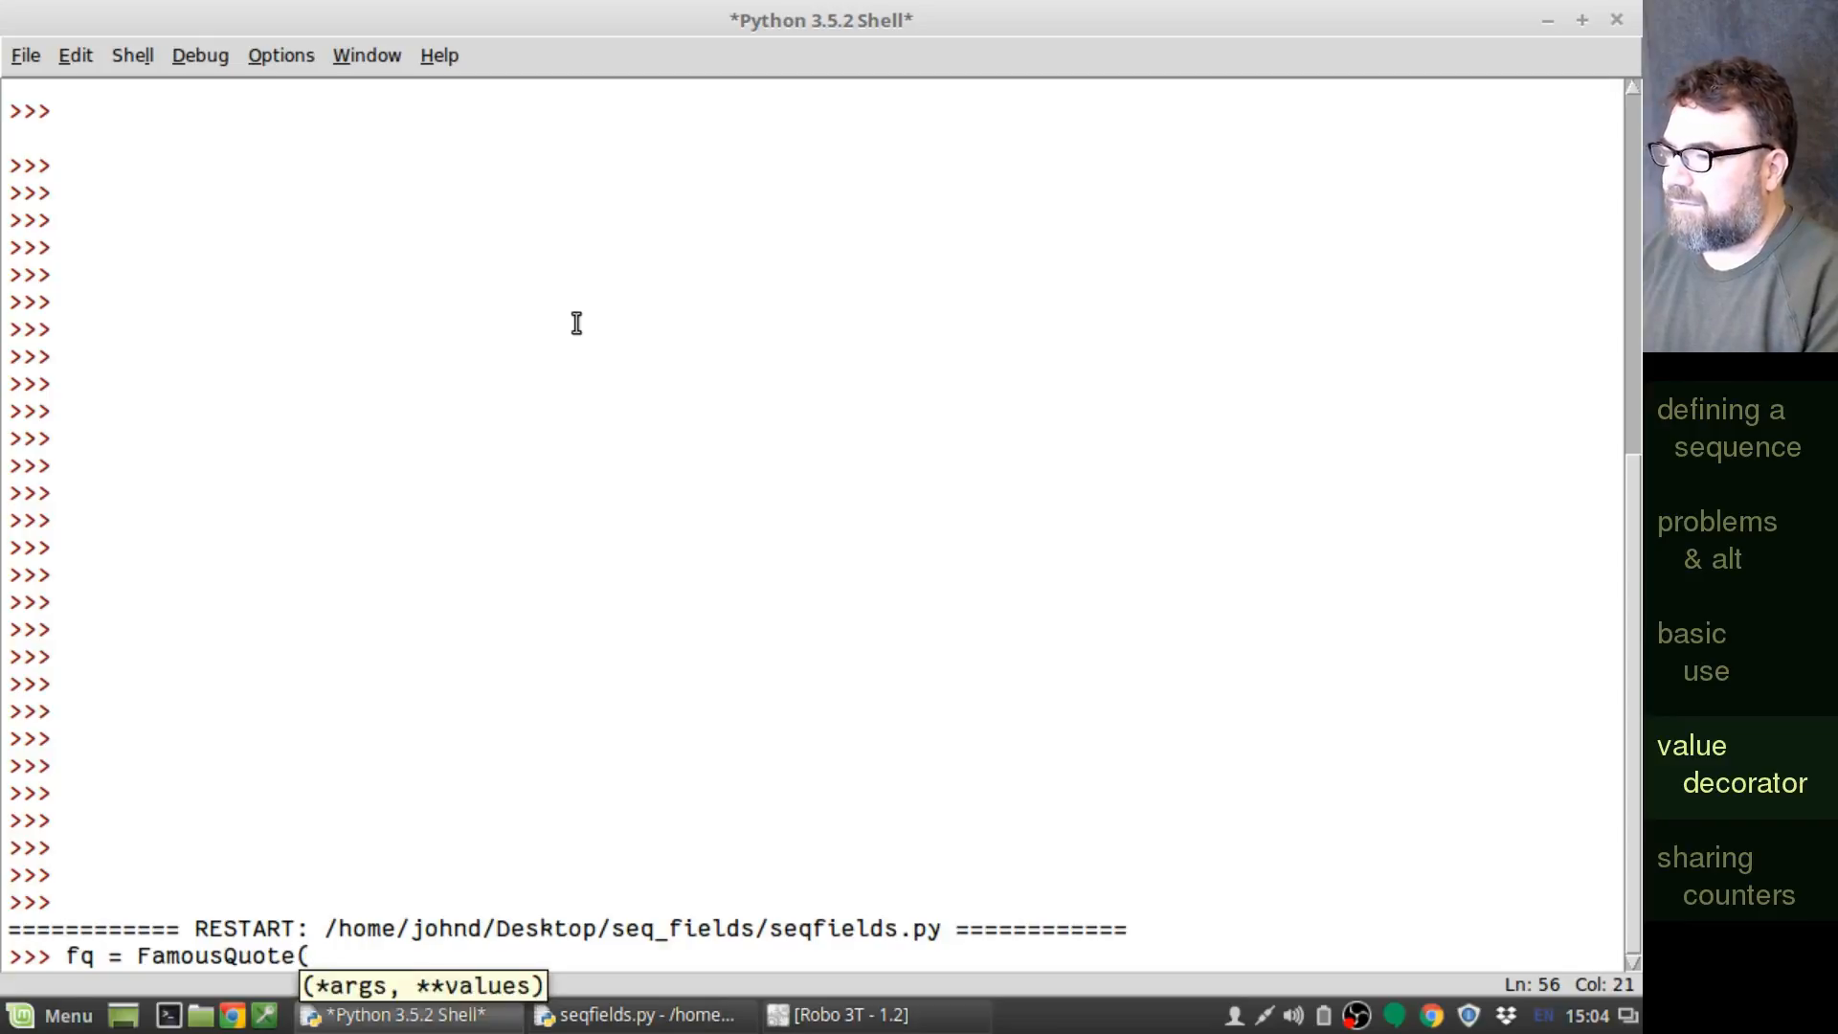
{"action": "type", "text": "text="}
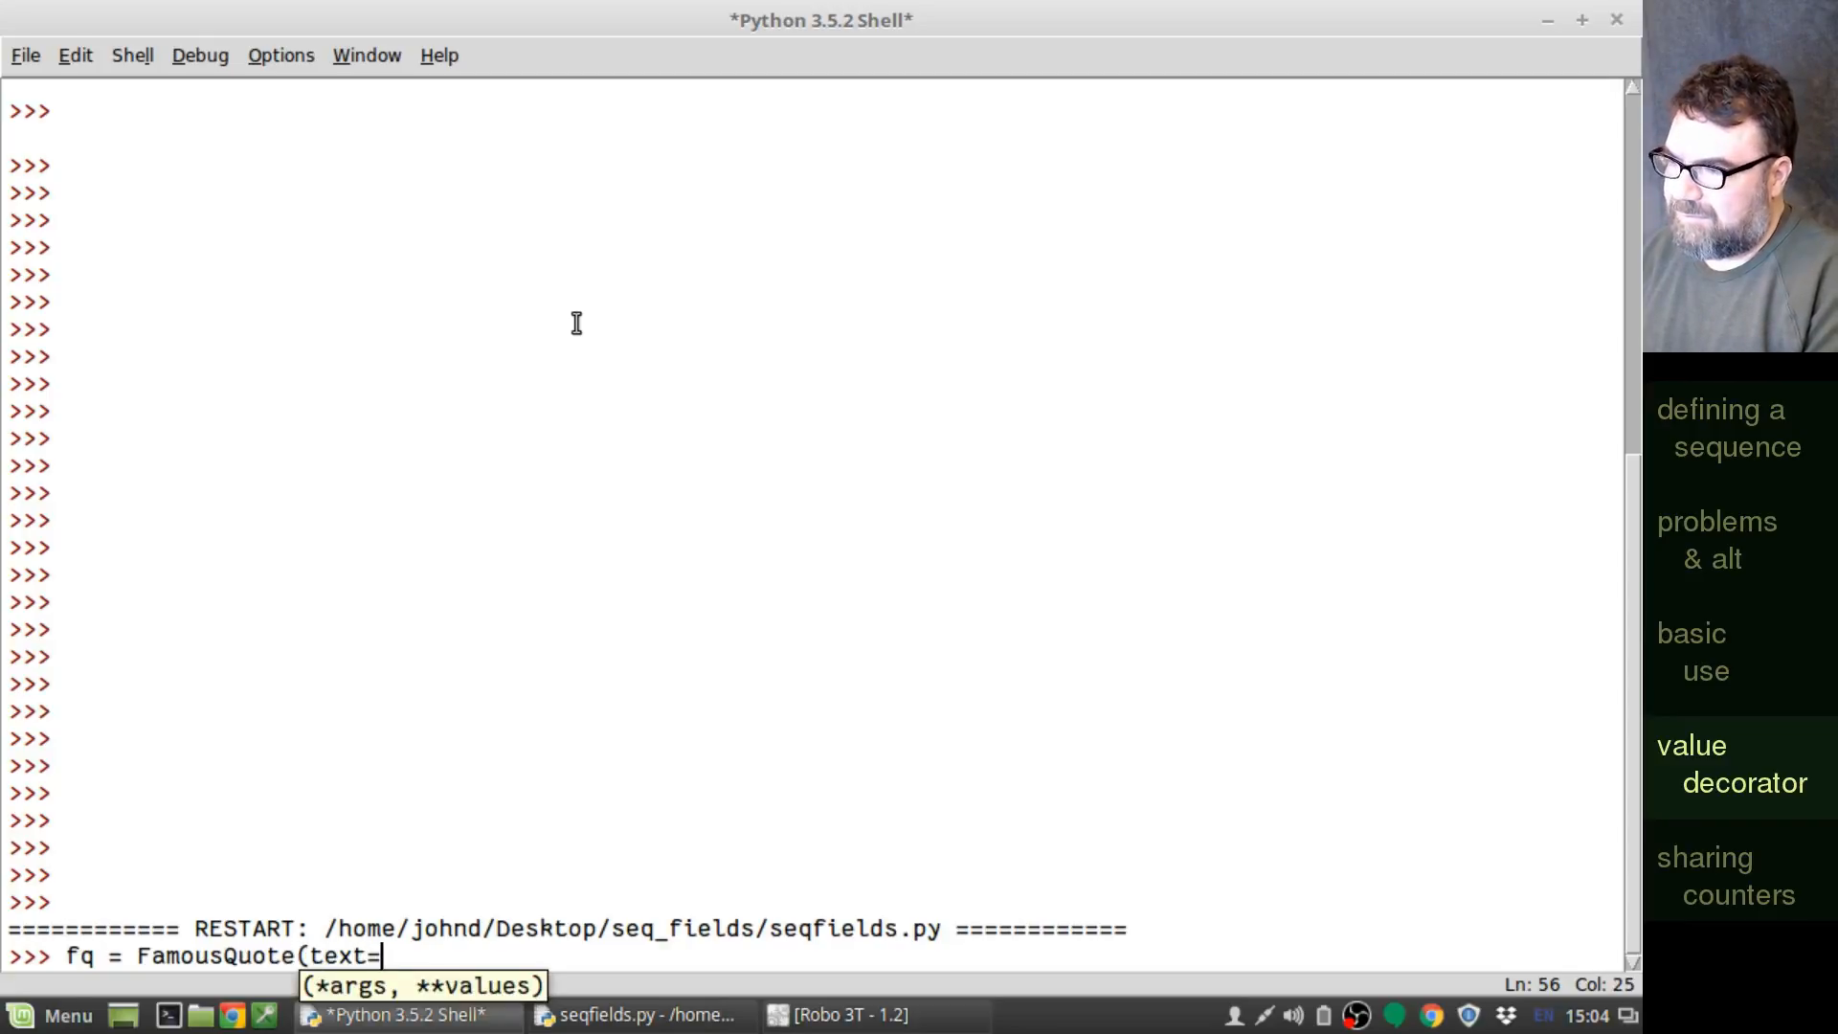
{"action": "type", "text": "\"bas"}
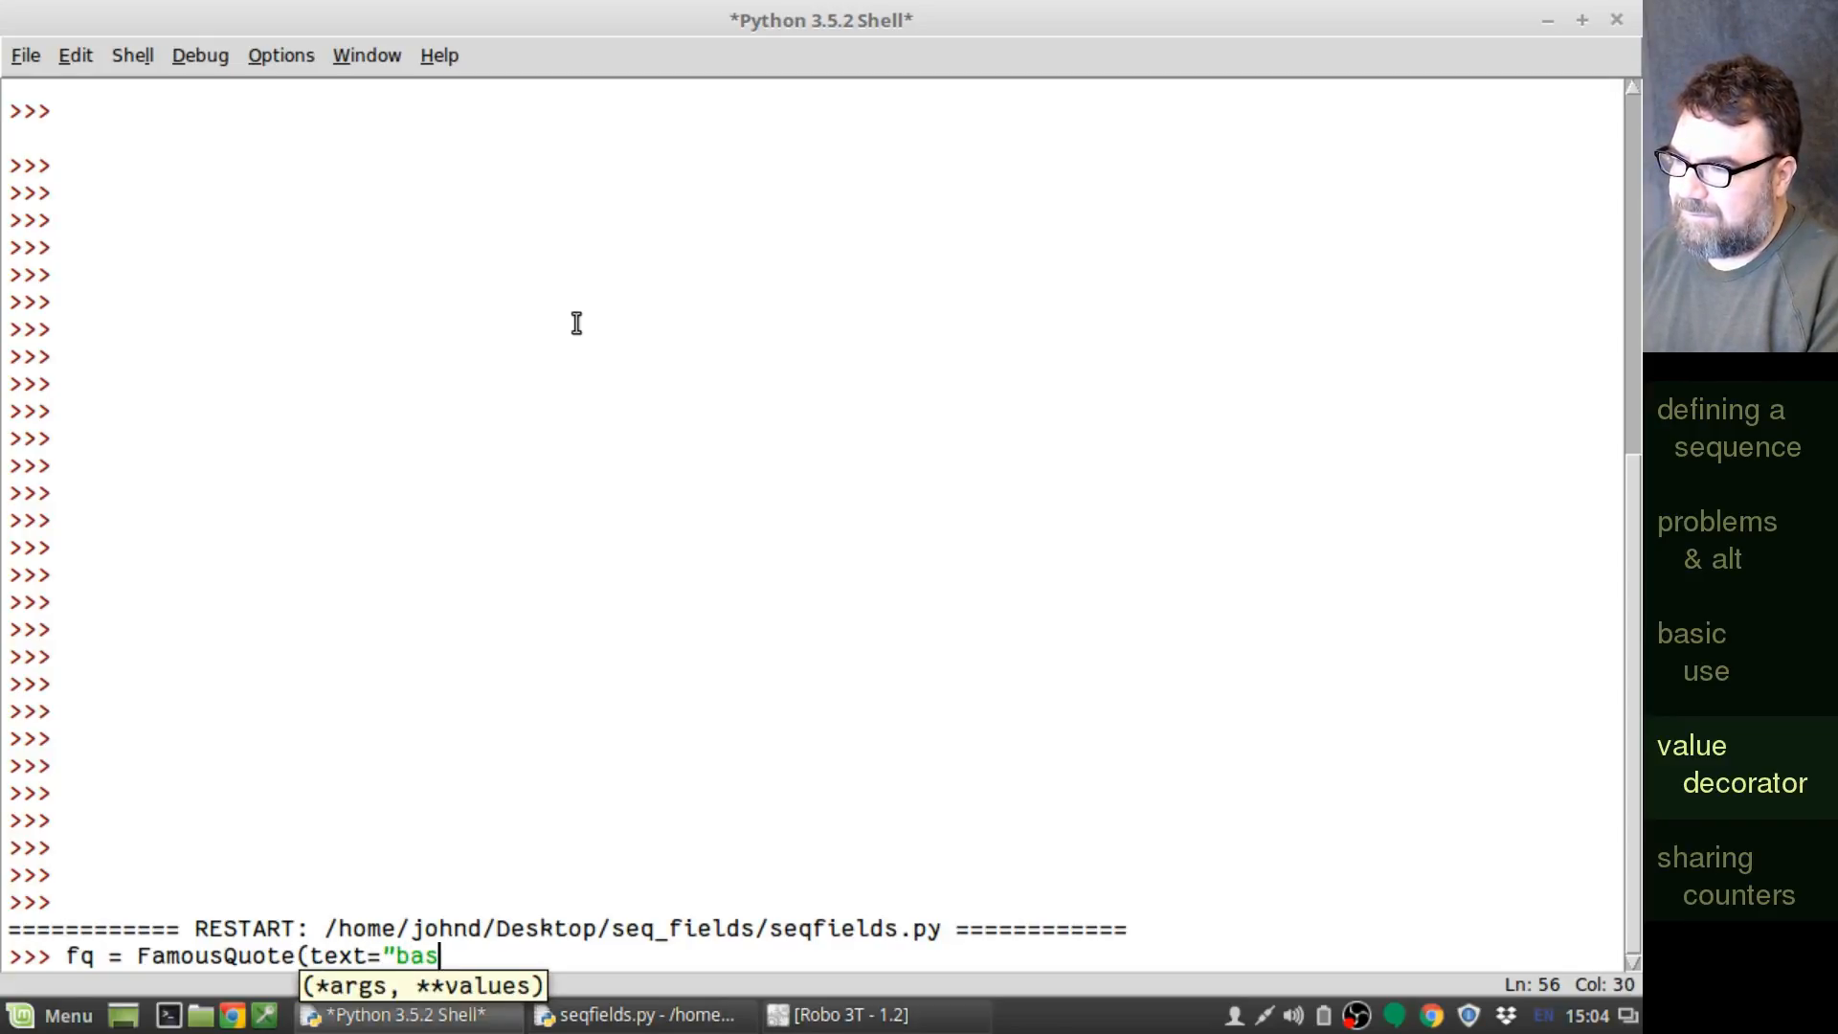
{"action": "type", "text": "ic 3"}
{"action": "type", "text": "fq.save("}
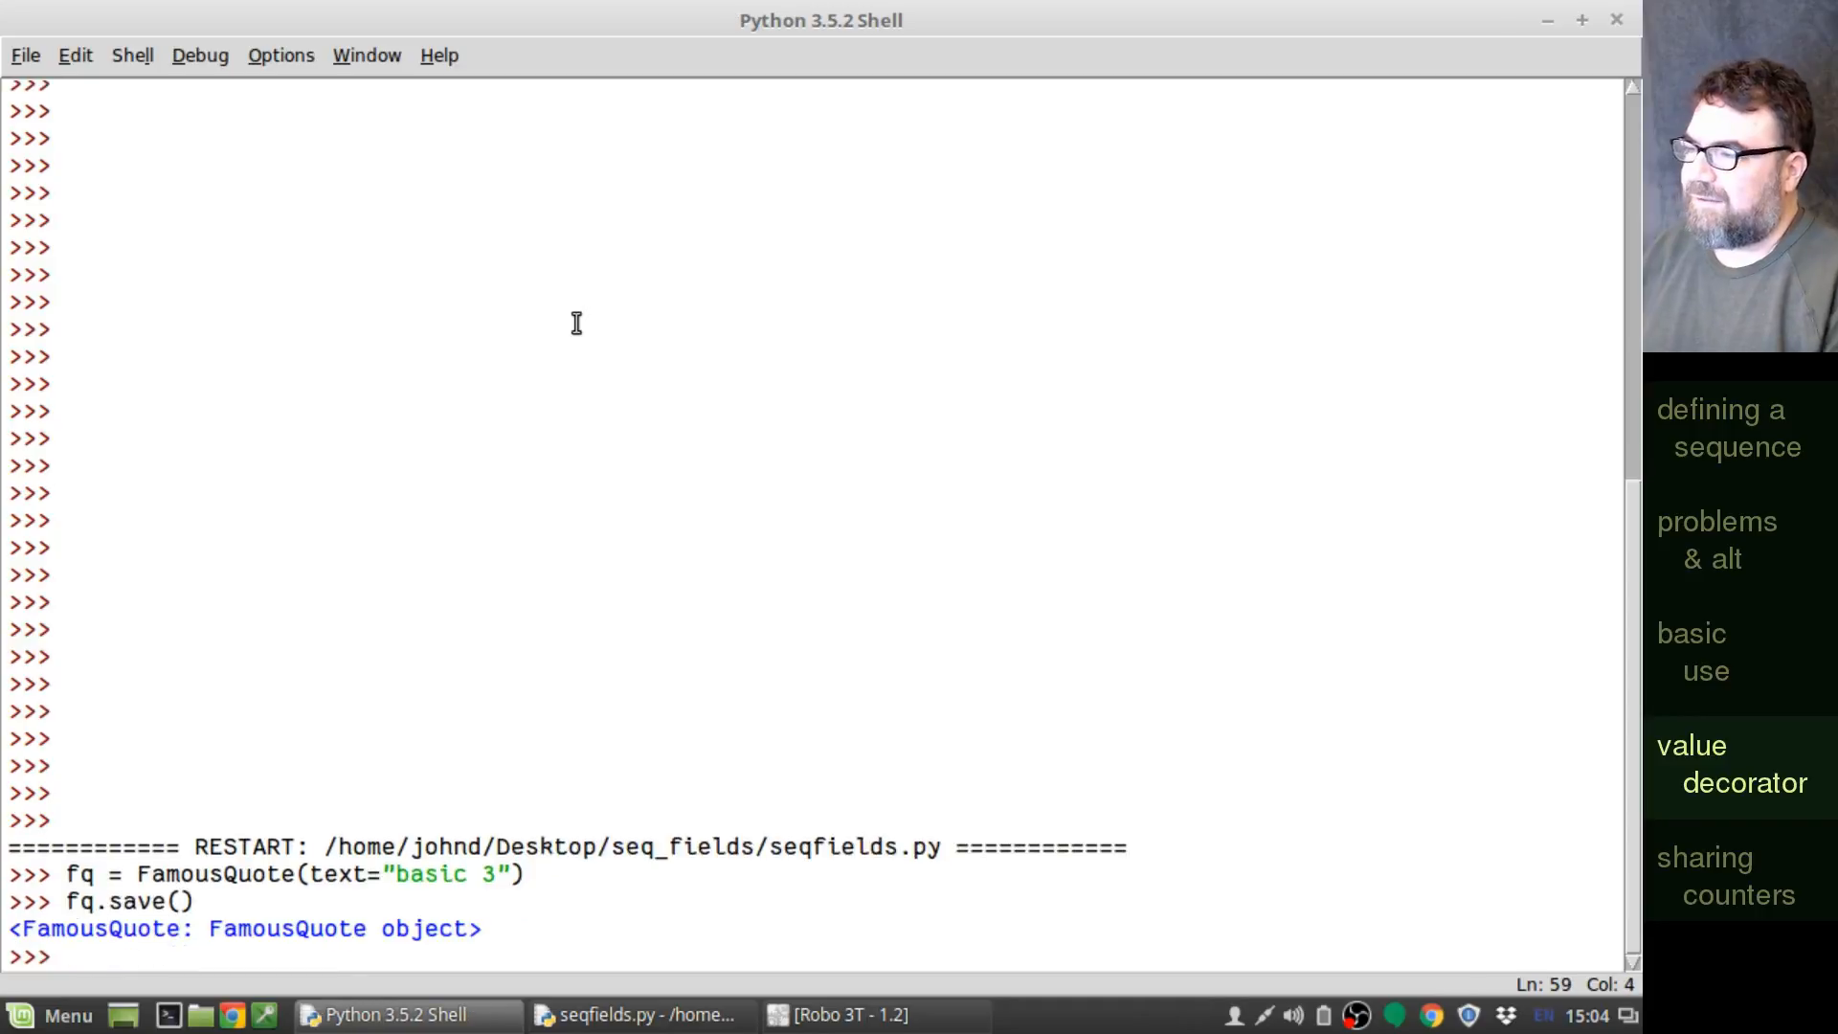
{"action": "type", "text": "fq.in"}
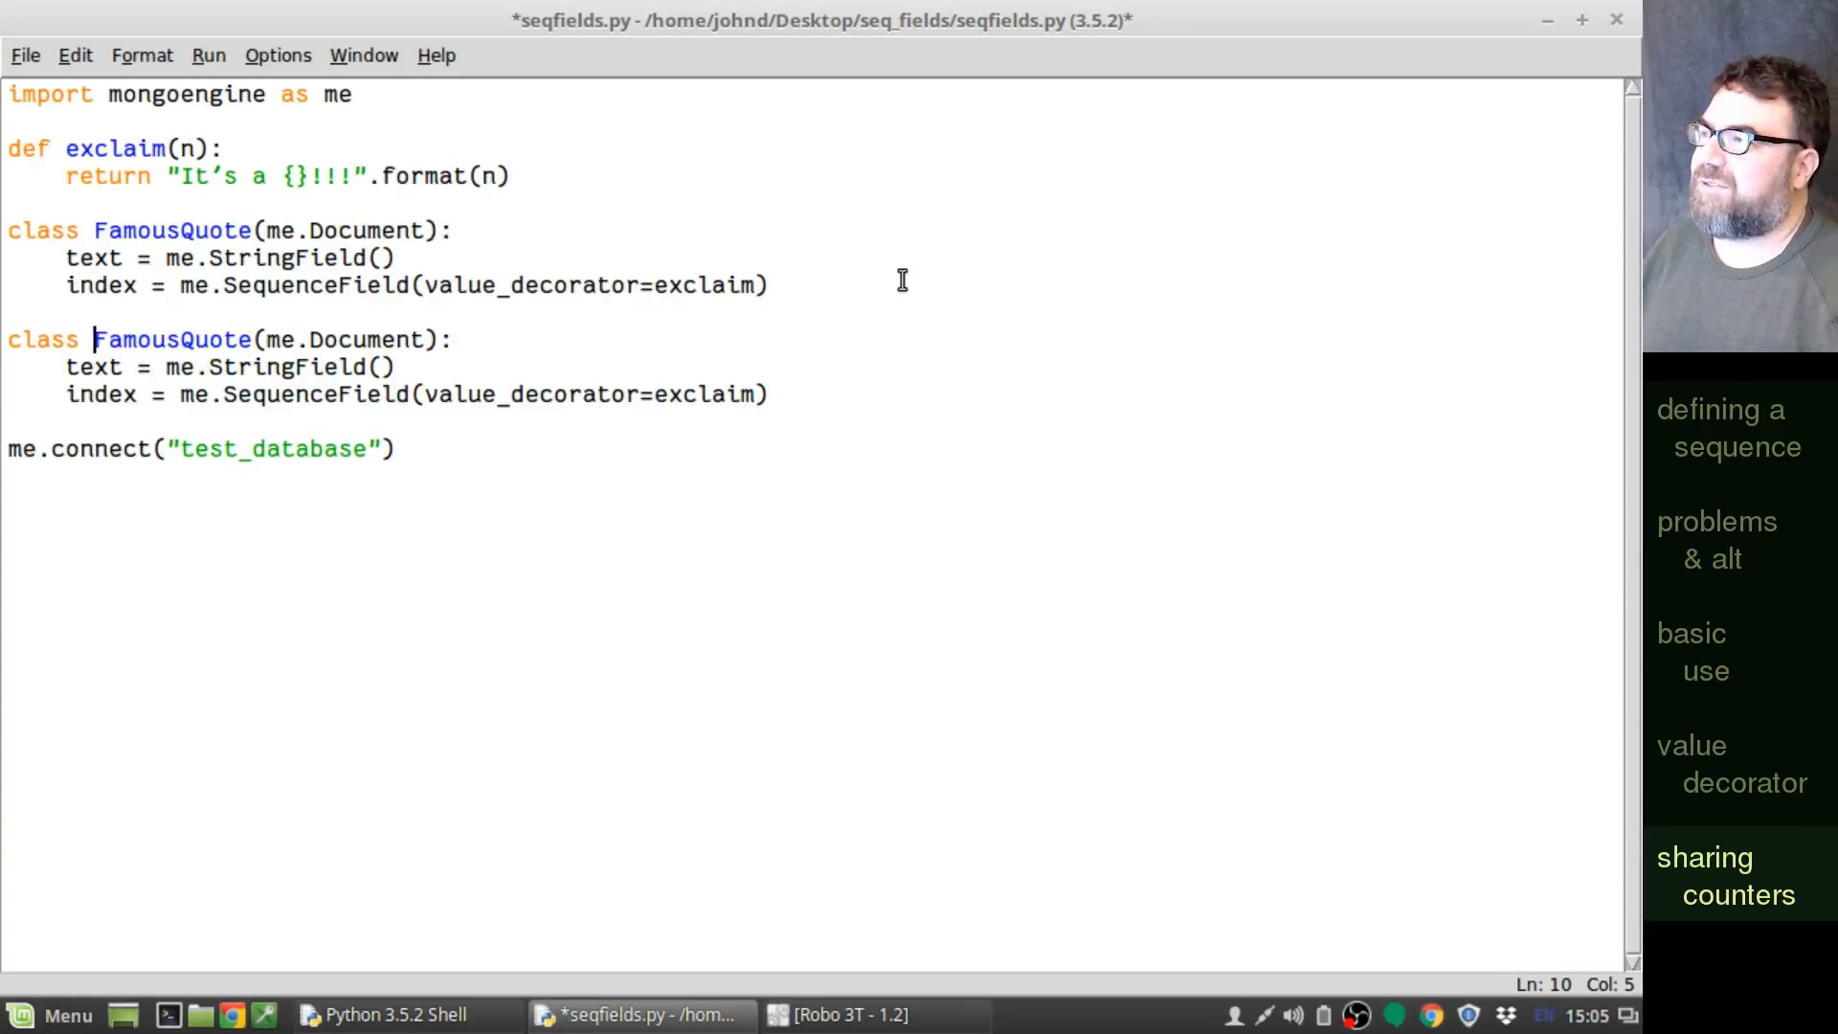
- Rename the copied class to UnFamousQuote and remove both value_decorator arguments
{"action": "type", "text": "Un"}
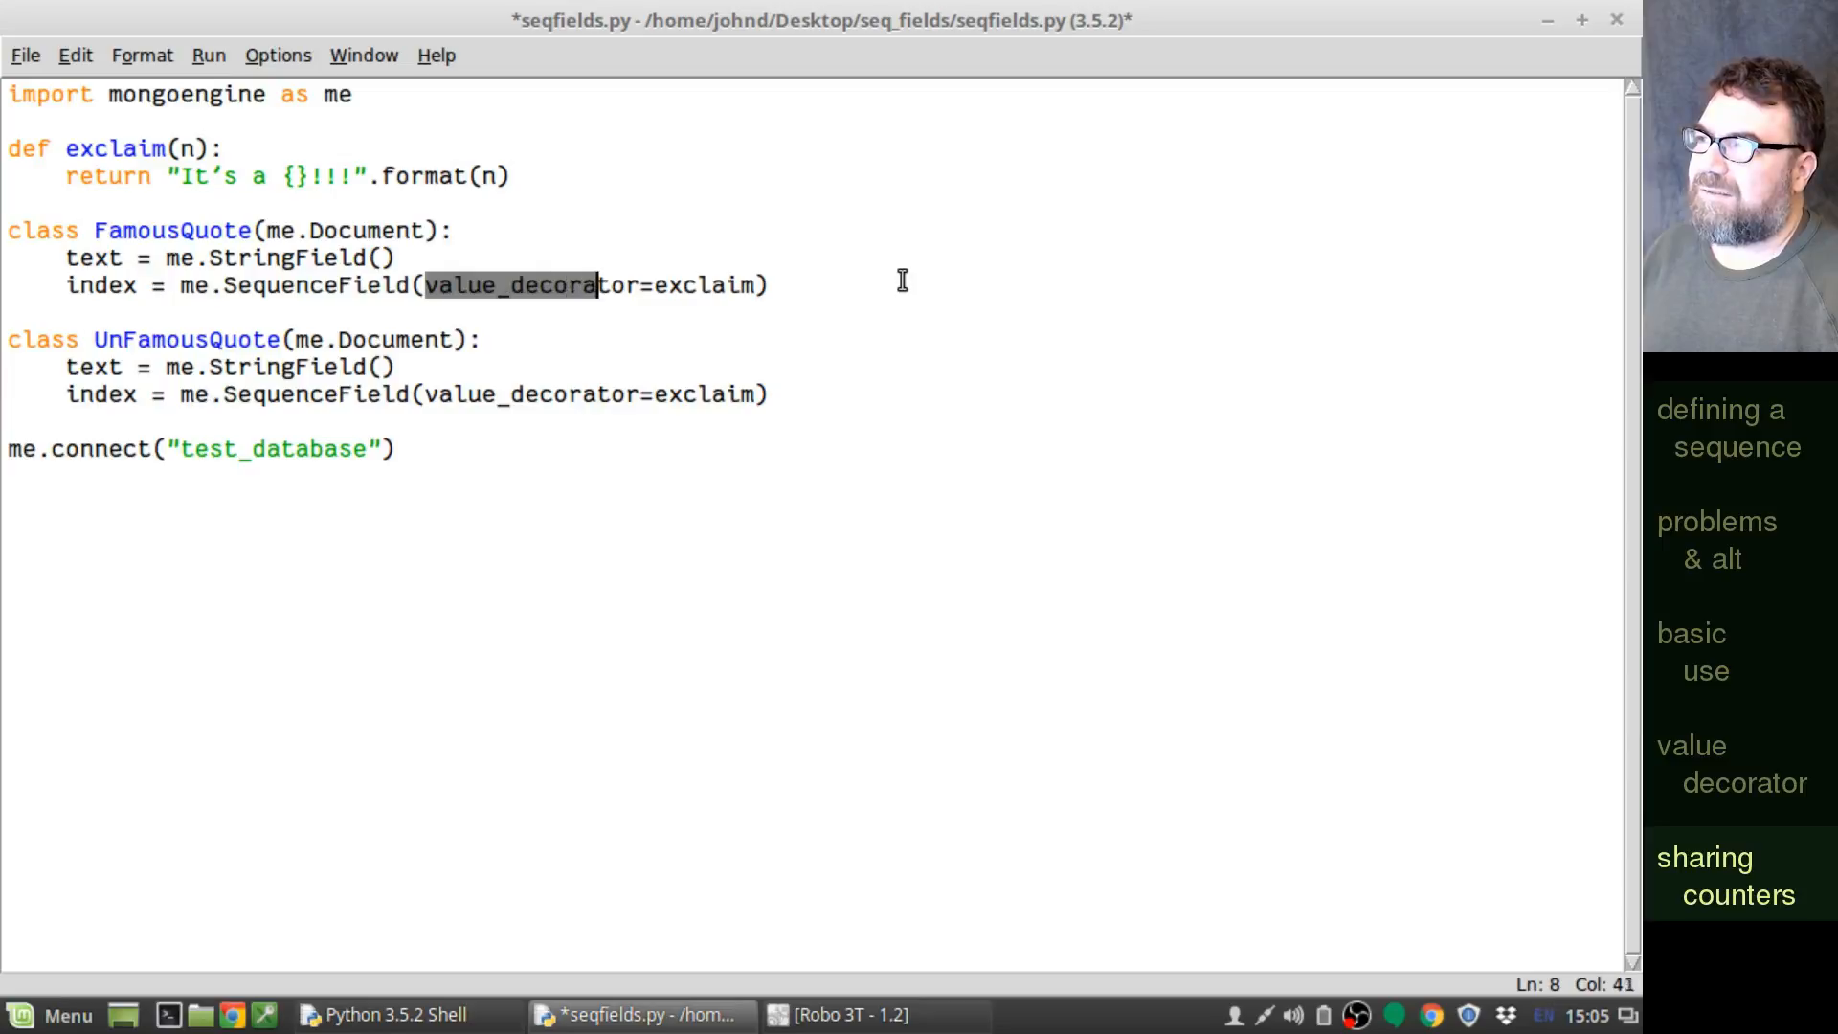
{"action": "key", "text": "Delete"}
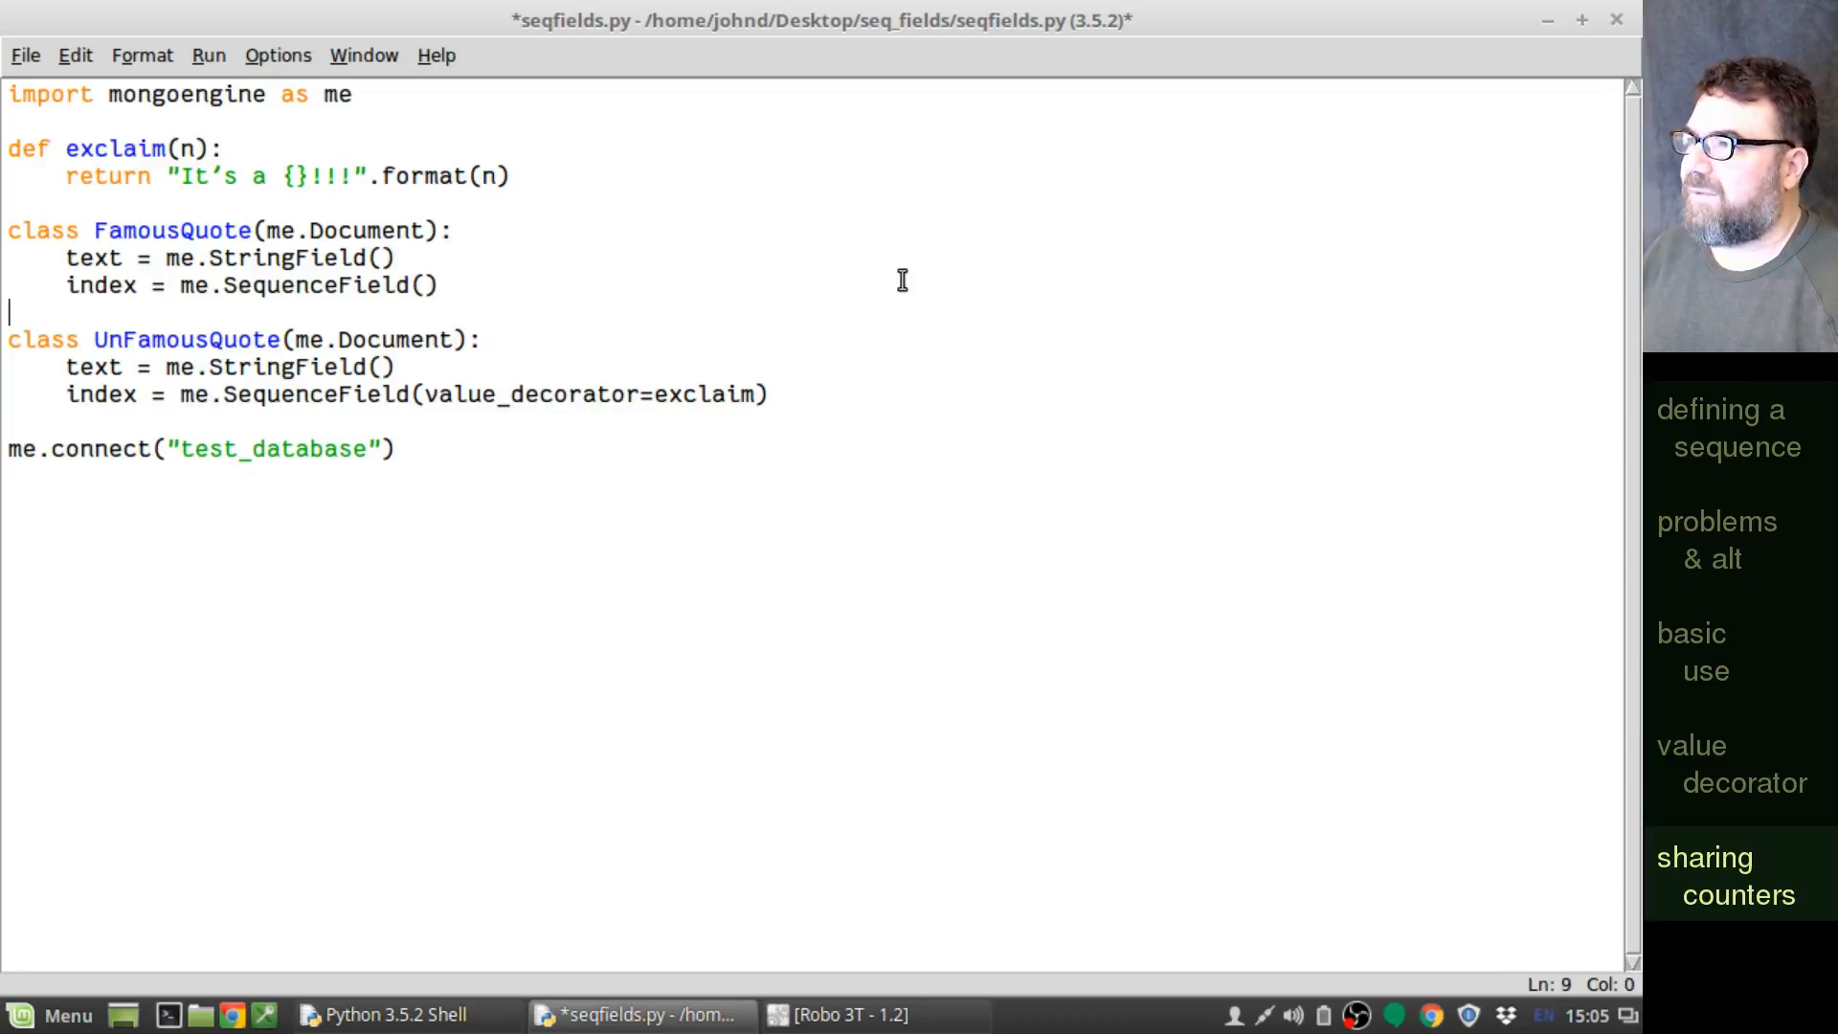
{"action": "double_click", "coordinate": [535, 395]}
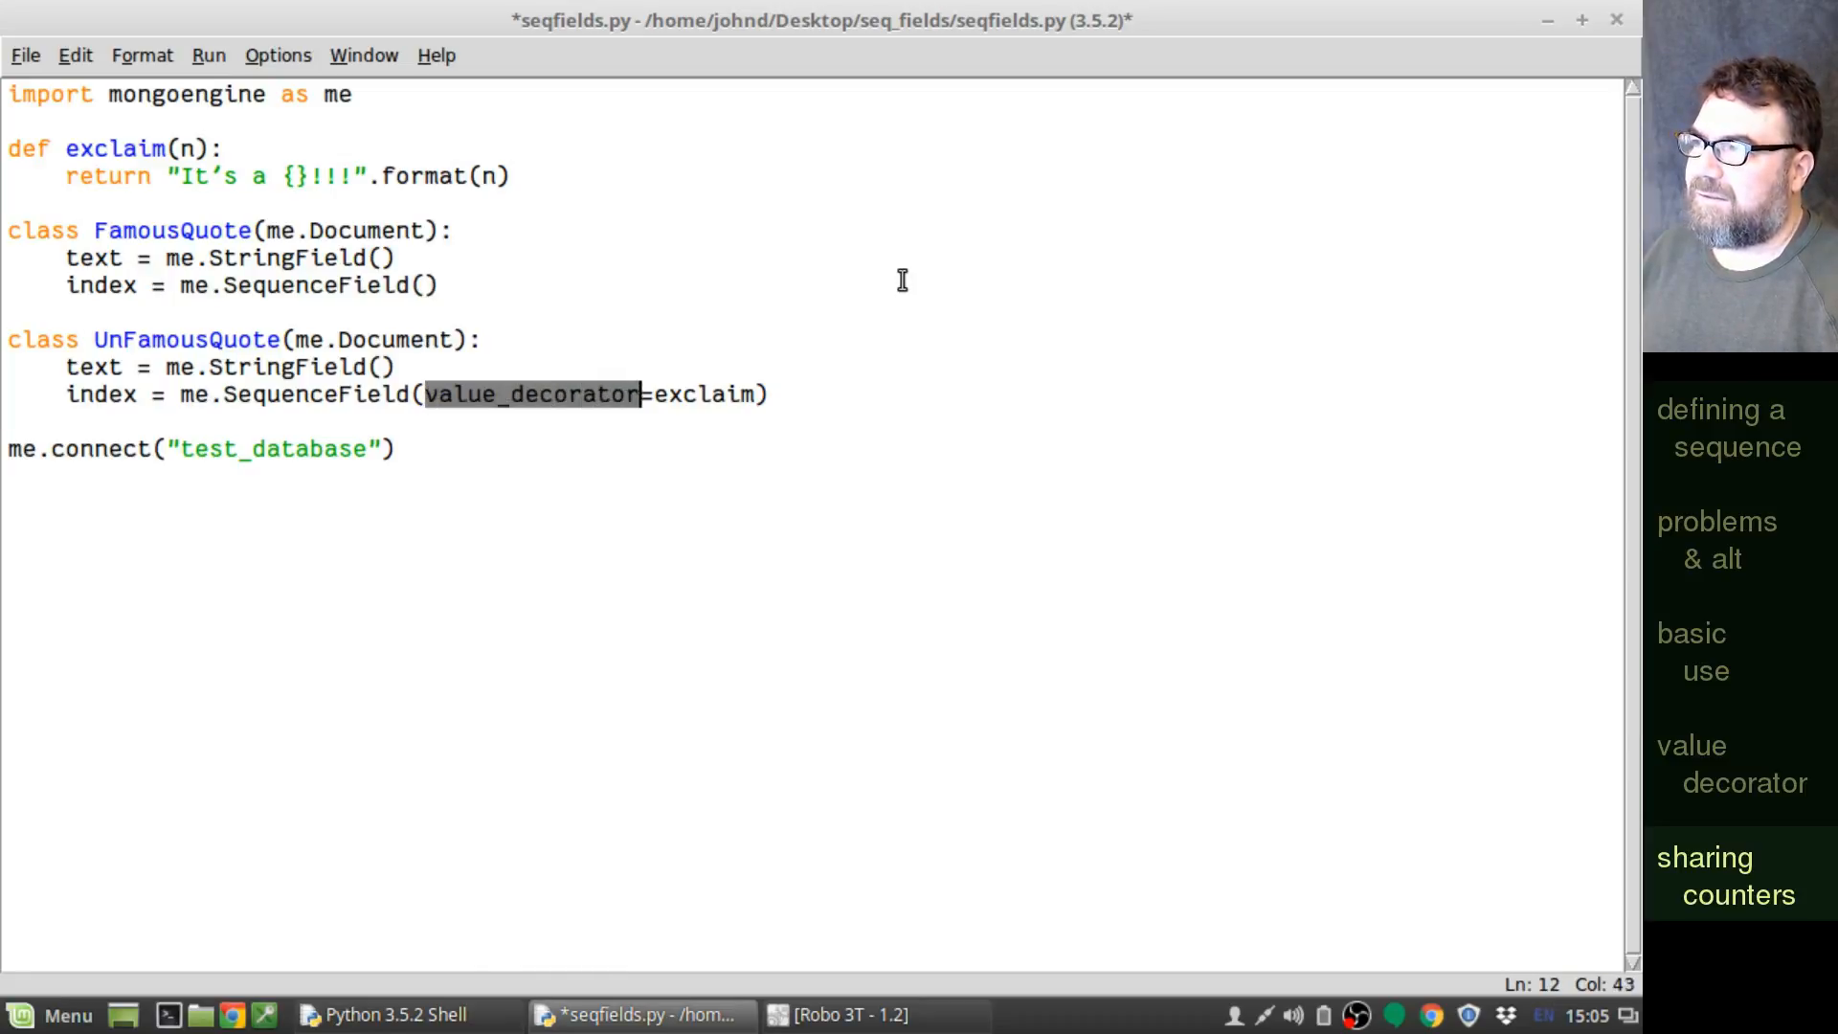
{"action": "key", "text": "Delete"}
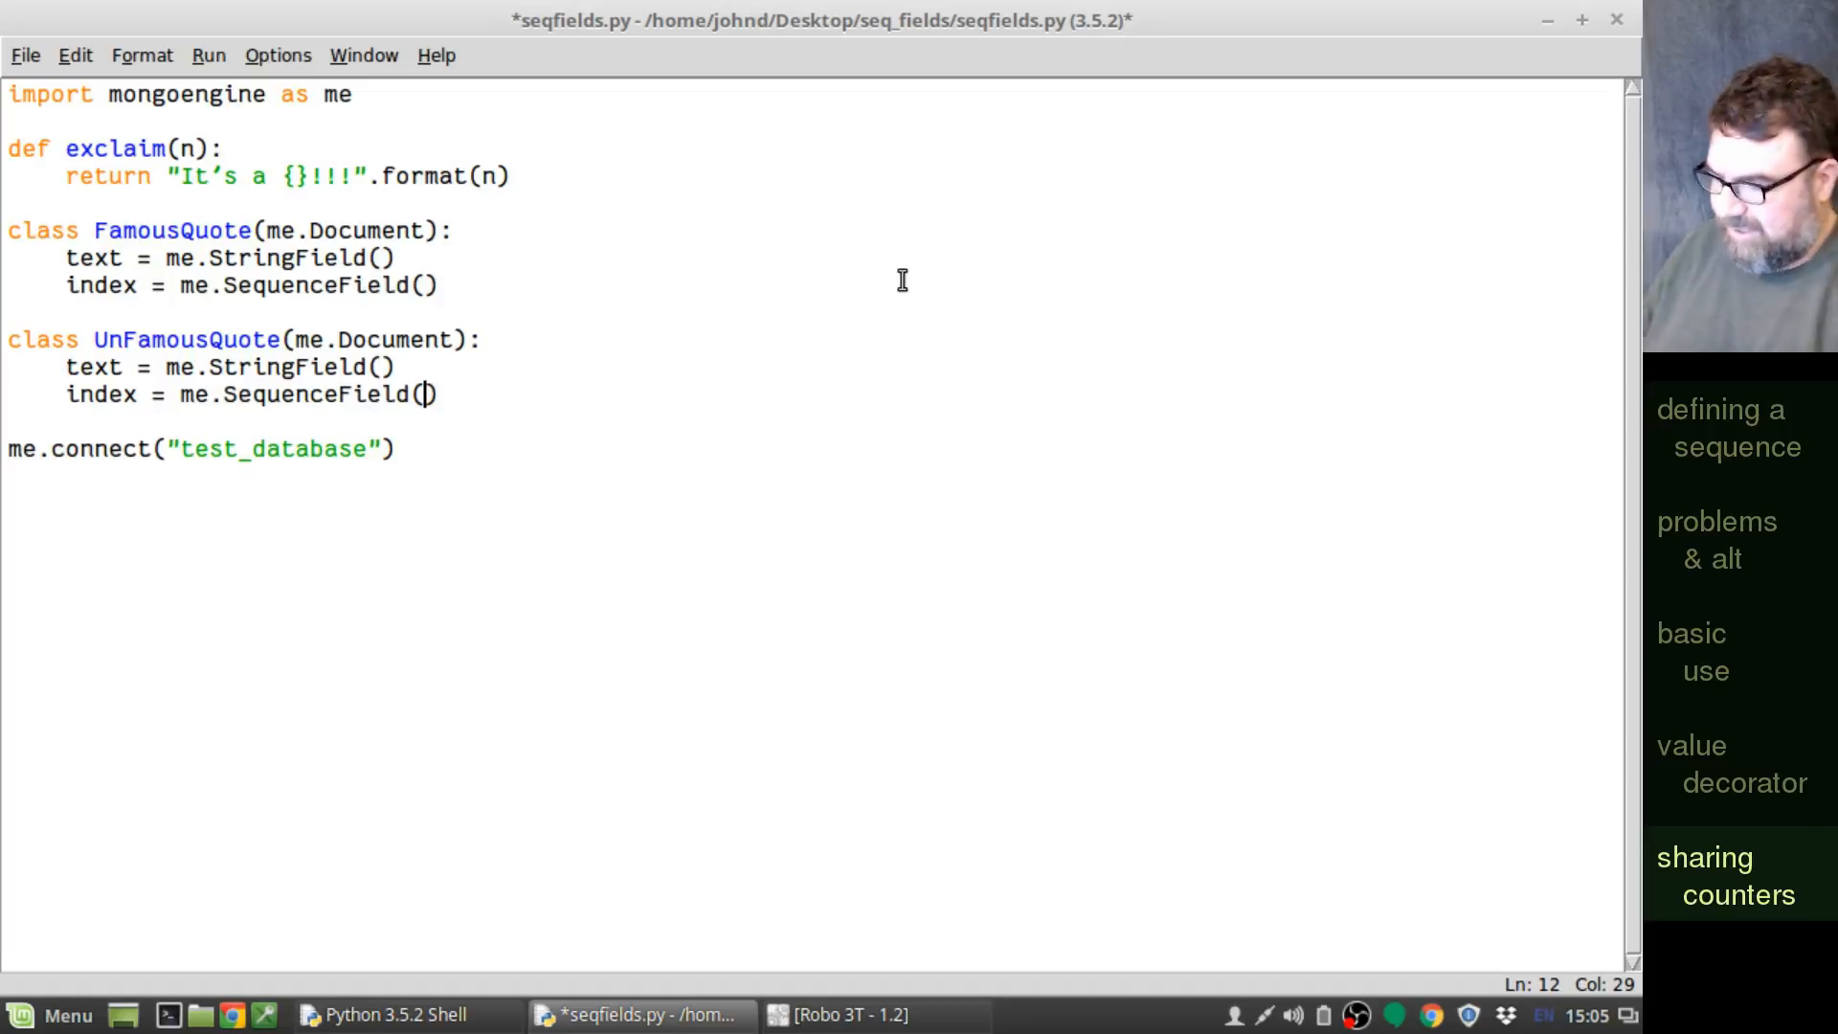
- Give UnFamousQuote's index sequence_name="famous_quote.index"
{"action": "type", "text": "seque"}
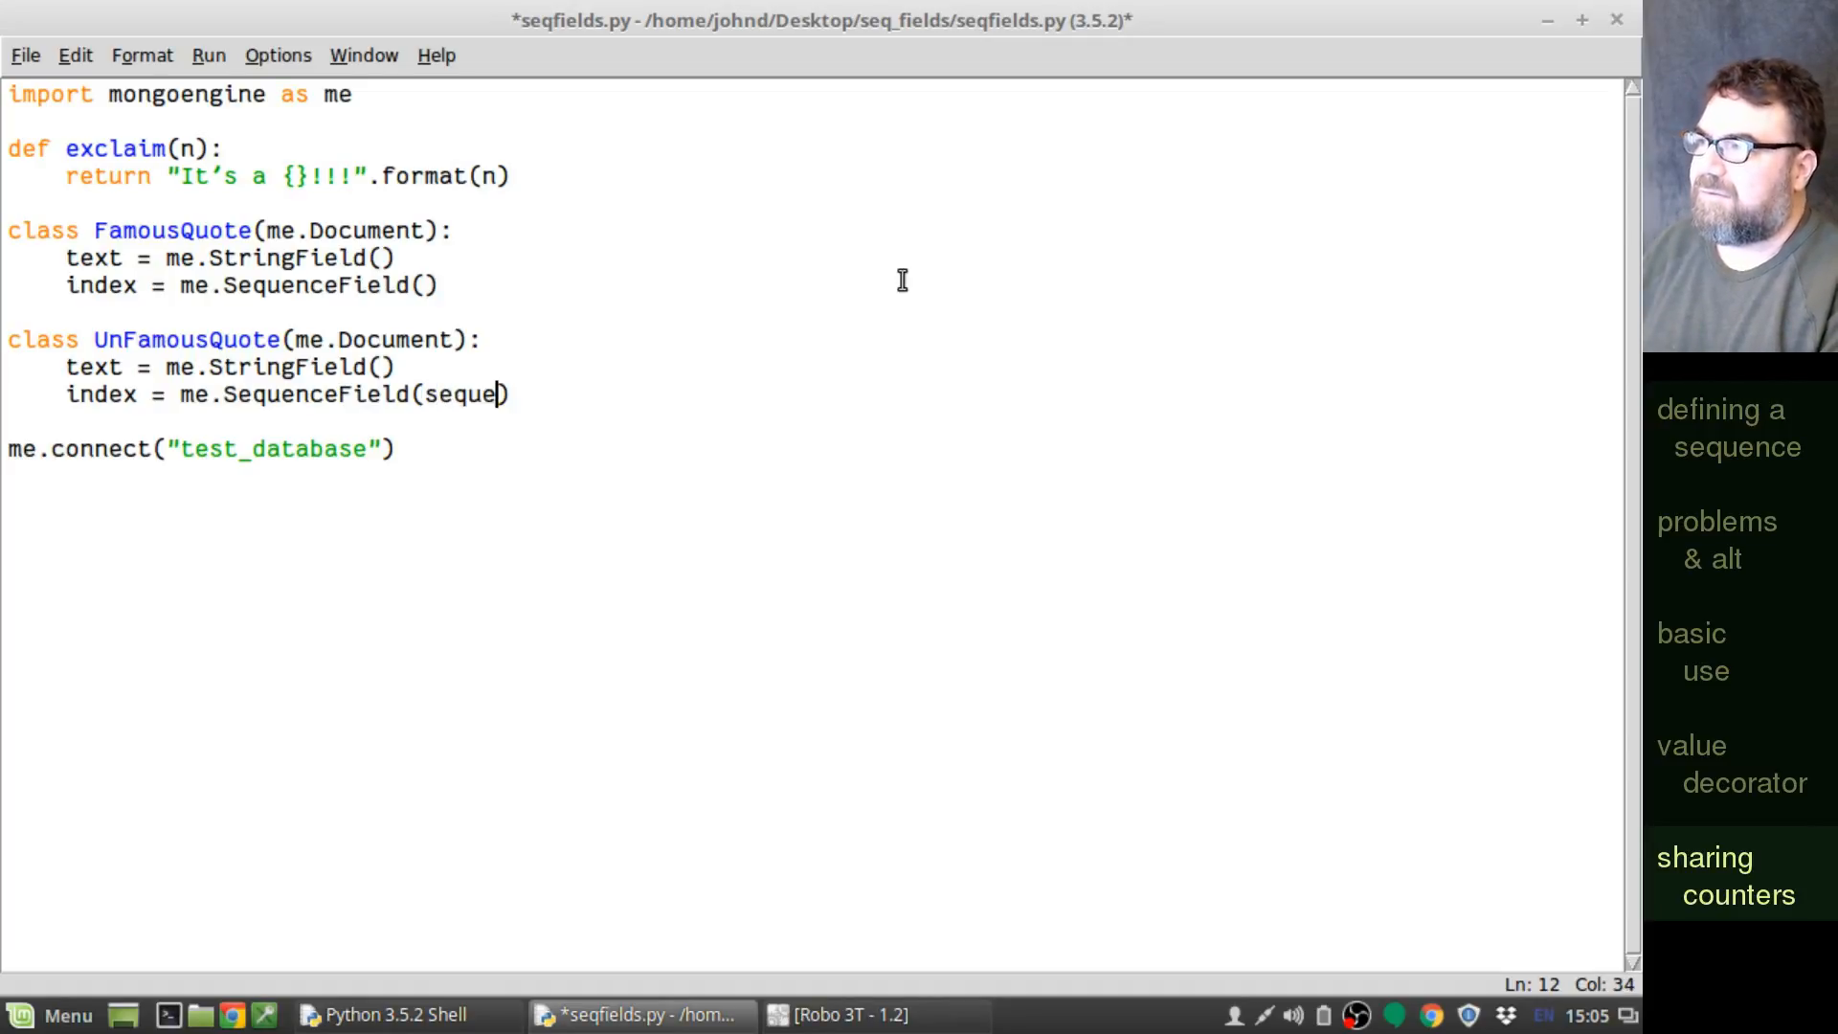
{"action": "type", "text": "nce_name"}
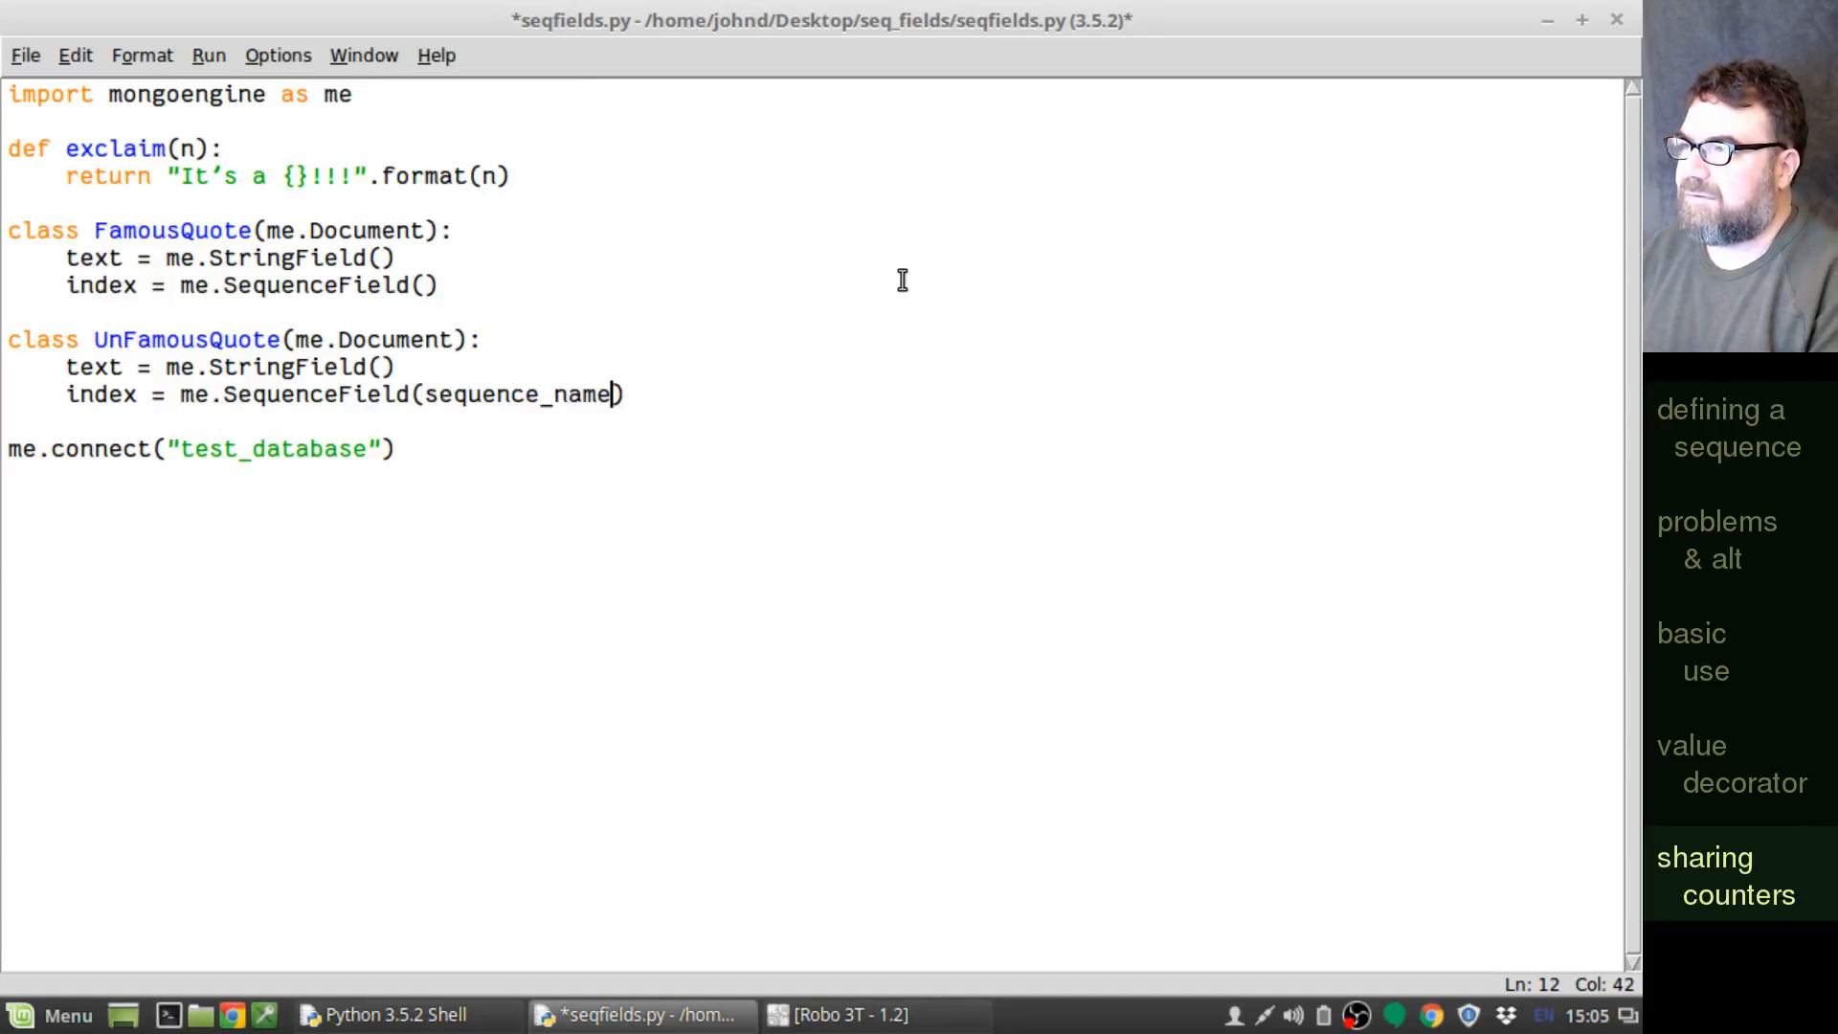
{"action": "type", "text": "=\"f\""}
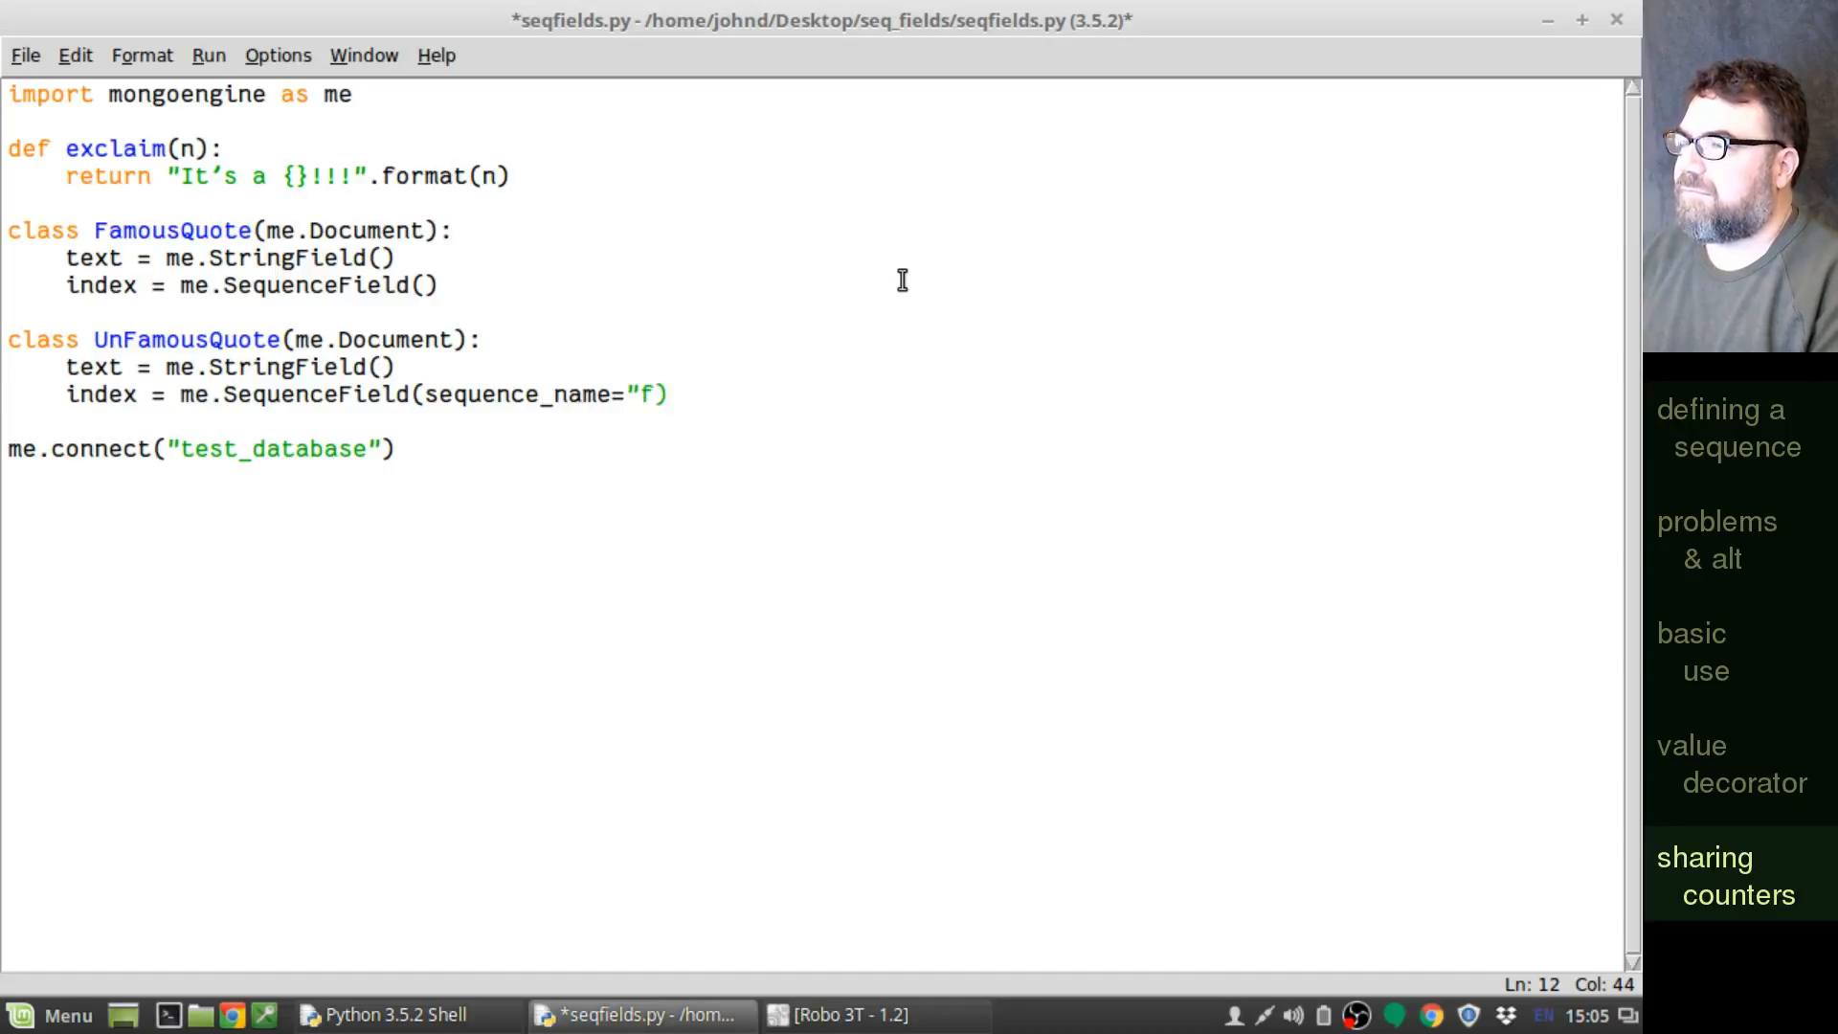
{"action": "type", "text": "amous_quote"}
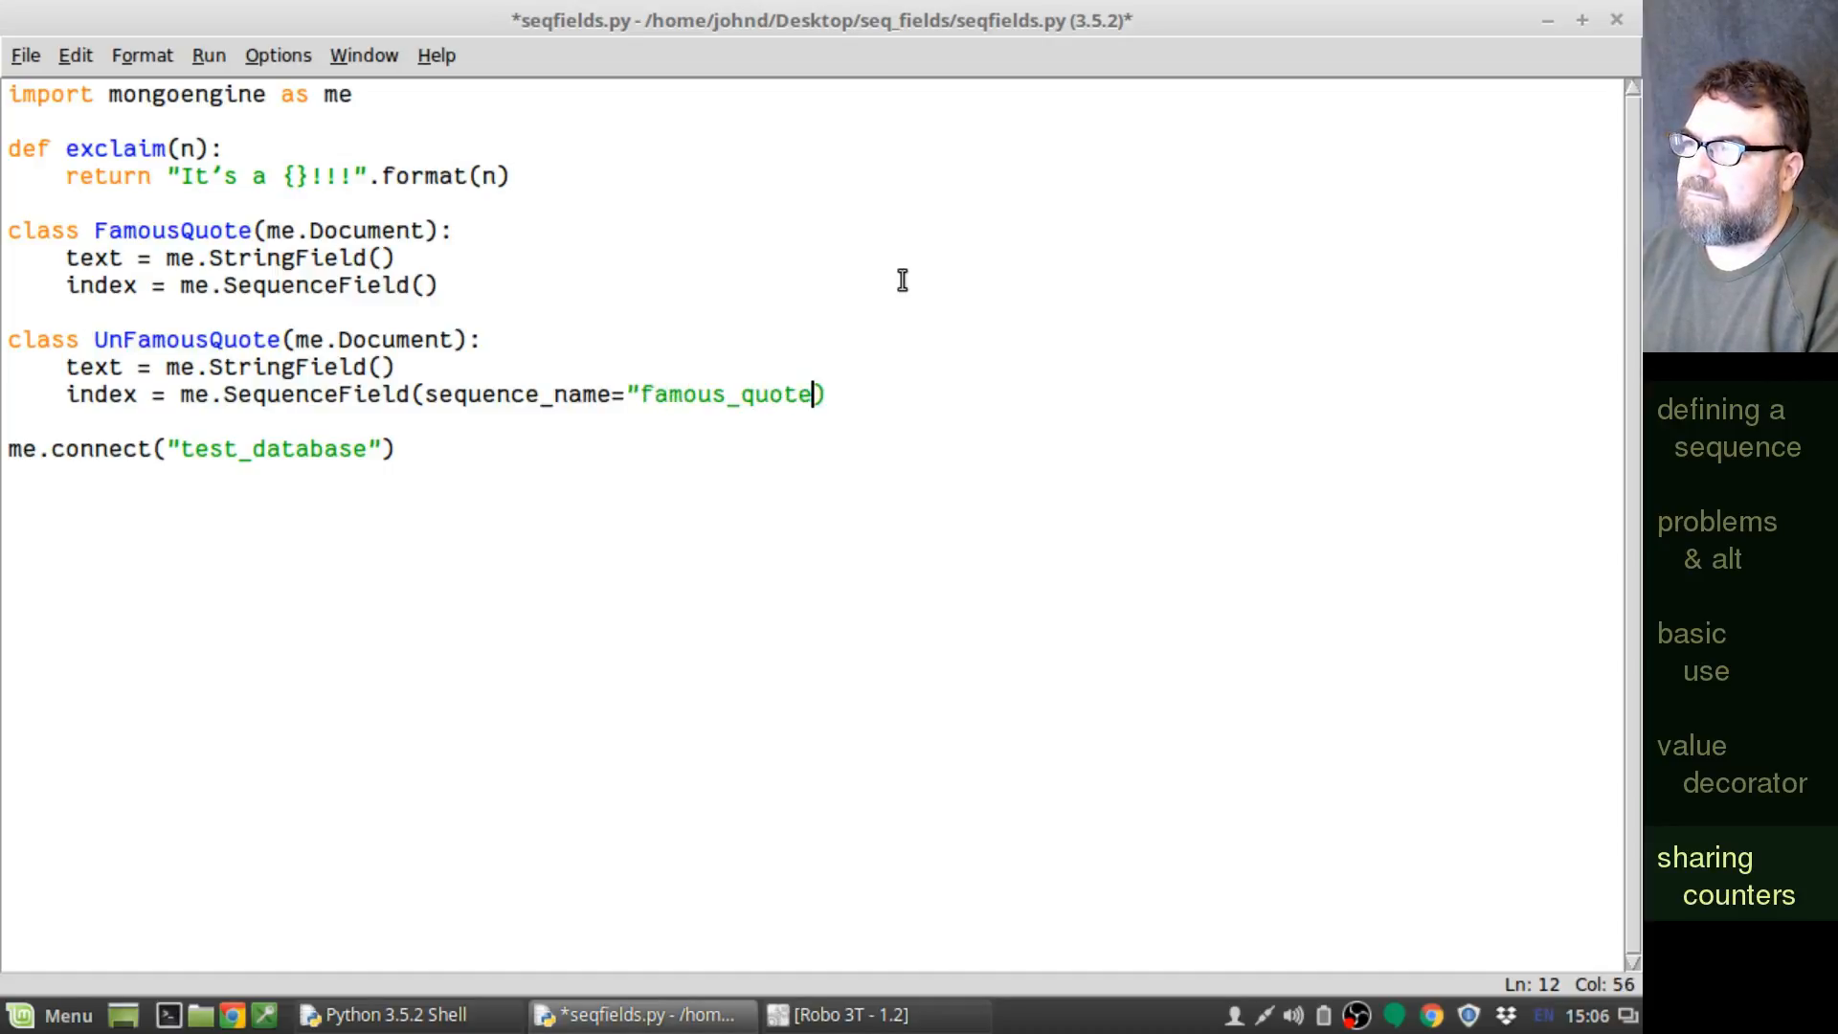
{"action": "type", "text": "."}
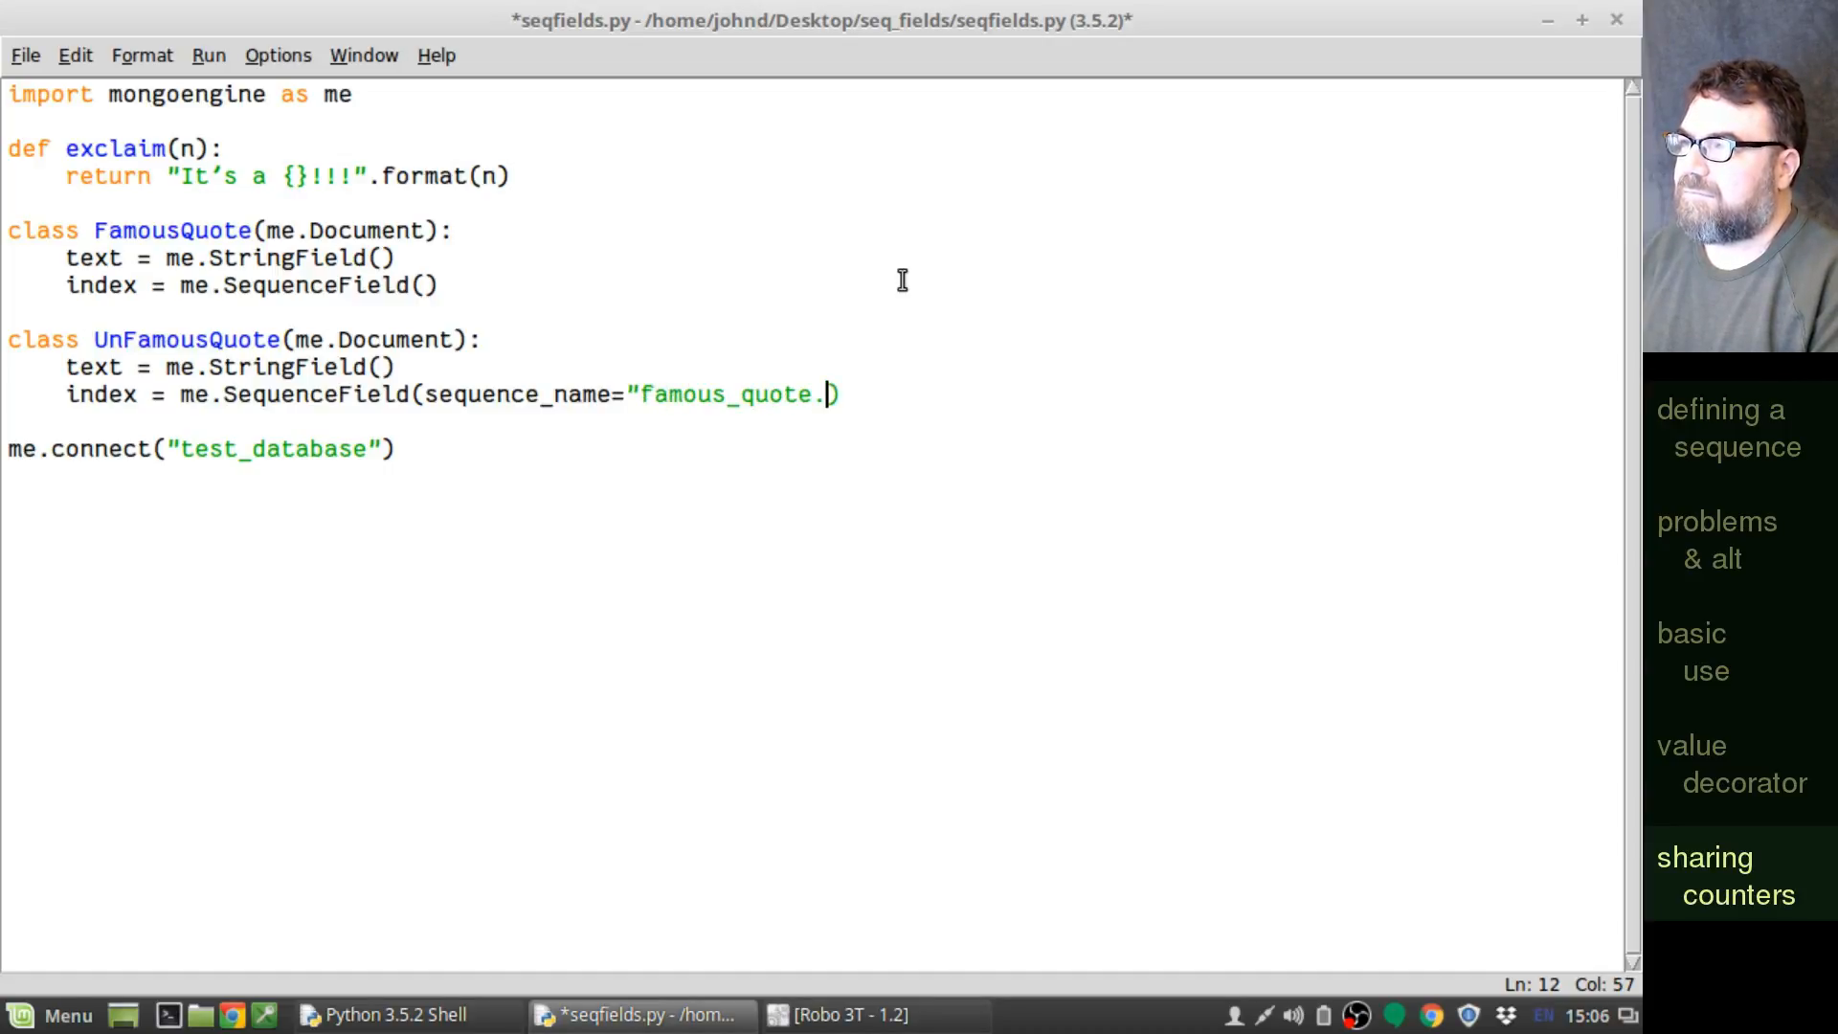
{"action": "type", "text": "index"}
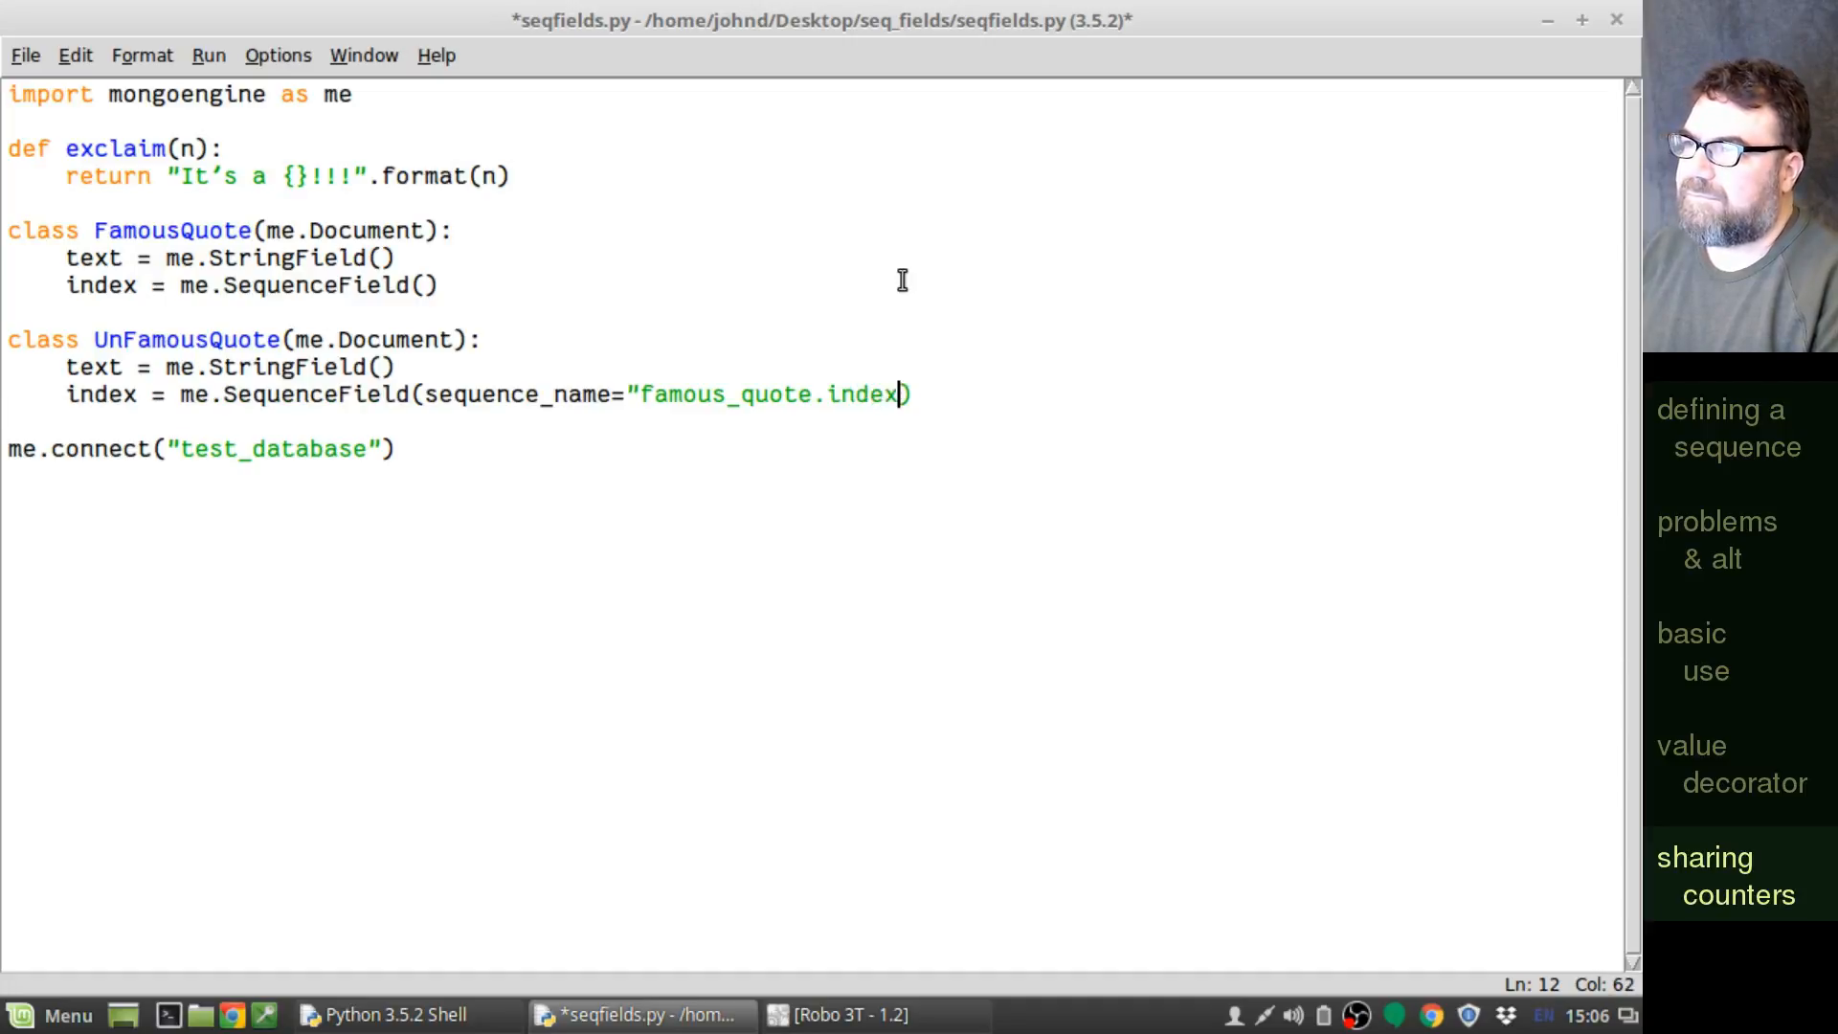
{"action": "type", "text": "\""}
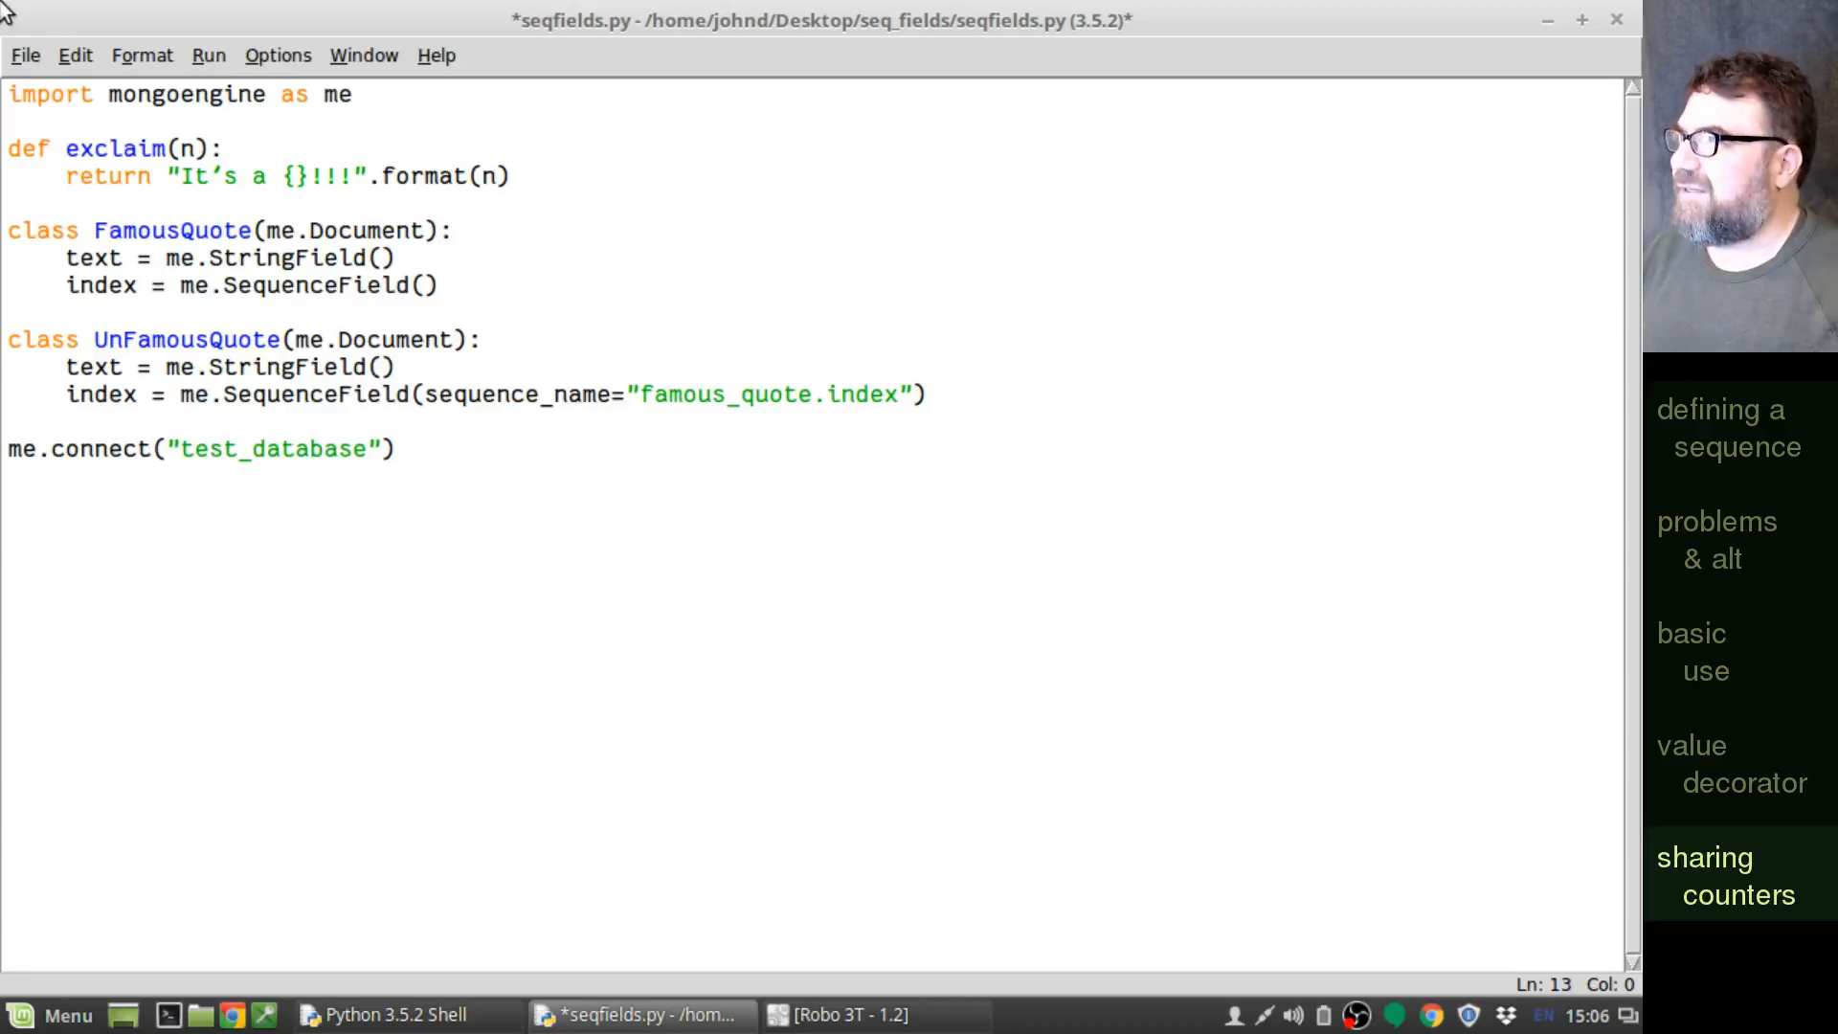
- Save seqfields.py and rerun the module in a fresh shell
{"action": "left_click", "coordinate": [25, 55]}
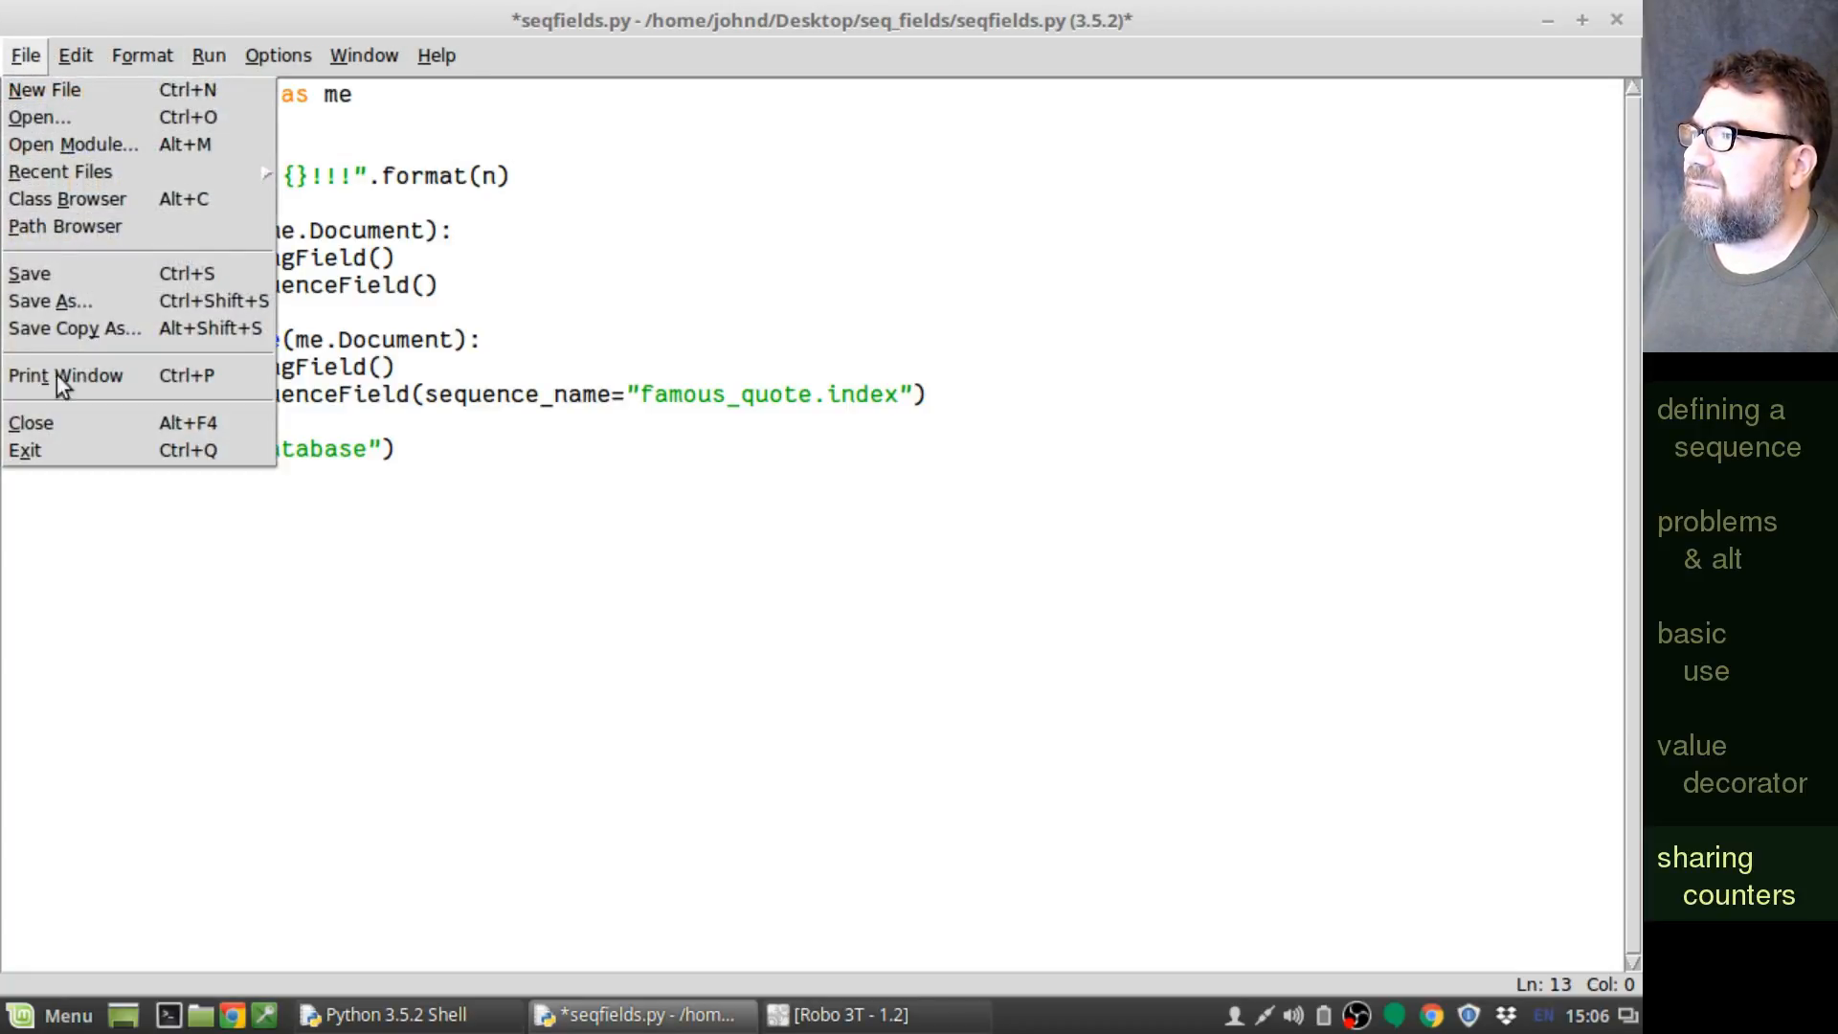
{"action": "left_click", "coordinate": [29, 274]}
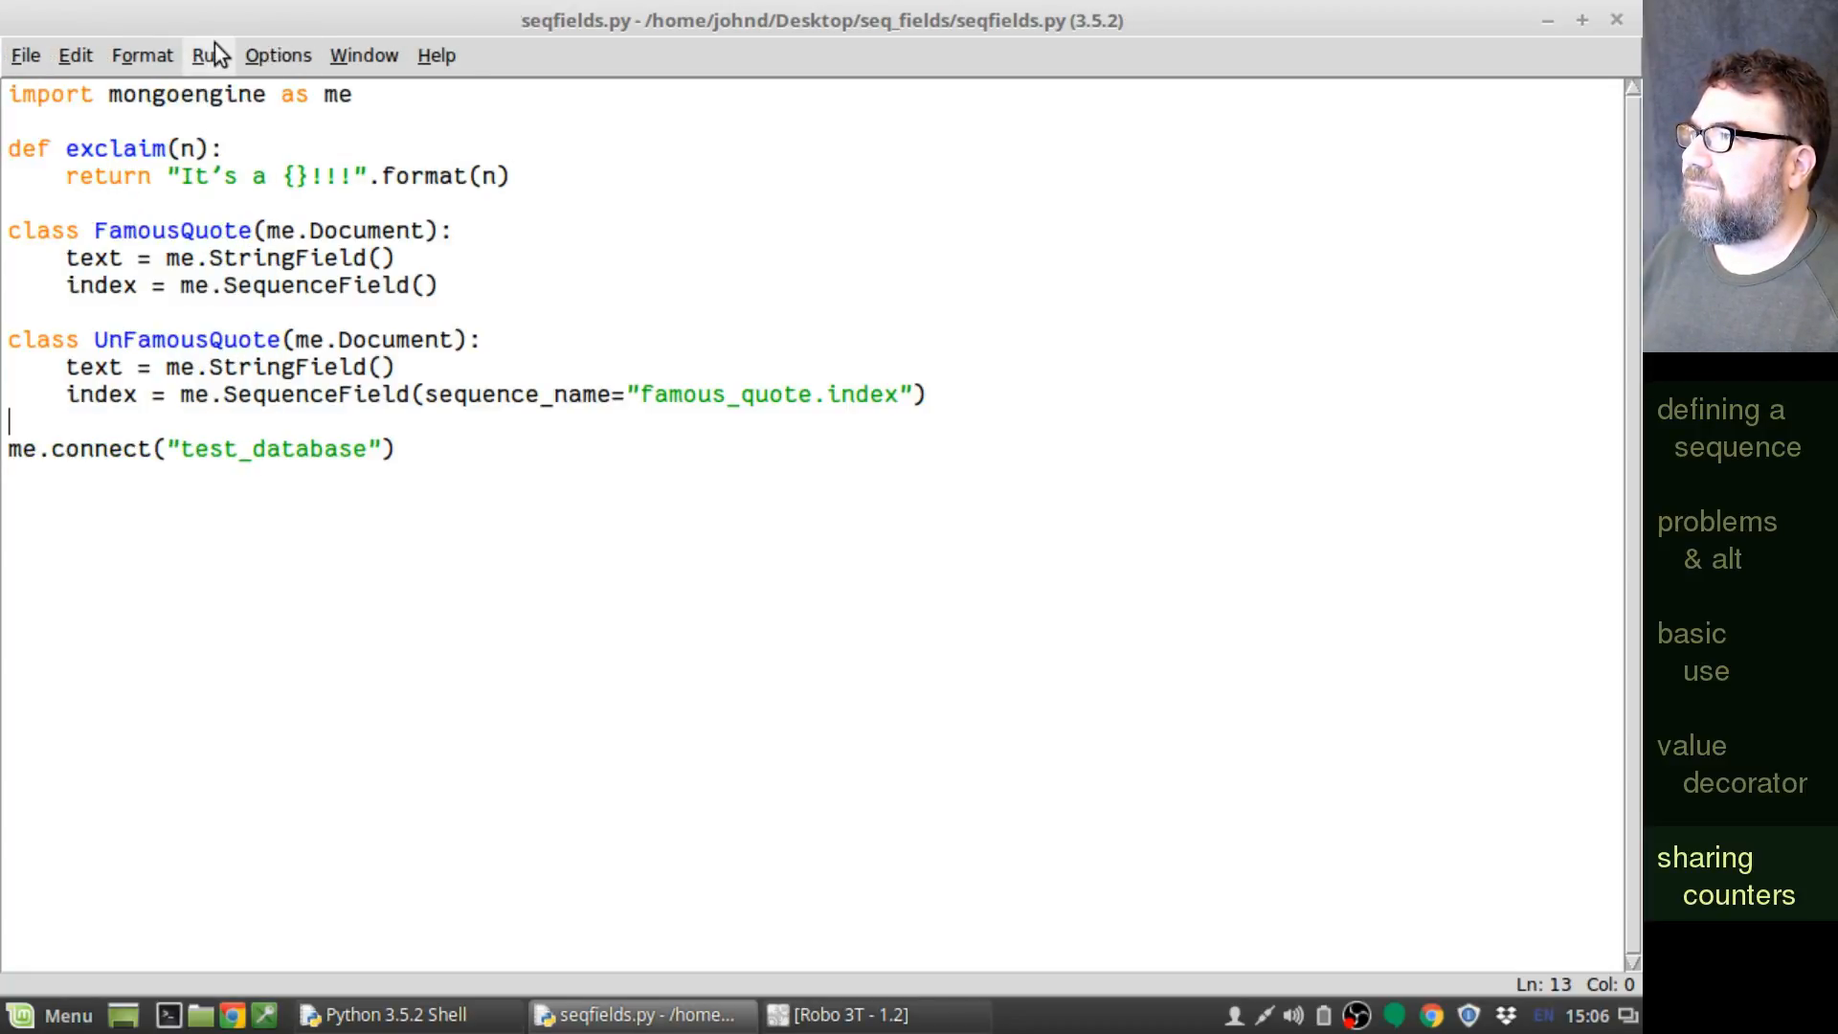
{"action": "left_click", "coordinate": [209, 55]}
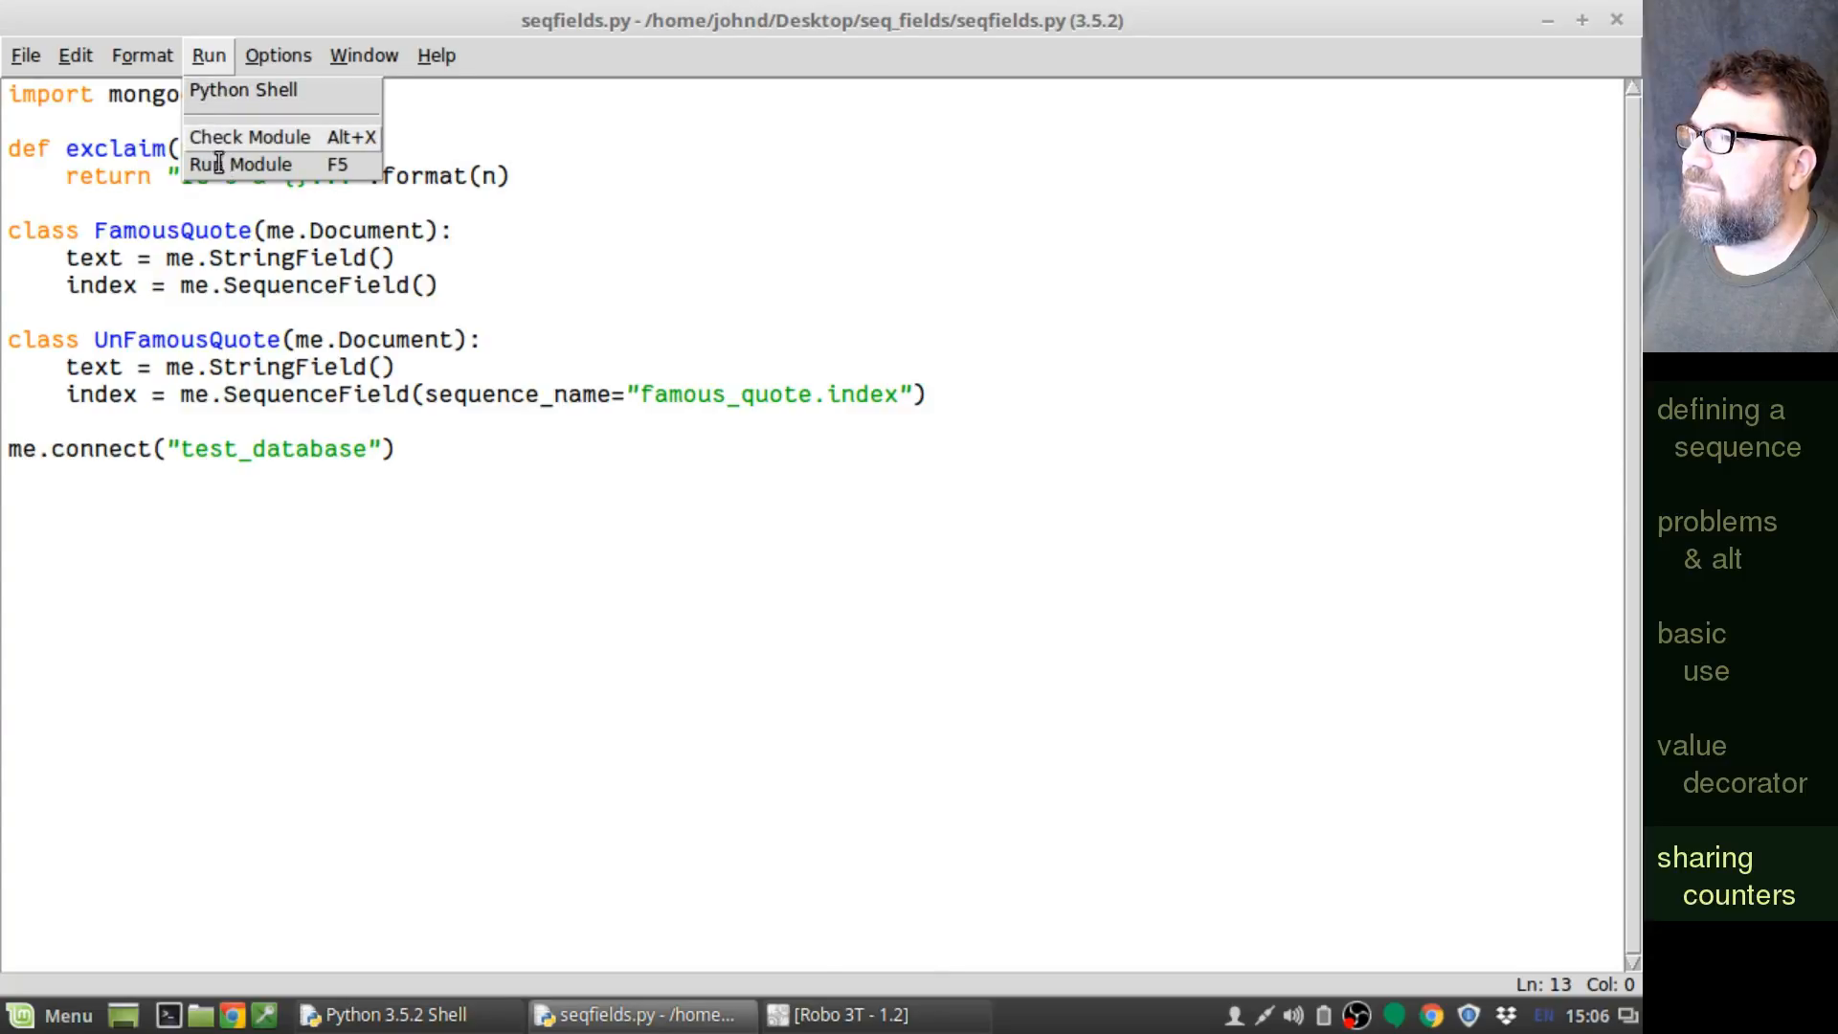
{"action": "left_click", "coordinate": [241, 165]}
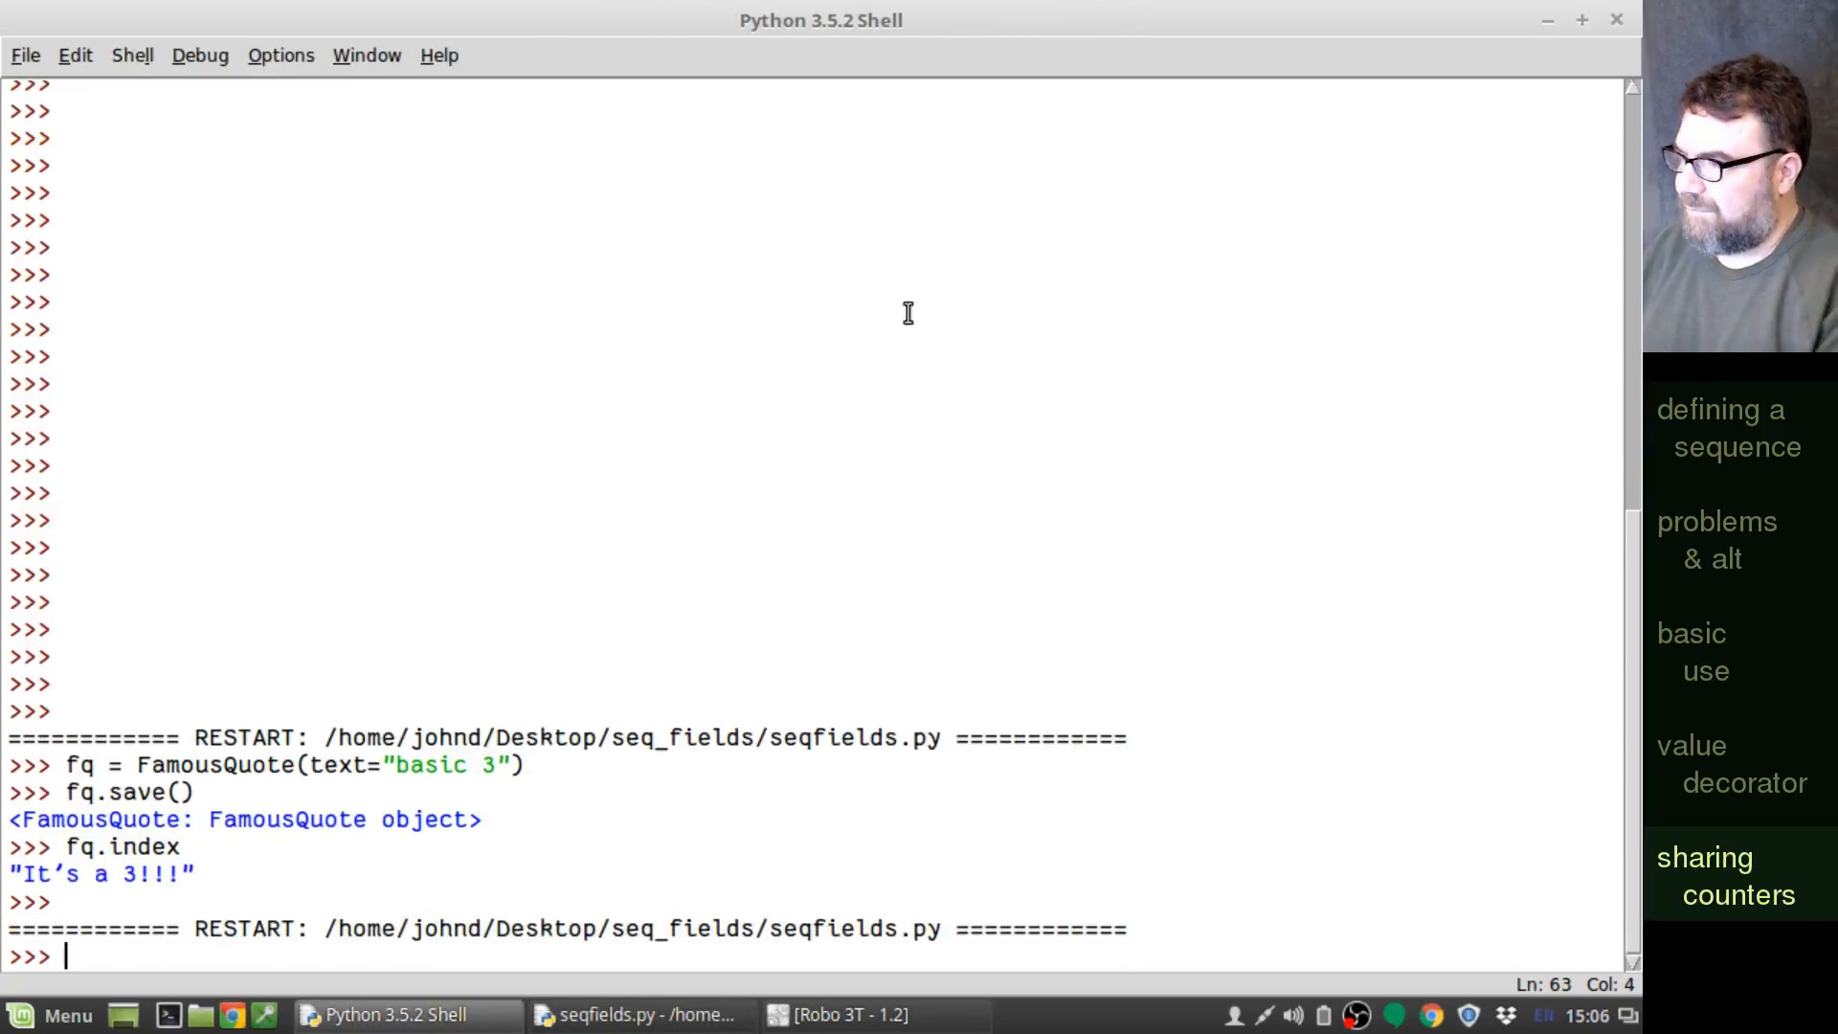
- Create ufq = UnFamousQuote(text="blah blah") in the shell
{"action": "type", "text": "ufq ="}
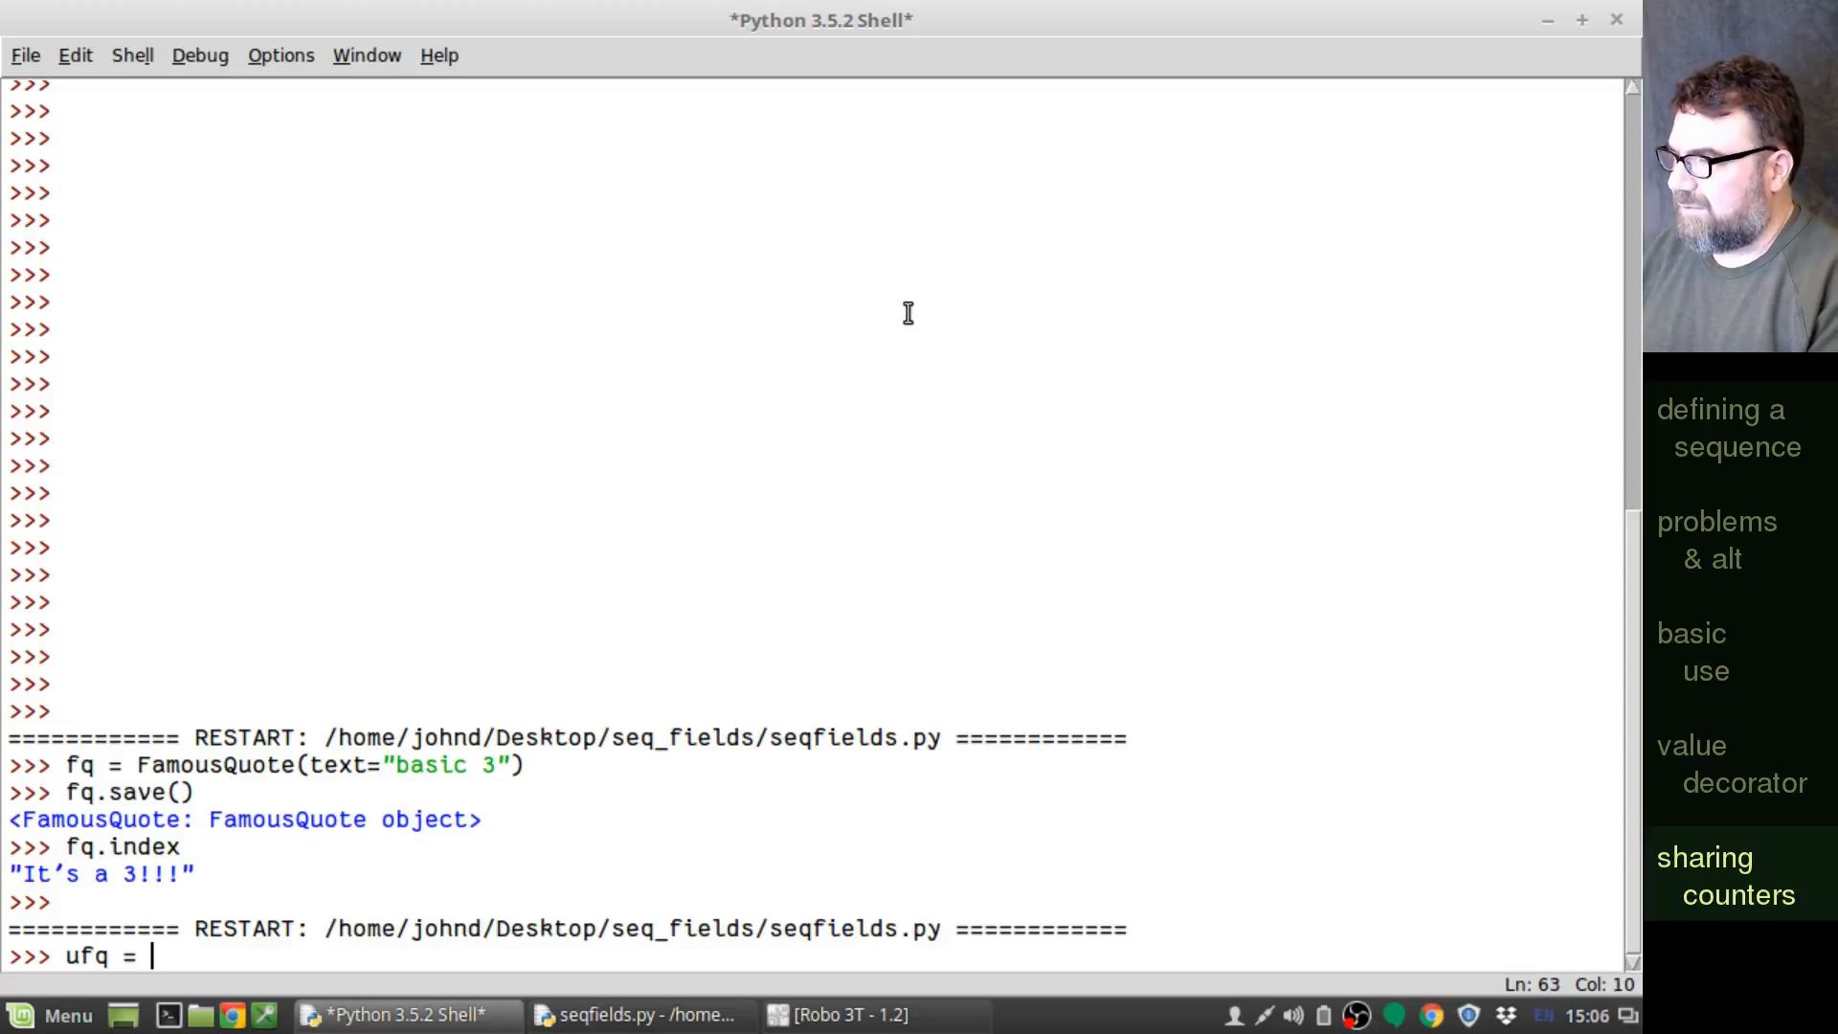
{"action": "type", "text": "UnFamous"}
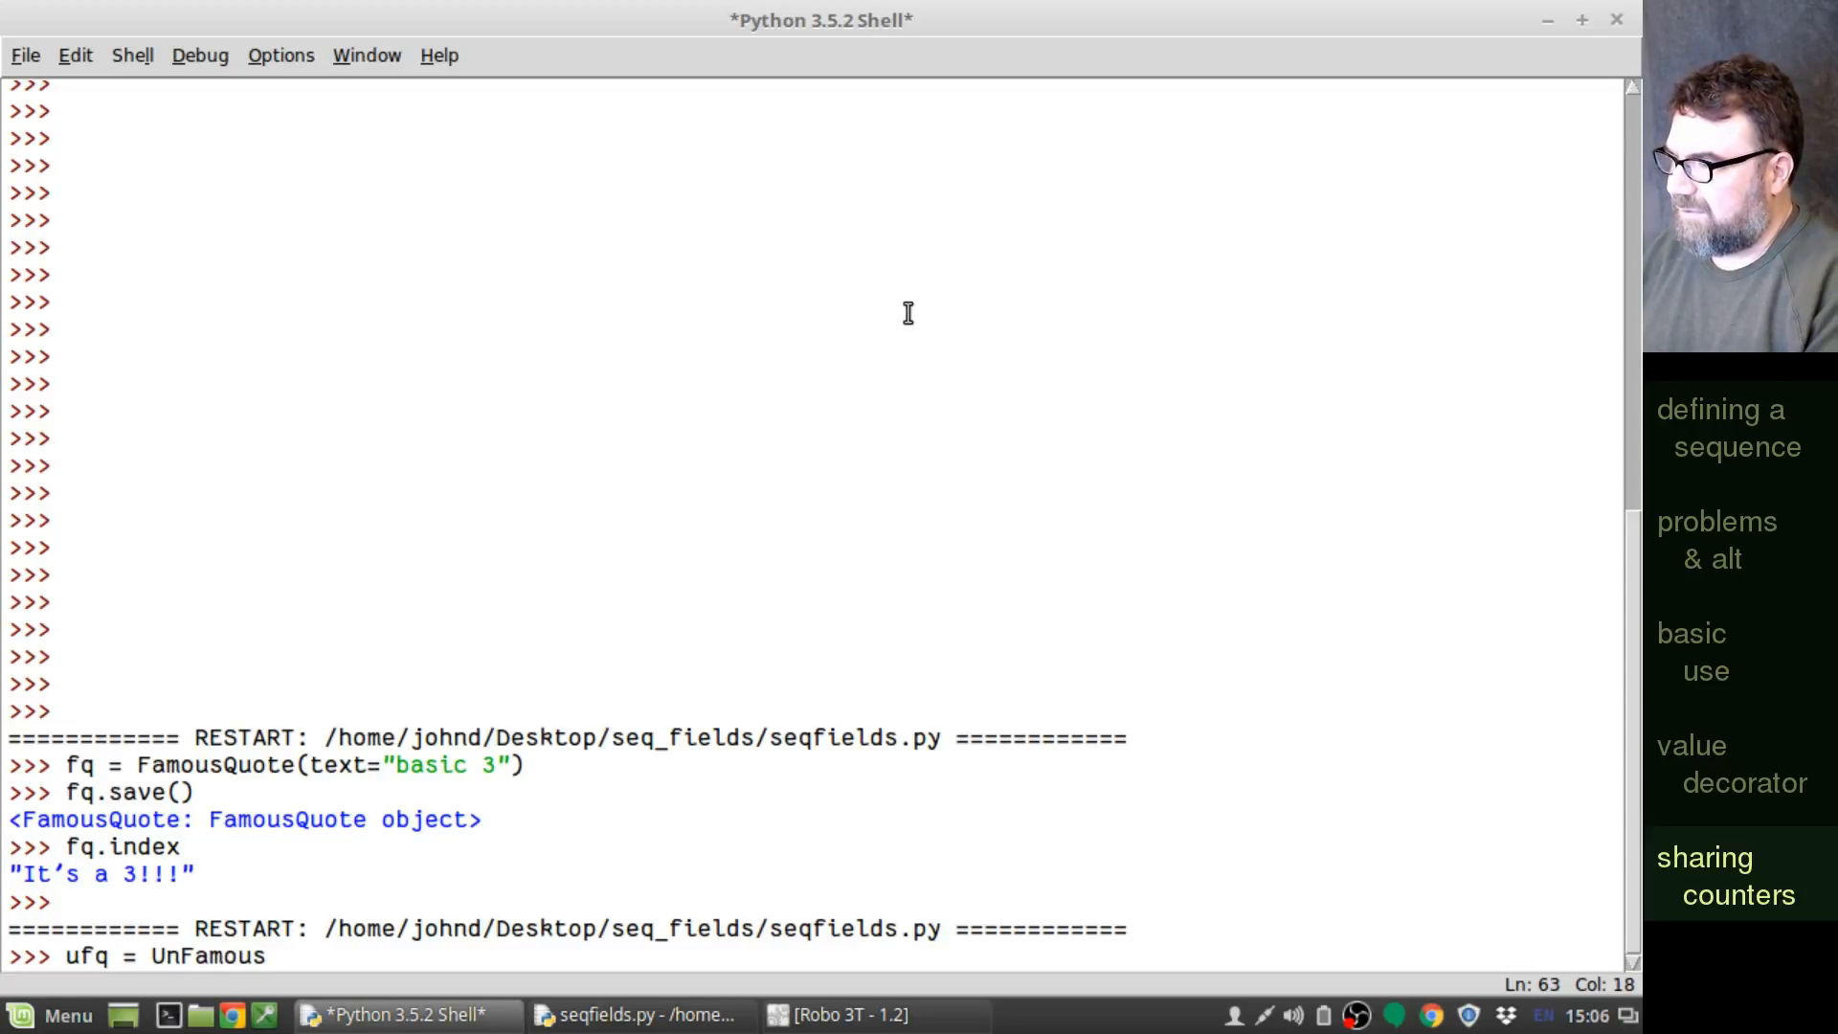
{"action": "type", "text": "Quote(text=\""}
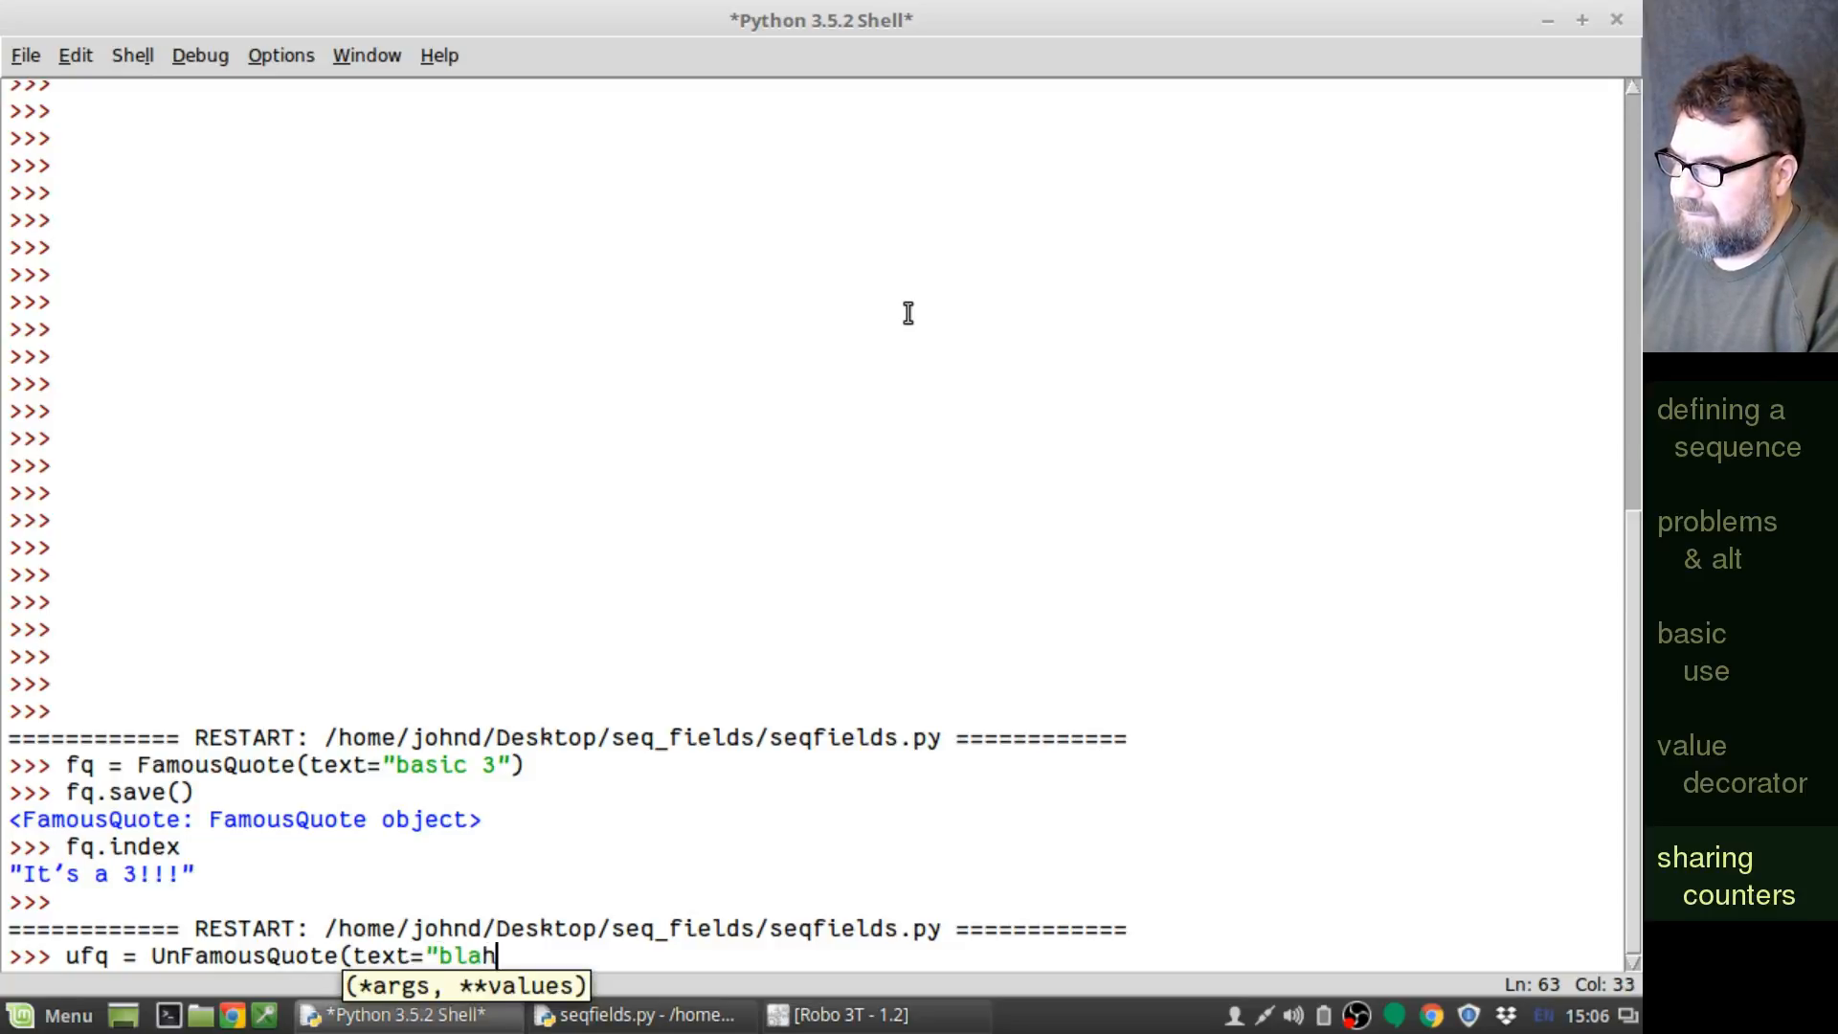
{"action": "type", "text": "blah\")"}
{"action": "type", "text": "qf"}
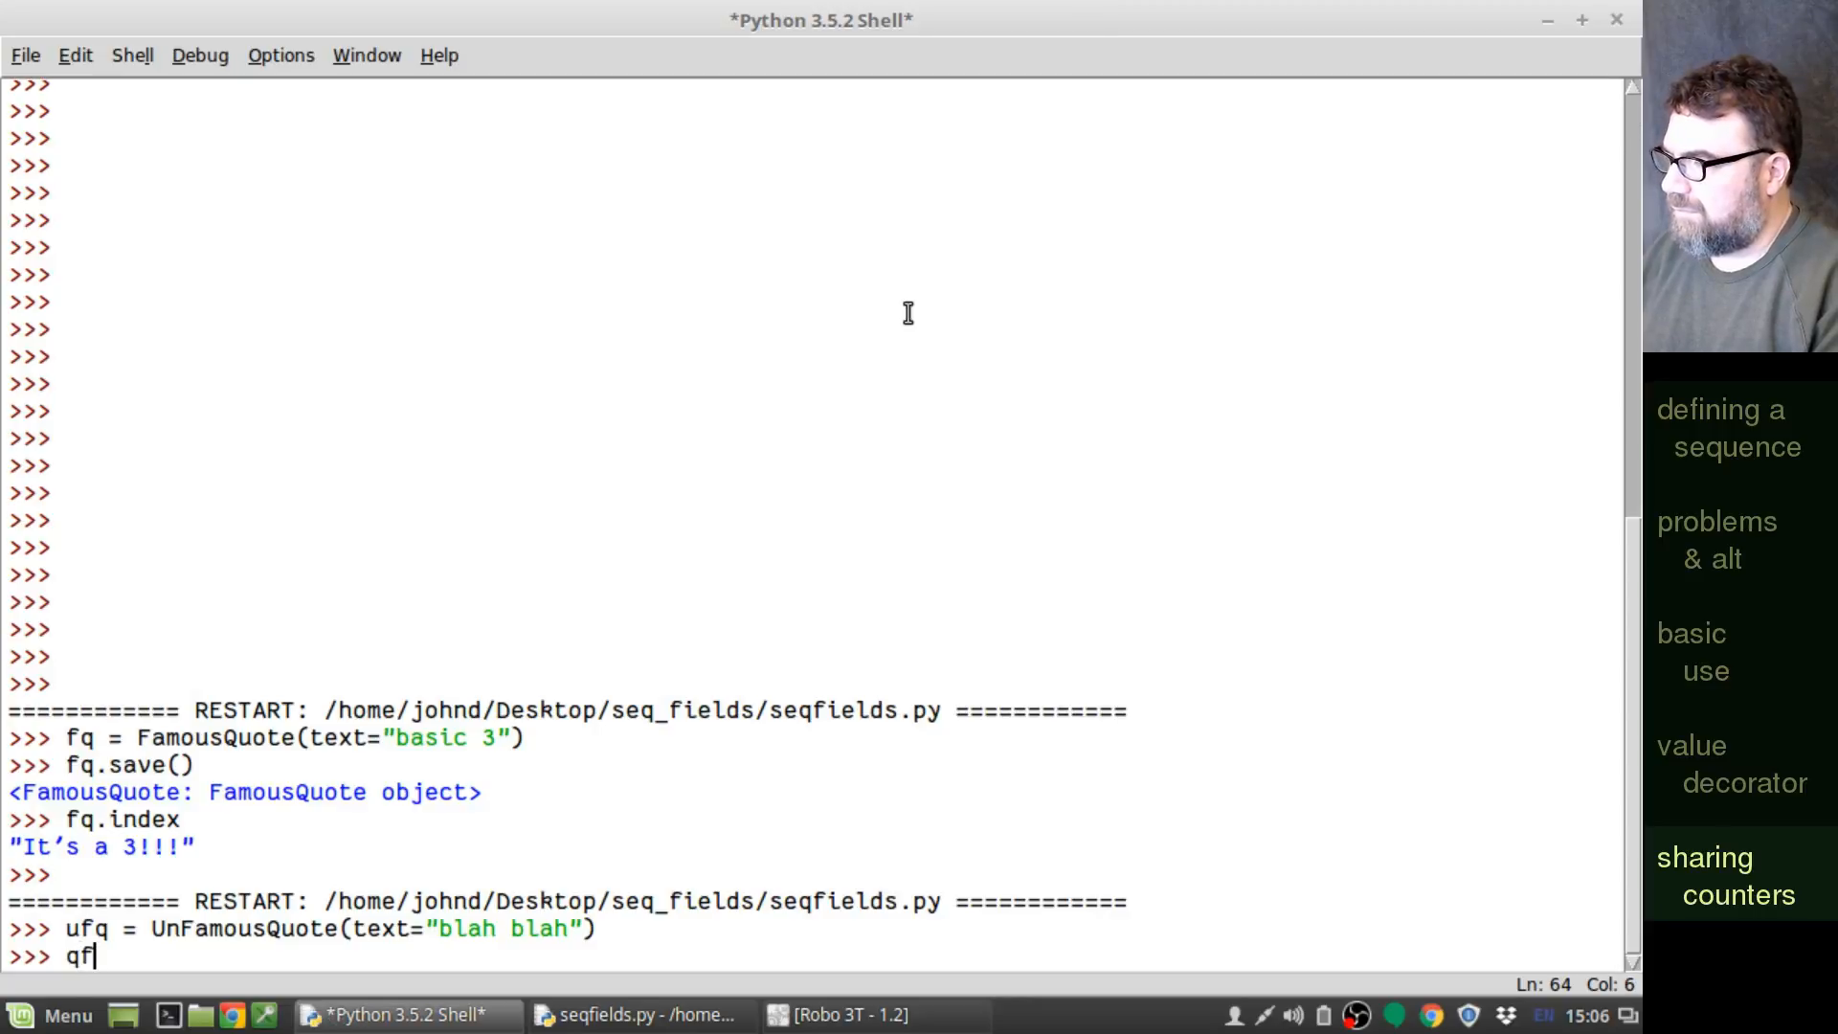
- Save ufq and read ufq.index back as 1, then switch to Robo 3T
{"action": "type", "text": "ufq."}
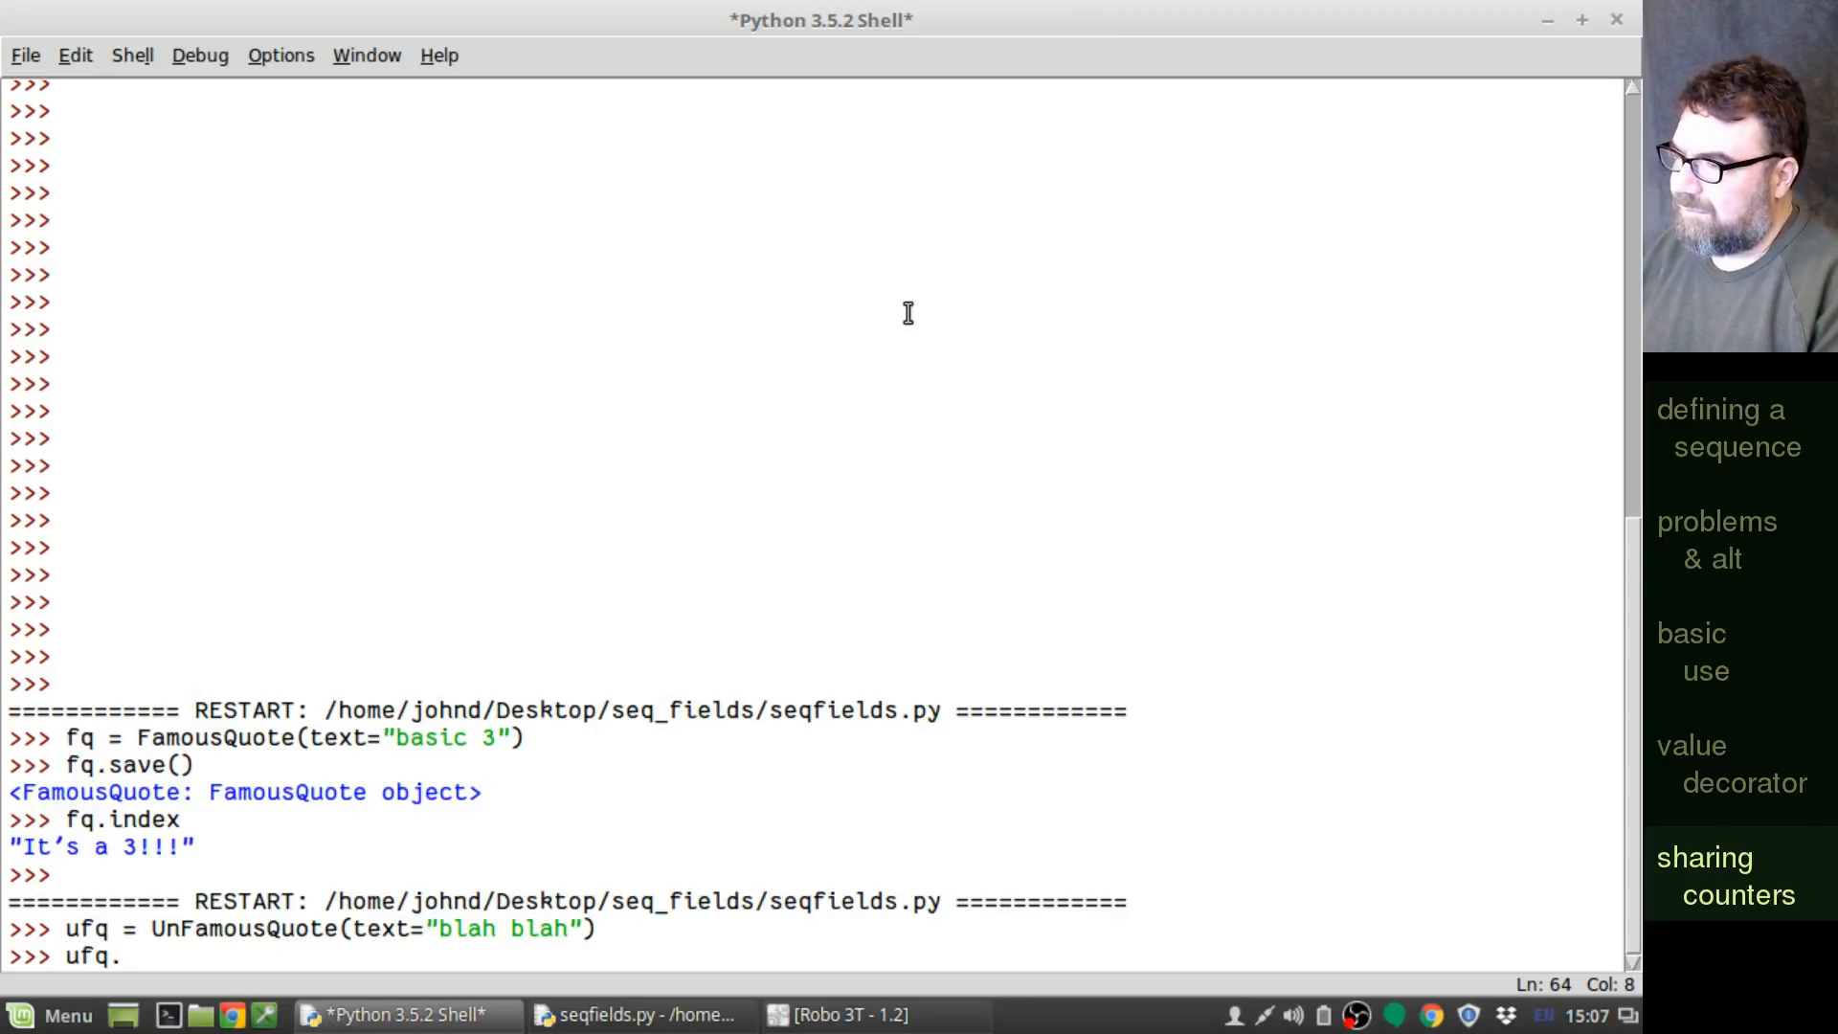
{"action": "type", "text": "save()"}
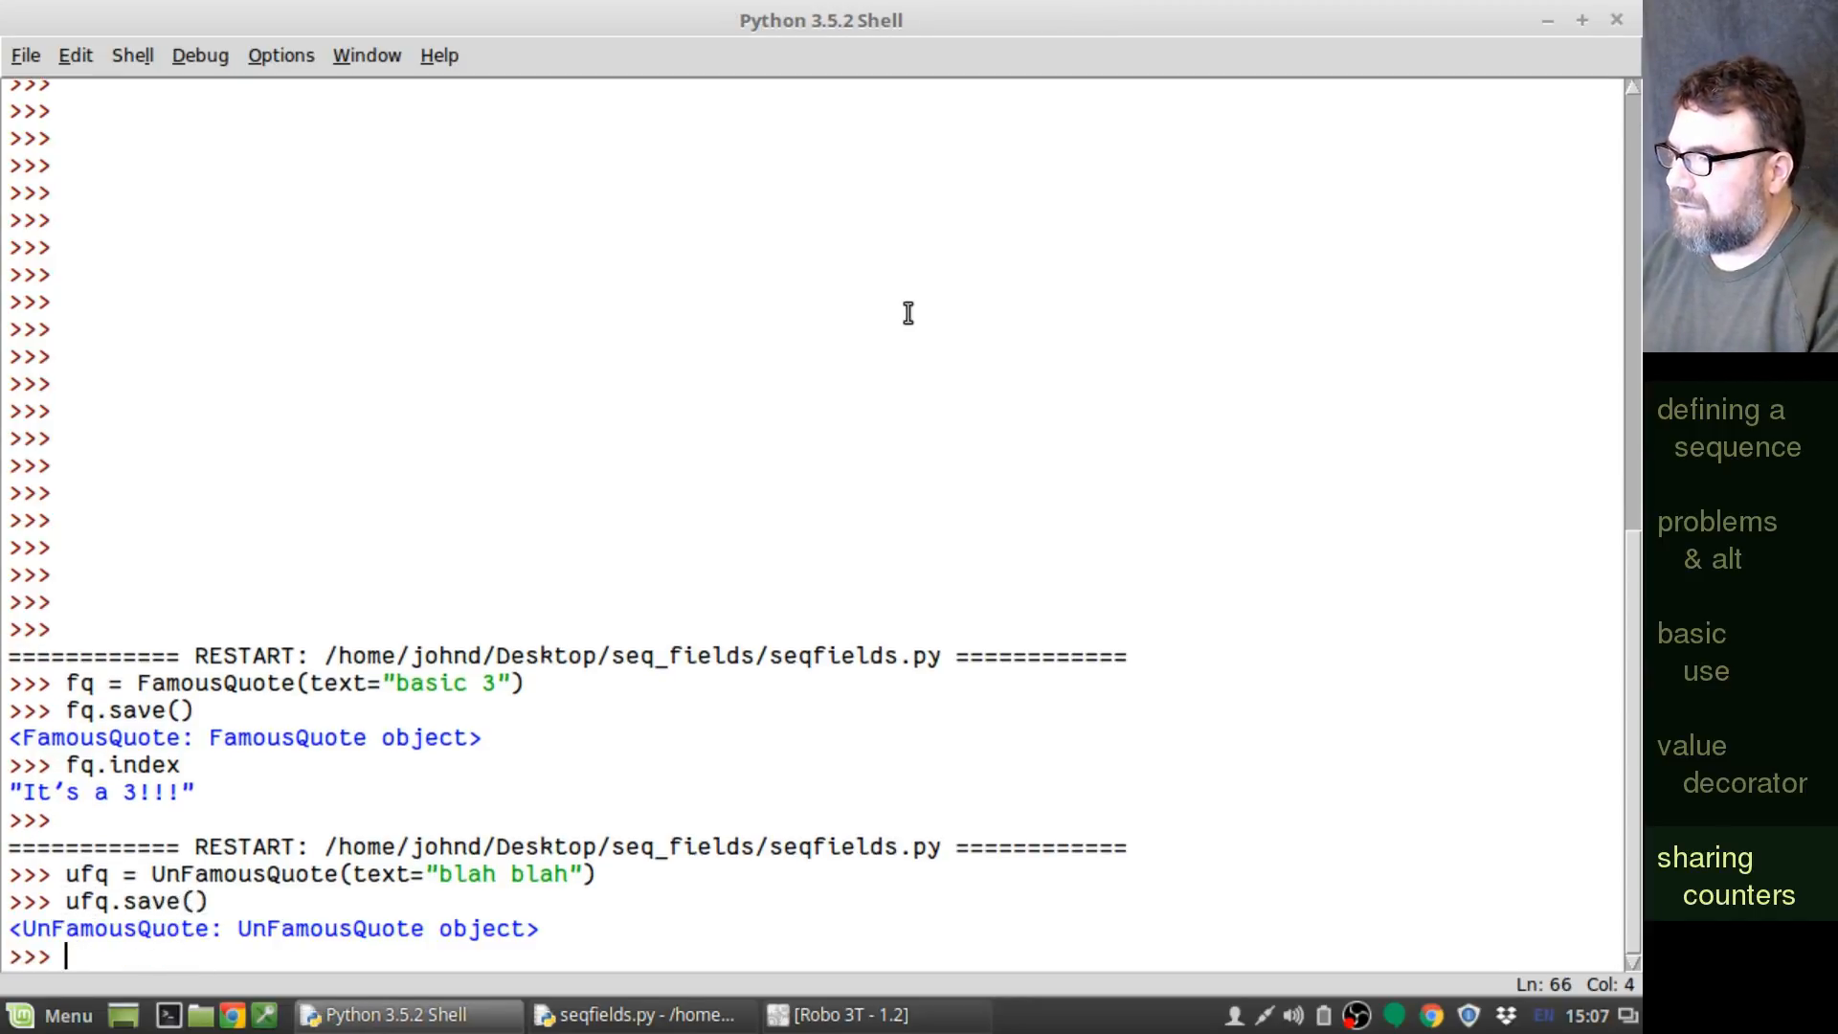
{"action": "type", "text": "ufq."}
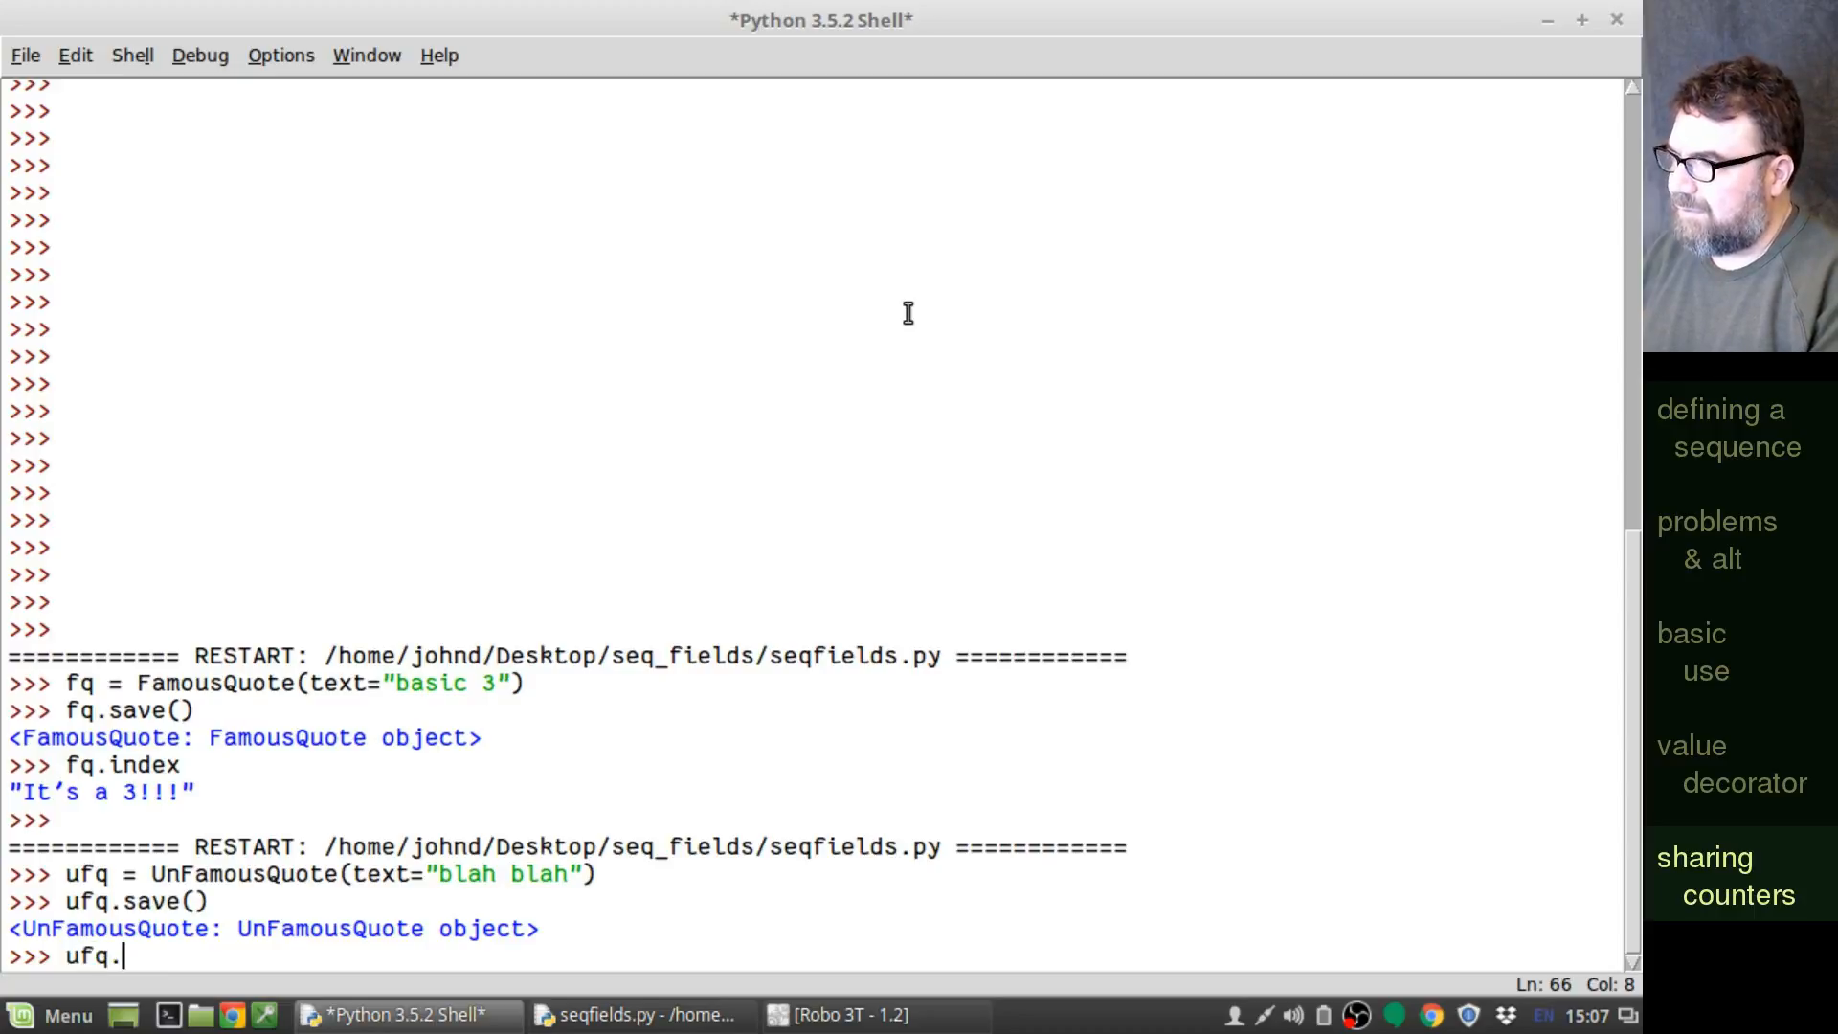
{"action": "type", "text": "index"}
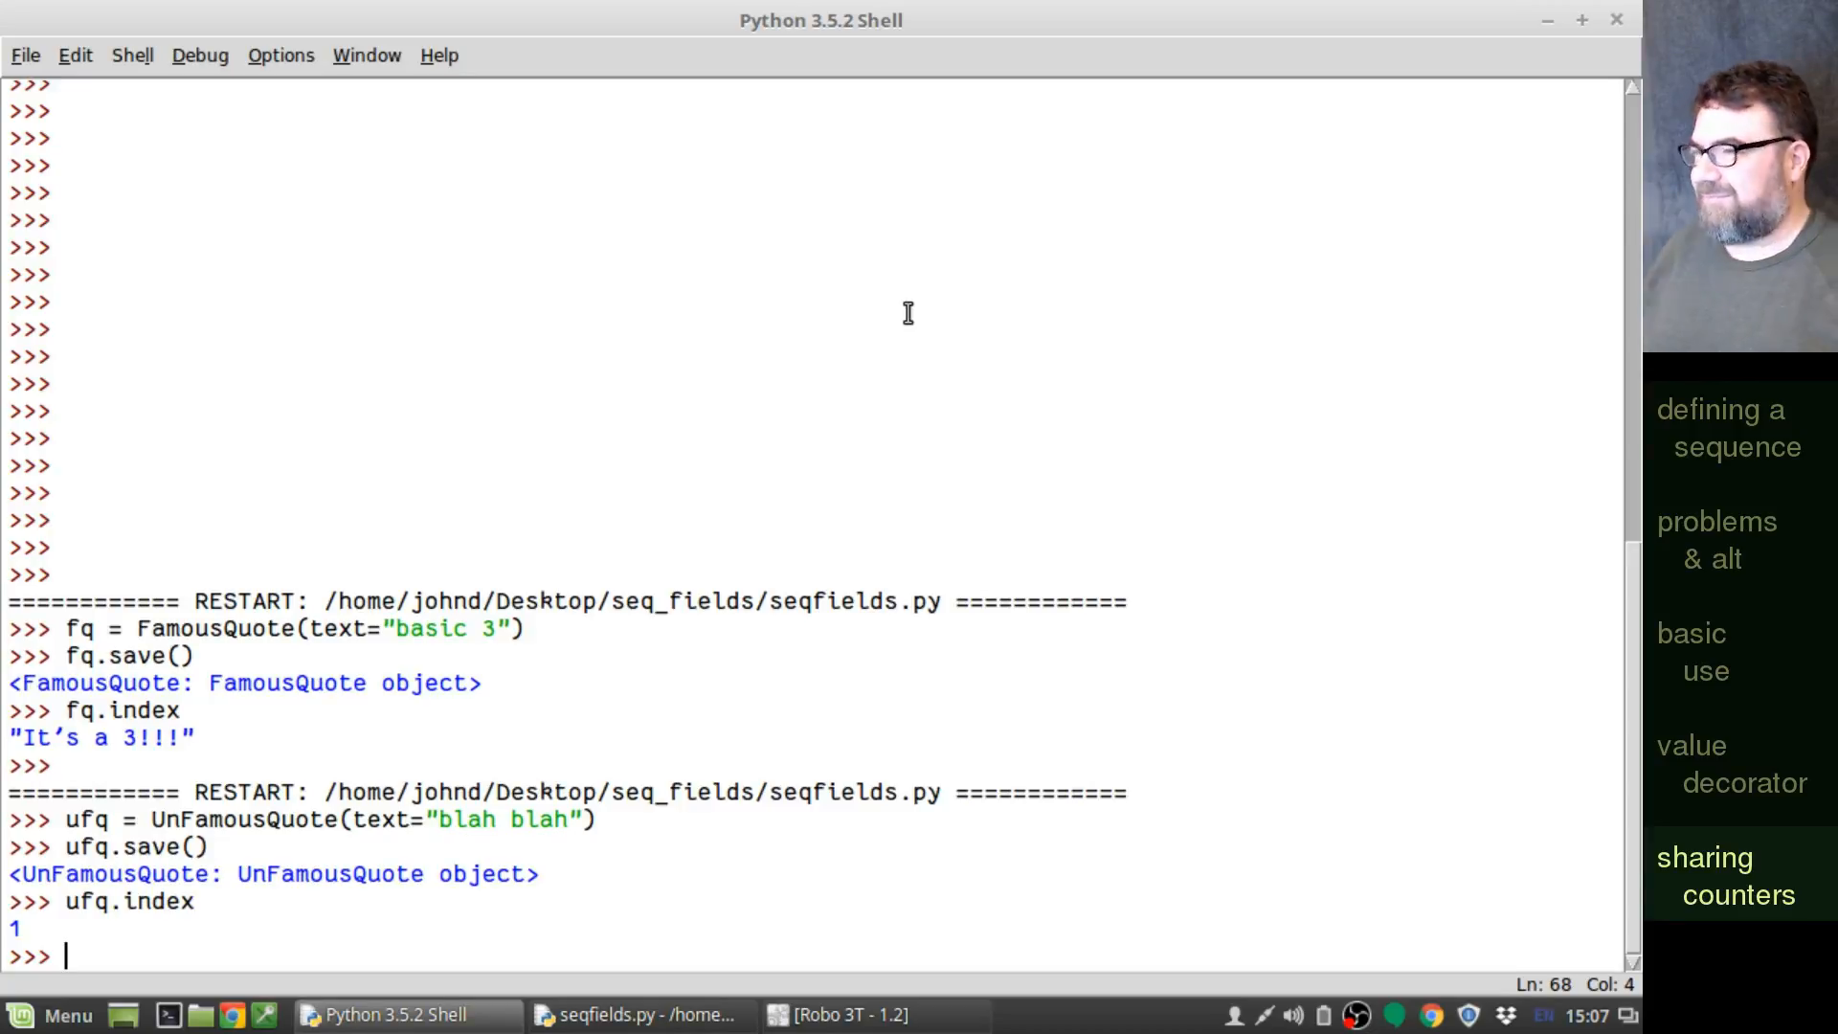
{"action": "left_click", "coordinate": [633, 1015]}
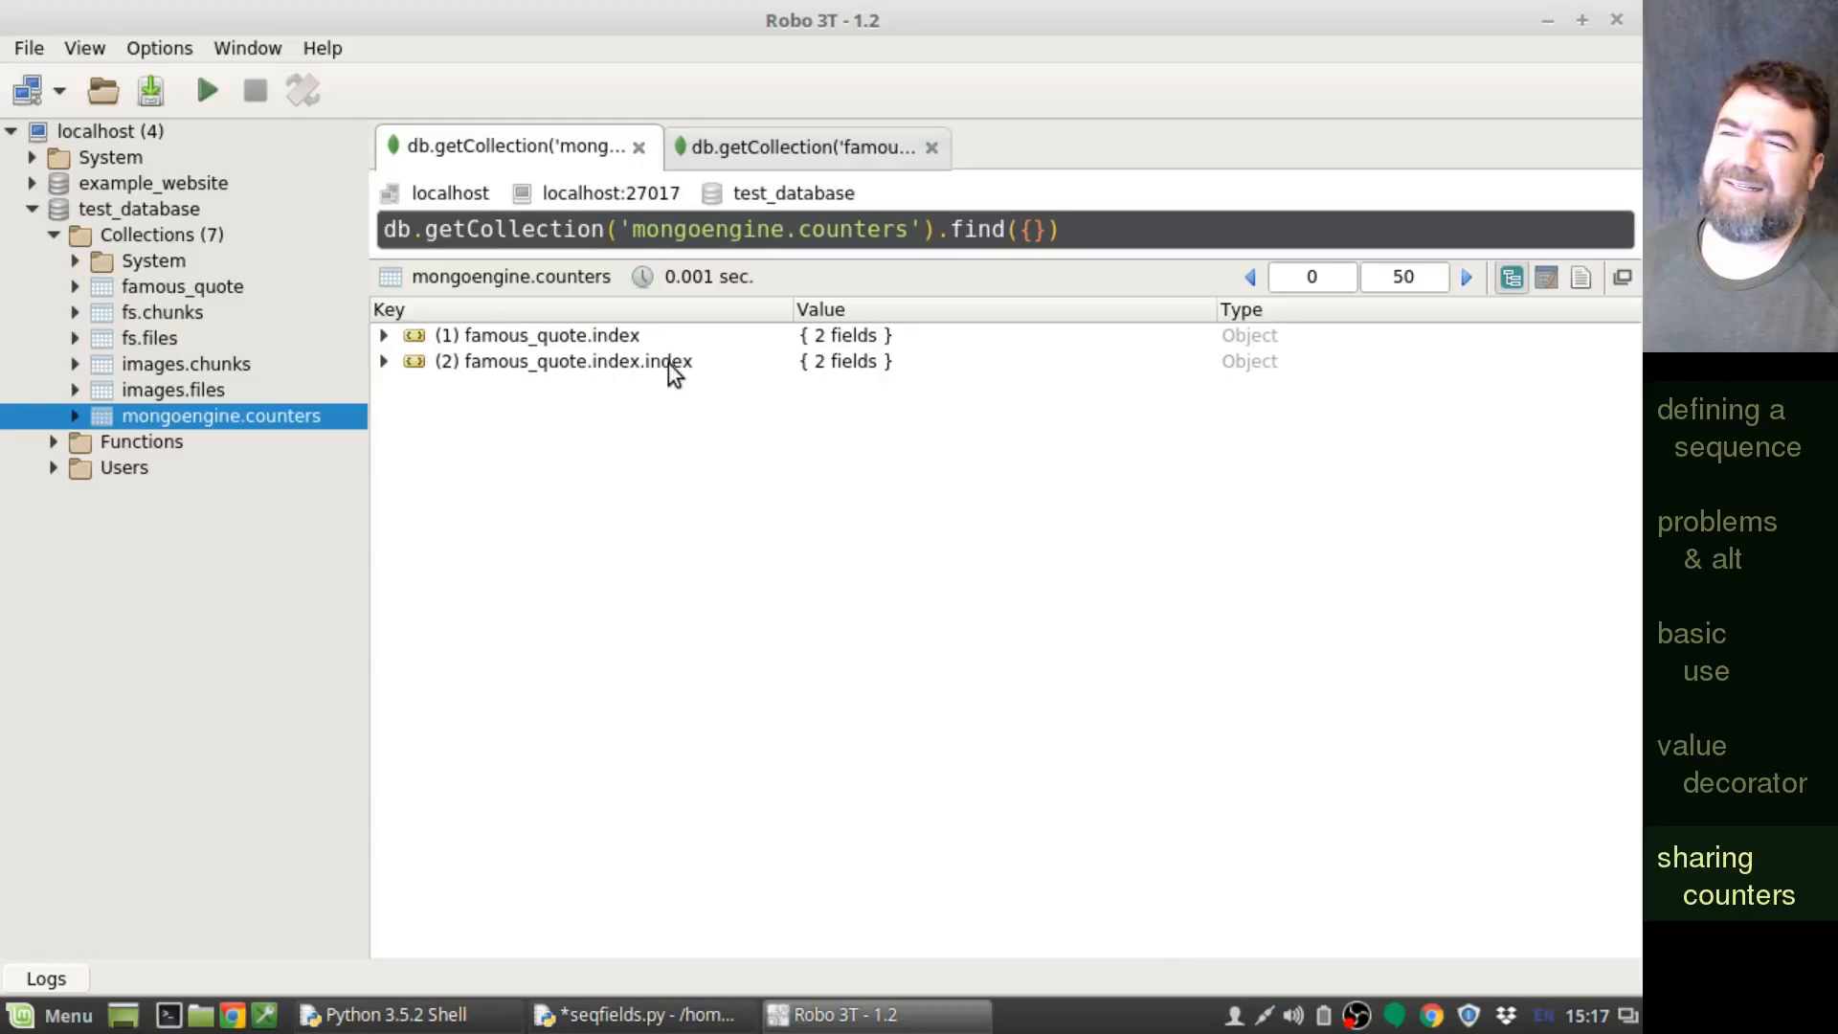
{"action": "mouse_move", "coordinate": [645, 383]}
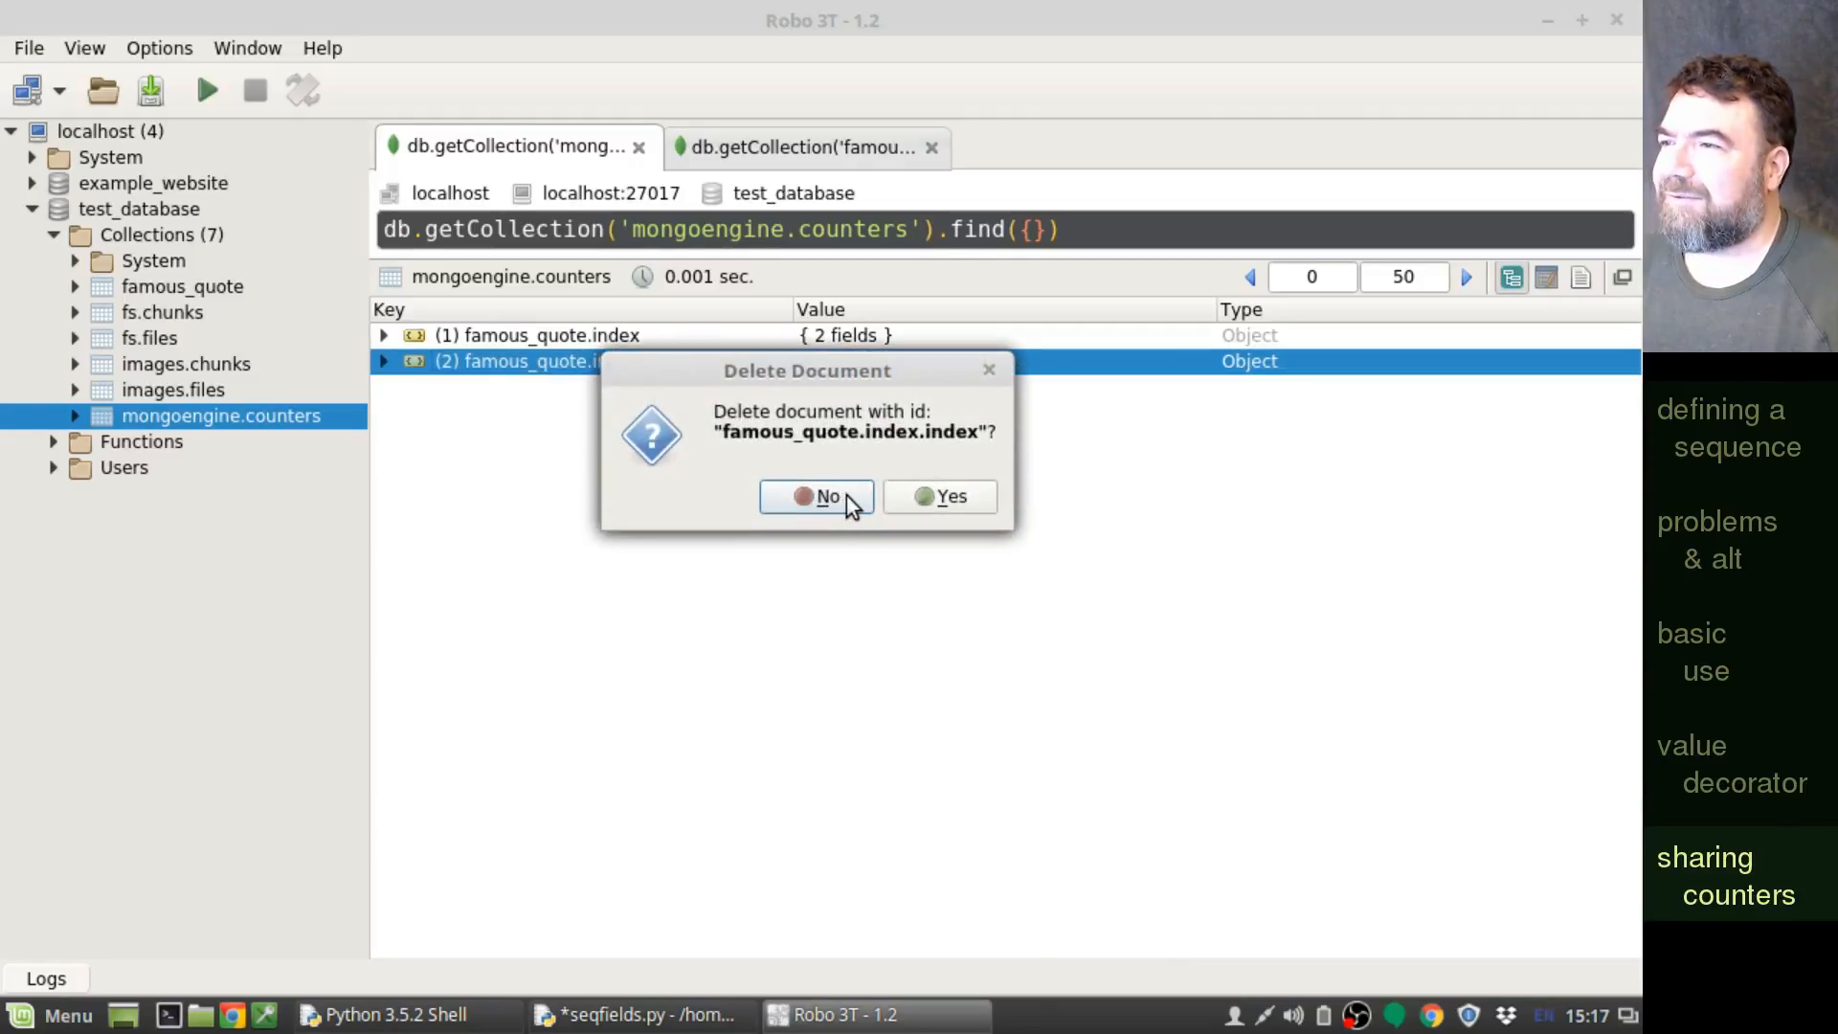
- Confirm deleting the famous_quote.index.index counter and return to the Python shell
{"action": "left_click", "coordinate": [939, 496]}
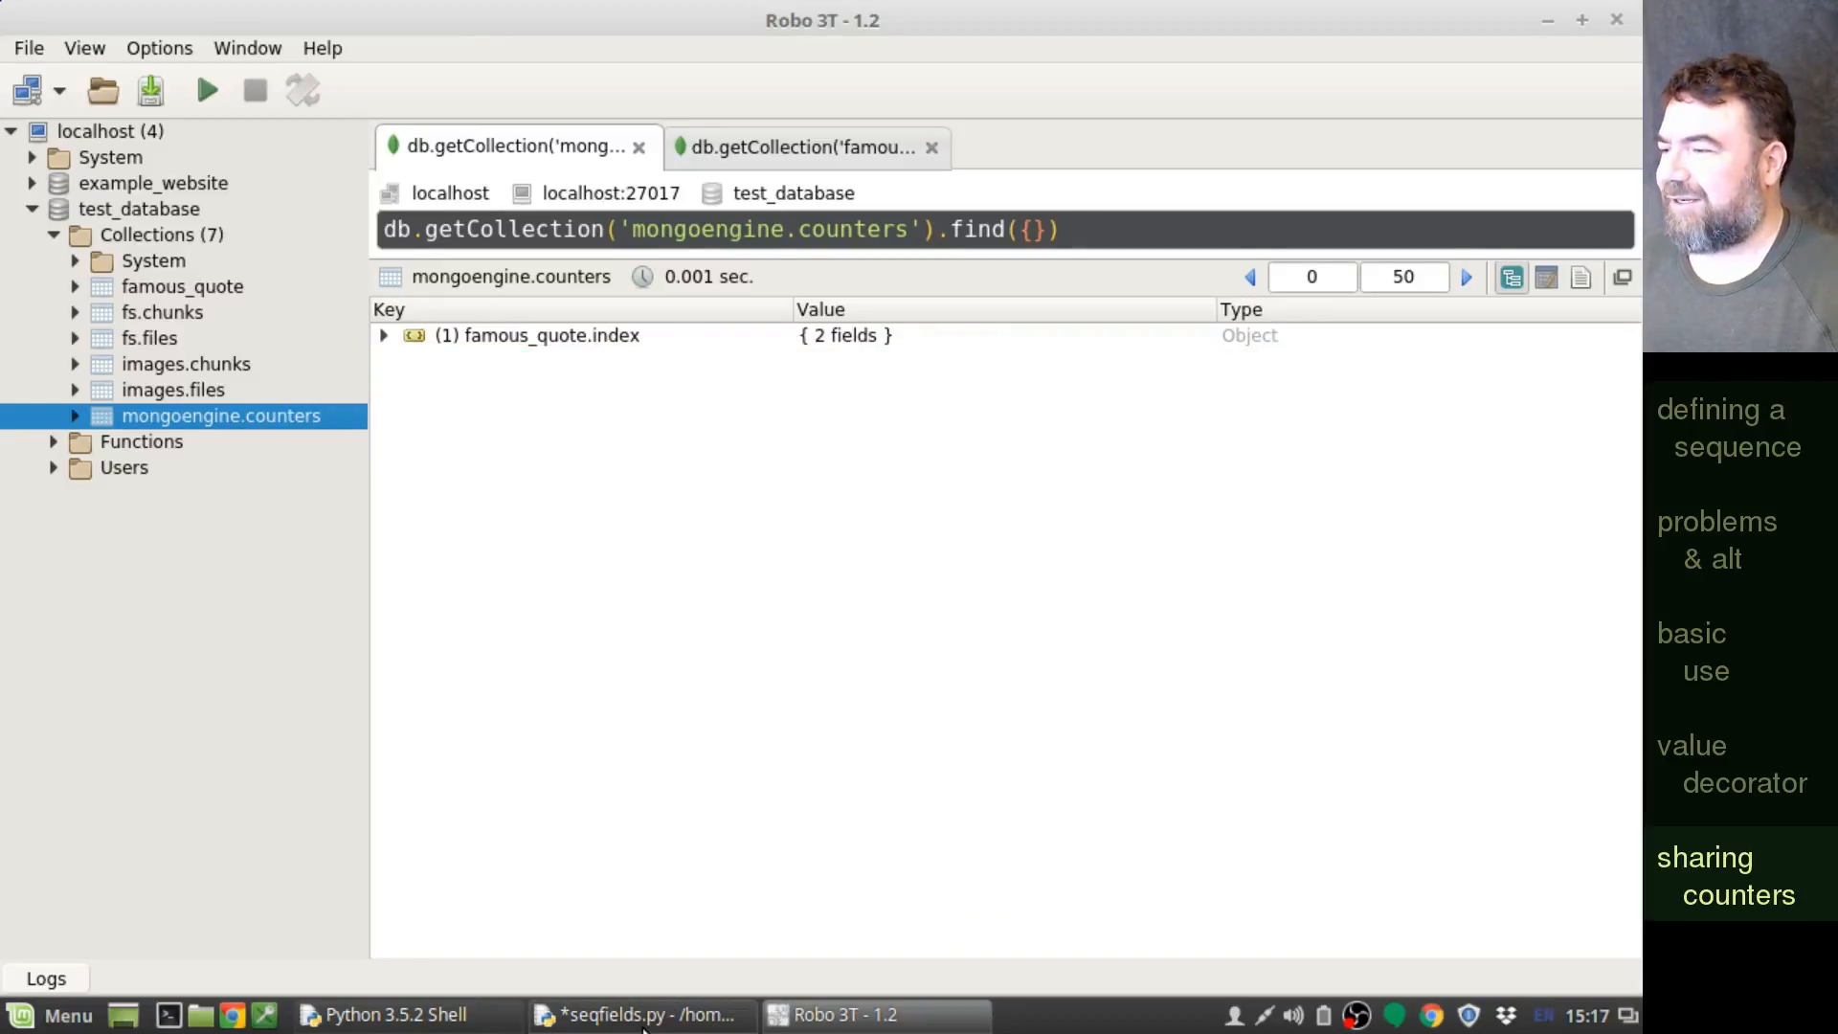
{"action": "left_click", "coordinate": [640, 1015]}
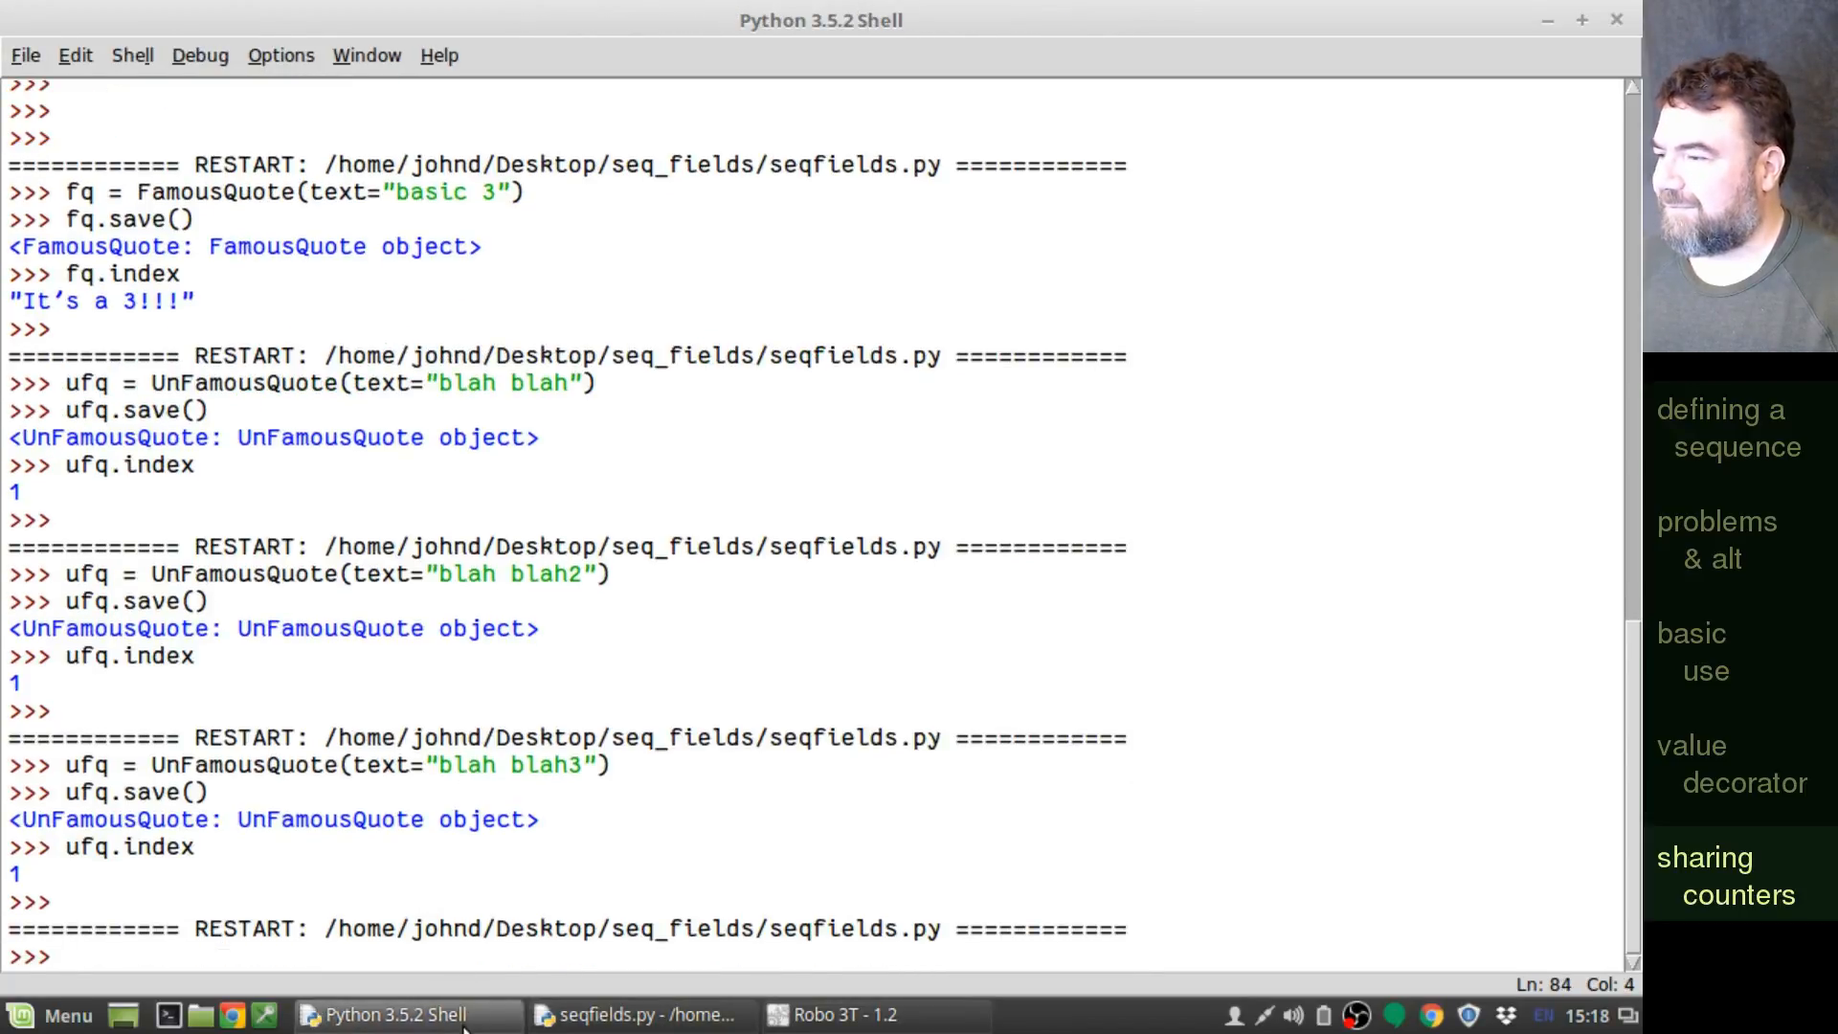
{"action": "mouse_move", "coordinate": [636, 1015]}
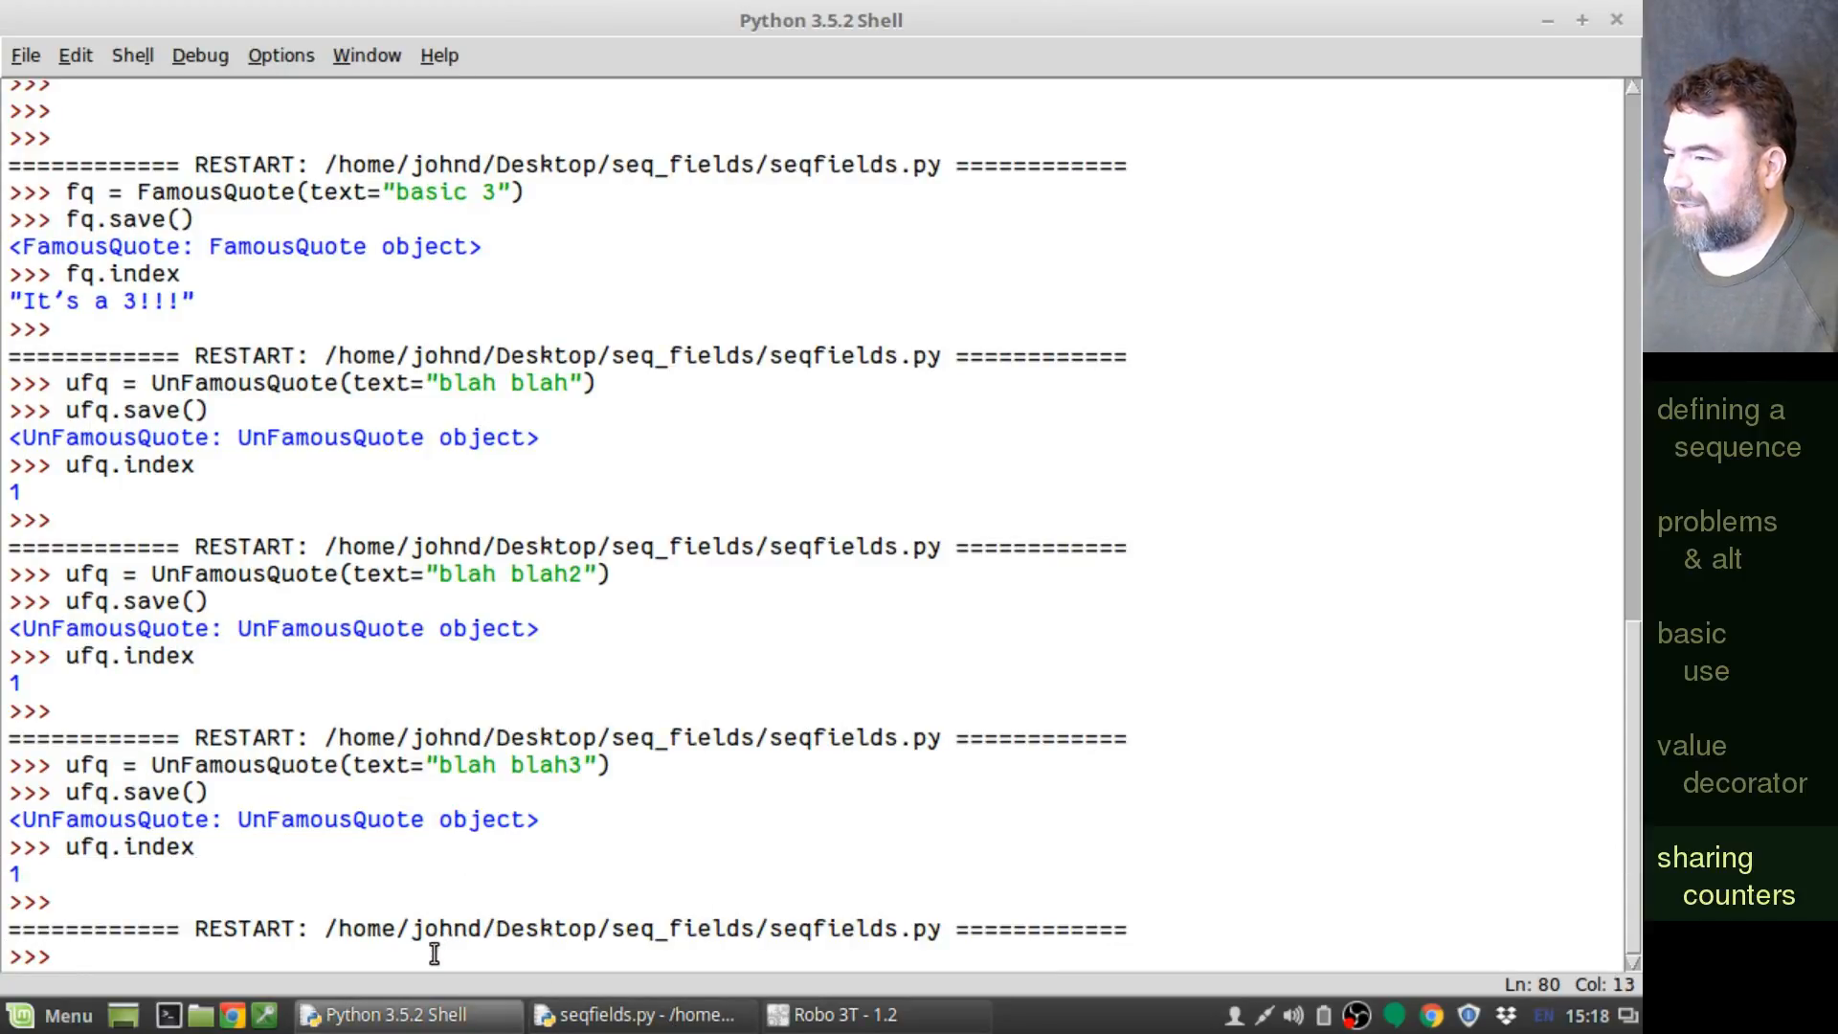
- Save an UnFamousQuote "blah blah 4" and read ufq.index back as 4, then show seqfields.py
{"action": "type", "text": "q"}
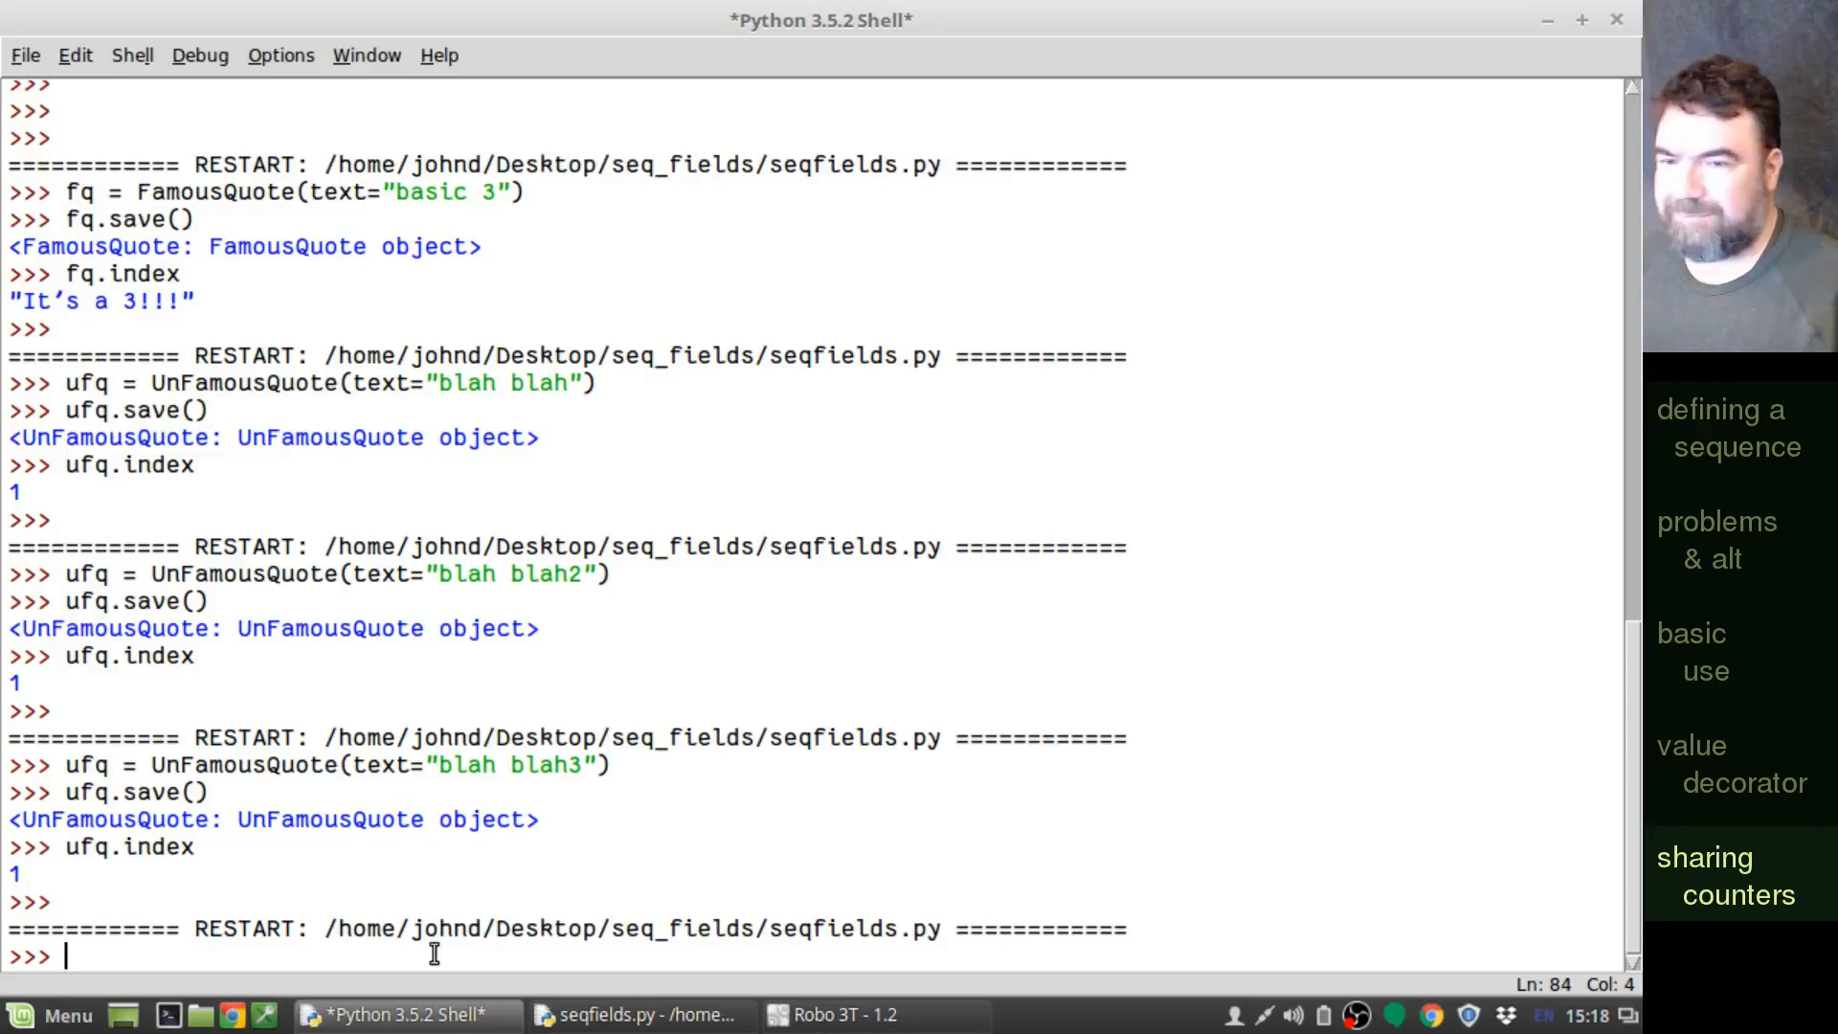
{"action": "type", "text": "ufq.save()"}
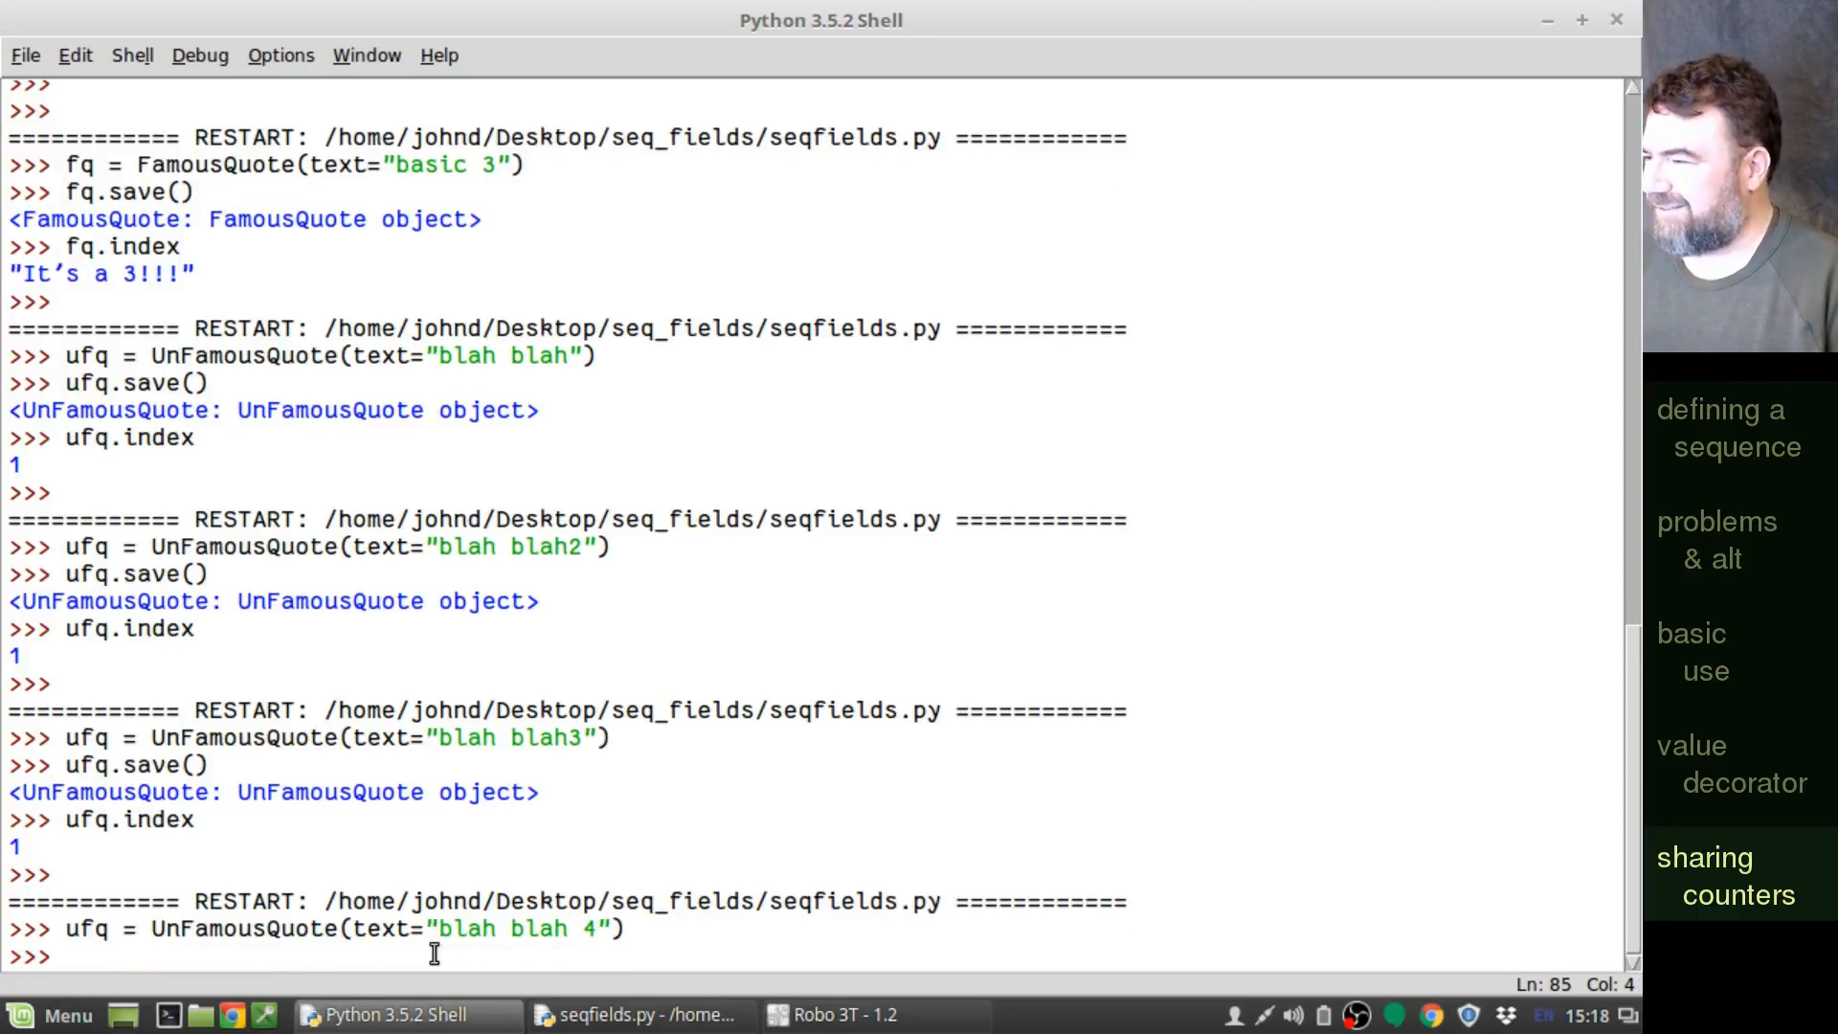
{"action": "type", "text": "ufq.save("}
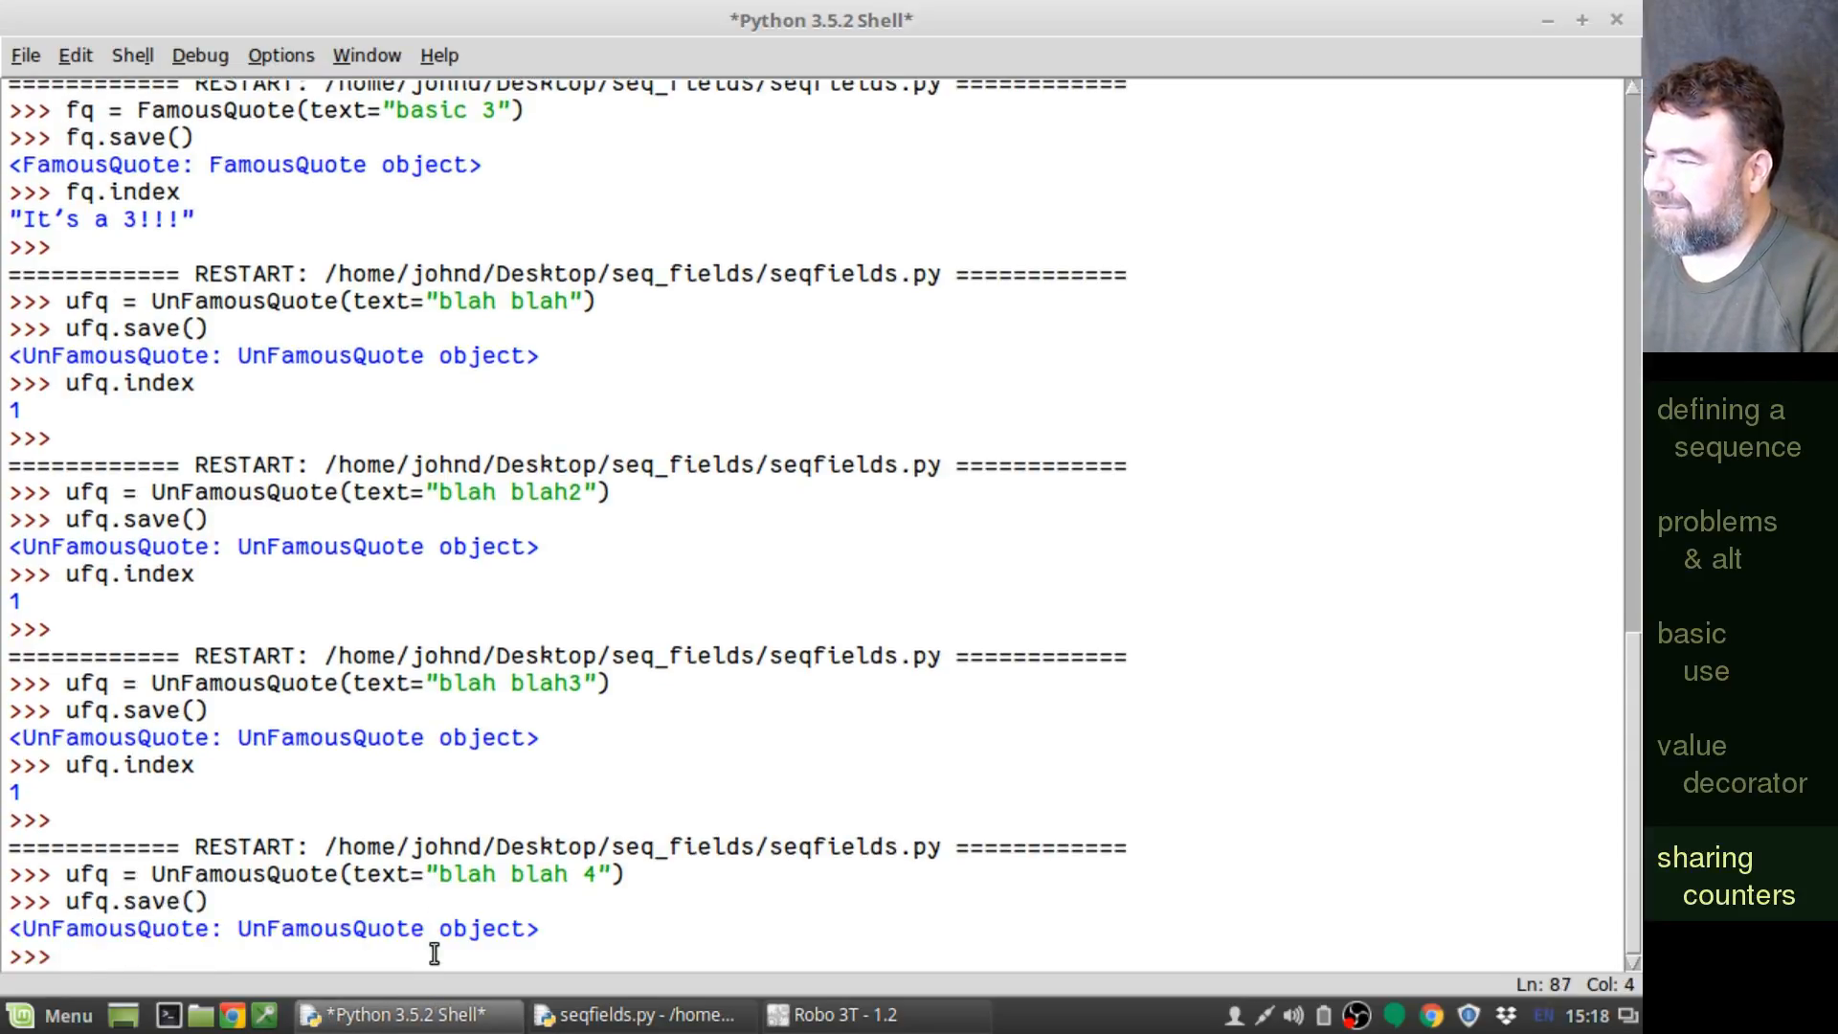
{"action": "type", "text": "ufq.i"}
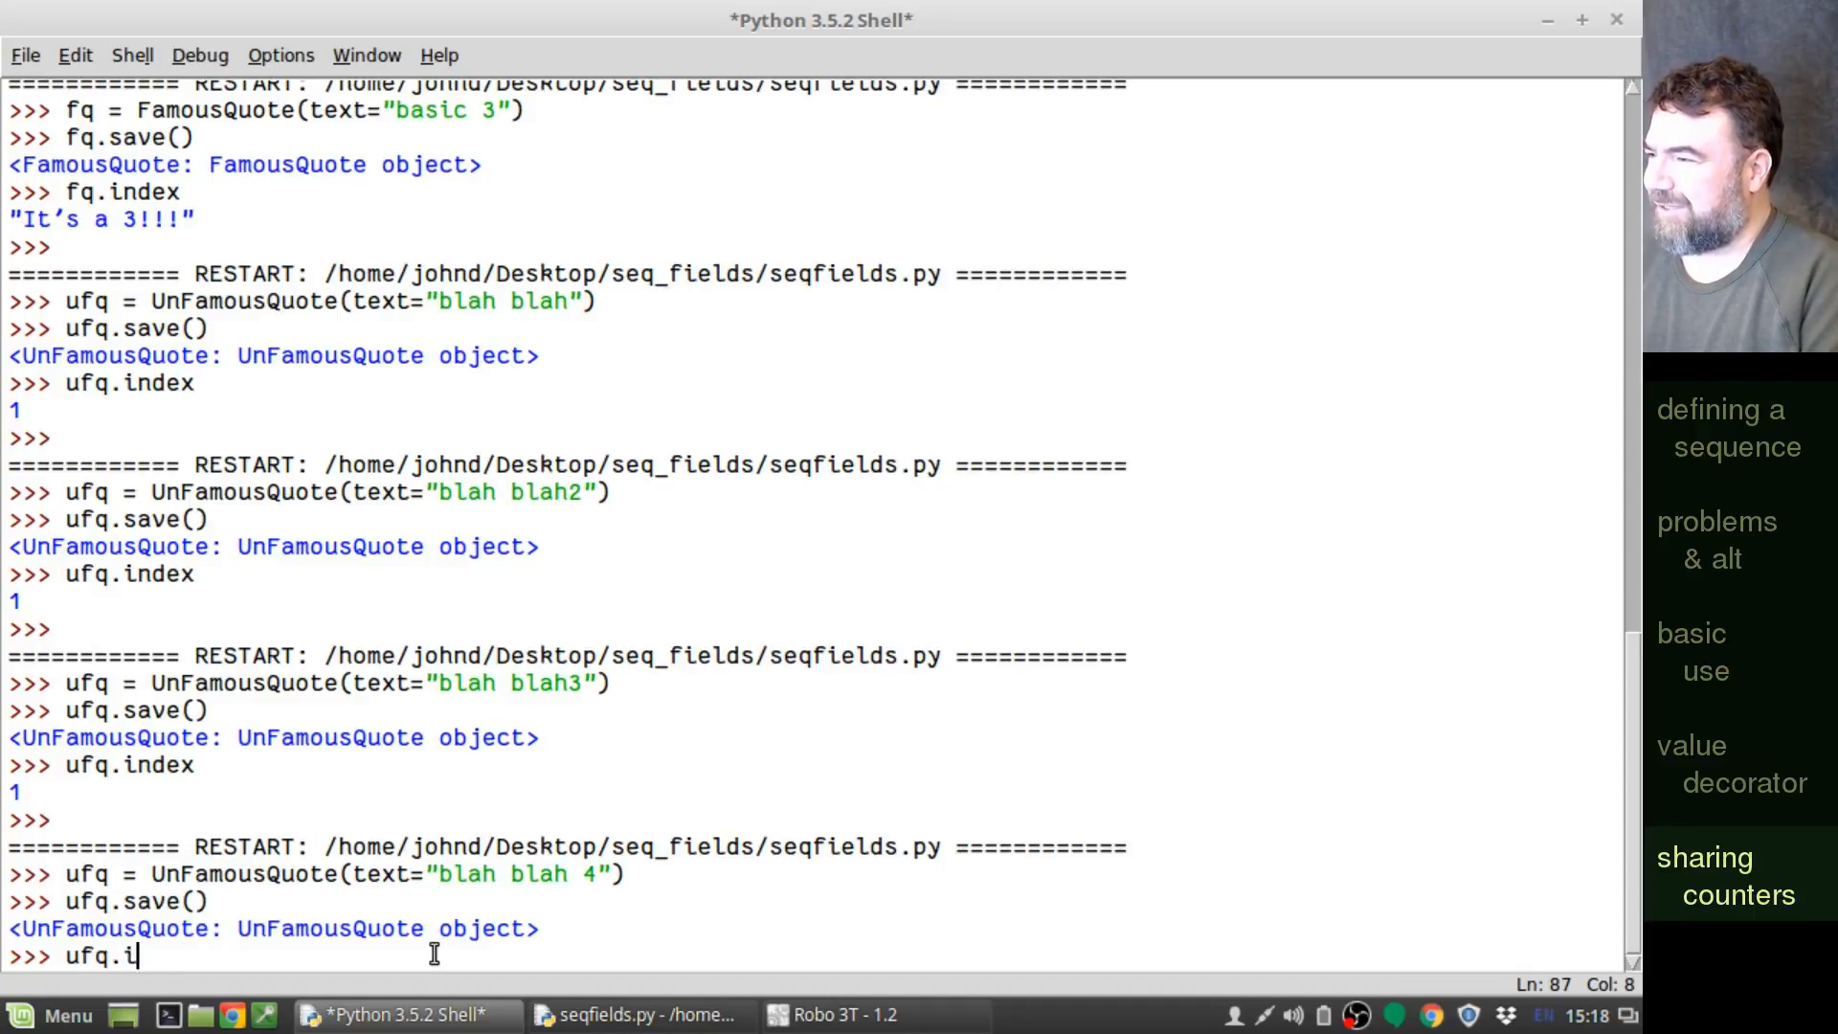
{"action": "type", "text": "ndex"}
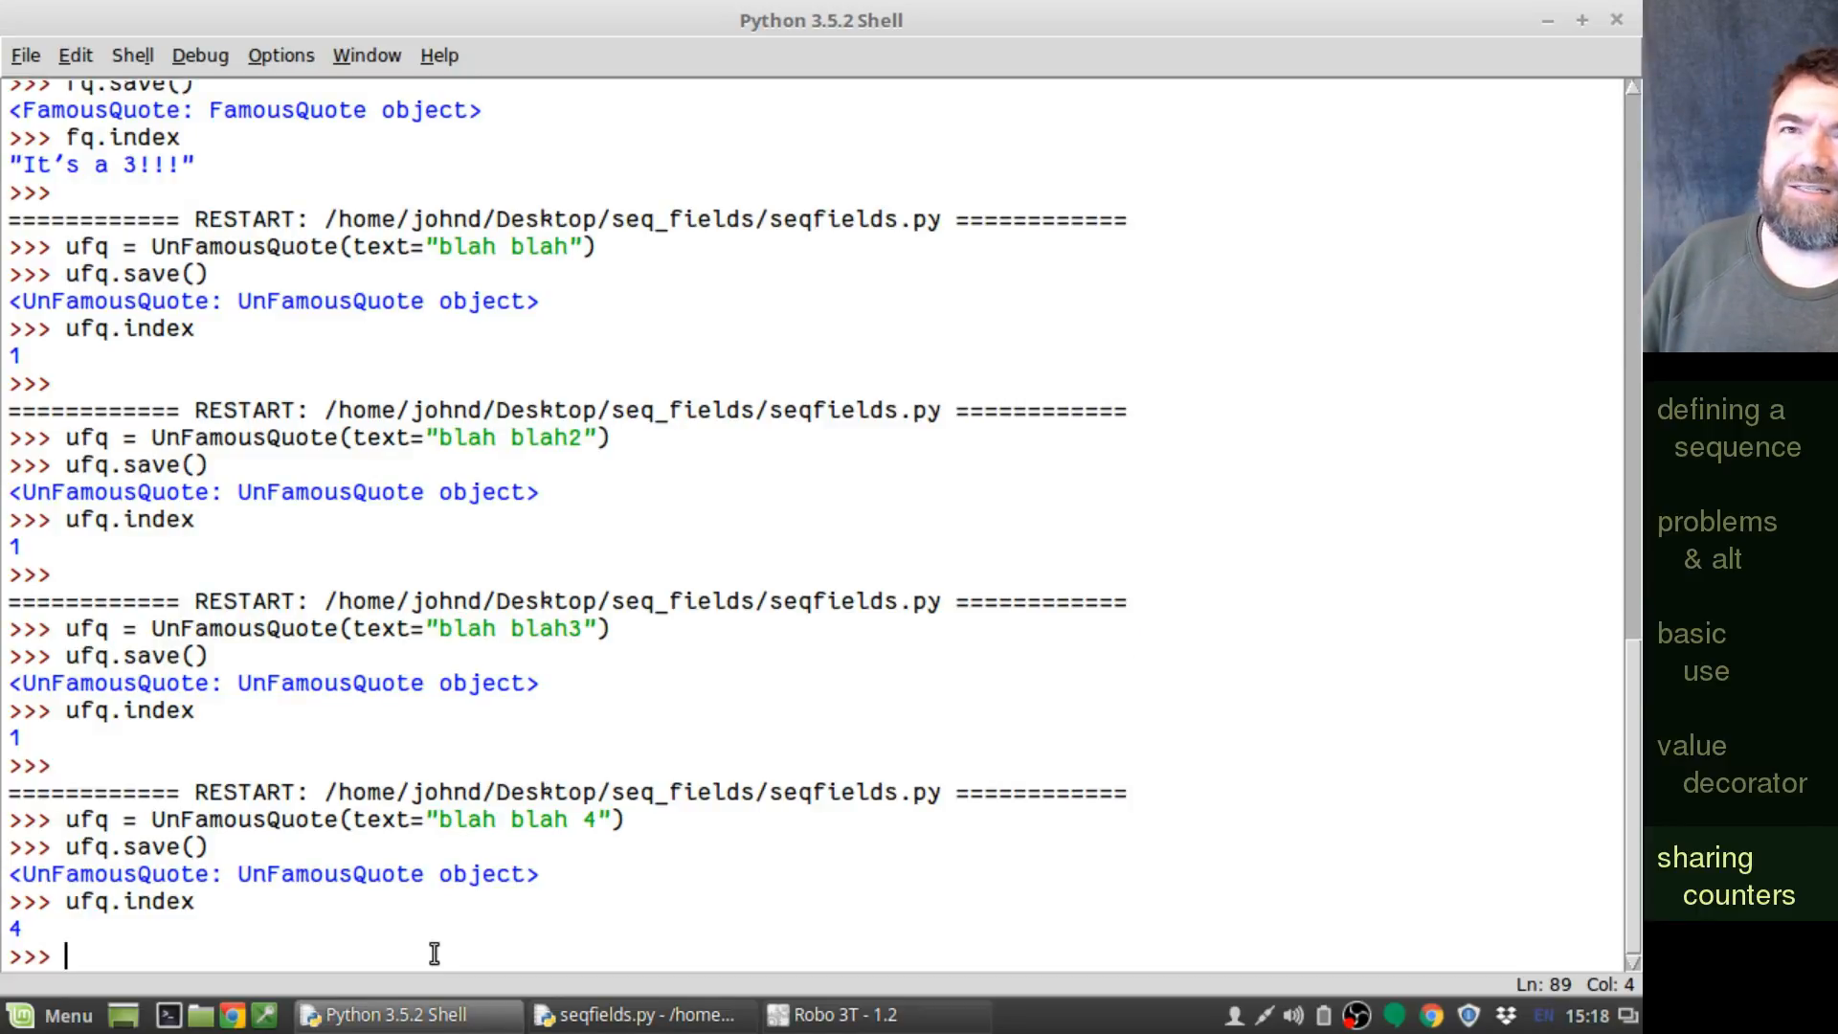
{"action": "left_click", "coordinate": [634, 1014]}
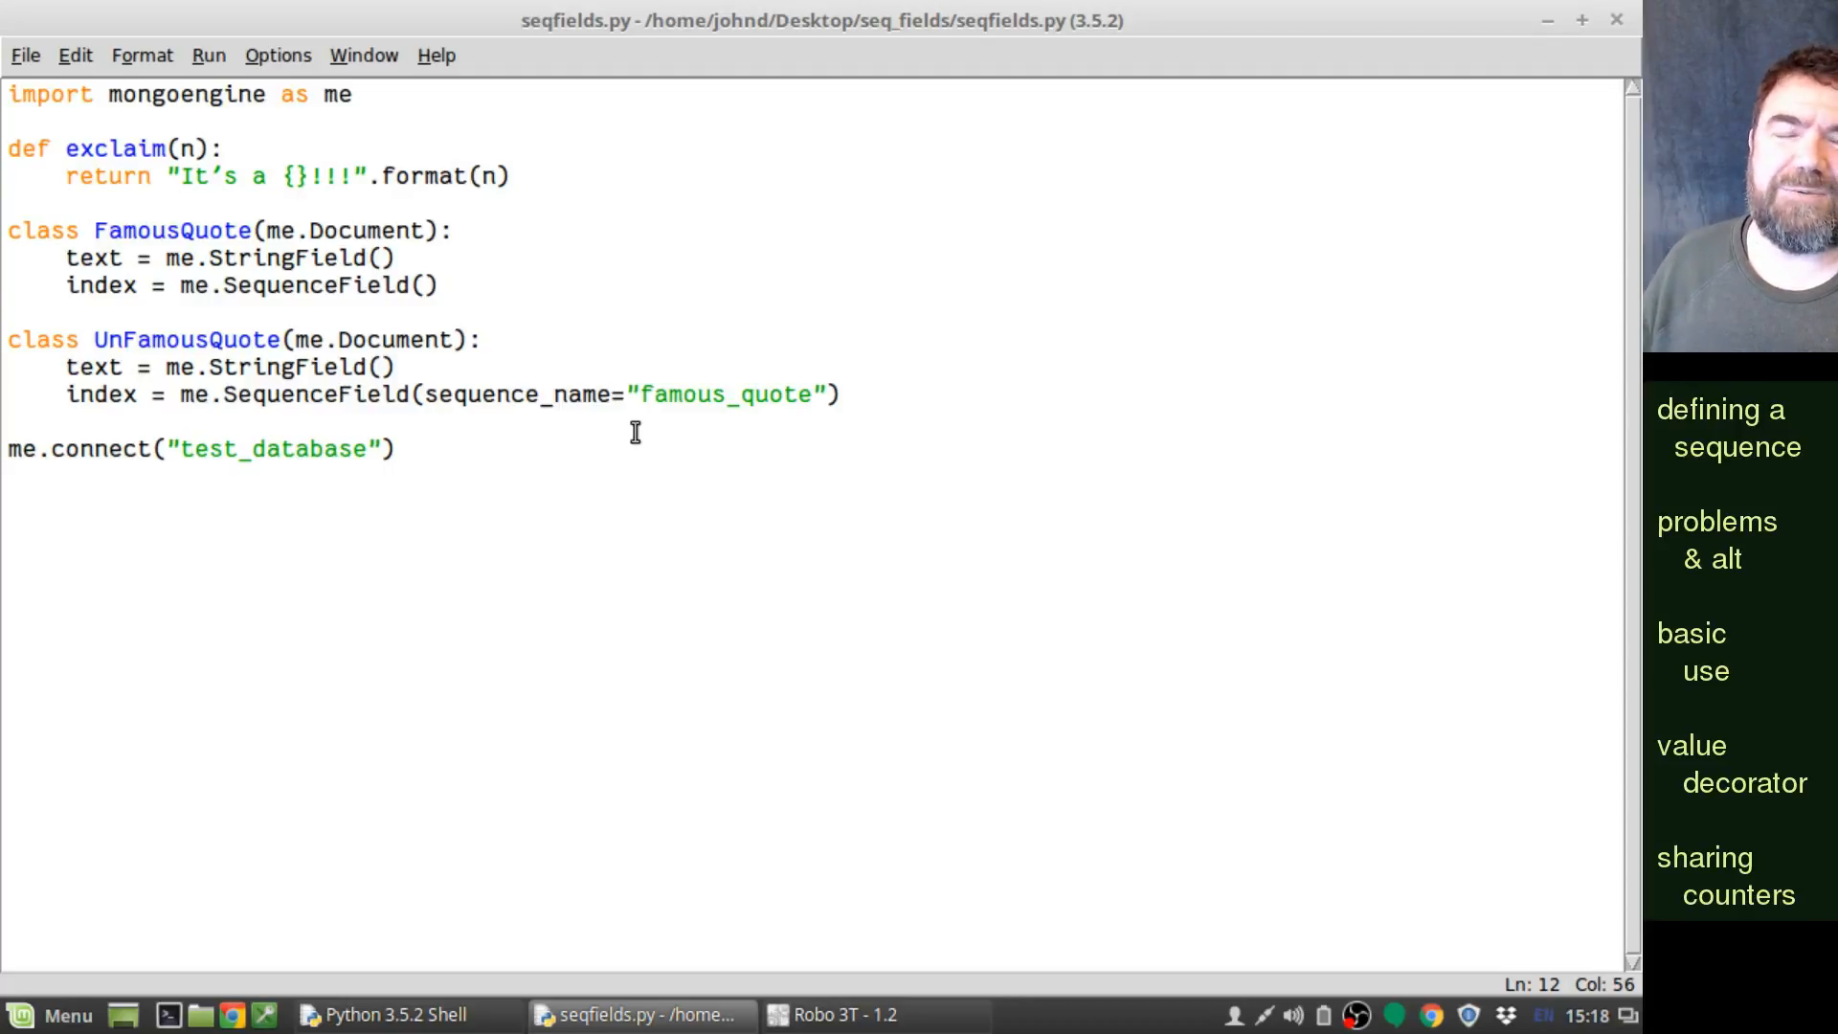
- Show UnFamousQuote's sequence_name set to famous_quote in seqfields.py
{"action": "left_click", "coordinate": [808, 394]}
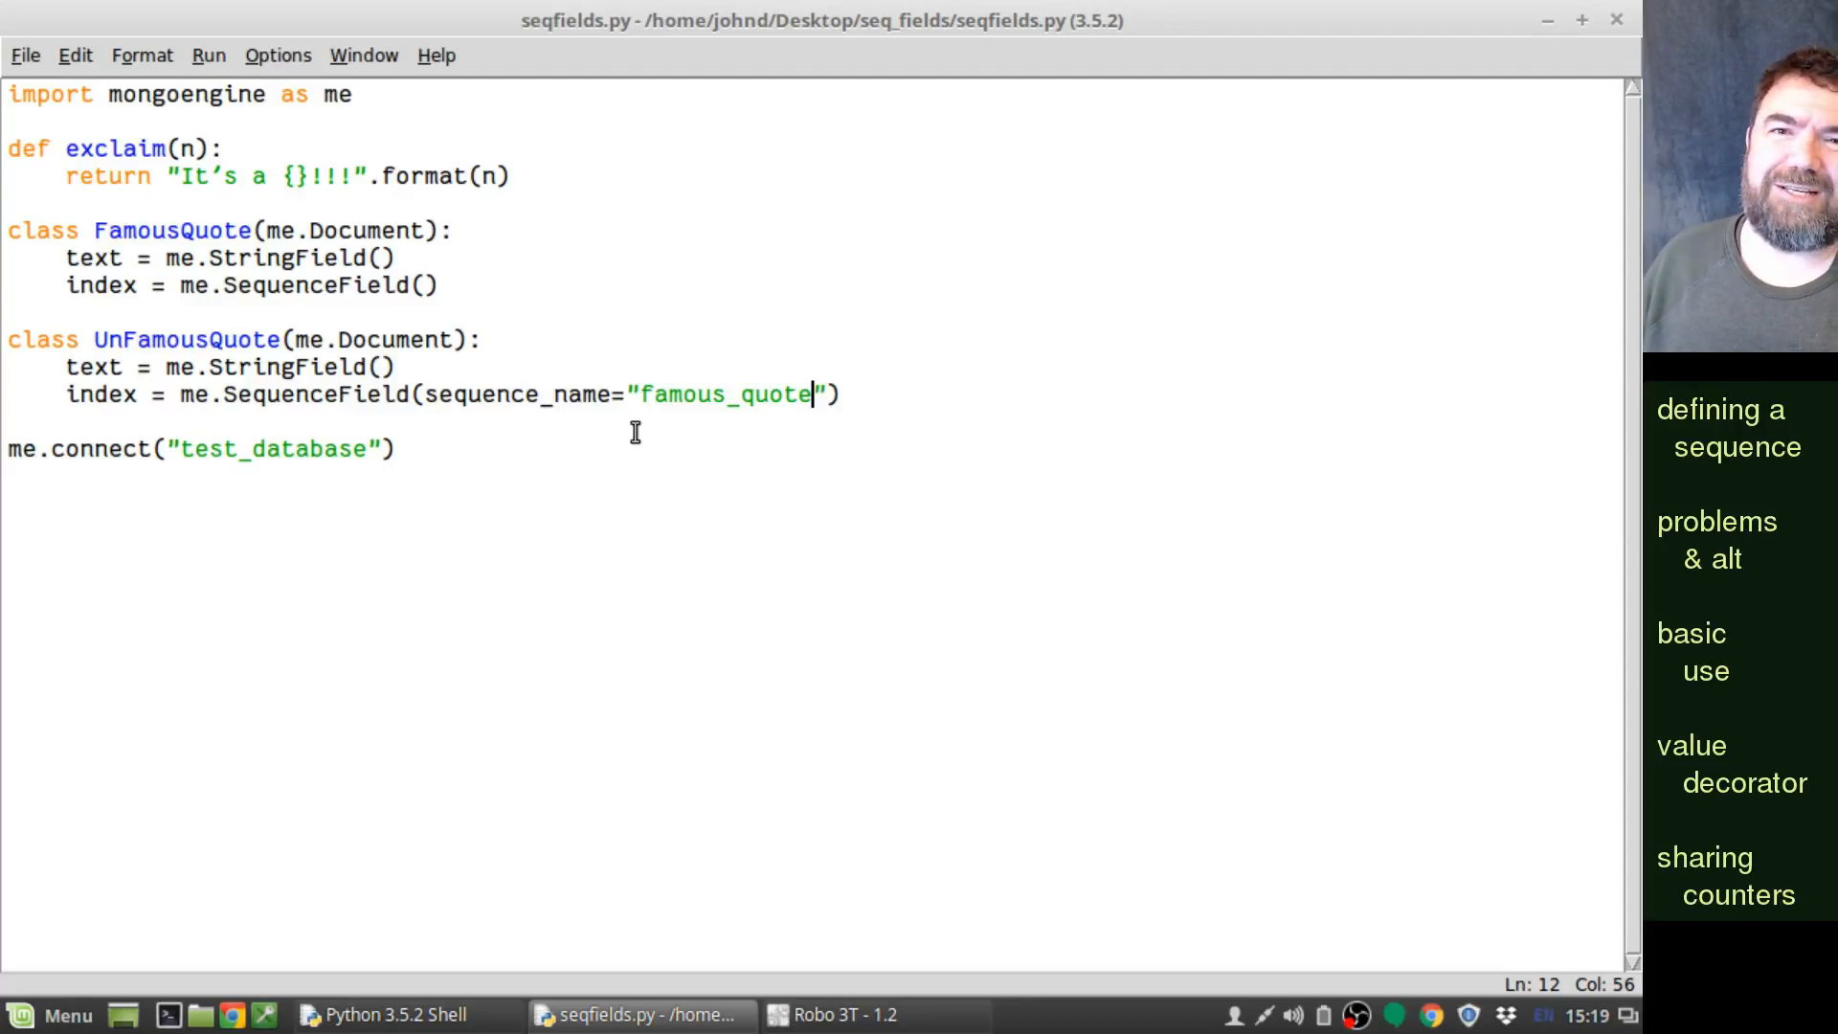